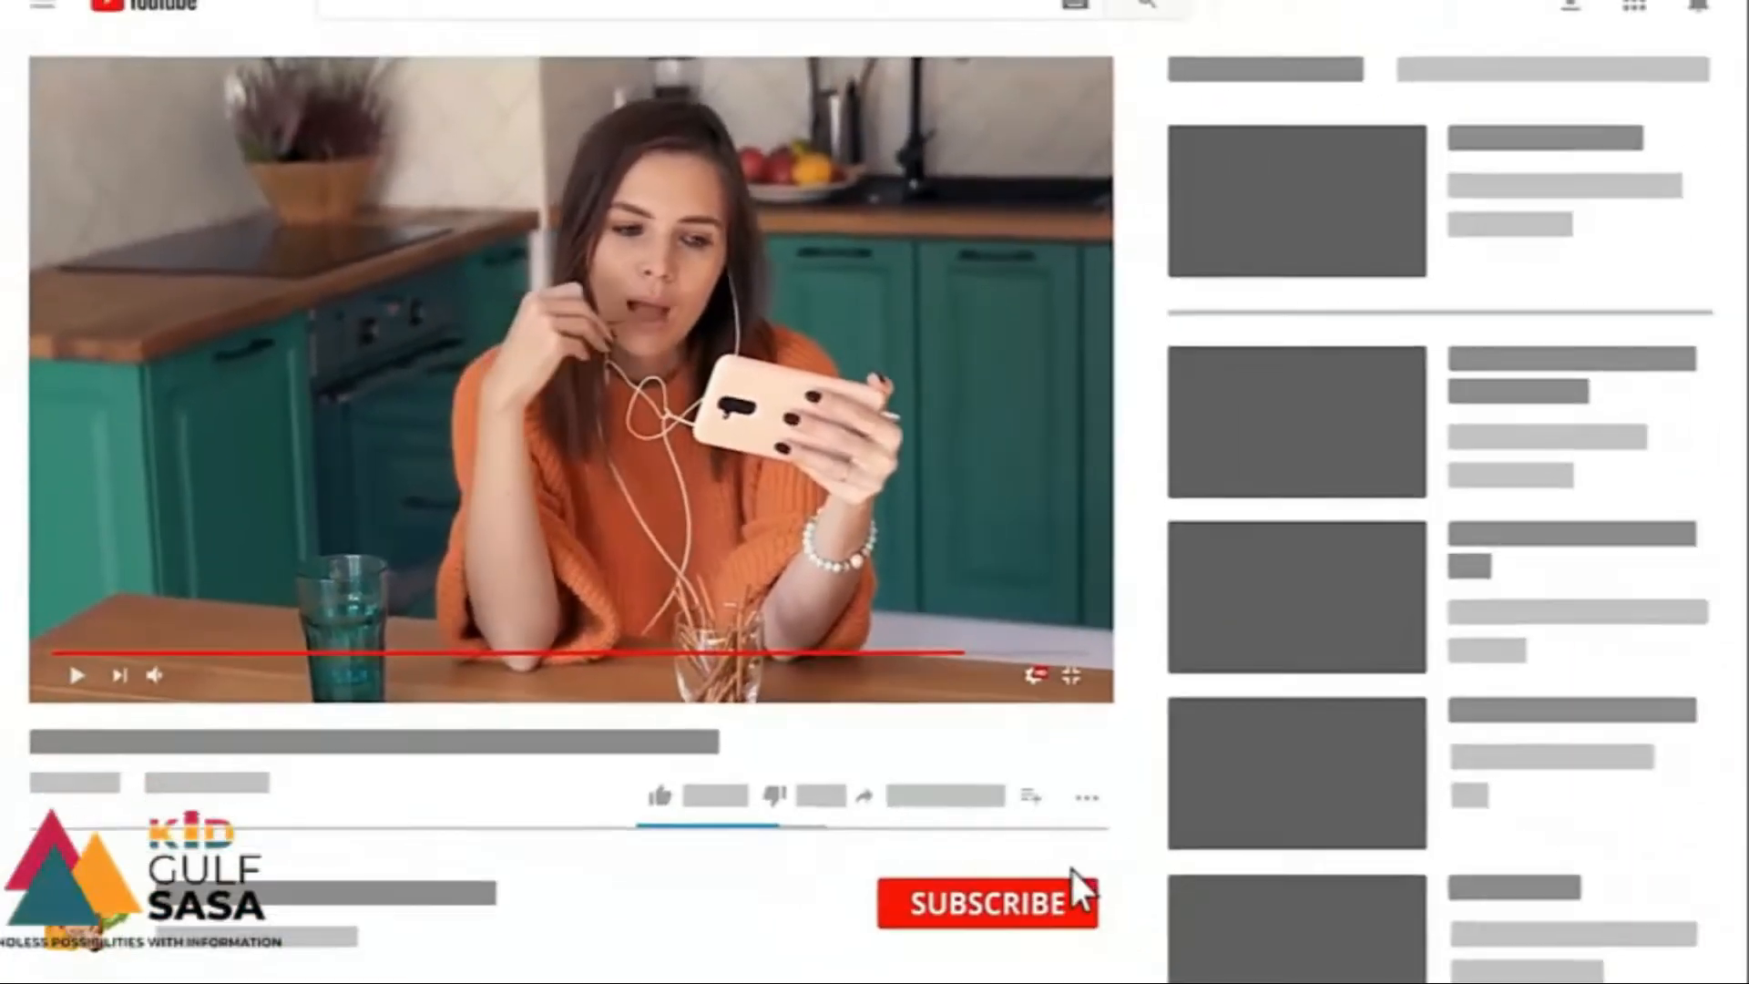
Step: Filter Upwork freelancer results to the Full Stack Development specialty
{"action": "left_click", "coordinate": [986, 904]}
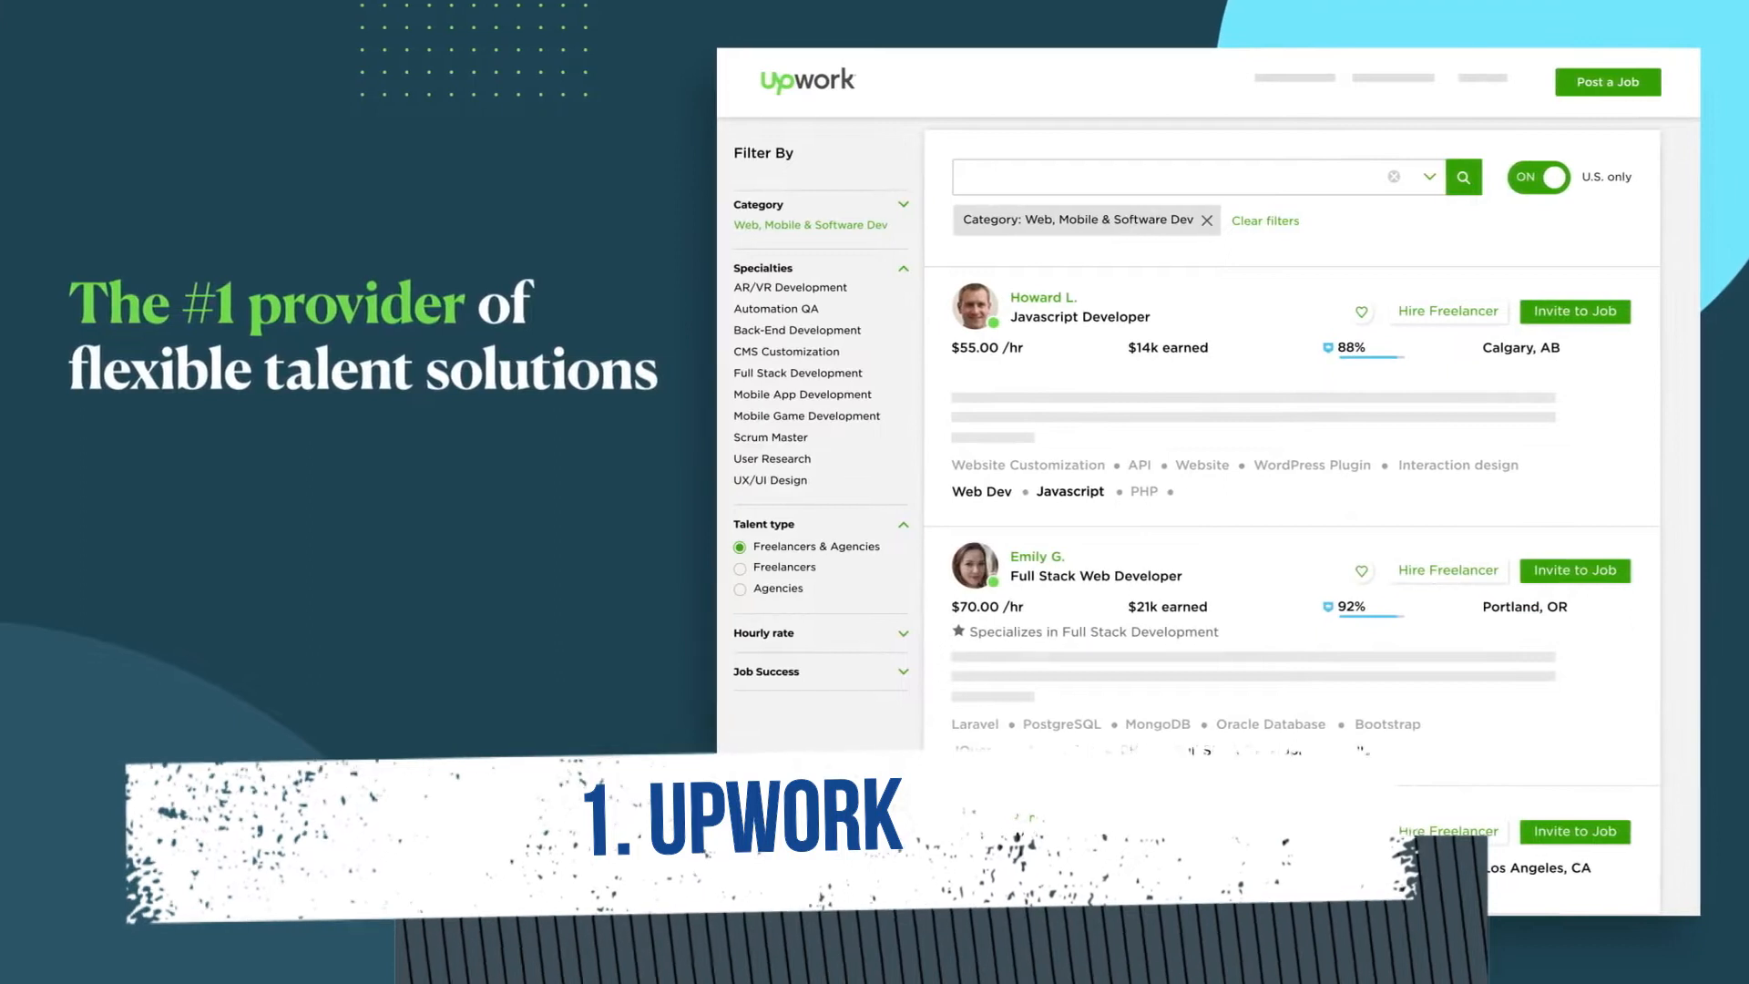
{"action": "left_click", "coordinate": [798, 373]}
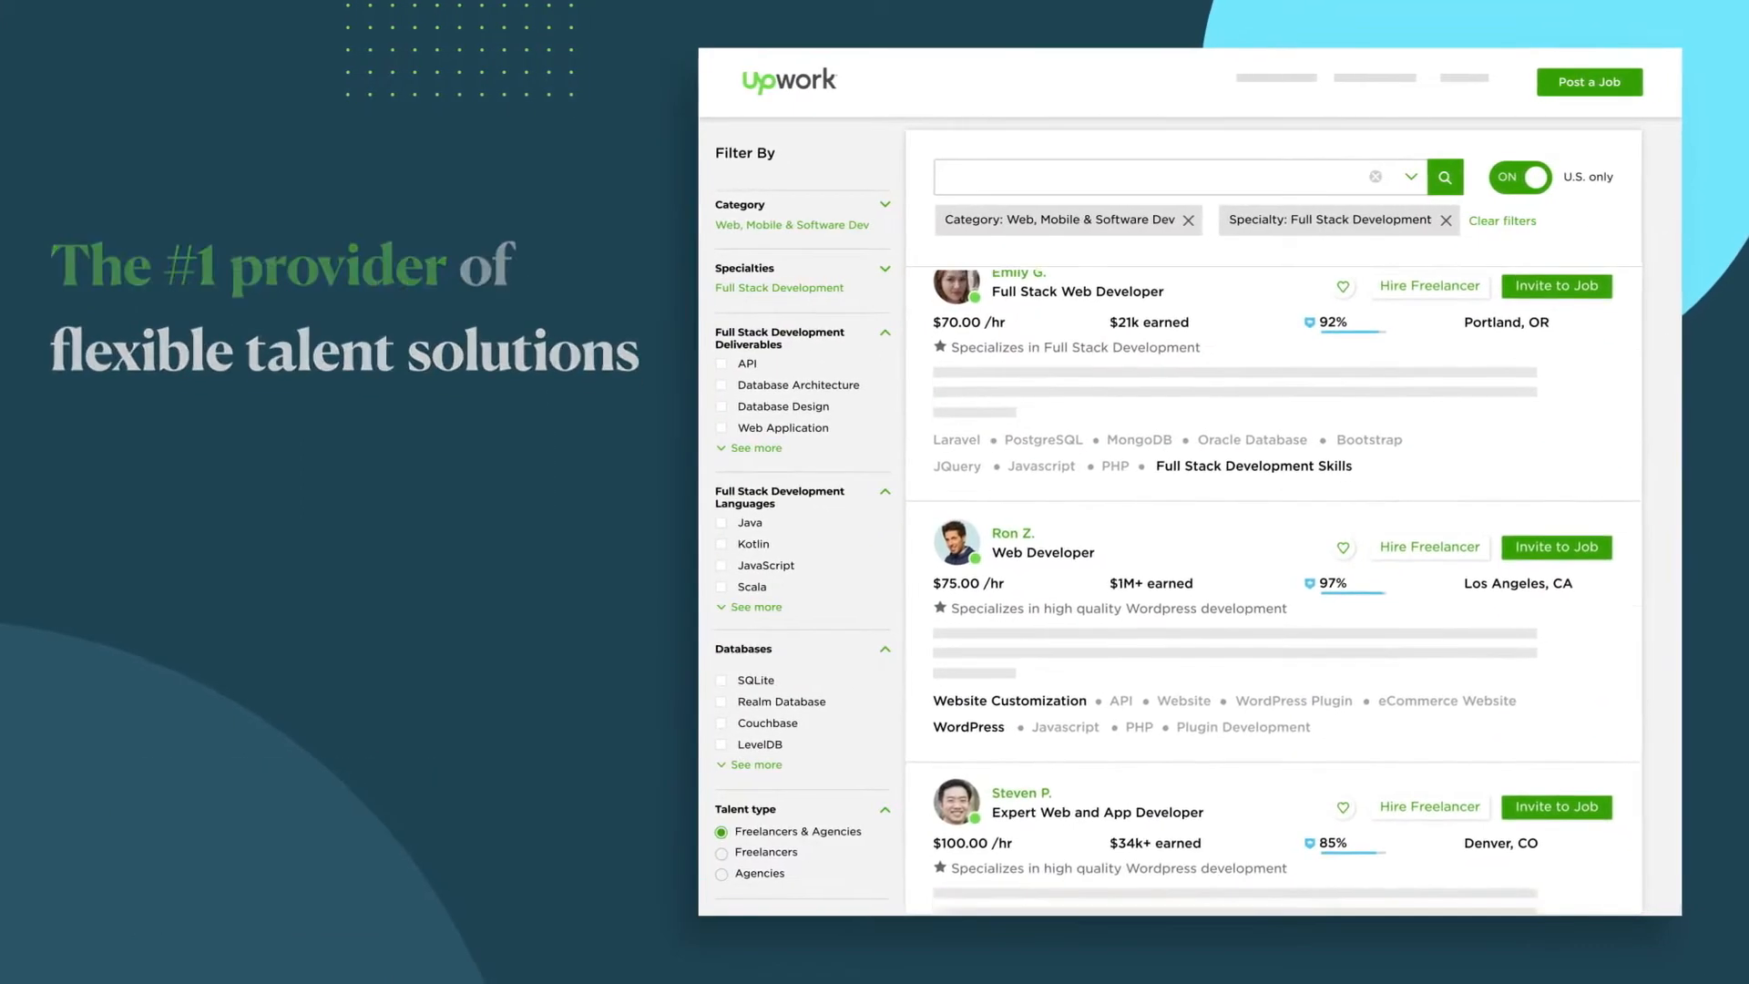
{"action": "scroll", "scroll_direction": "down", "scroll_amount": 3}
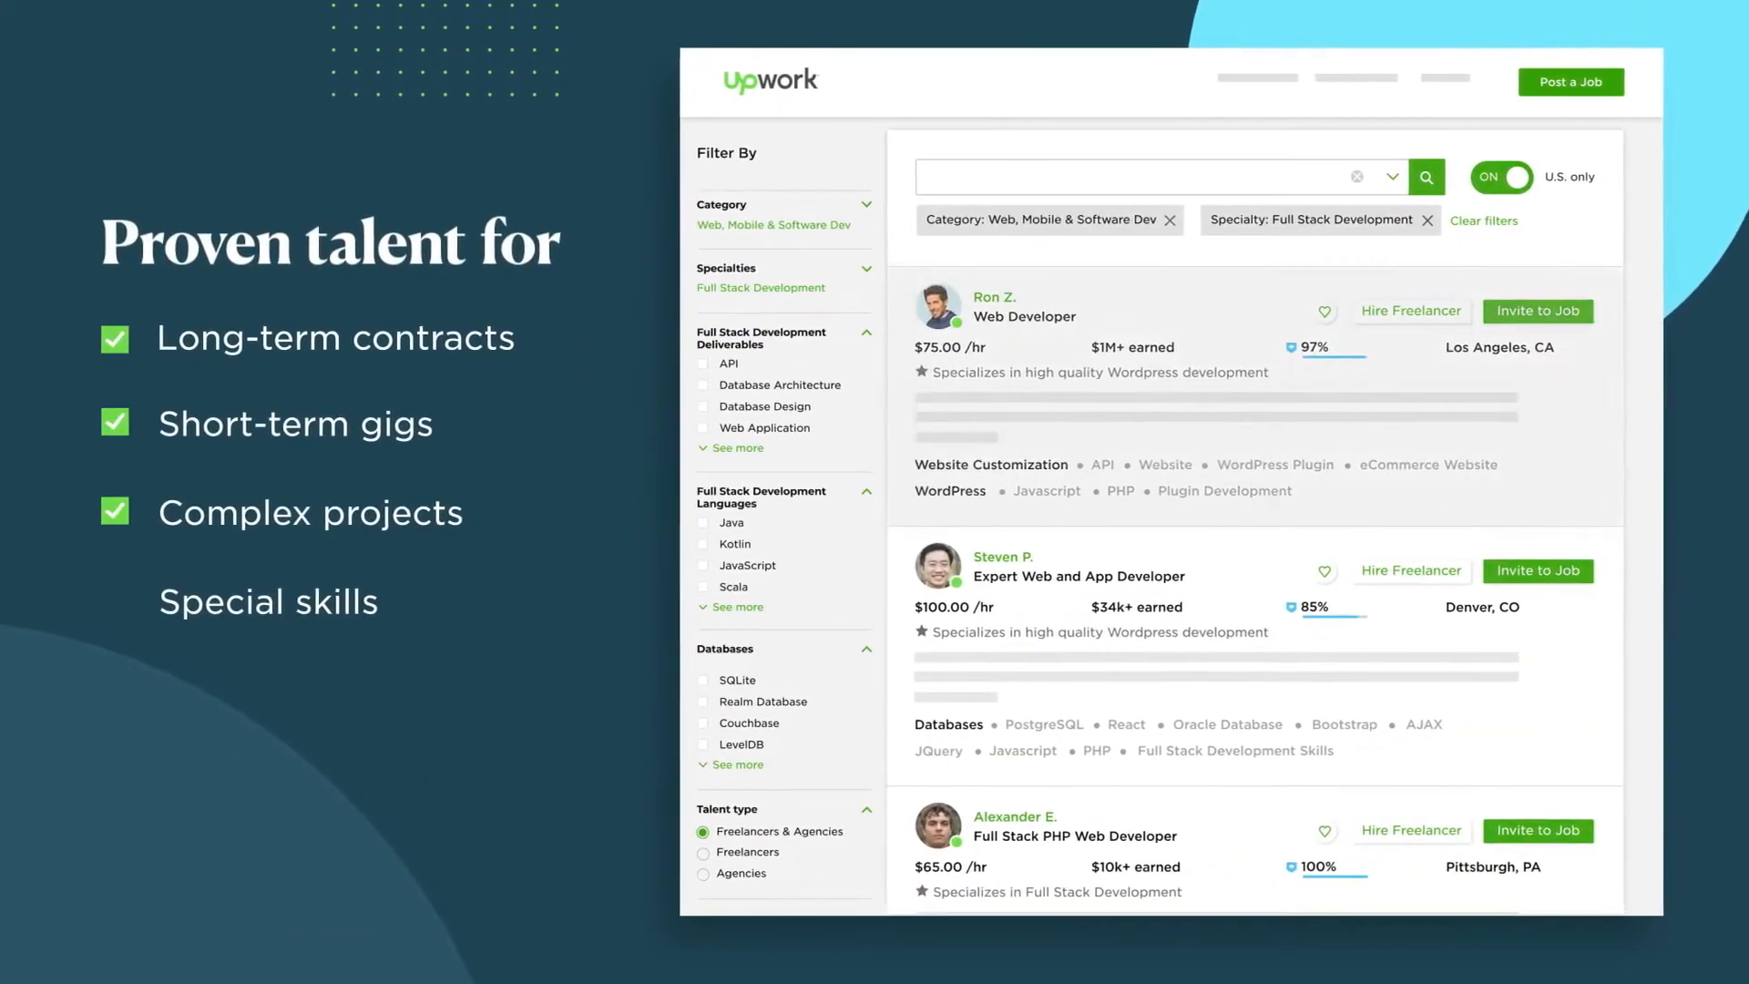
{"action": "left_click", "coordinate": [993, 297]}
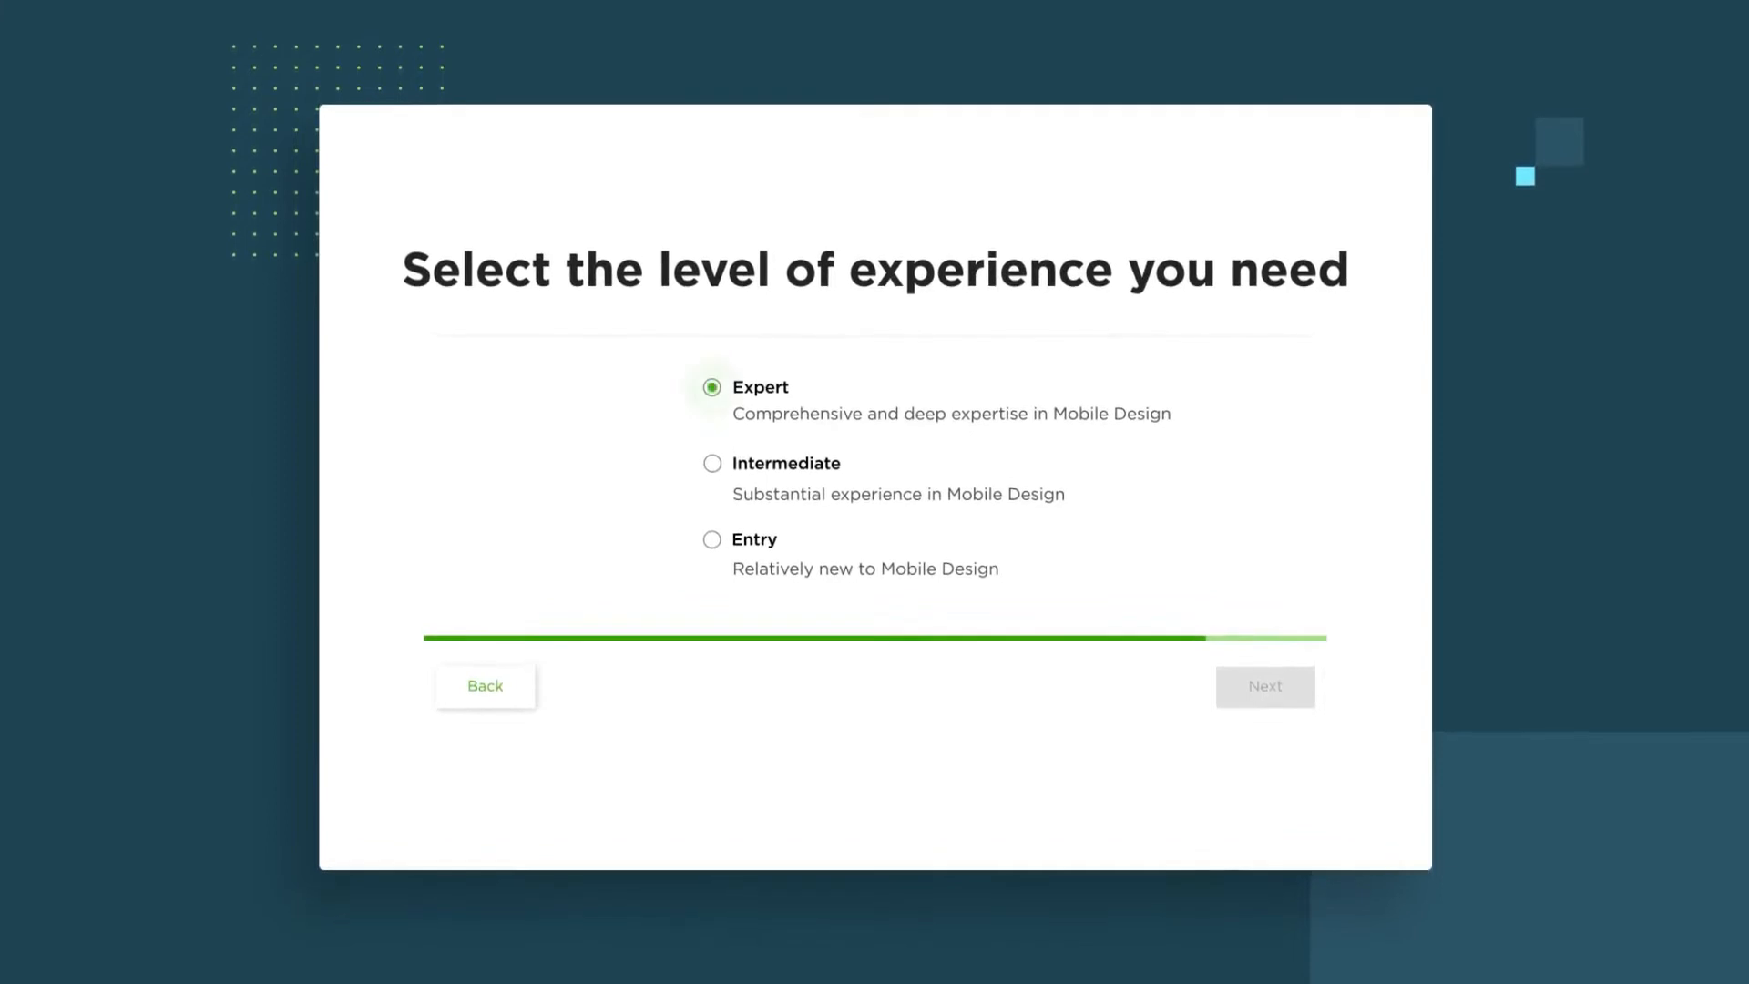
Step: Choose Expert experience level in the job post and advance to the ready-to-post step
{"action": "left_click", "coordinate": [1263, 685]}
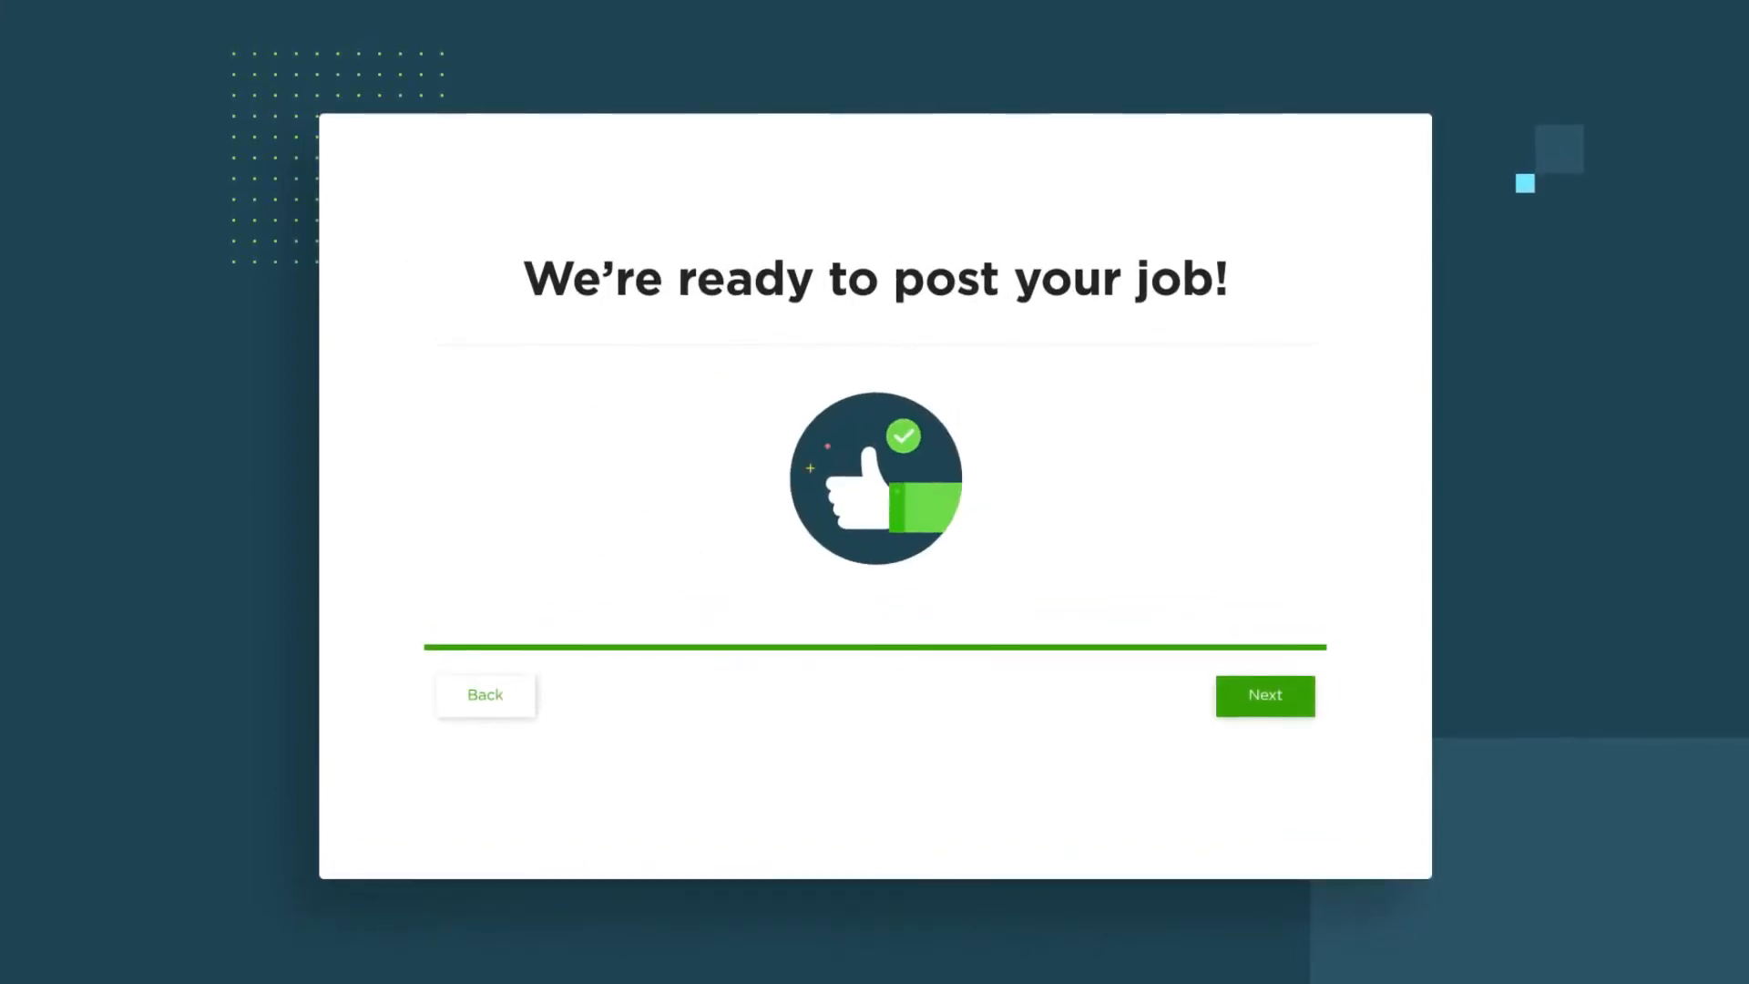
{"action": "left_click", "coordinate": [1264, 695]}
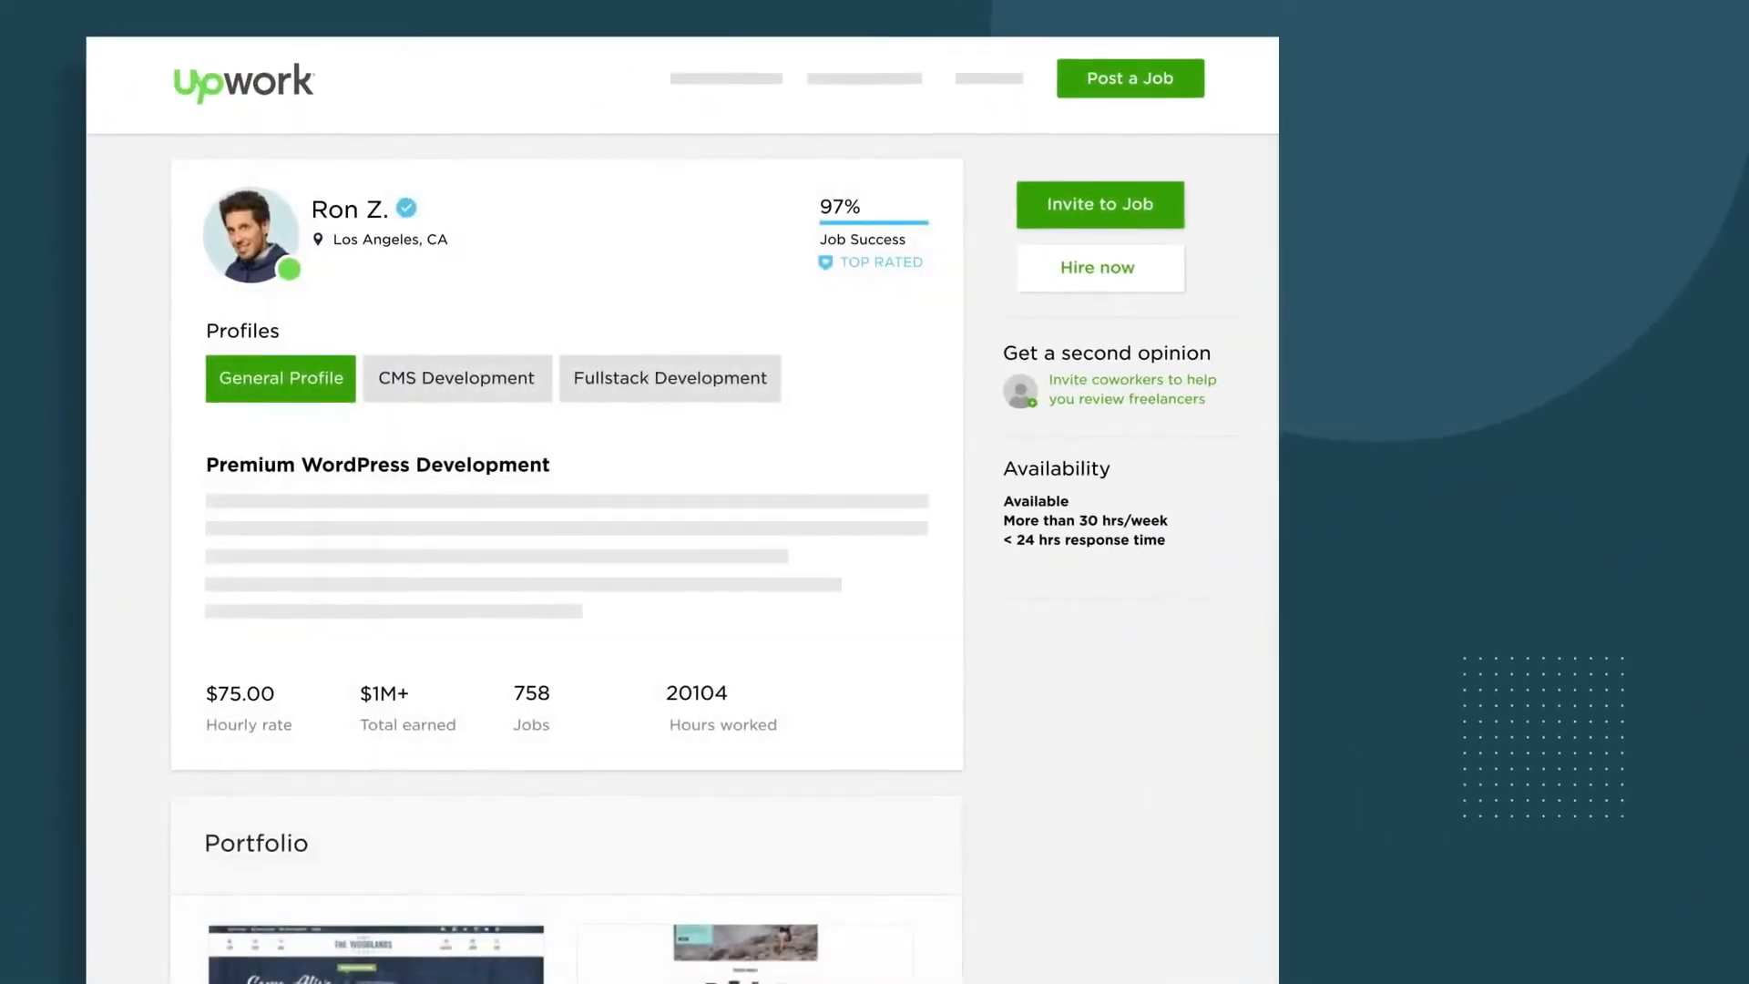
Step: Review the freelancer's profile and portfolio, then view the contract's Milestones & Earnings overview
{"action": "scroll", "scroll_direction": "down", "scroll_amount": 3}
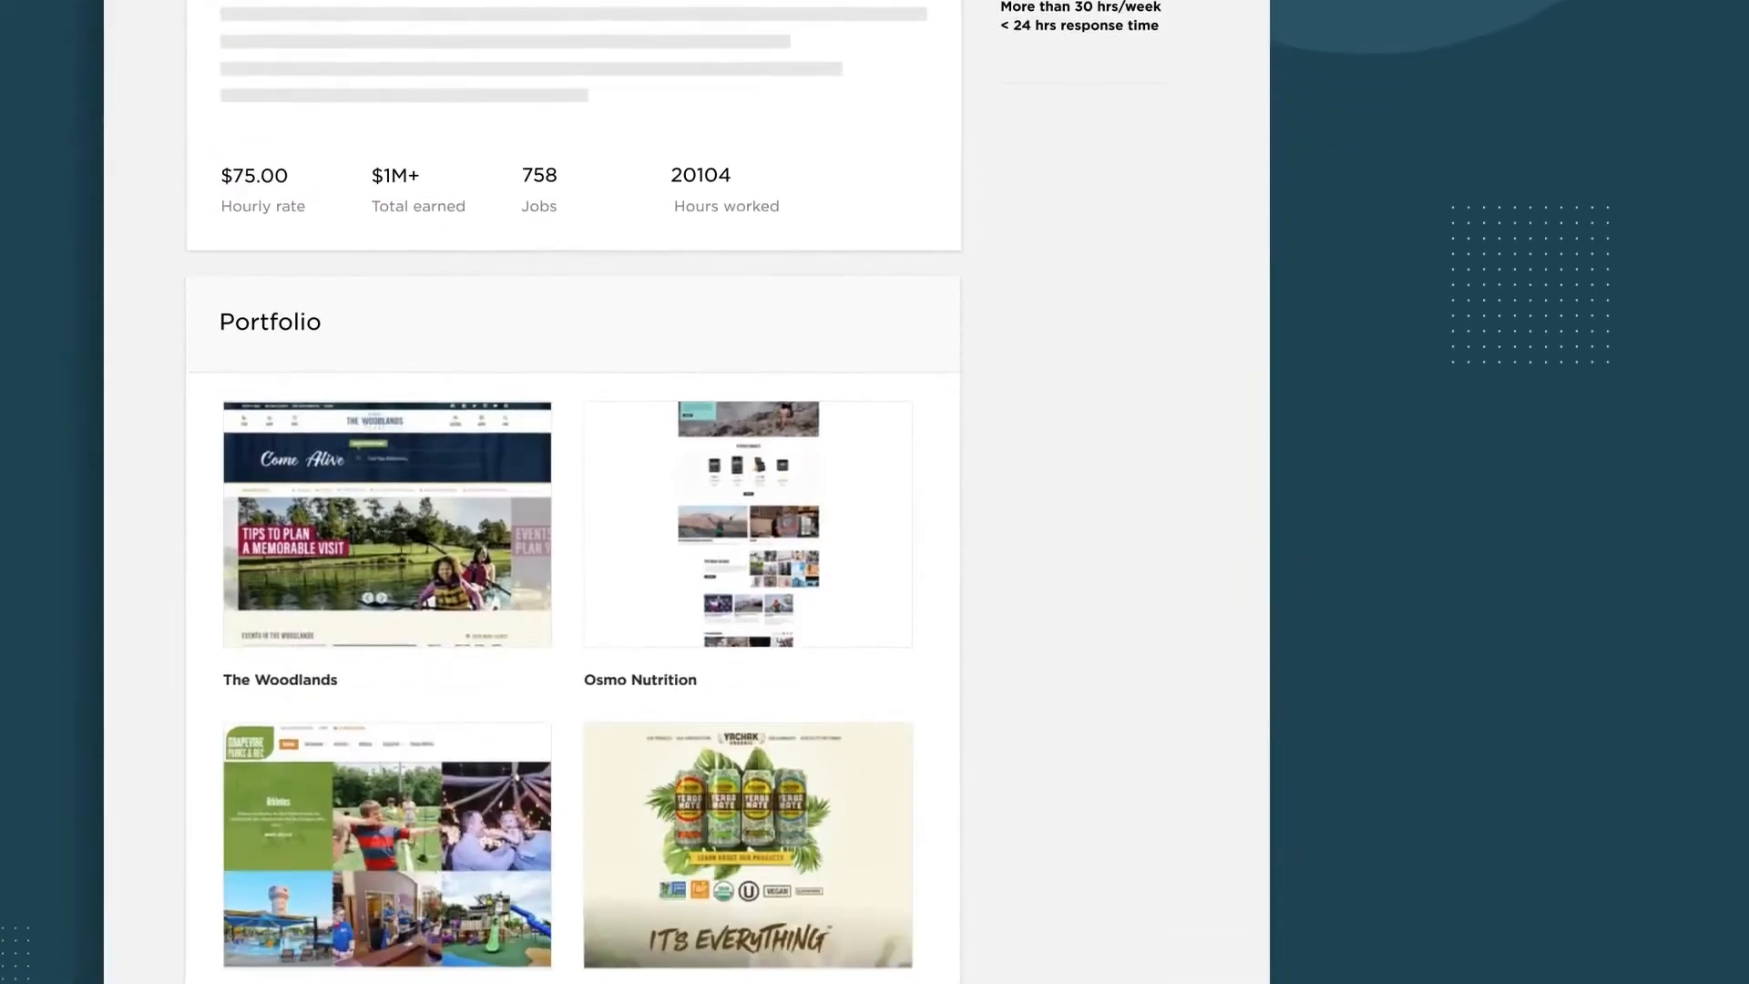
{"action": "scroll", "scroll_direction": "up", "scroll_amount": 3}
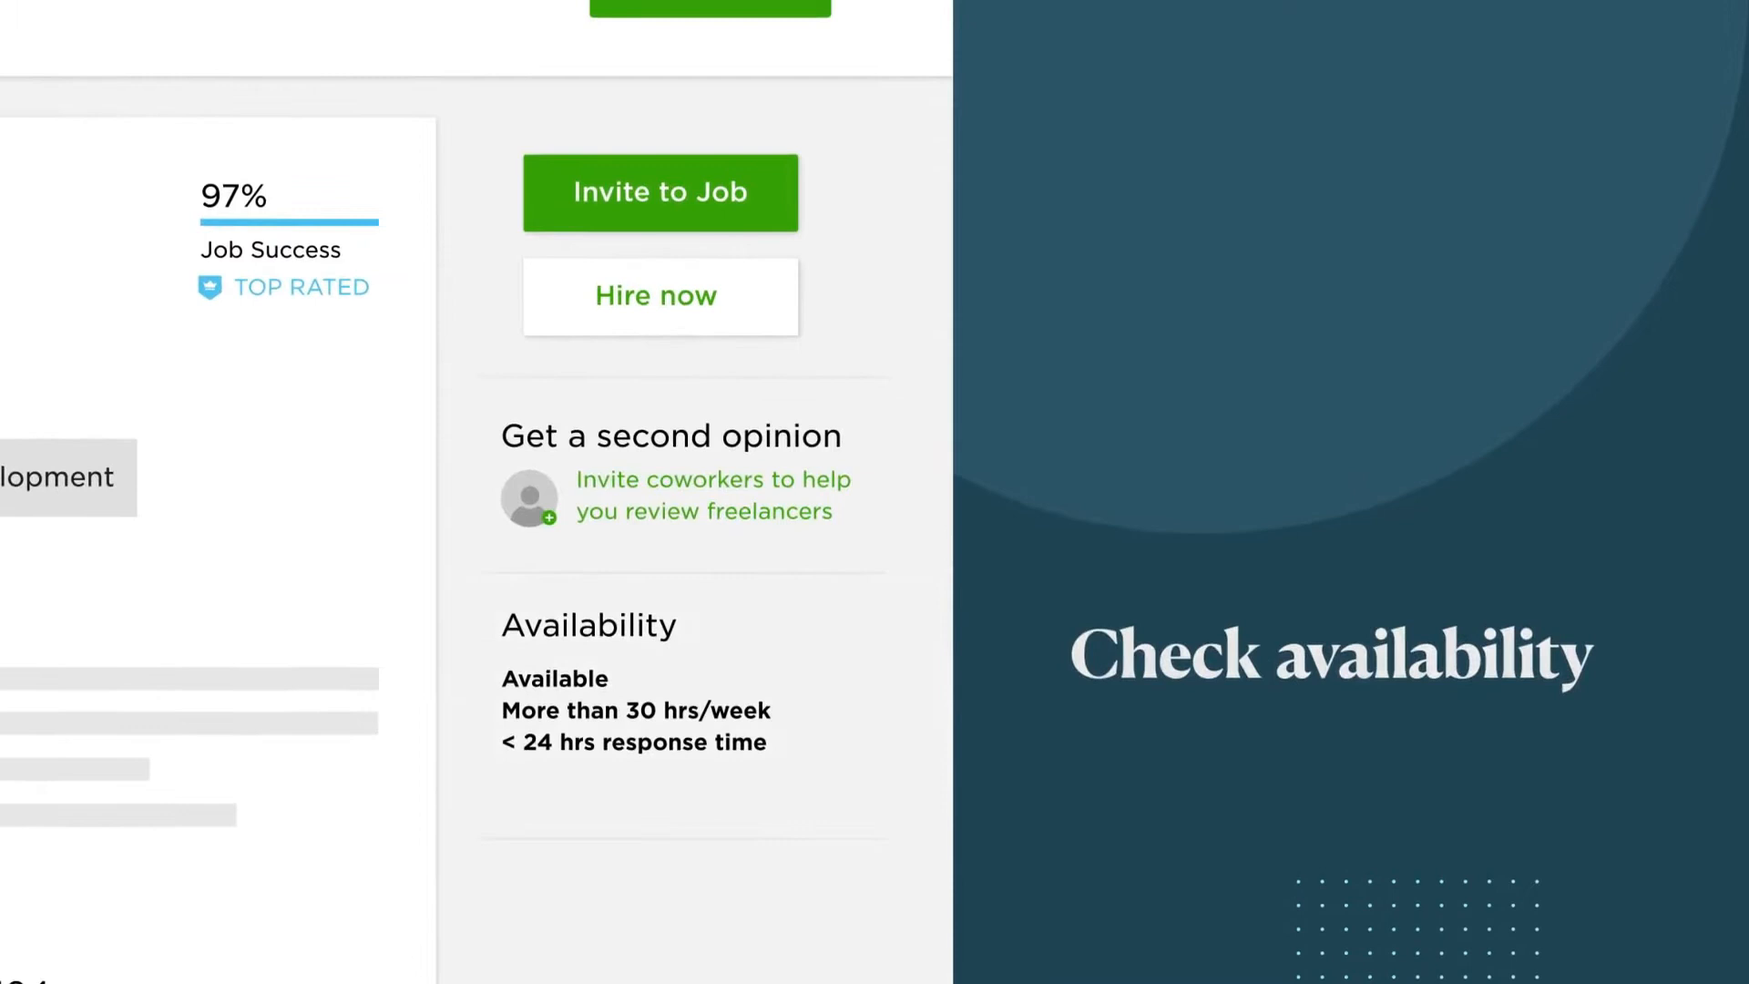
{"action": "left_click", "coordinate": [660, 193]}
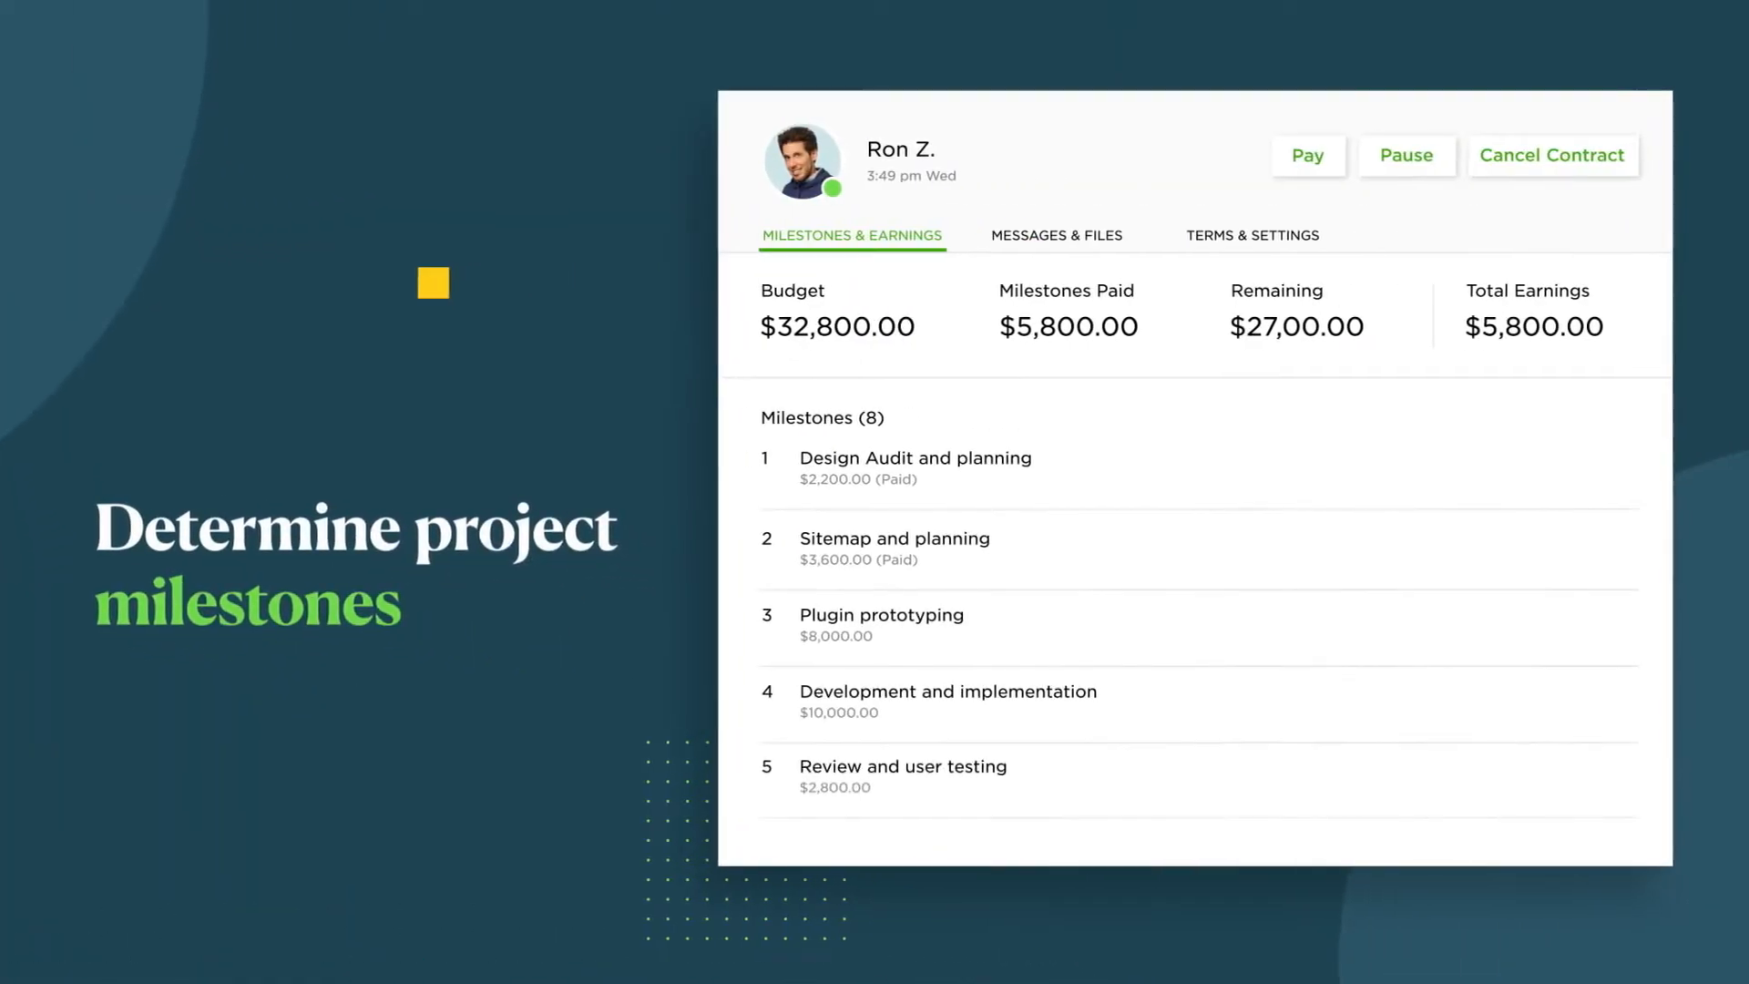
{"action": "left_click", "coordinate": [1055, 235]}
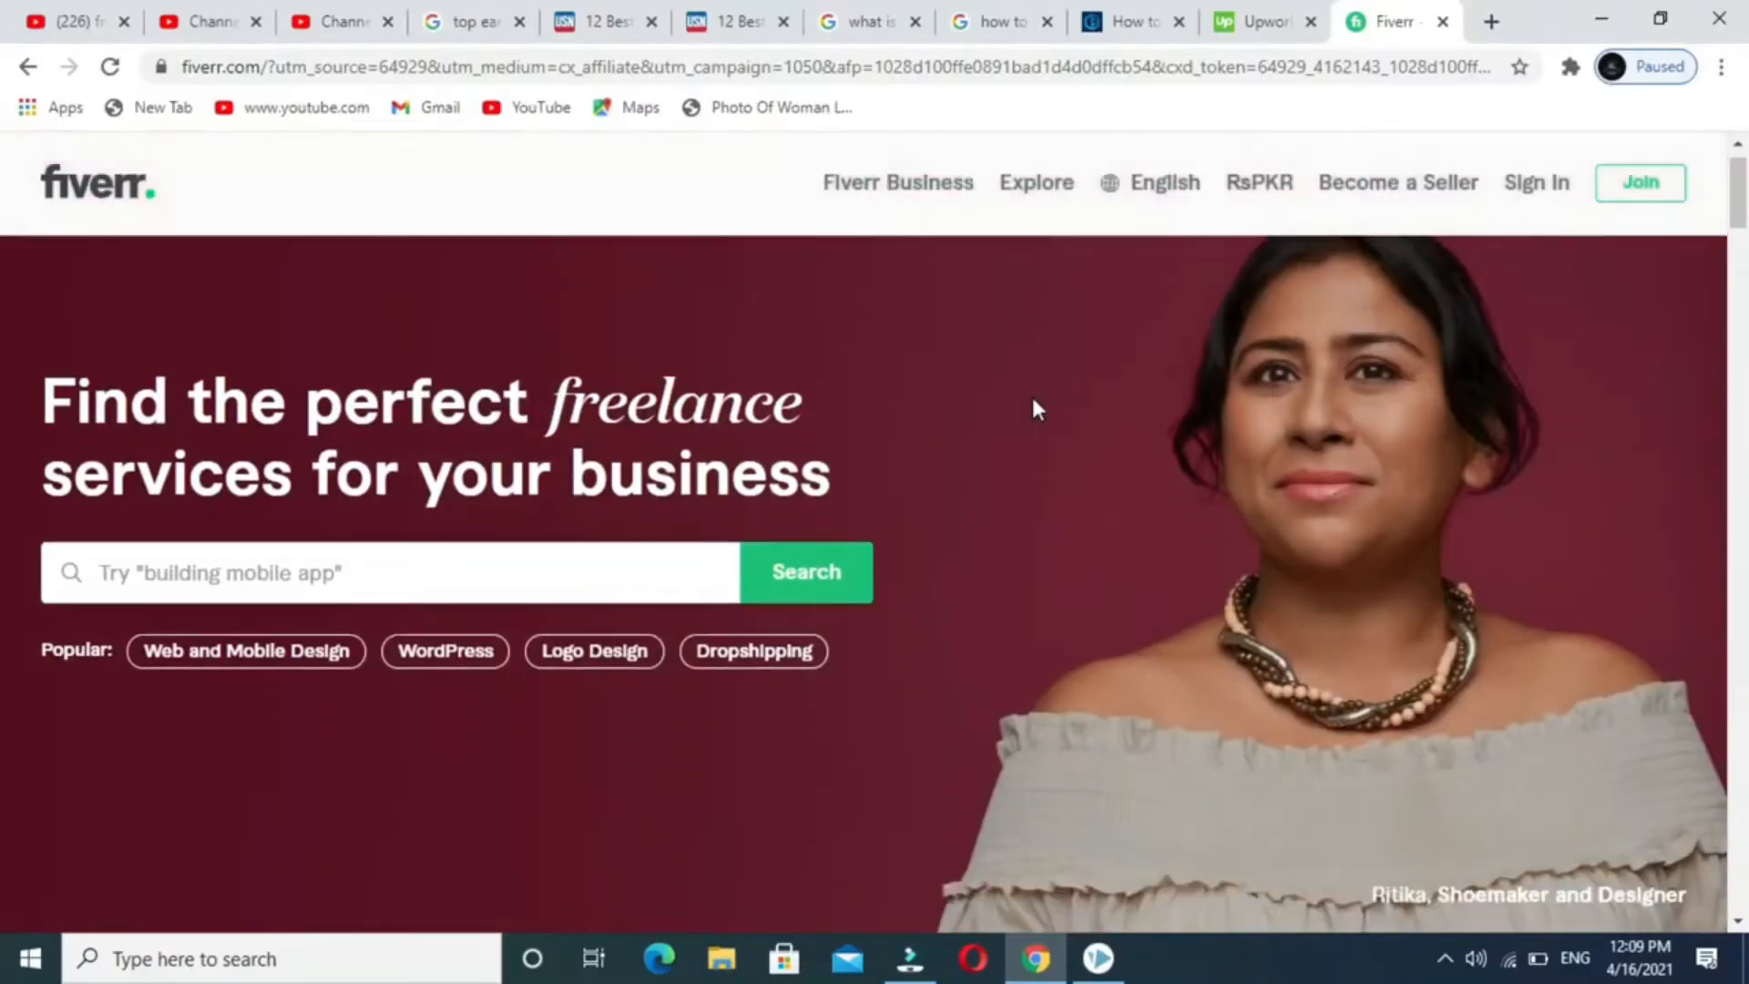
Step: Scroll the Fiverr homepage down through Recently Viewed & More gigs and categories
{"action": "scroll", "scroll_direction": "down", "scroll_amount": 3}
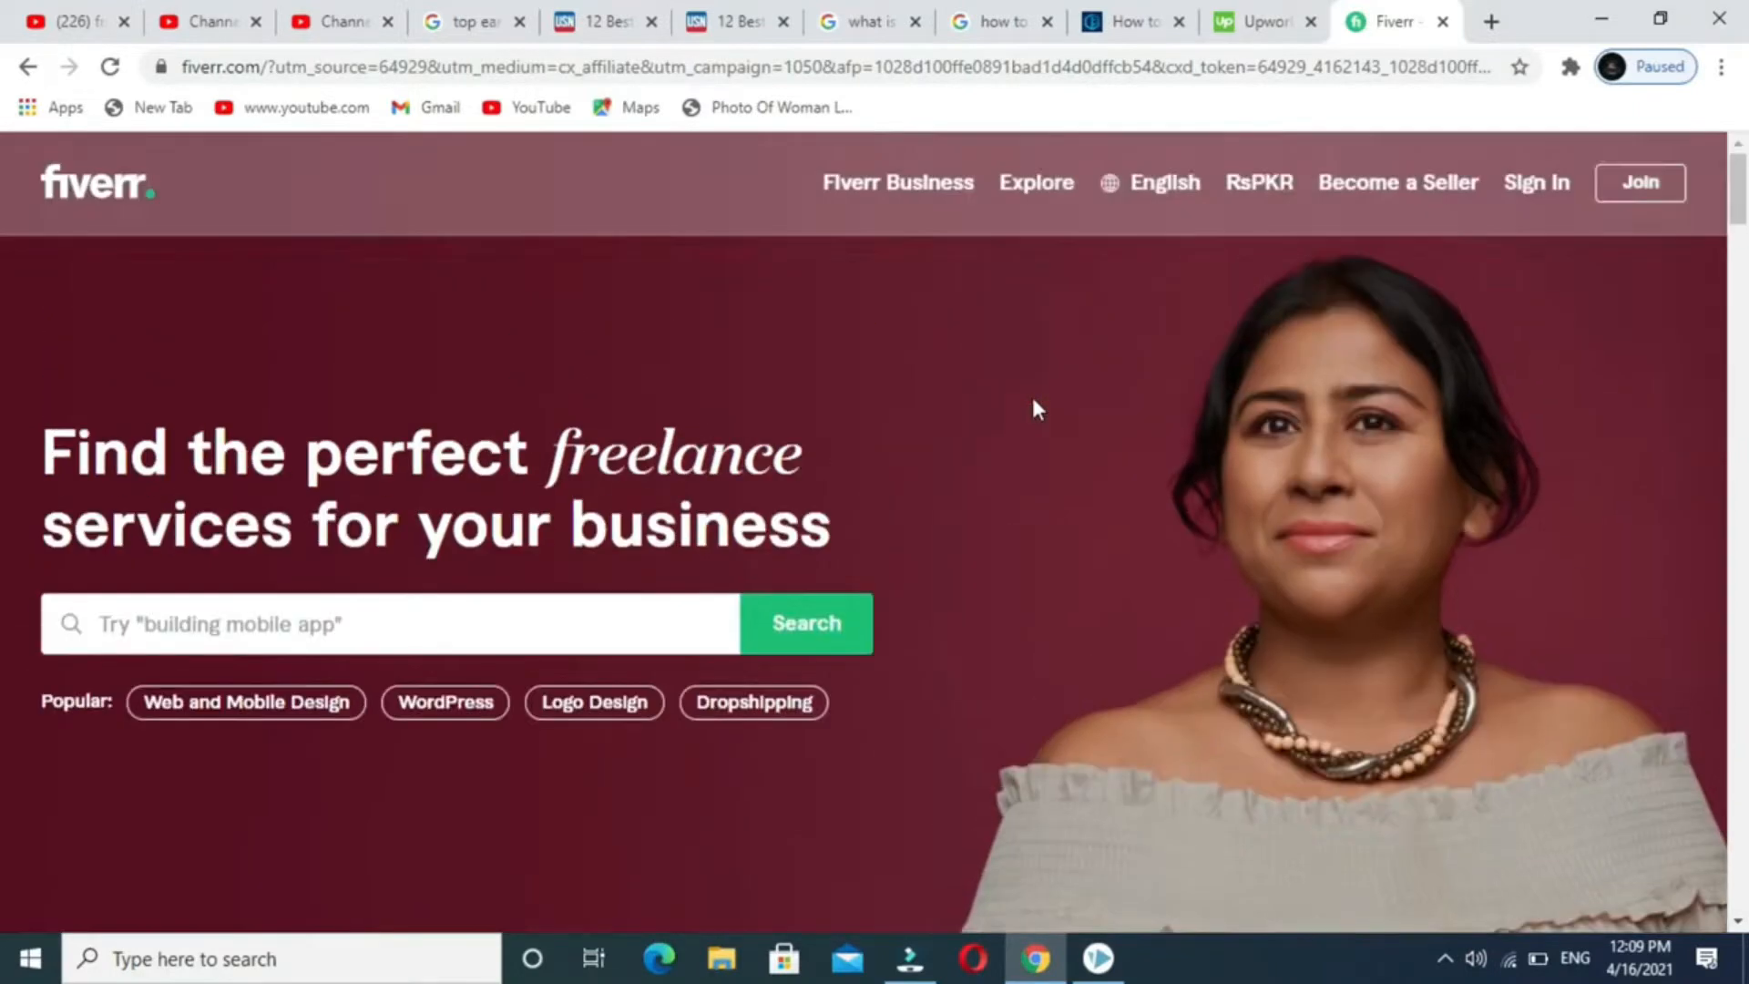
{"action": "scroll", "scroll_direction": "down", "scroll_amount": 3}
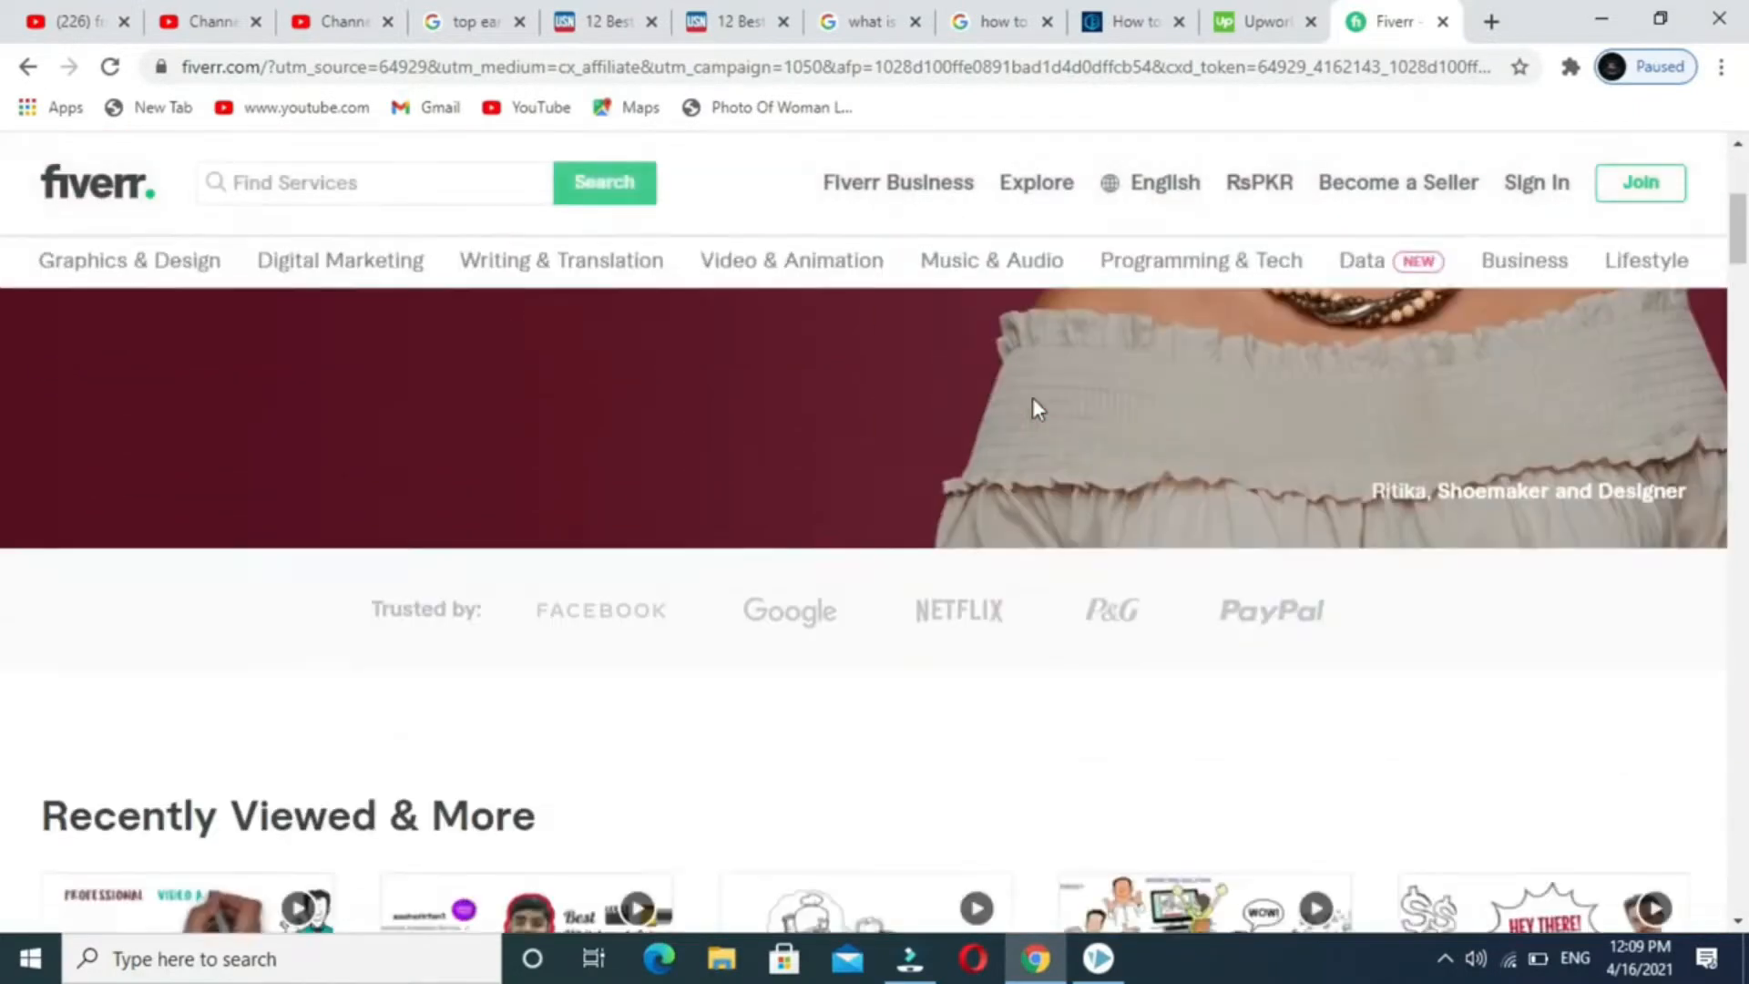
{"action": "scroll", "scroll_direction": "down", "scroll_amount": 3}
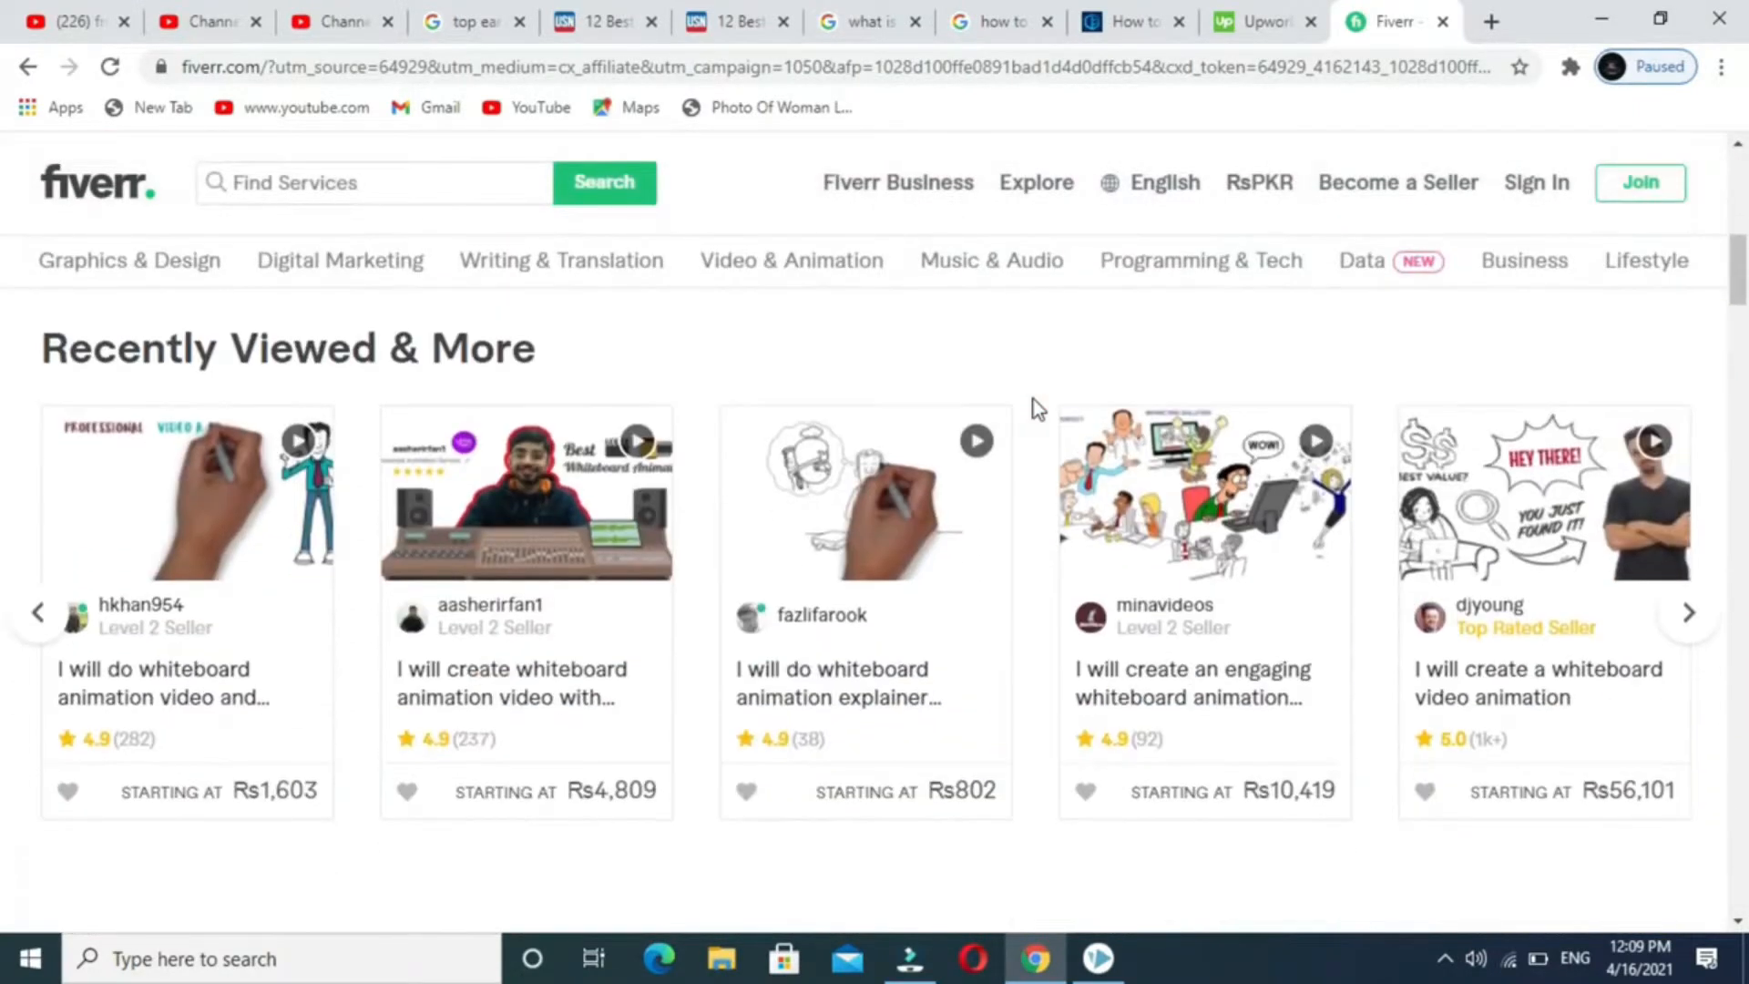
{"action": "scroll", "scroll_direction": "down", "scroll_amount": 3}
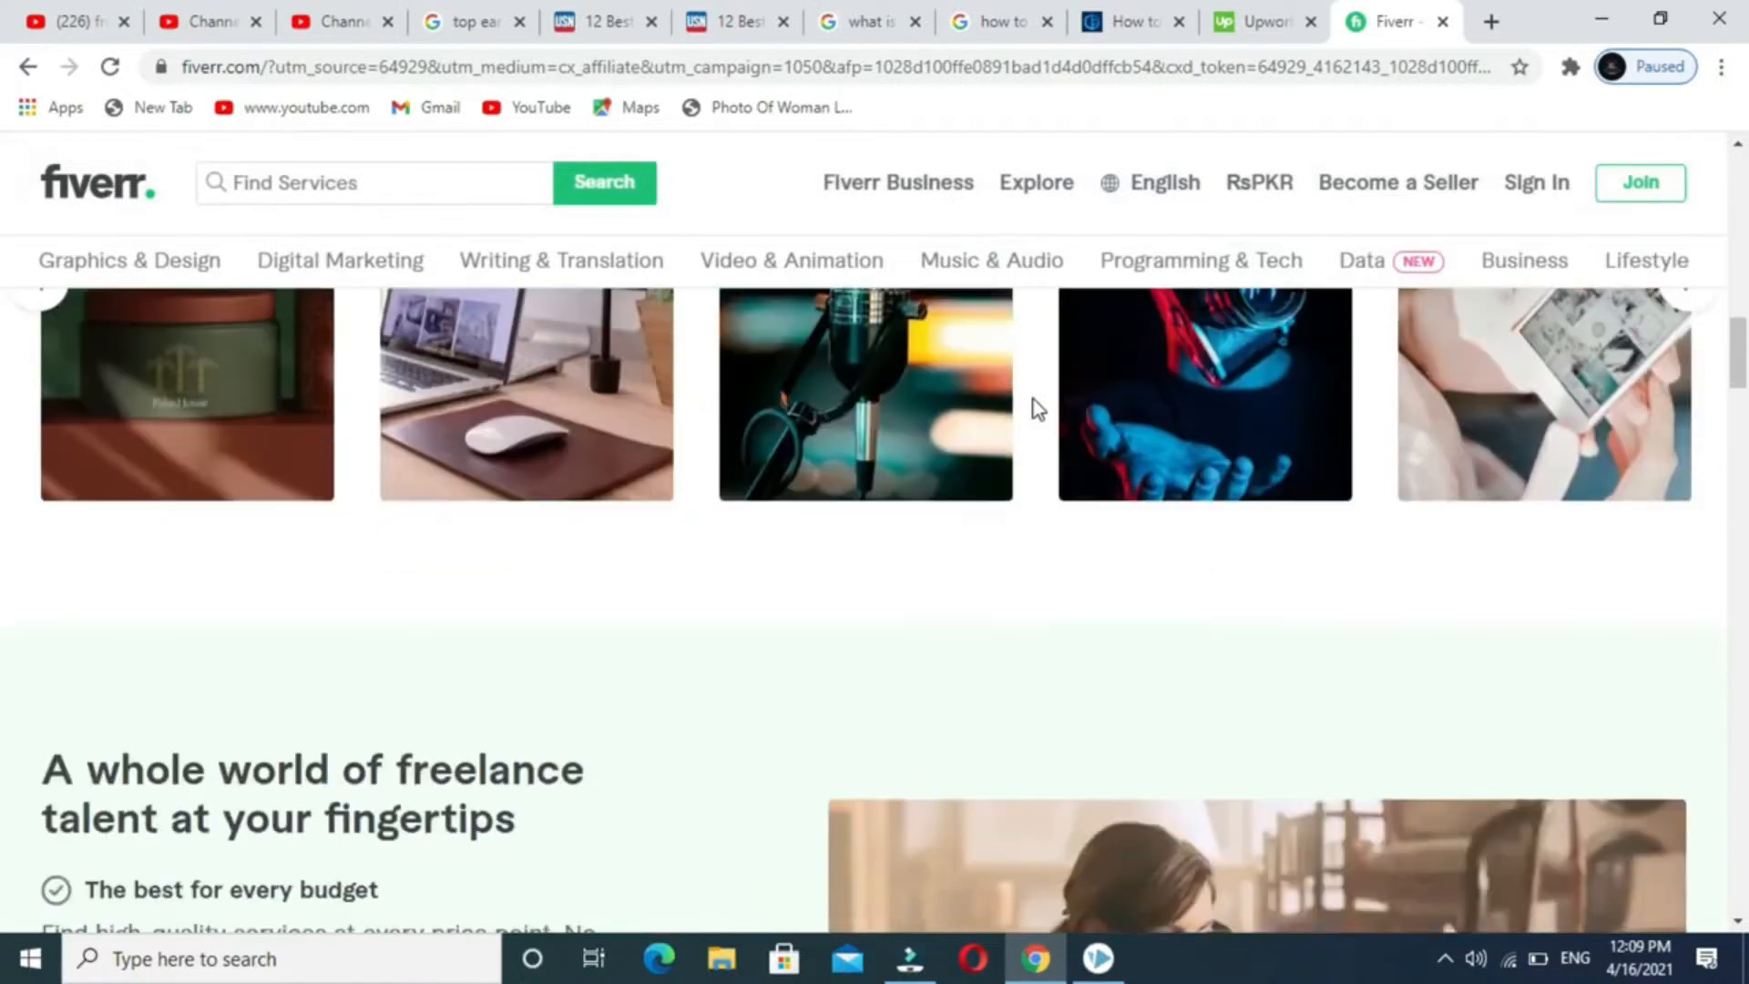
{"action": "scroll", "scroll_direction": "down", "scroll_amount": 3}
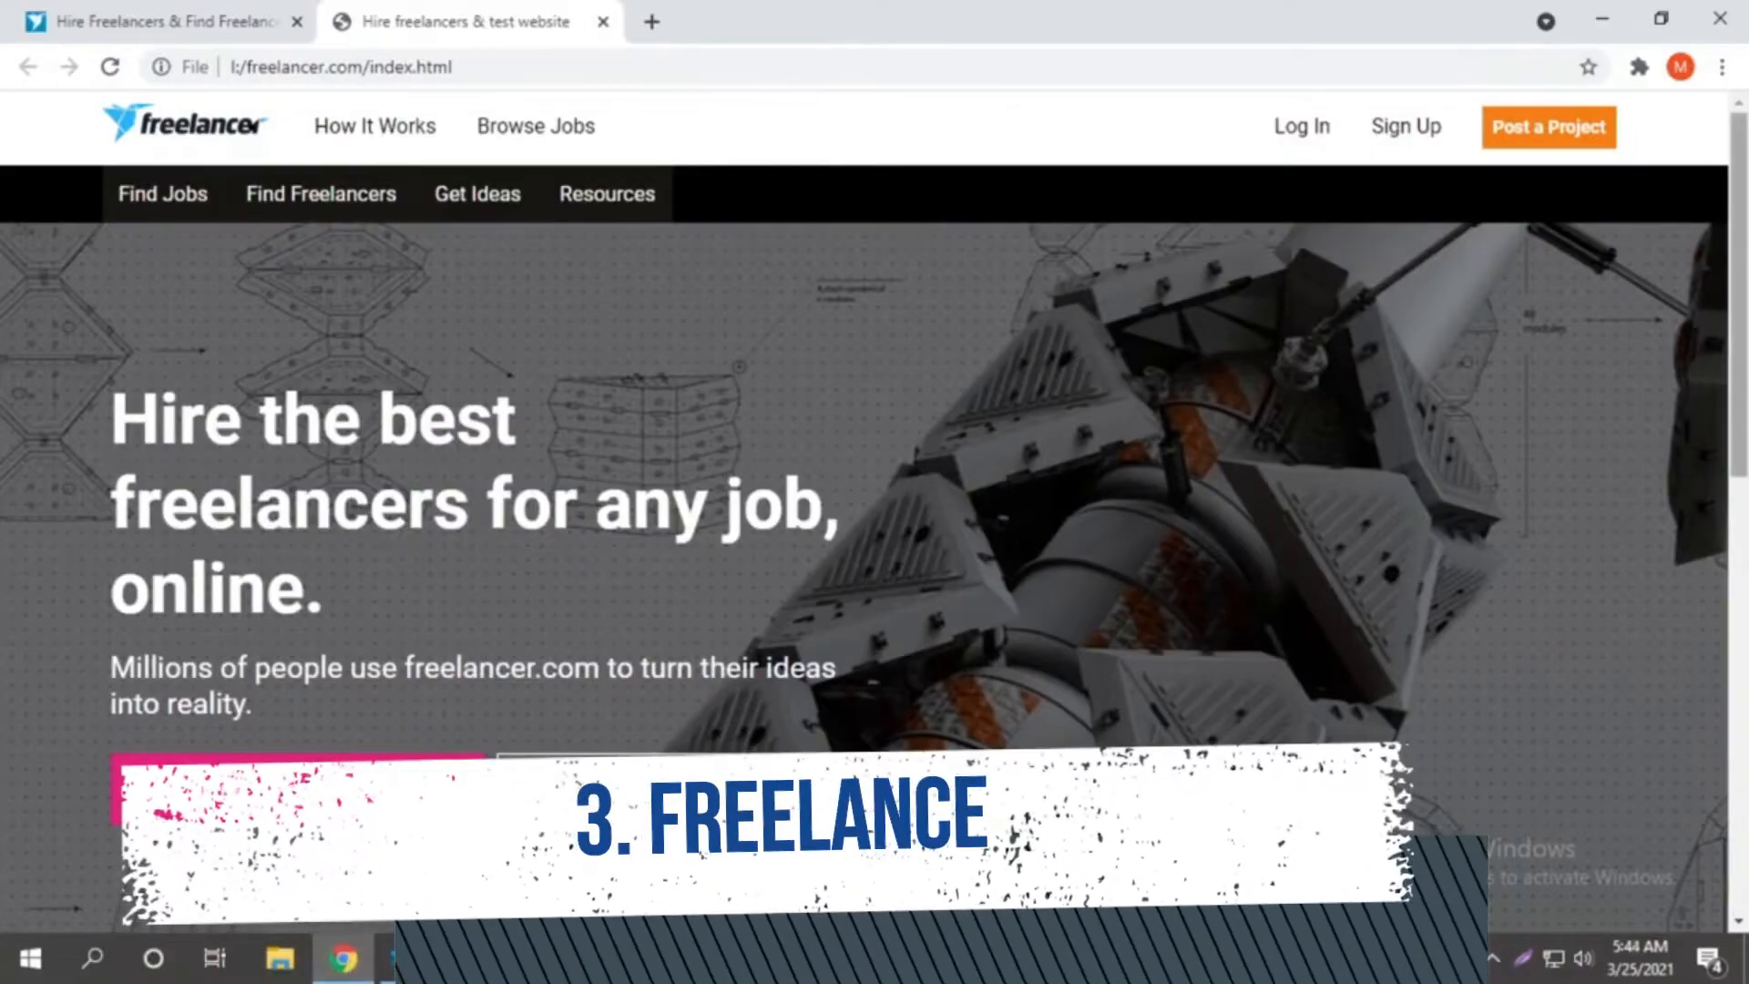
Step: Browse the live freelancer.com homepage, then switch to the local index.html copy and scroll its sections
{"action": "scroll", "scroll_direction": "down", "scroll_amount": 3}
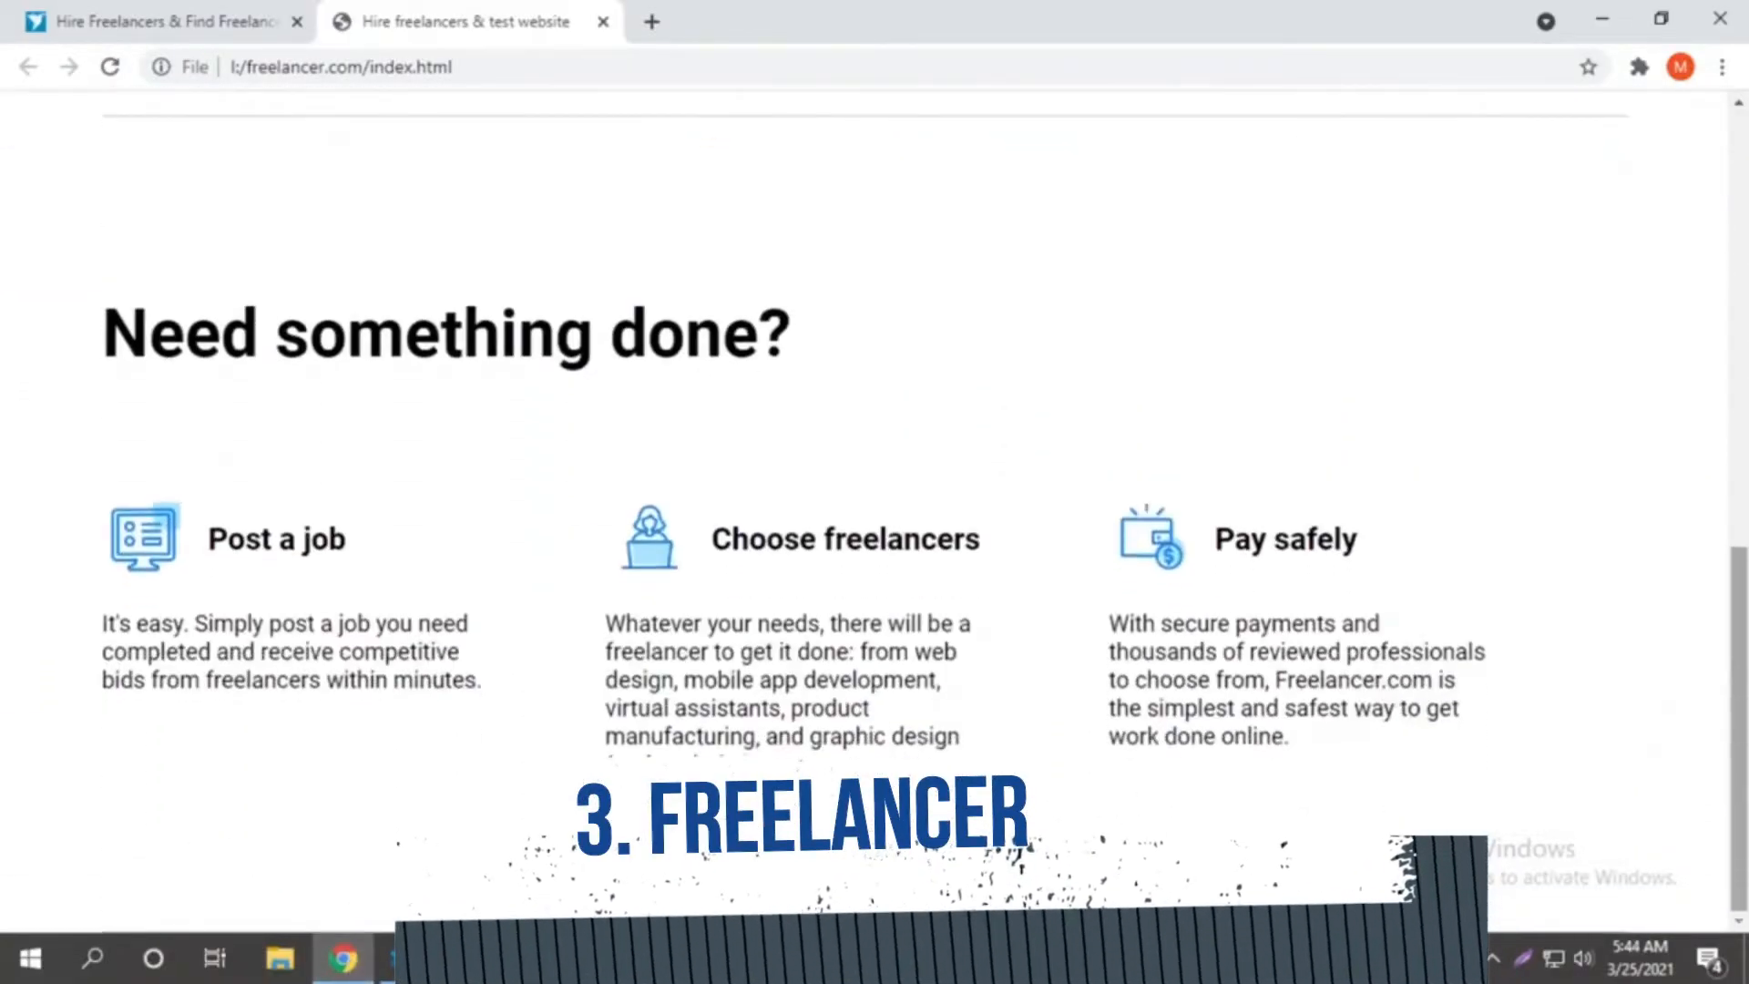
{"action": "scroll", "scroll_direction": "up", "scroll_amount": 3}
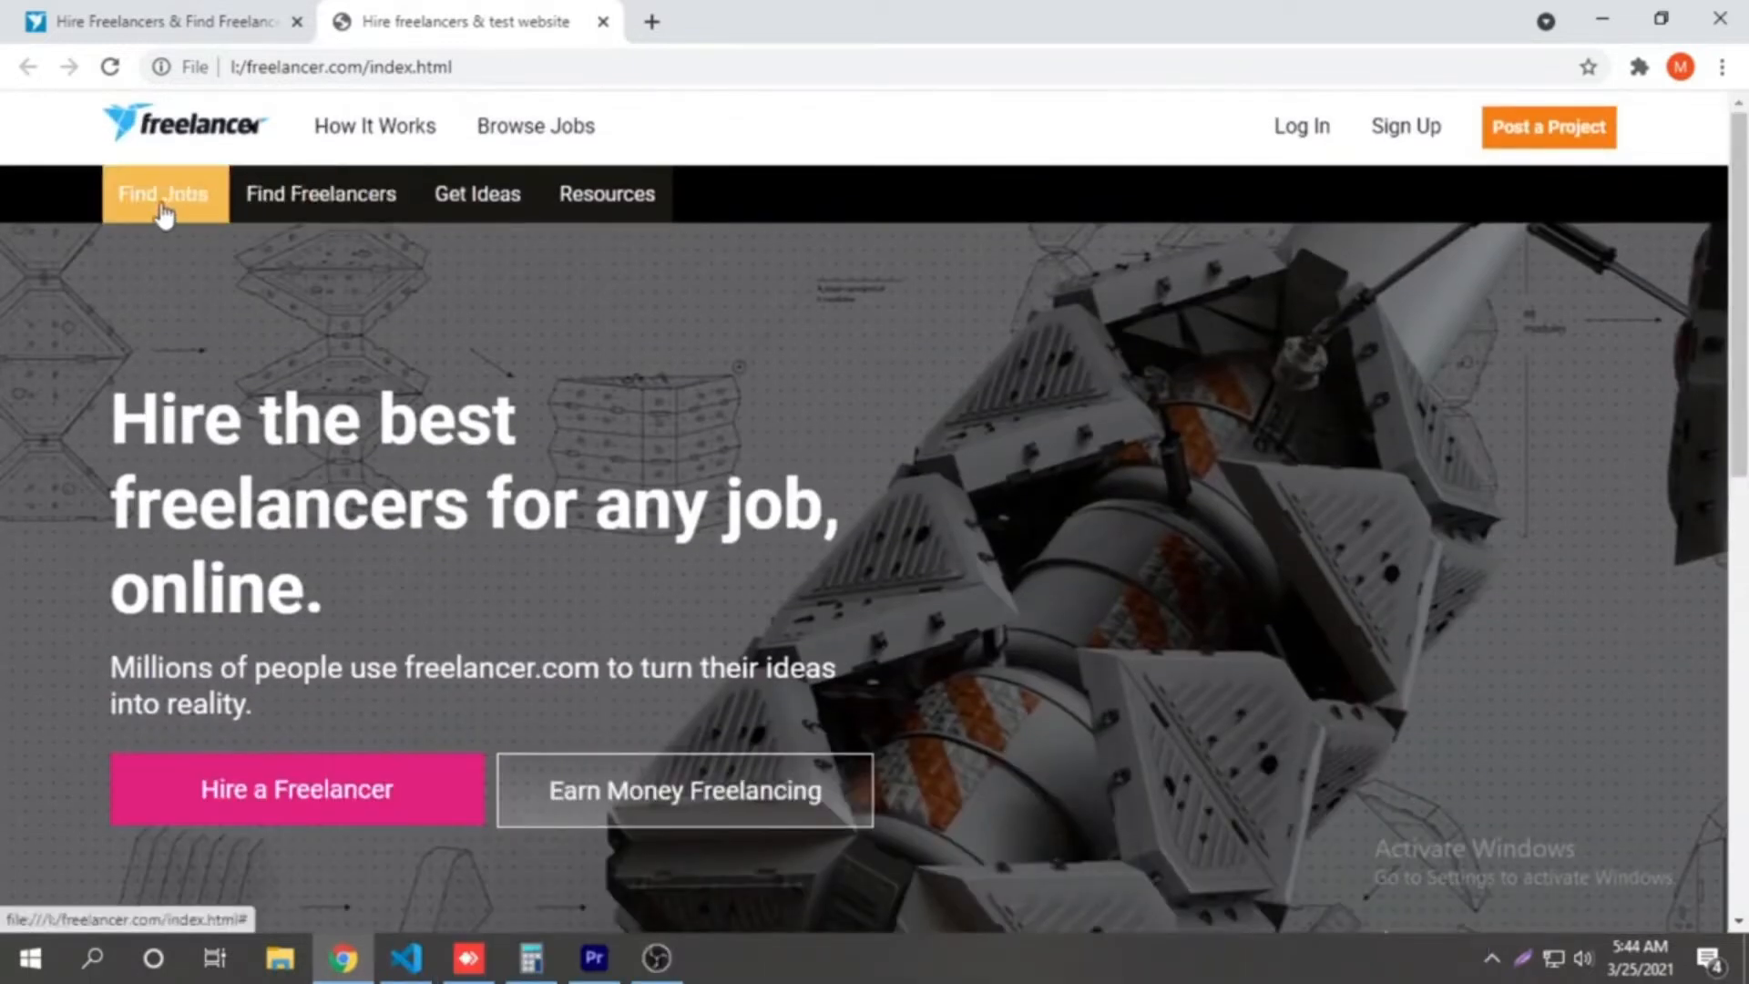
{"action": "mouse_move", "coordinate": [238, 125]}
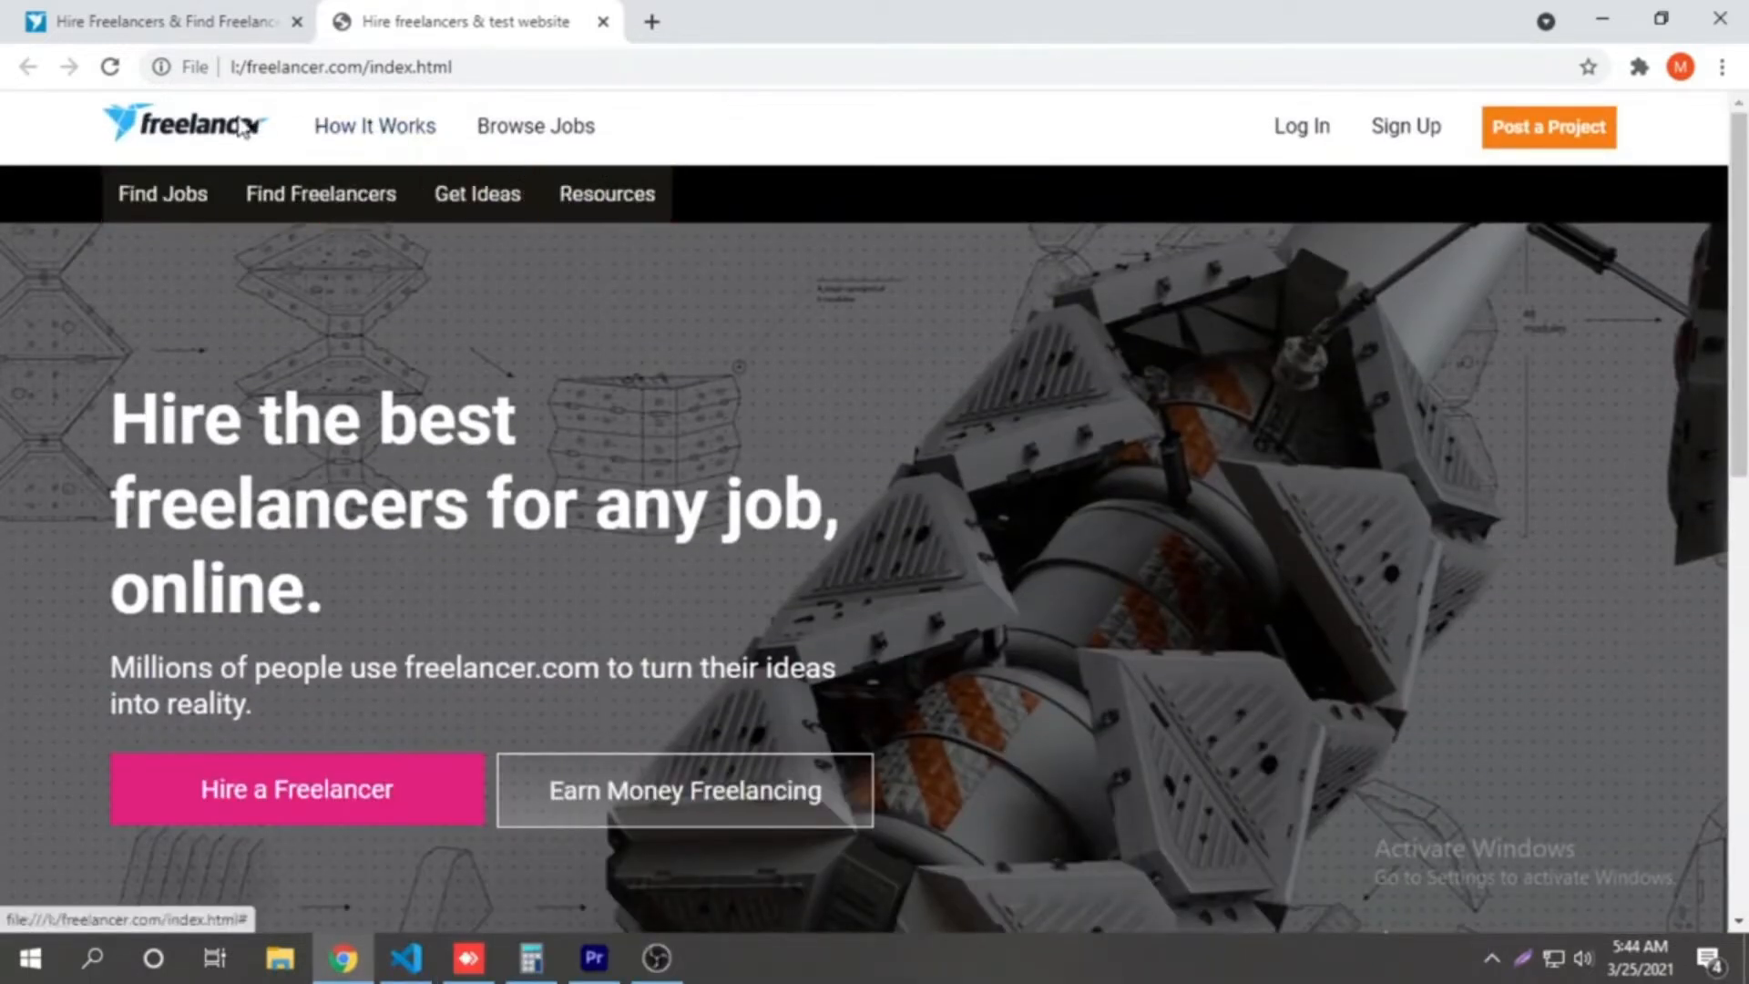
{"action": "mouse_move", "coordinate": [1624, 134]}
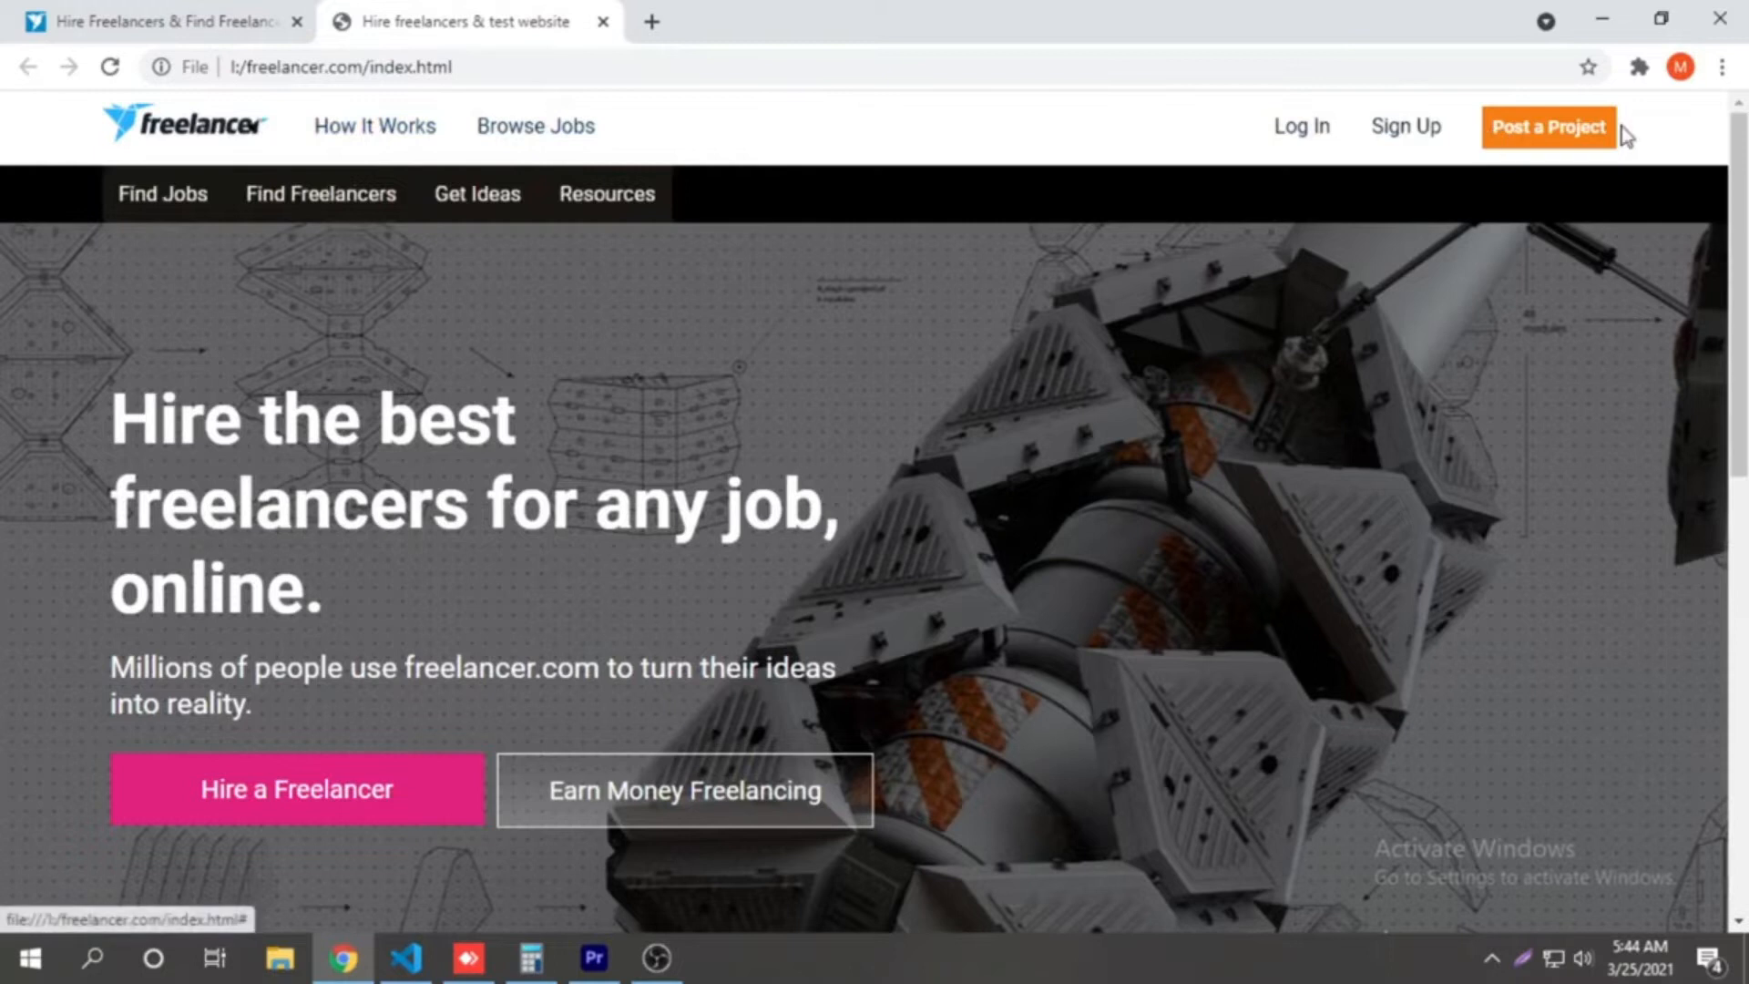
{"action": "left_click", "coordinate": [163, 193]}
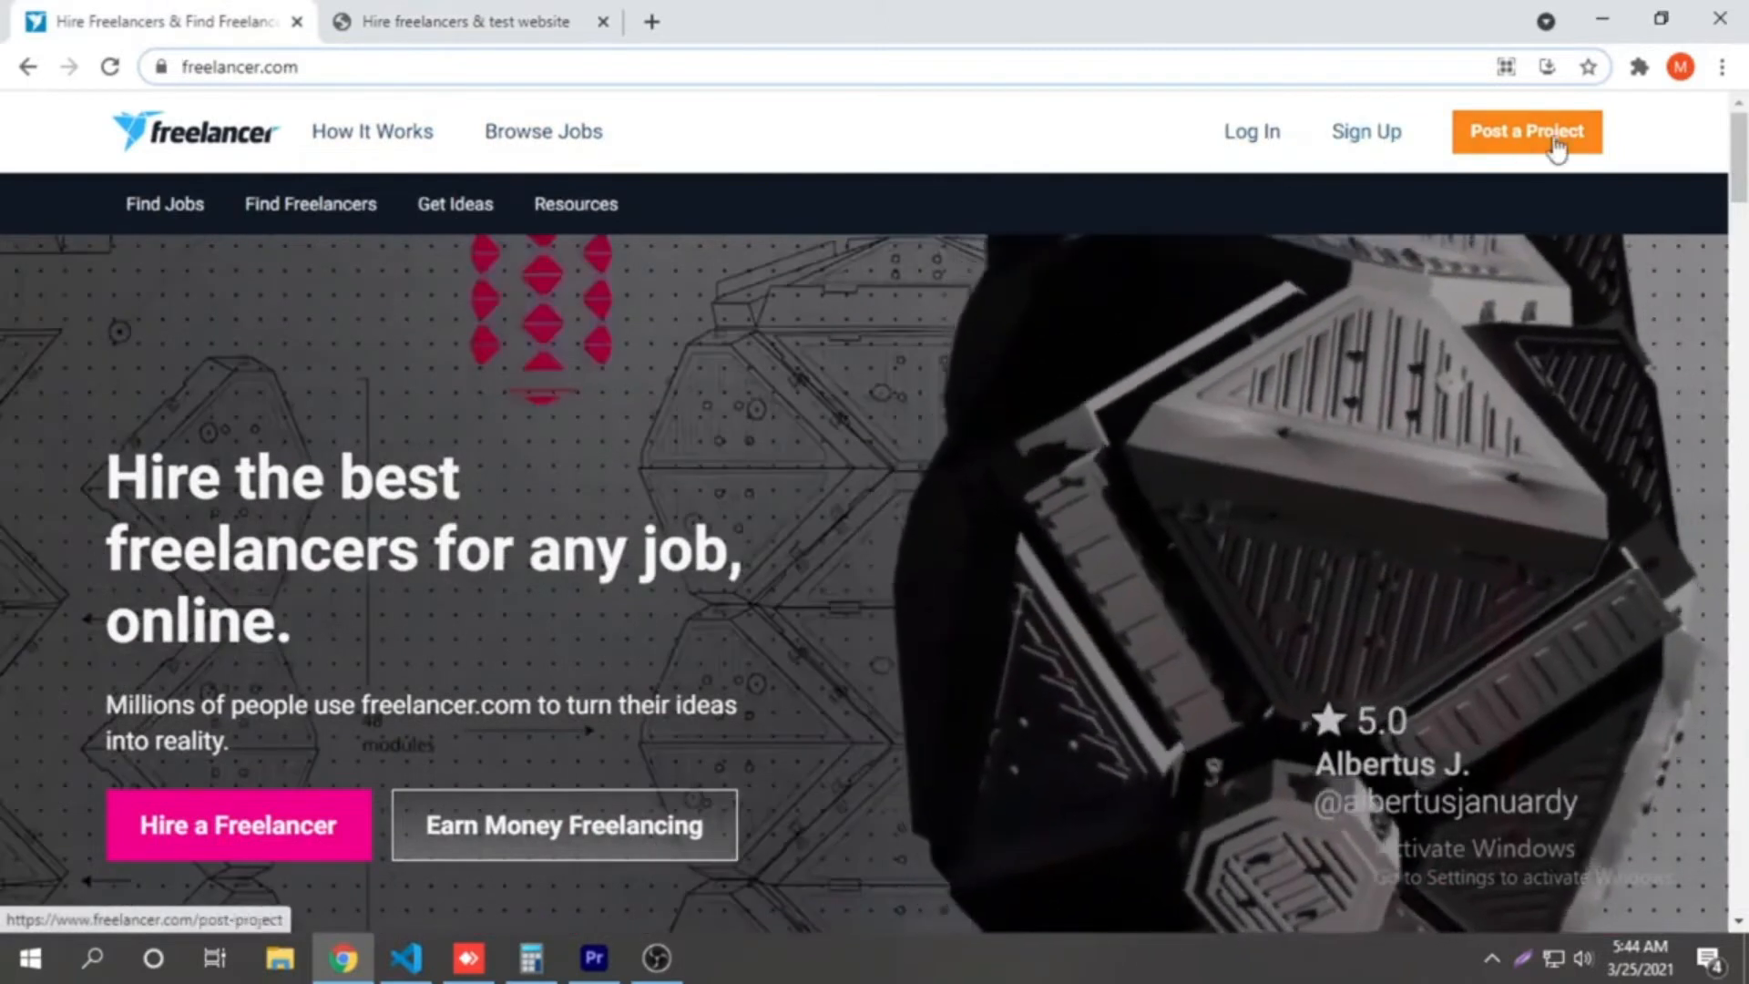
{"action": "left_click", "coordinate": [468, 21]}
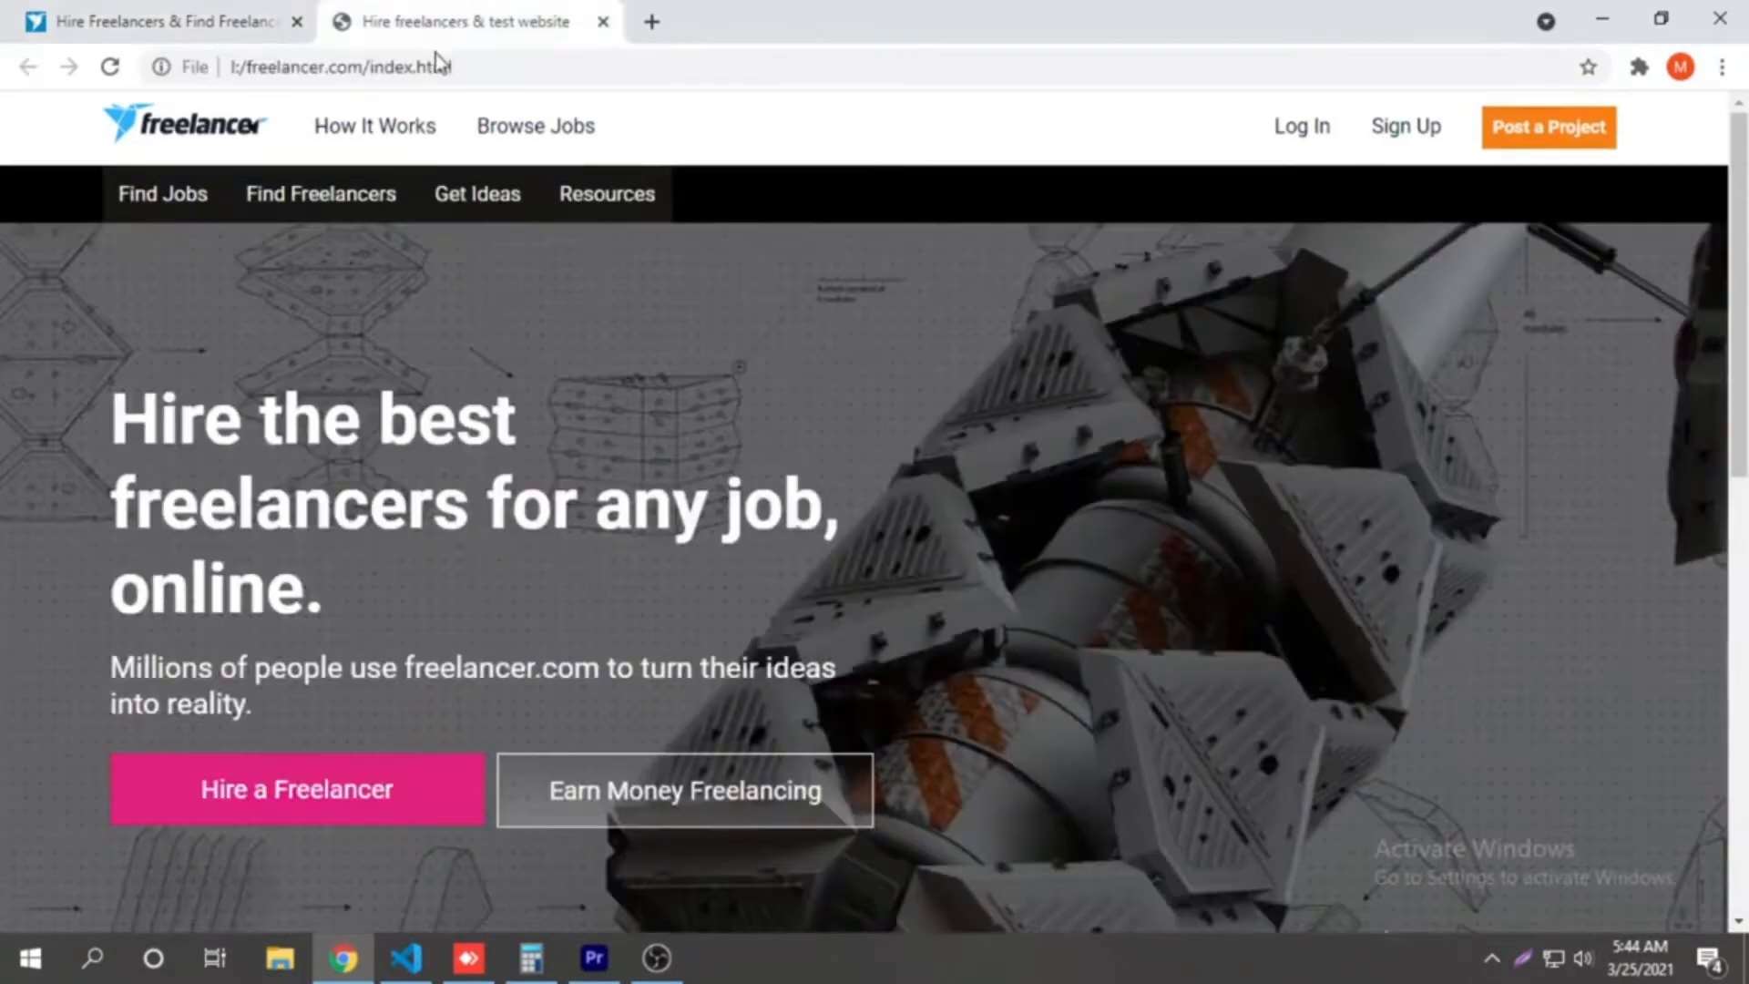
{"action": "mouse_move", "coordinate": [477, 193]}
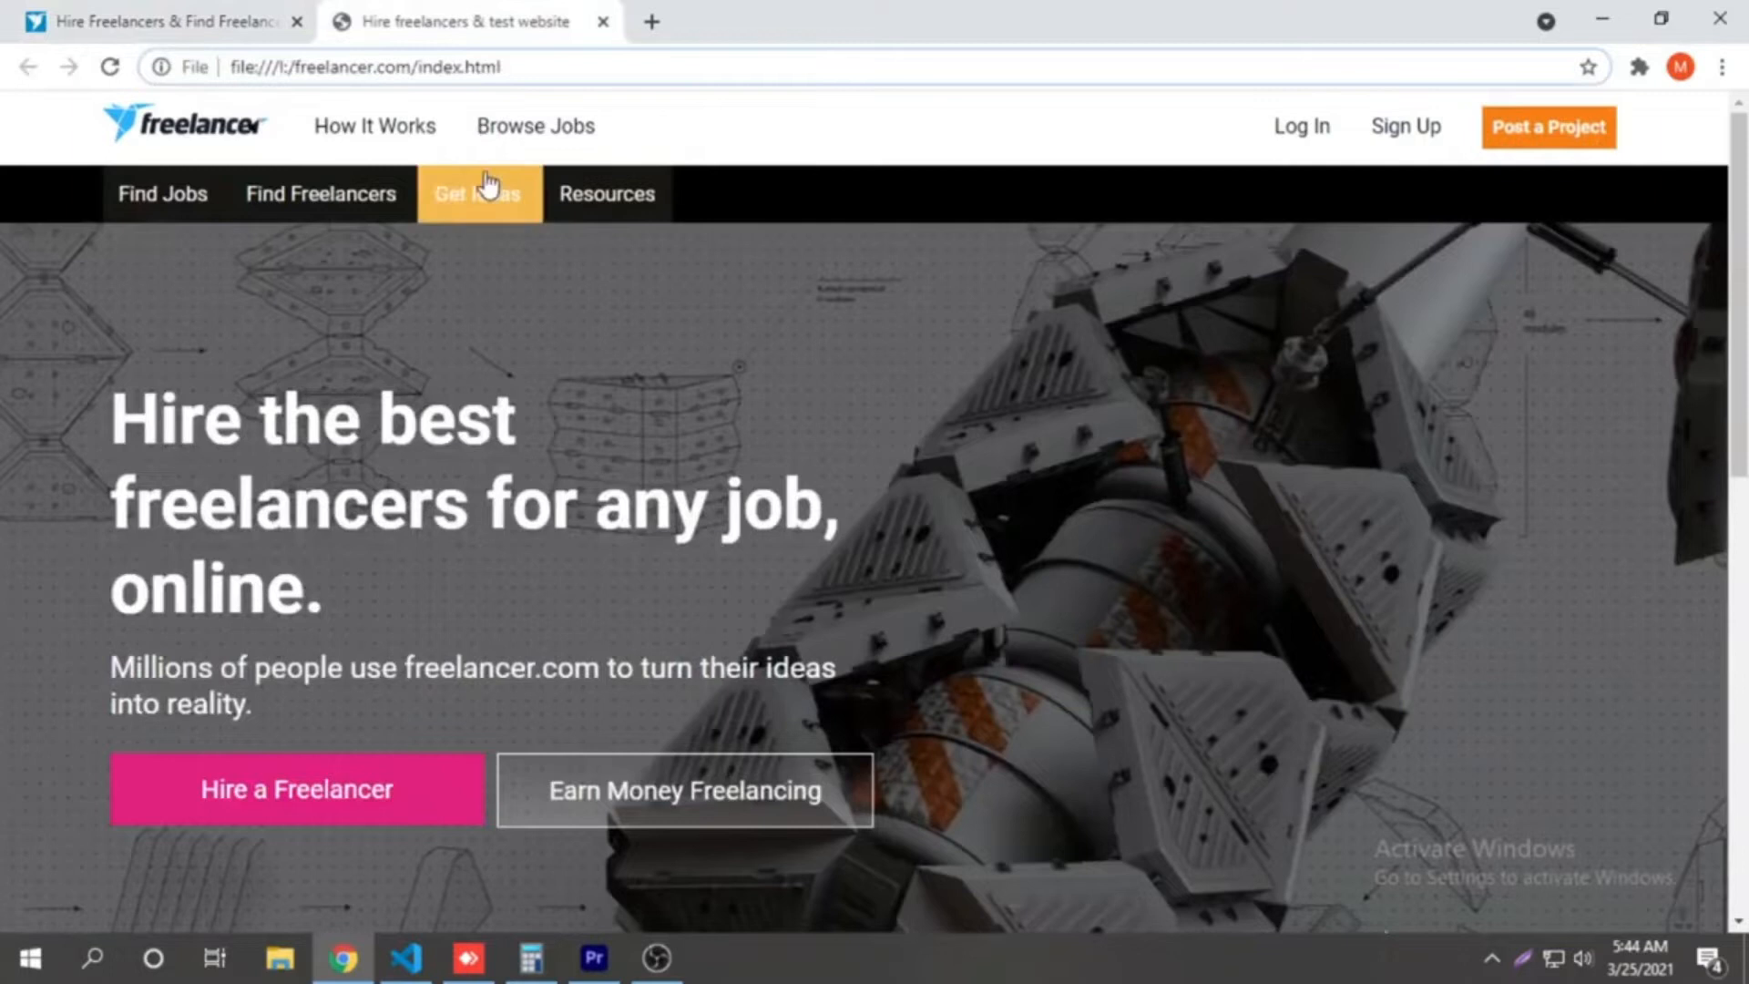
{"action": "scroll", "scroll_direction": "down", "scroll_amount": 3}
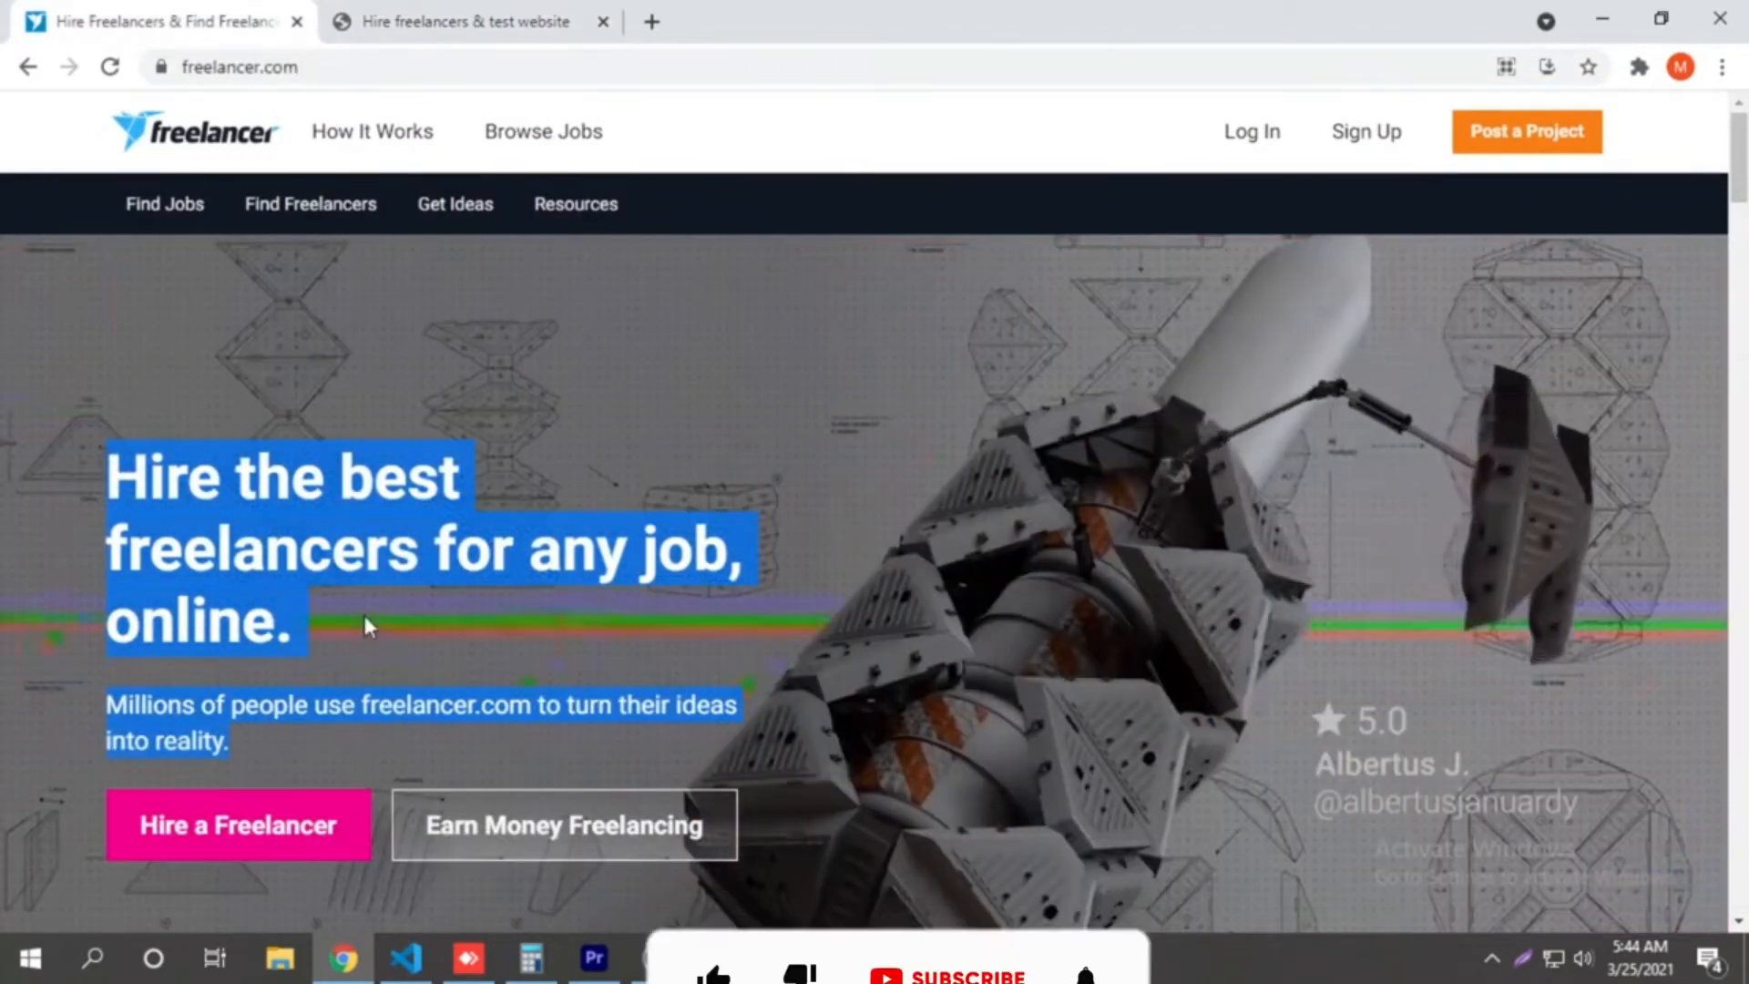
{"action": "scroll", "scroll_direction": "down", "scroll_amount": 3}
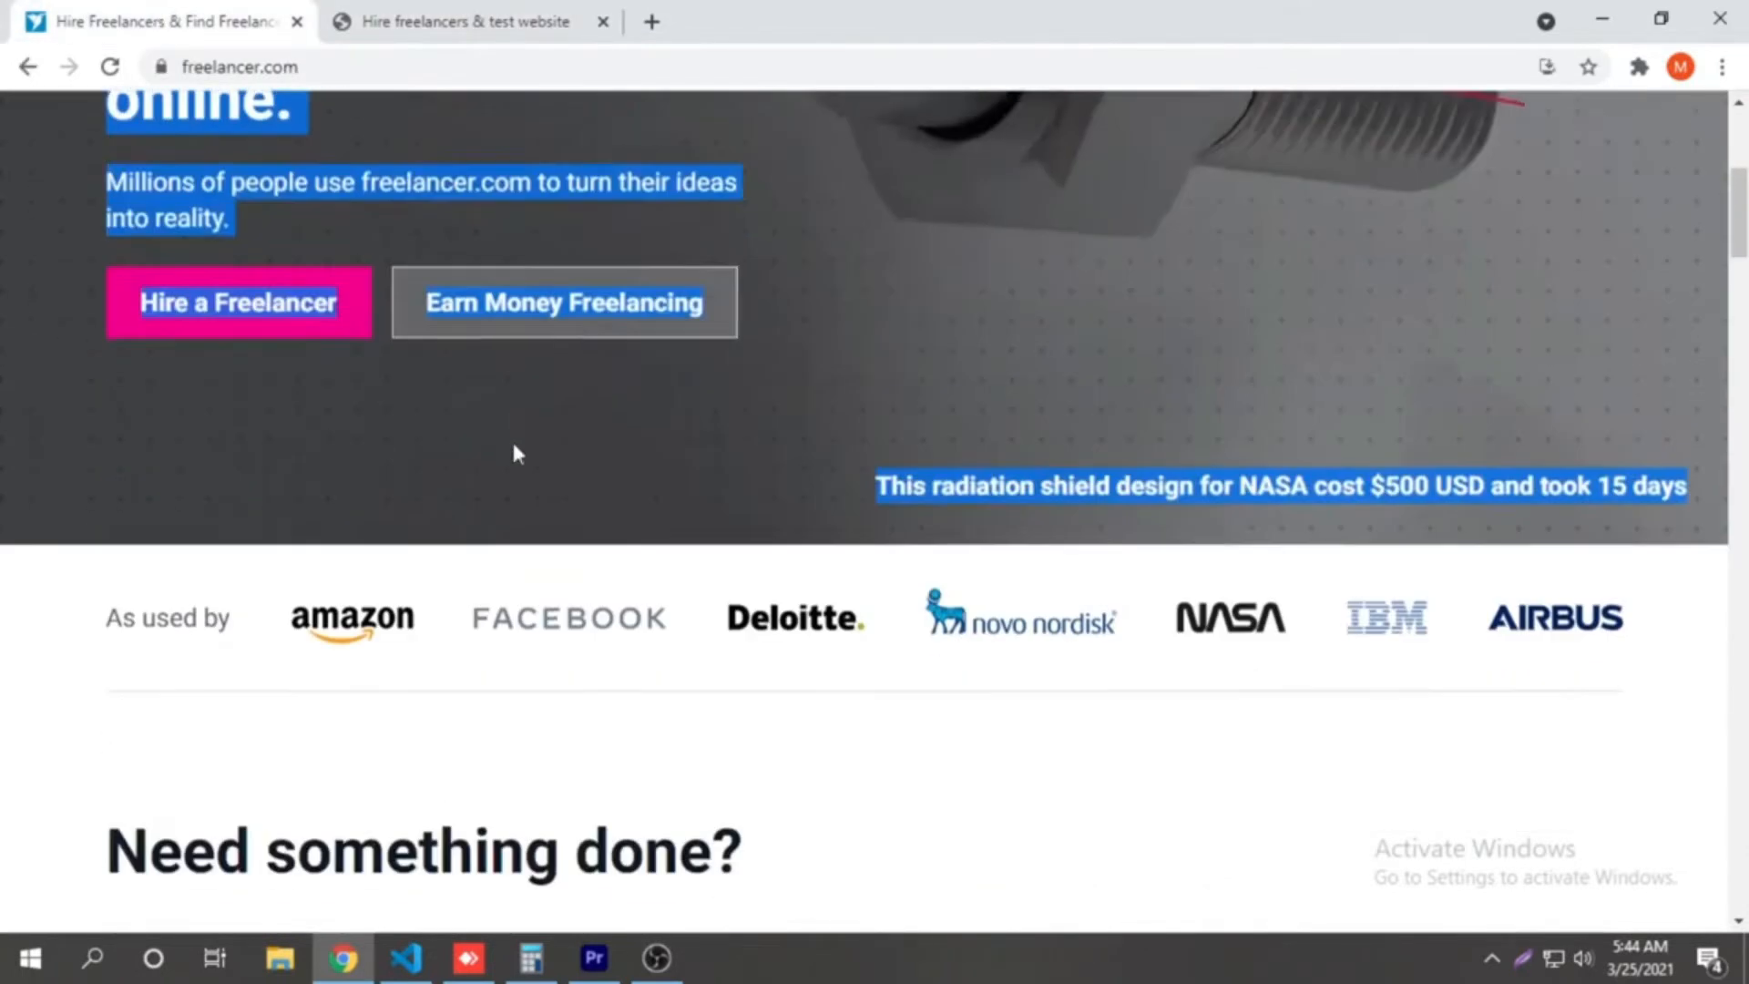
Step: Scroll through how-it-works and features sections, ending back on the local copy's hero section
{"action": "scroll", "scroll_direction": "down", "scroll_amount": 3}
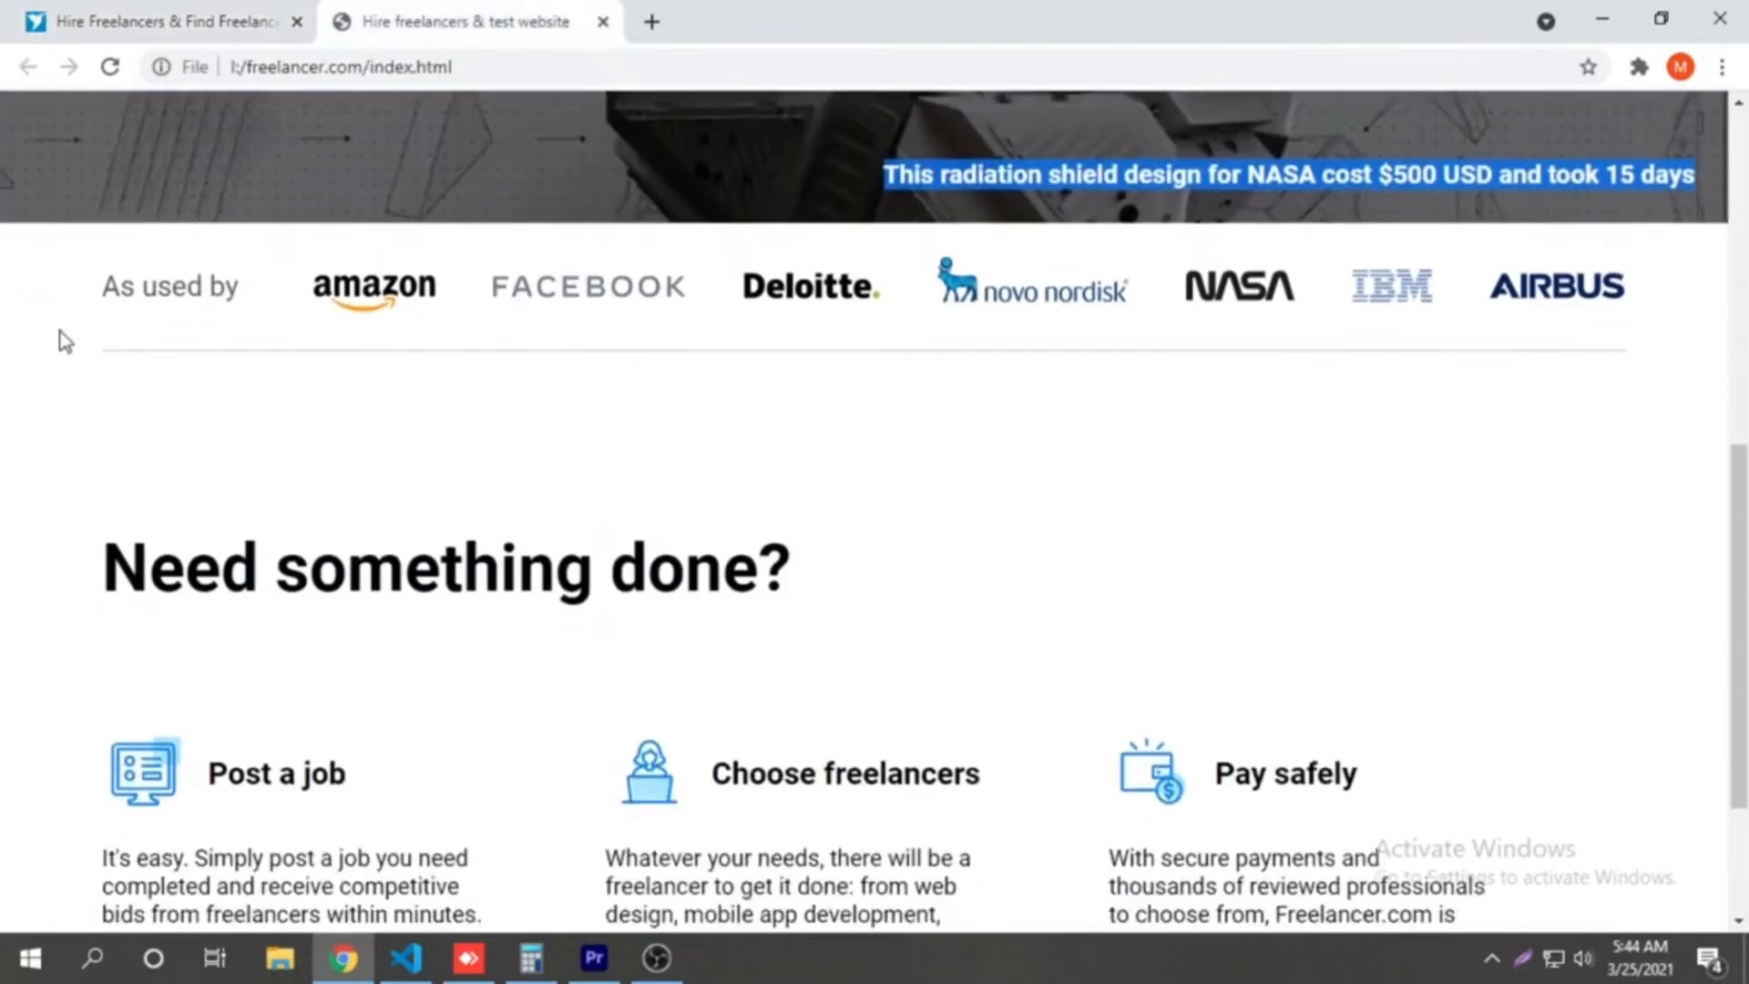
{"action": "mouse_move", "coordinate": [1406, 340]}
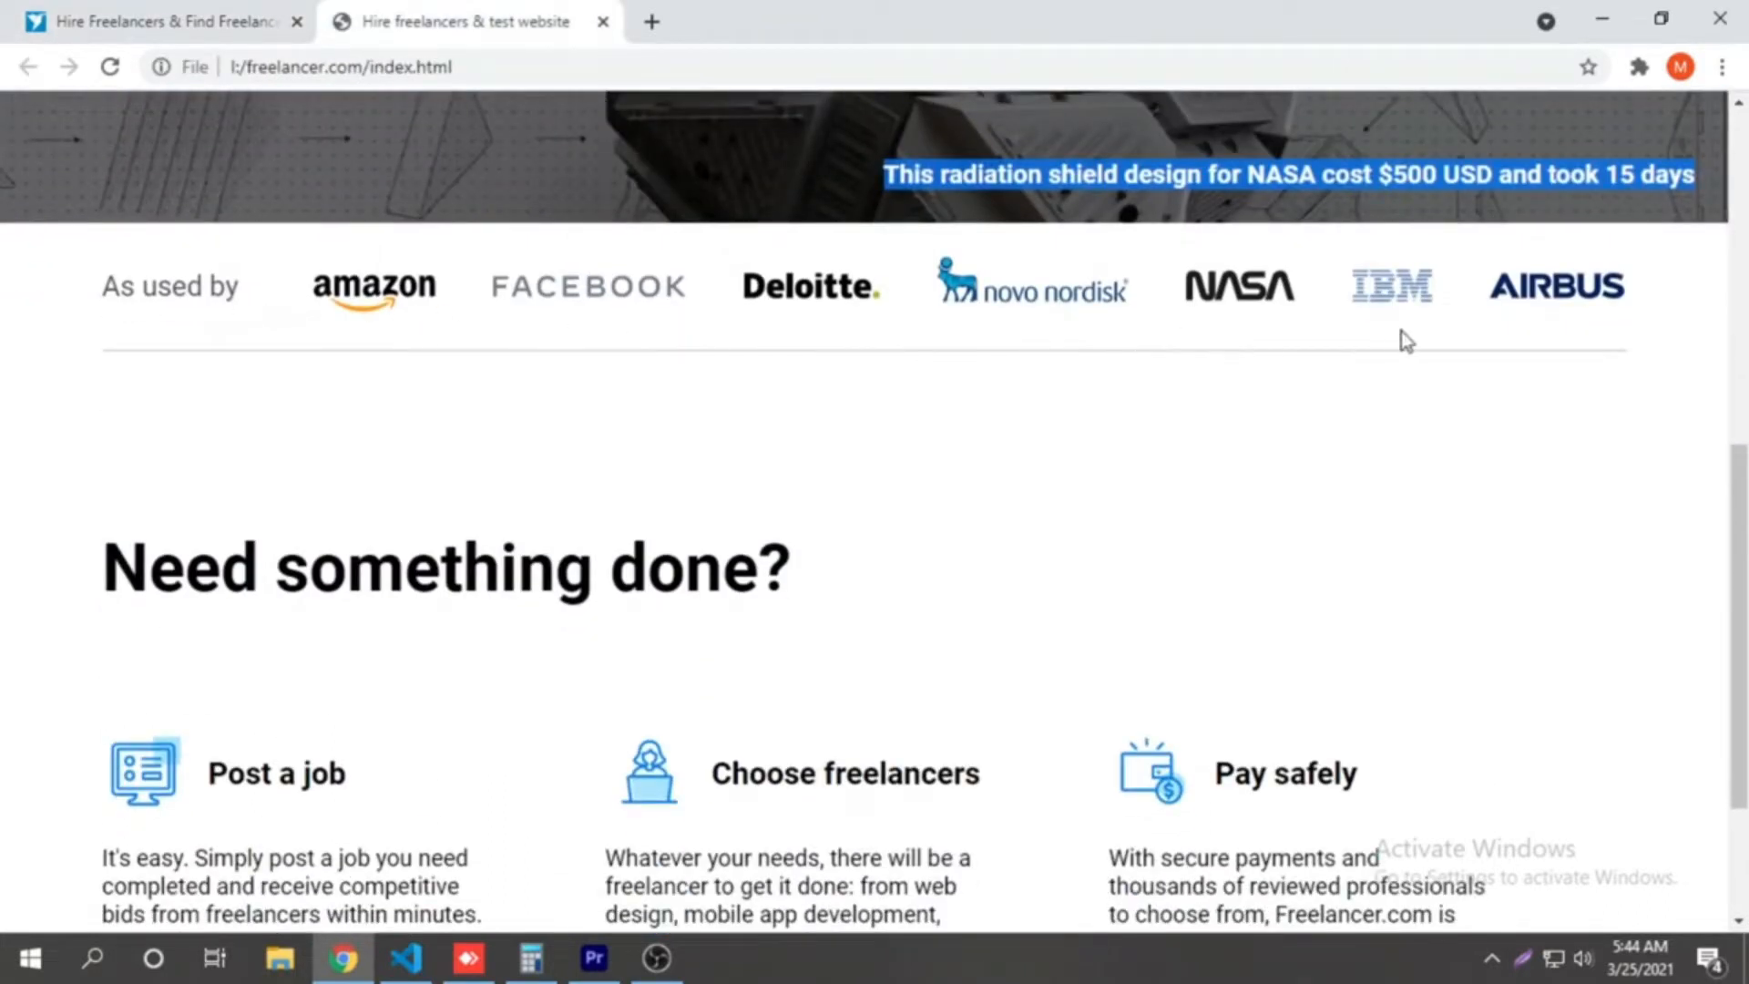
{"action": "scroll", "scroll_direction": "down", "scroll_amount": 3}
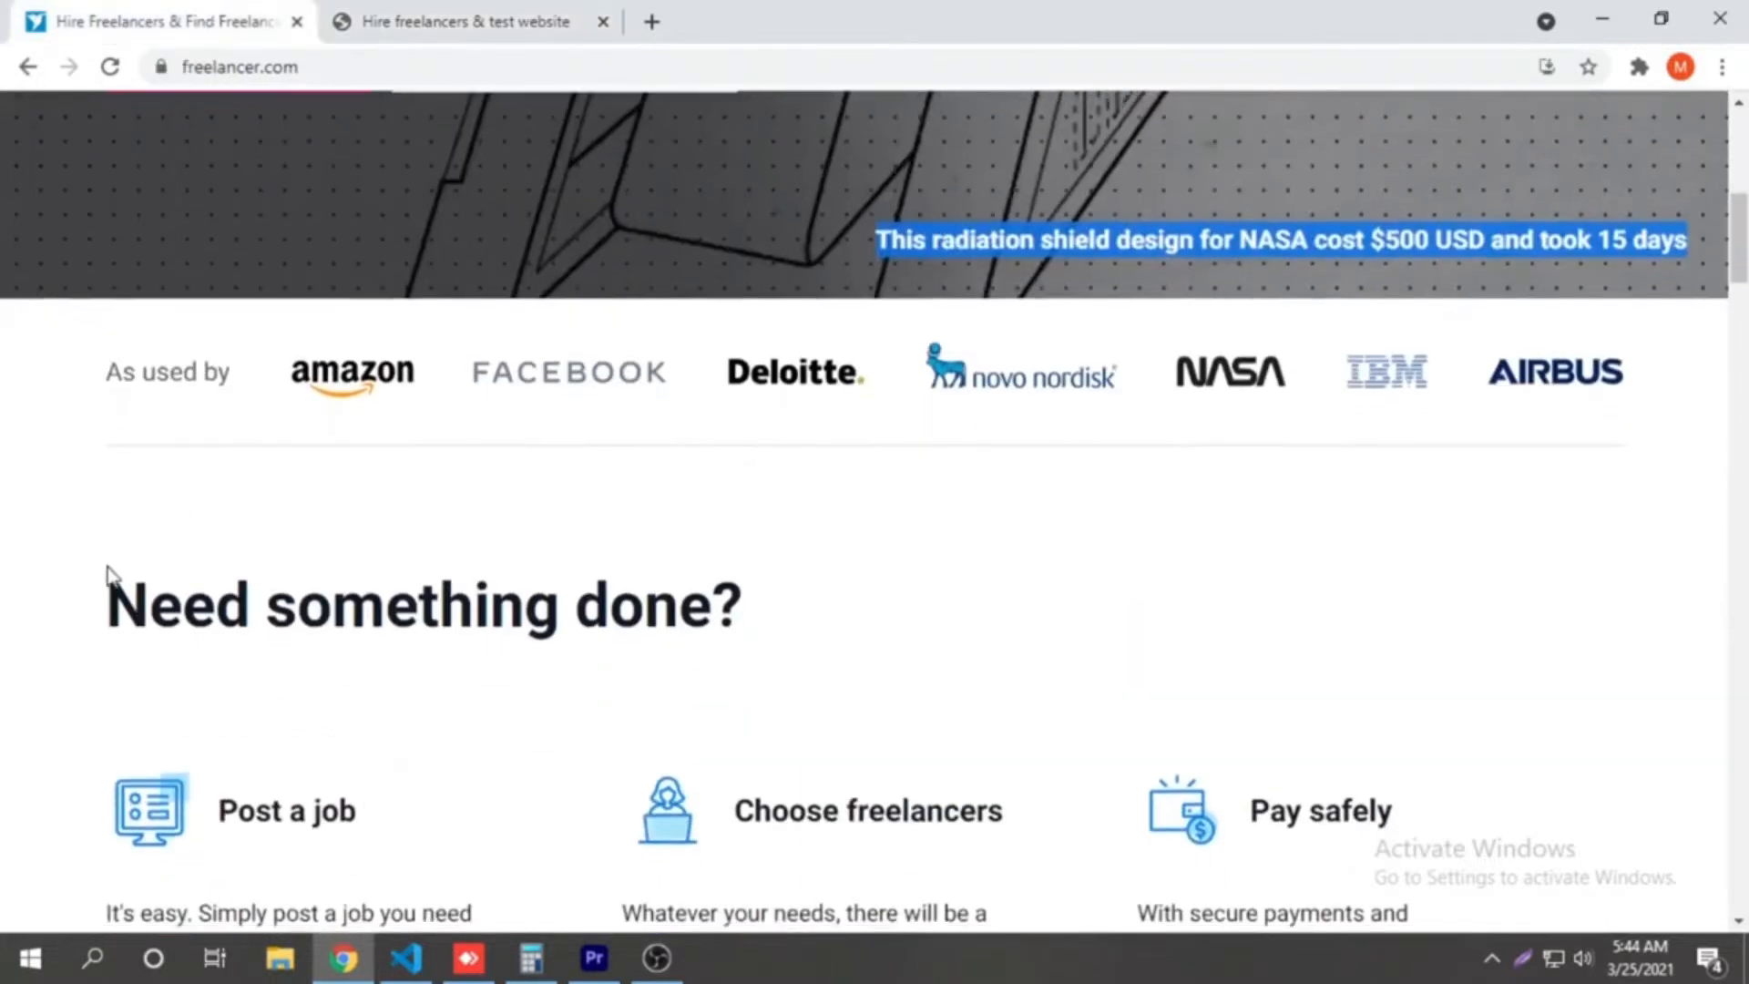
{"action": "scroll", "scroll_direction": "down", "scroll_amount": 3}
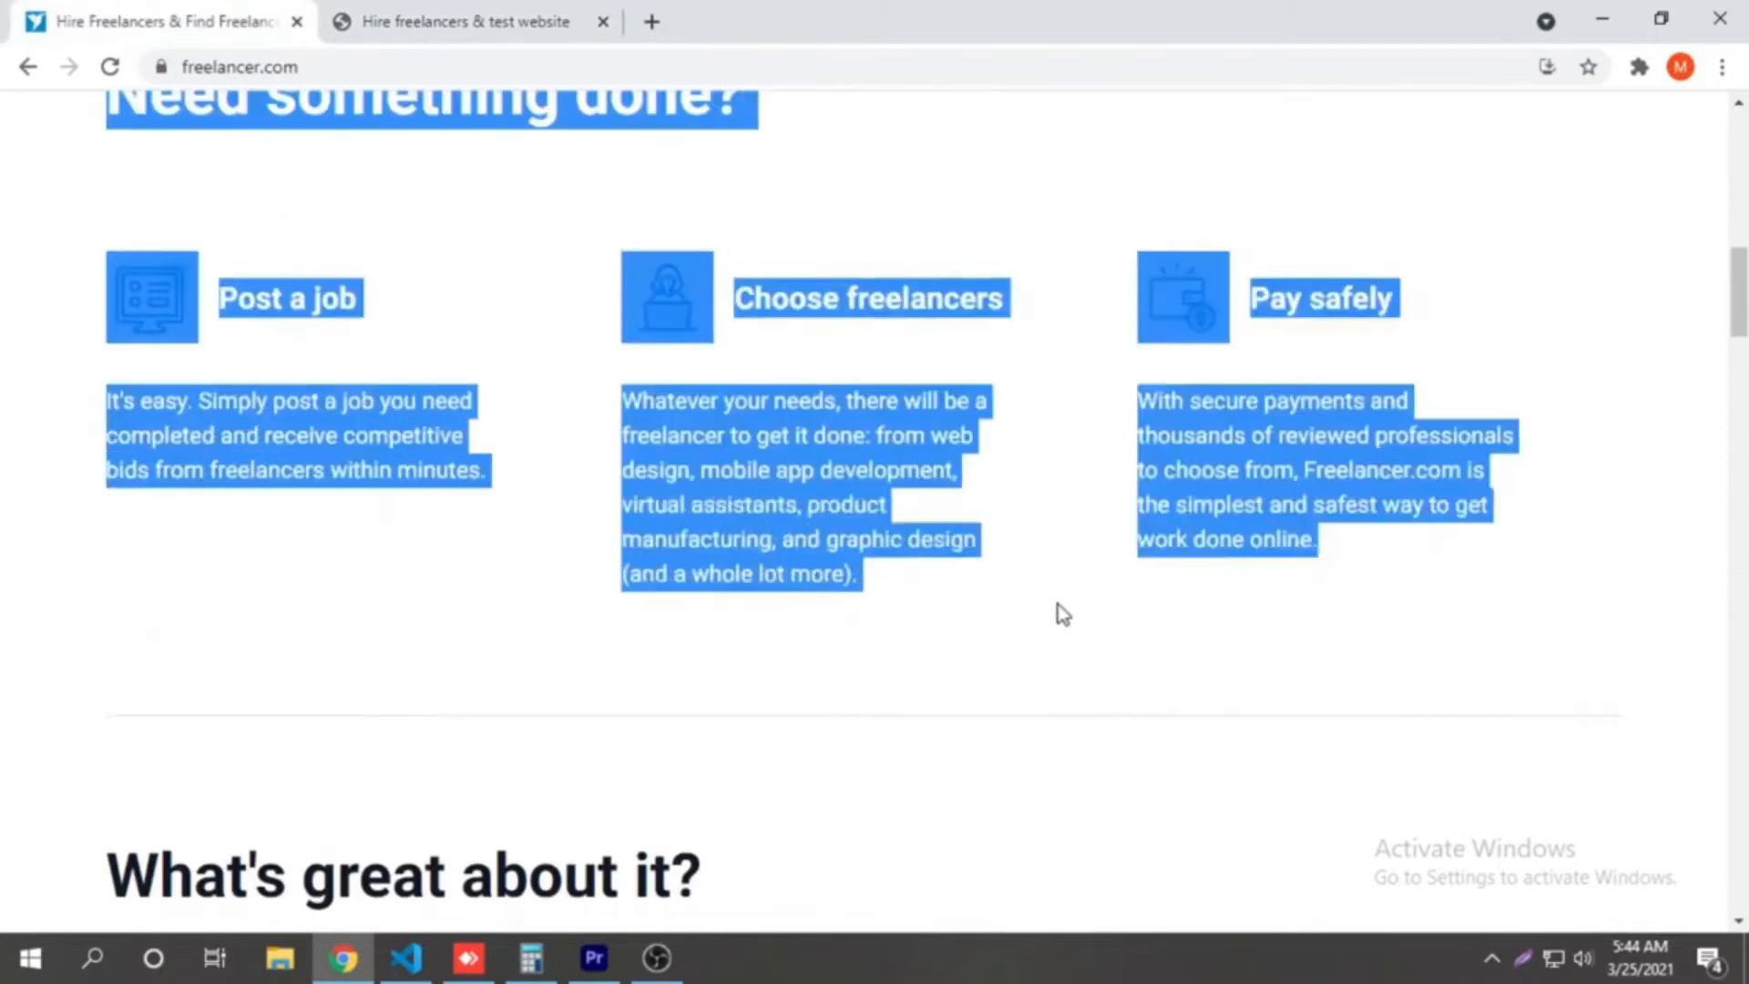
{"action": "scroll", "scroll_direction": "down", "scroll_amount": 3}
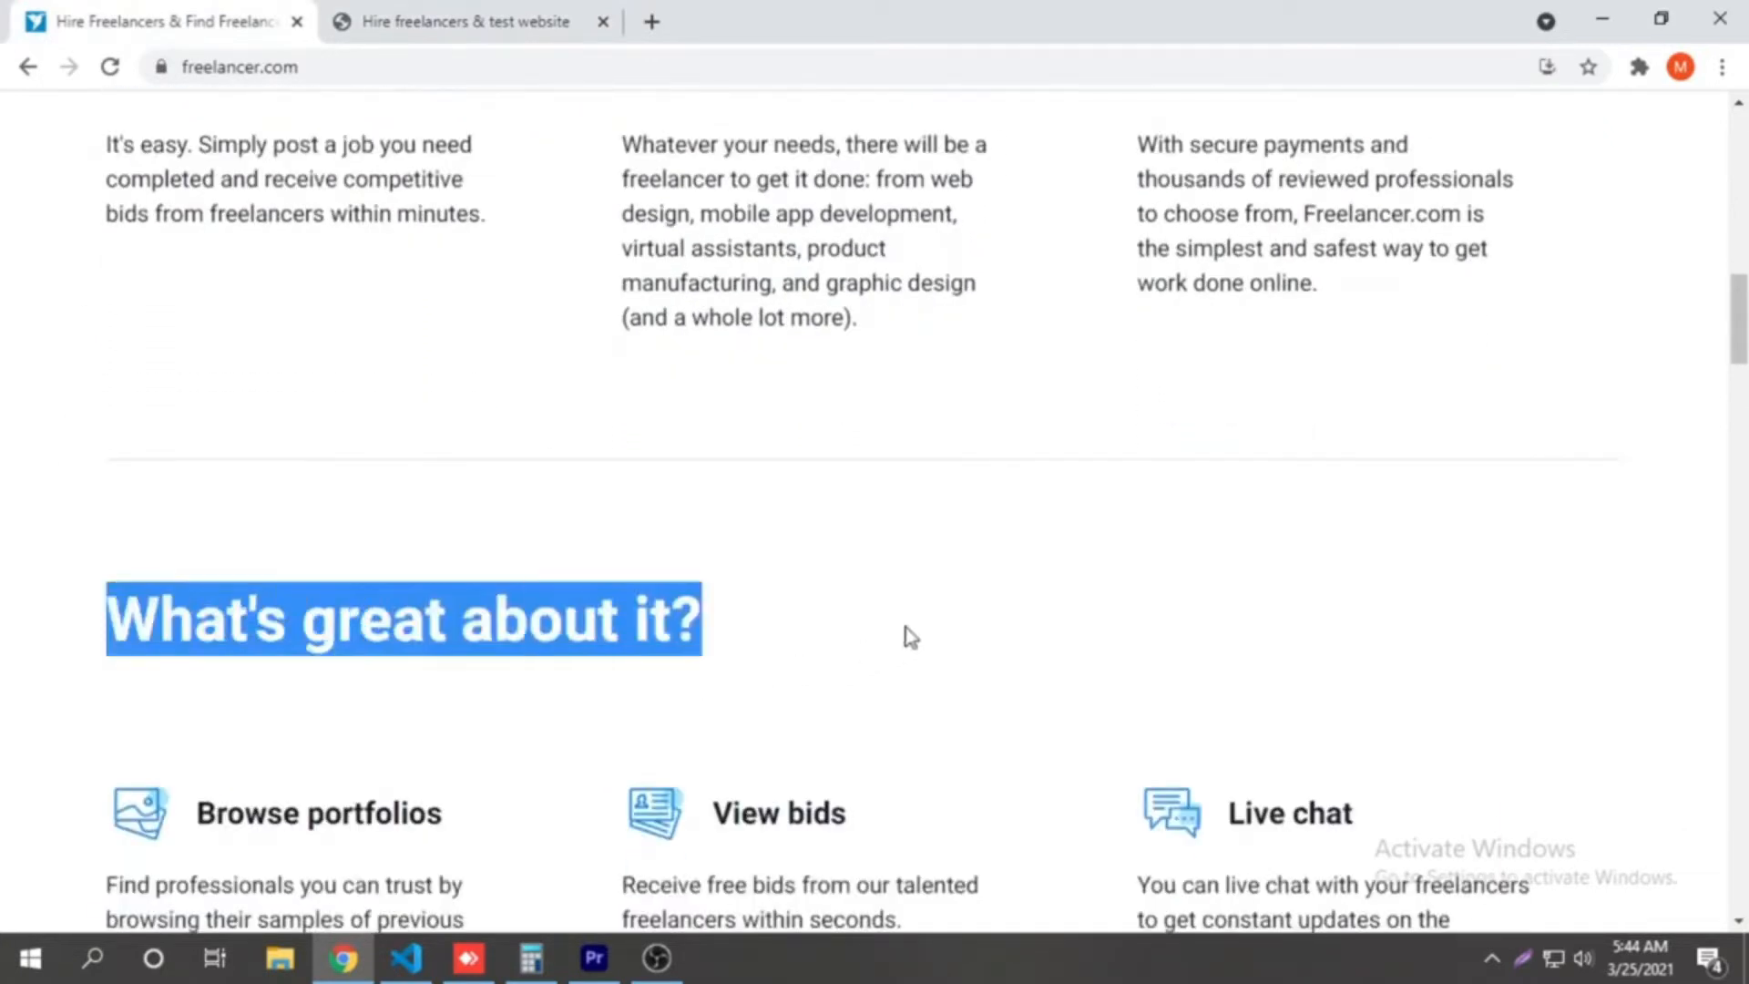
{"action": "left_click", "coordinate": [468, 21]}
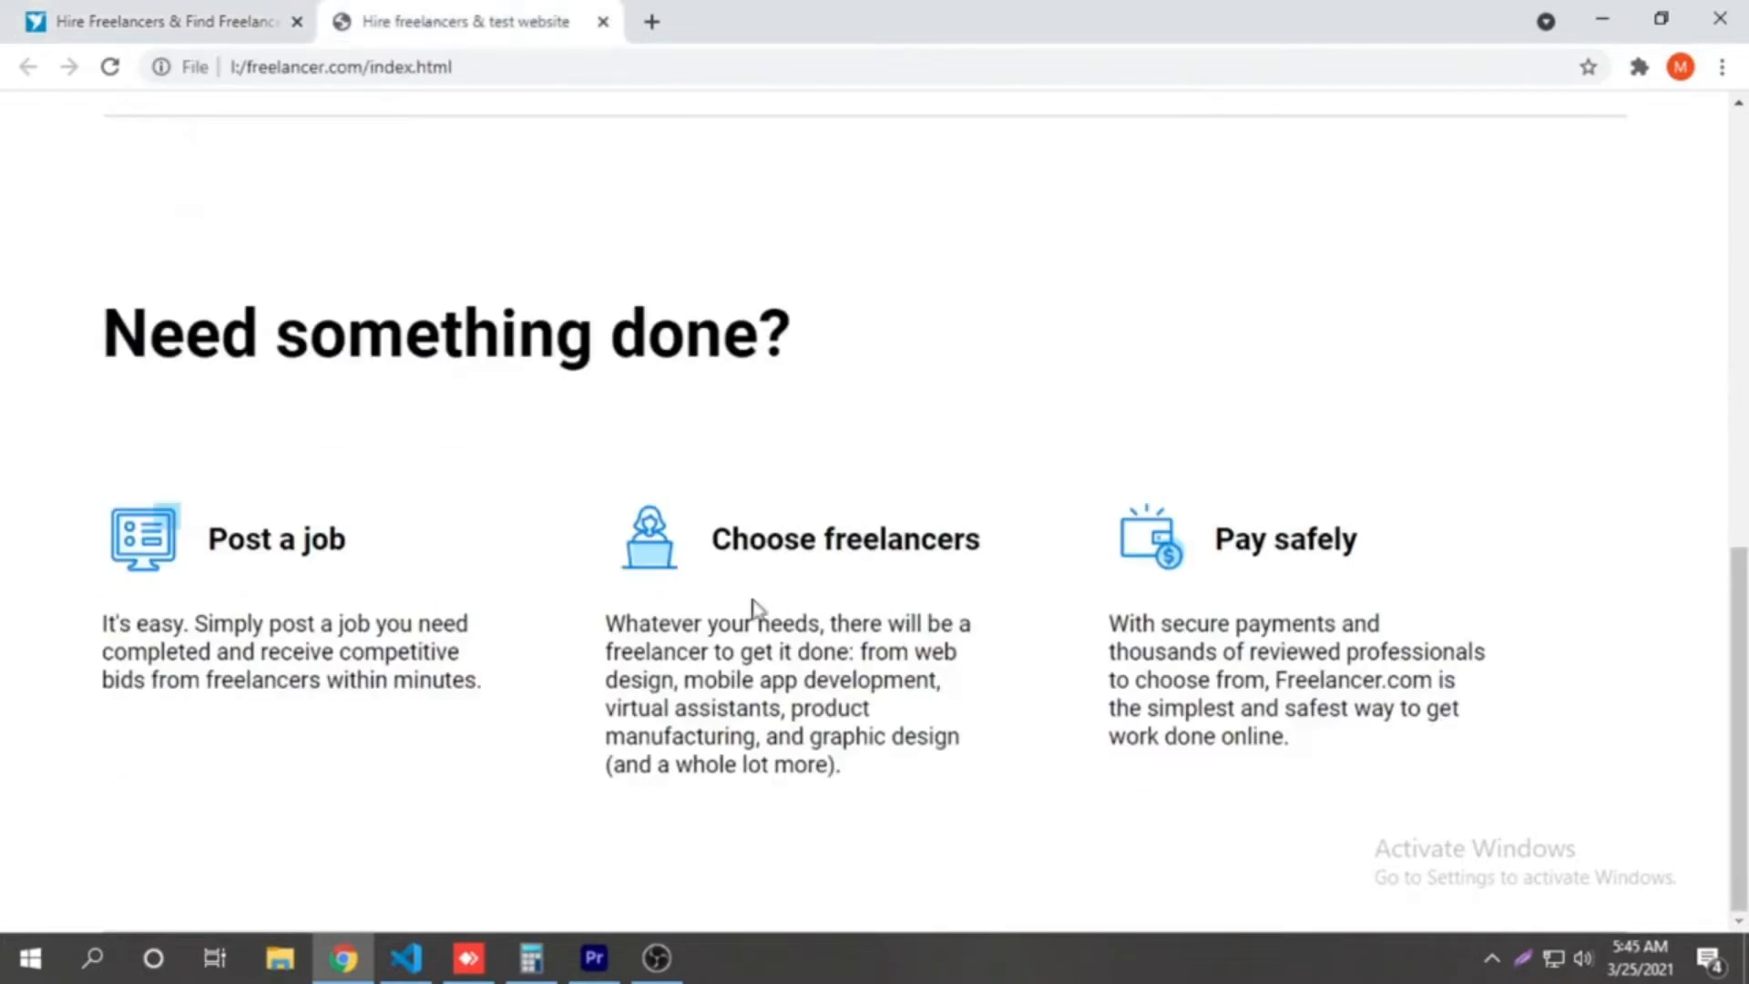
{"action": "scroll", "scroll_direction": "up", "scroll_amount": 3}
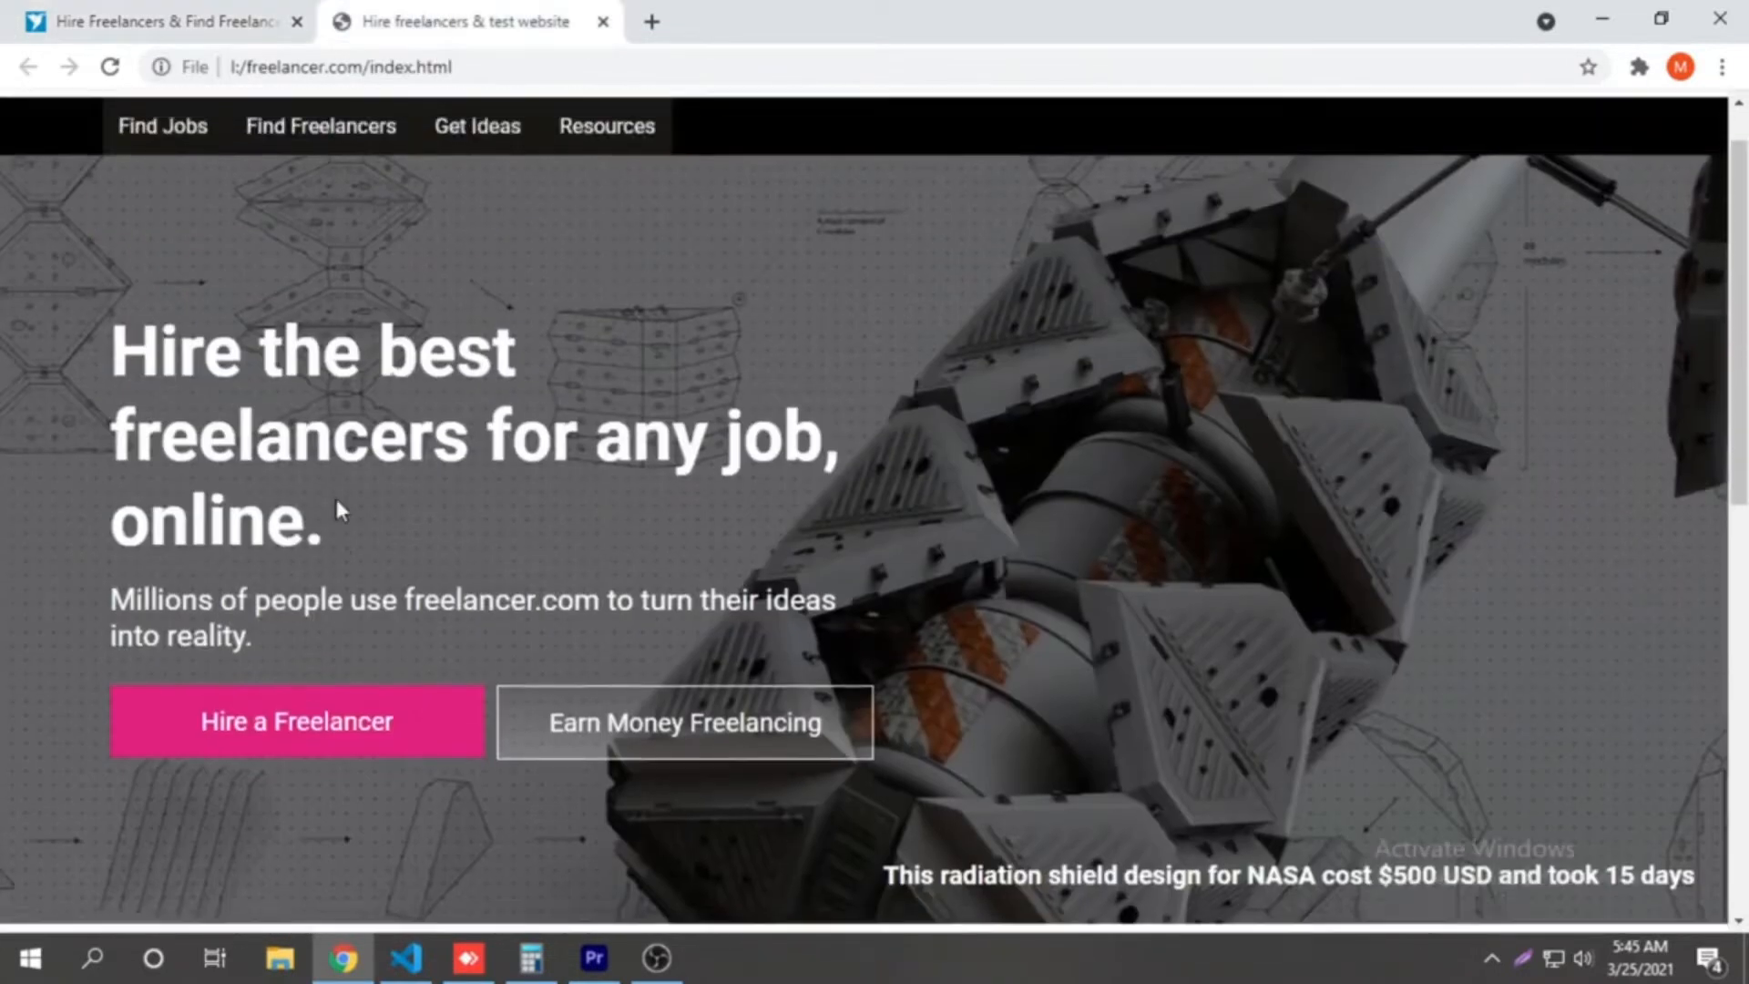
{"action": "scroll", "scroll_direction": "down", "scroll_amount": 3}
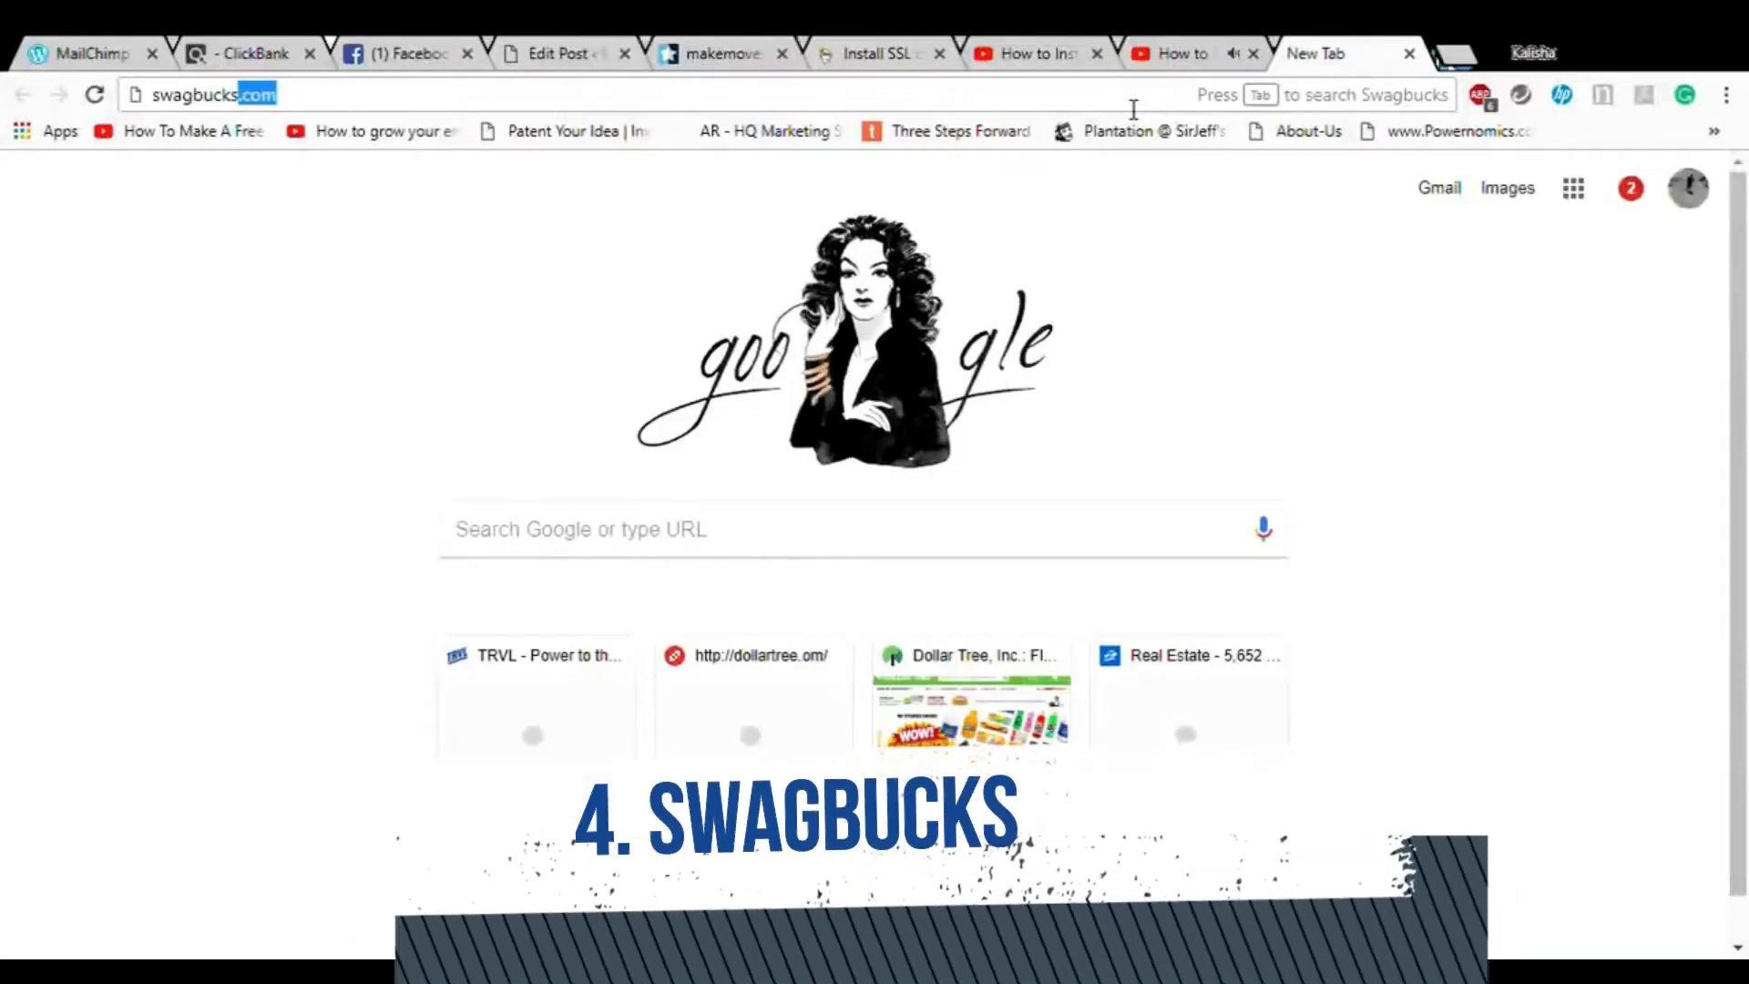
Step: Load swagbucks.com, dismiss the Print + Earn coupon popup, and enter 'lovingyou.cm' in the search box
{"action": "key", "text": "Return"}
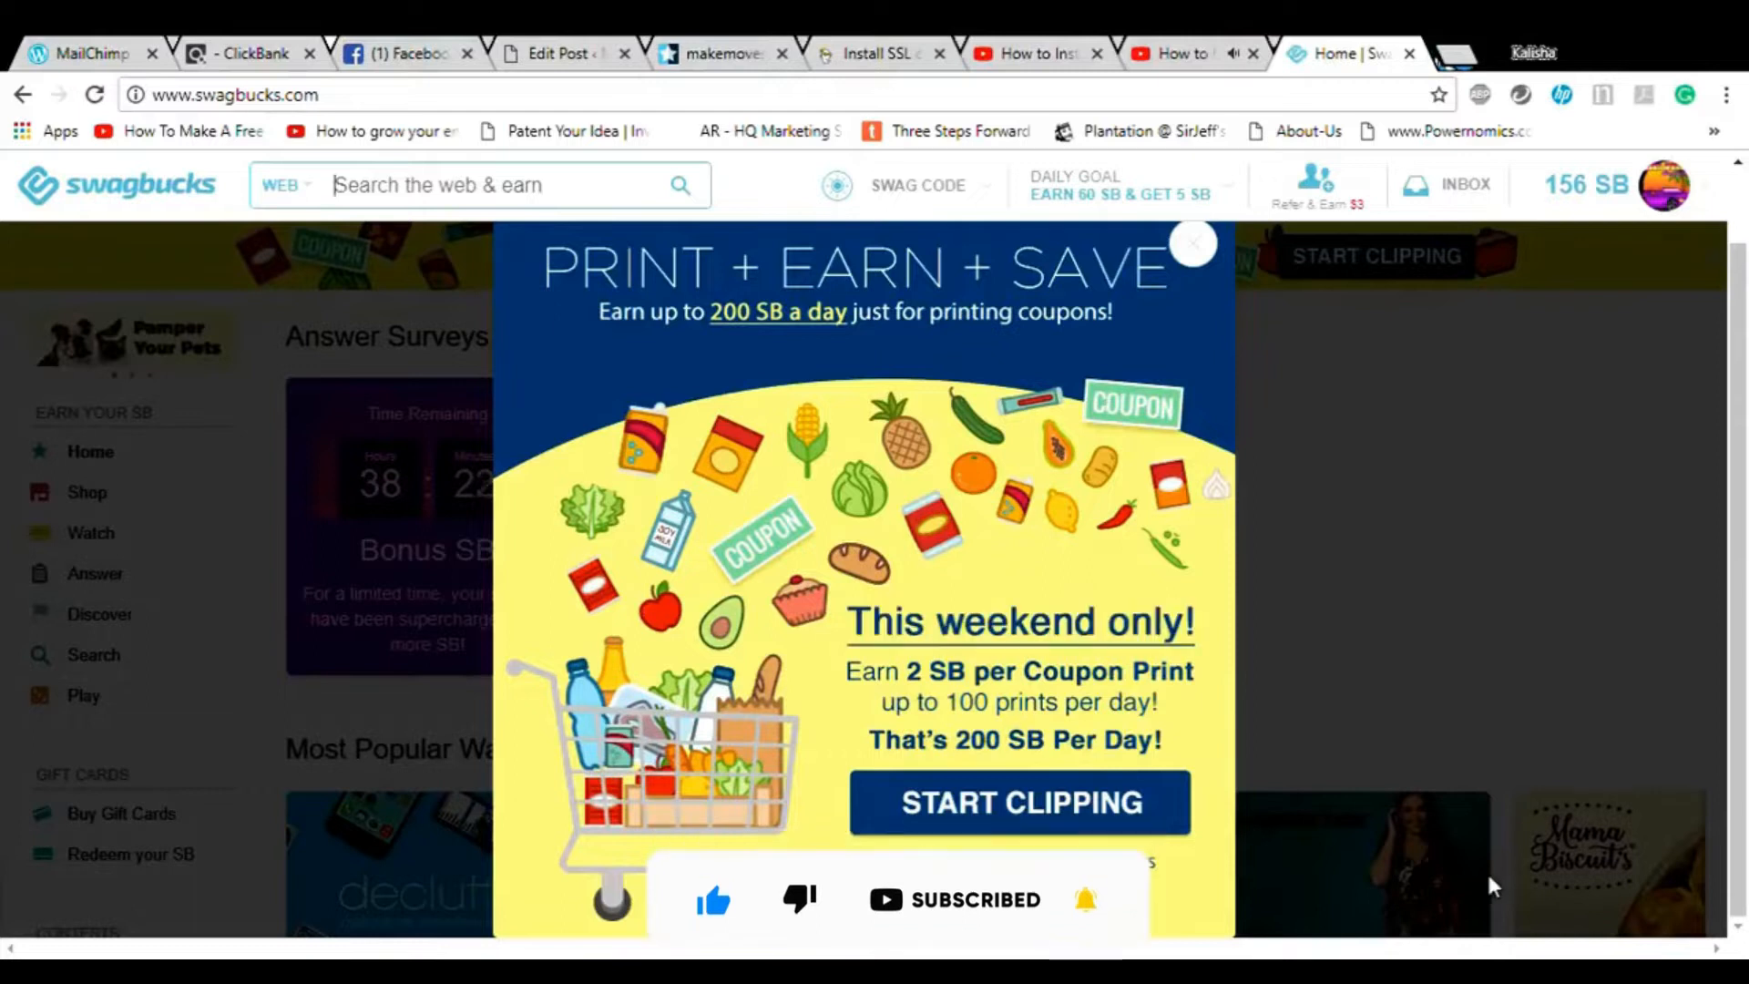
{"action": "left_click", "coordinate": [1192, 243]}
{"action": "type", "text": "I"}
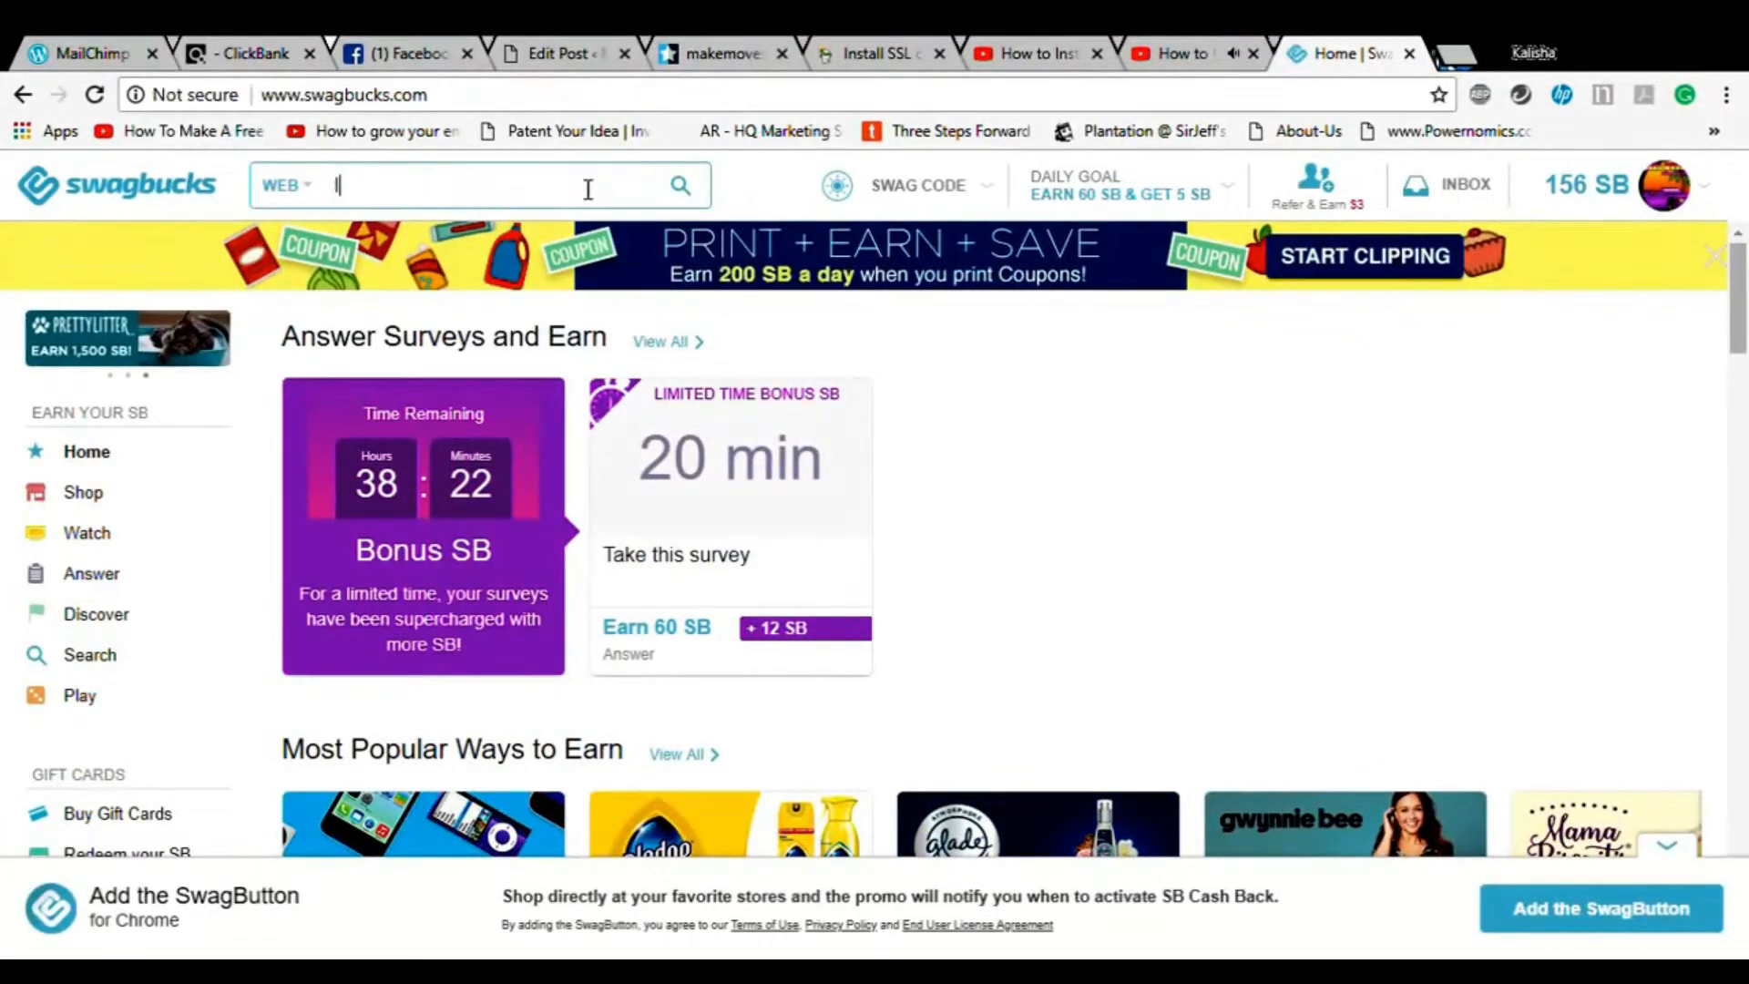
{"action": "type", "text": "lovingyou"}
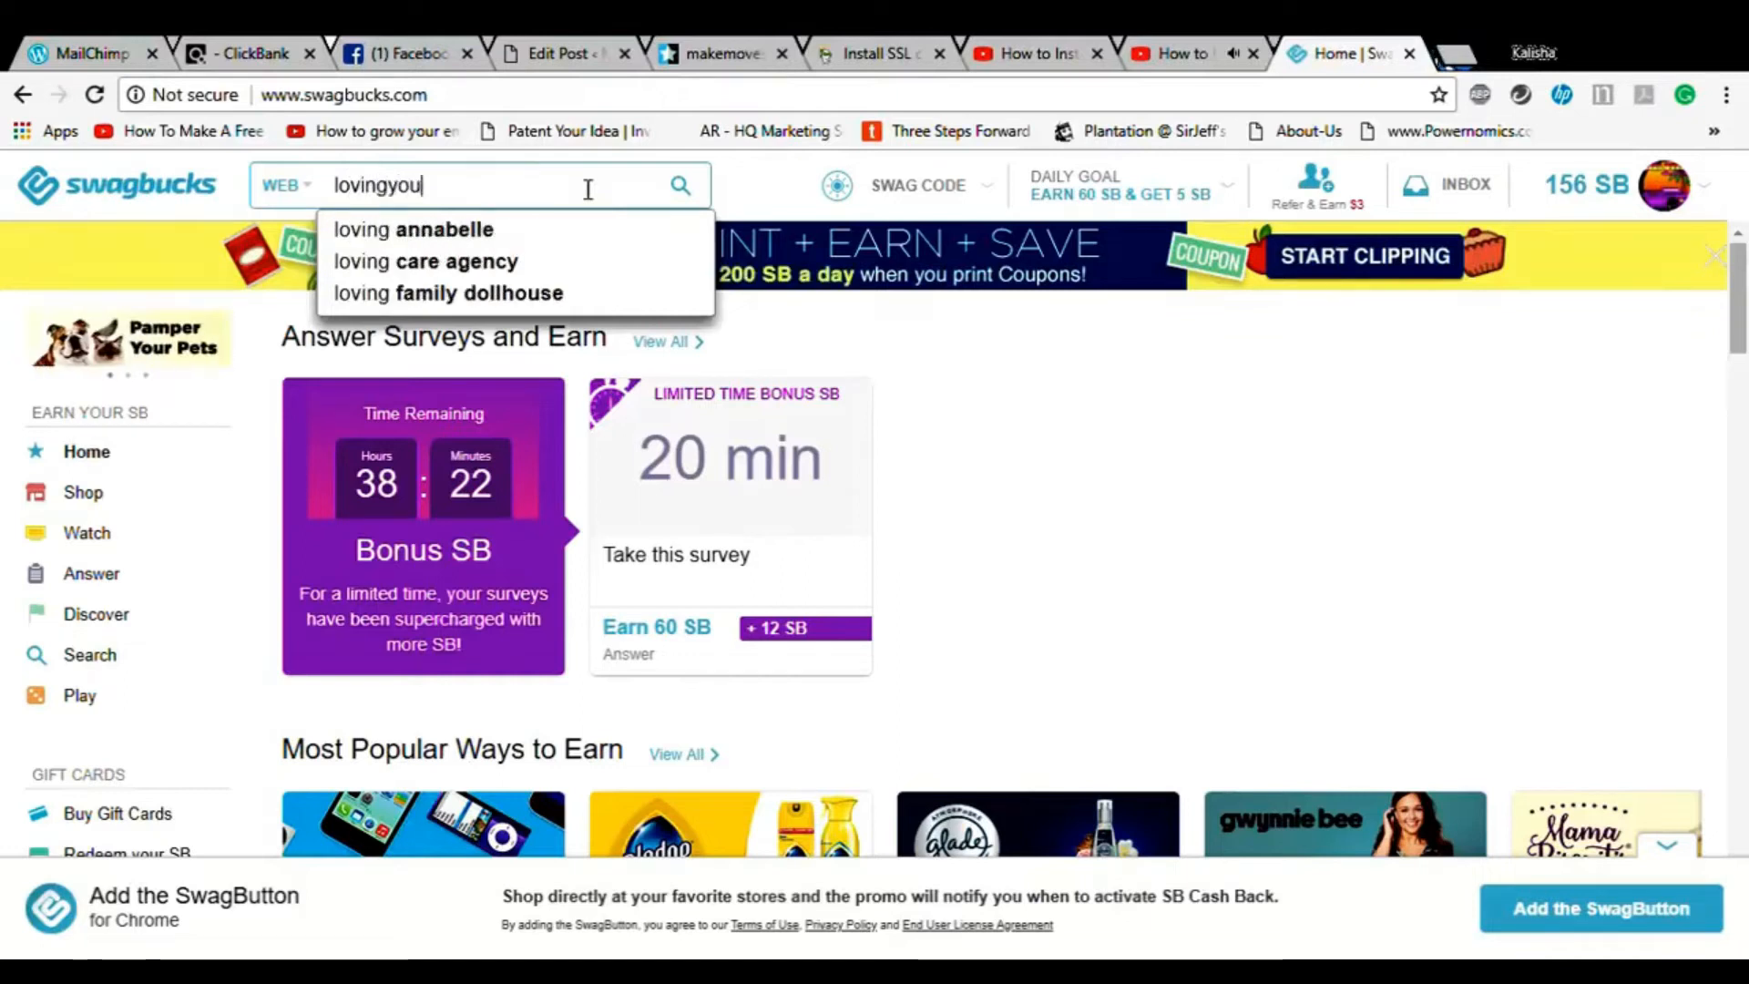
{"action": "type", "text": ".cm"}
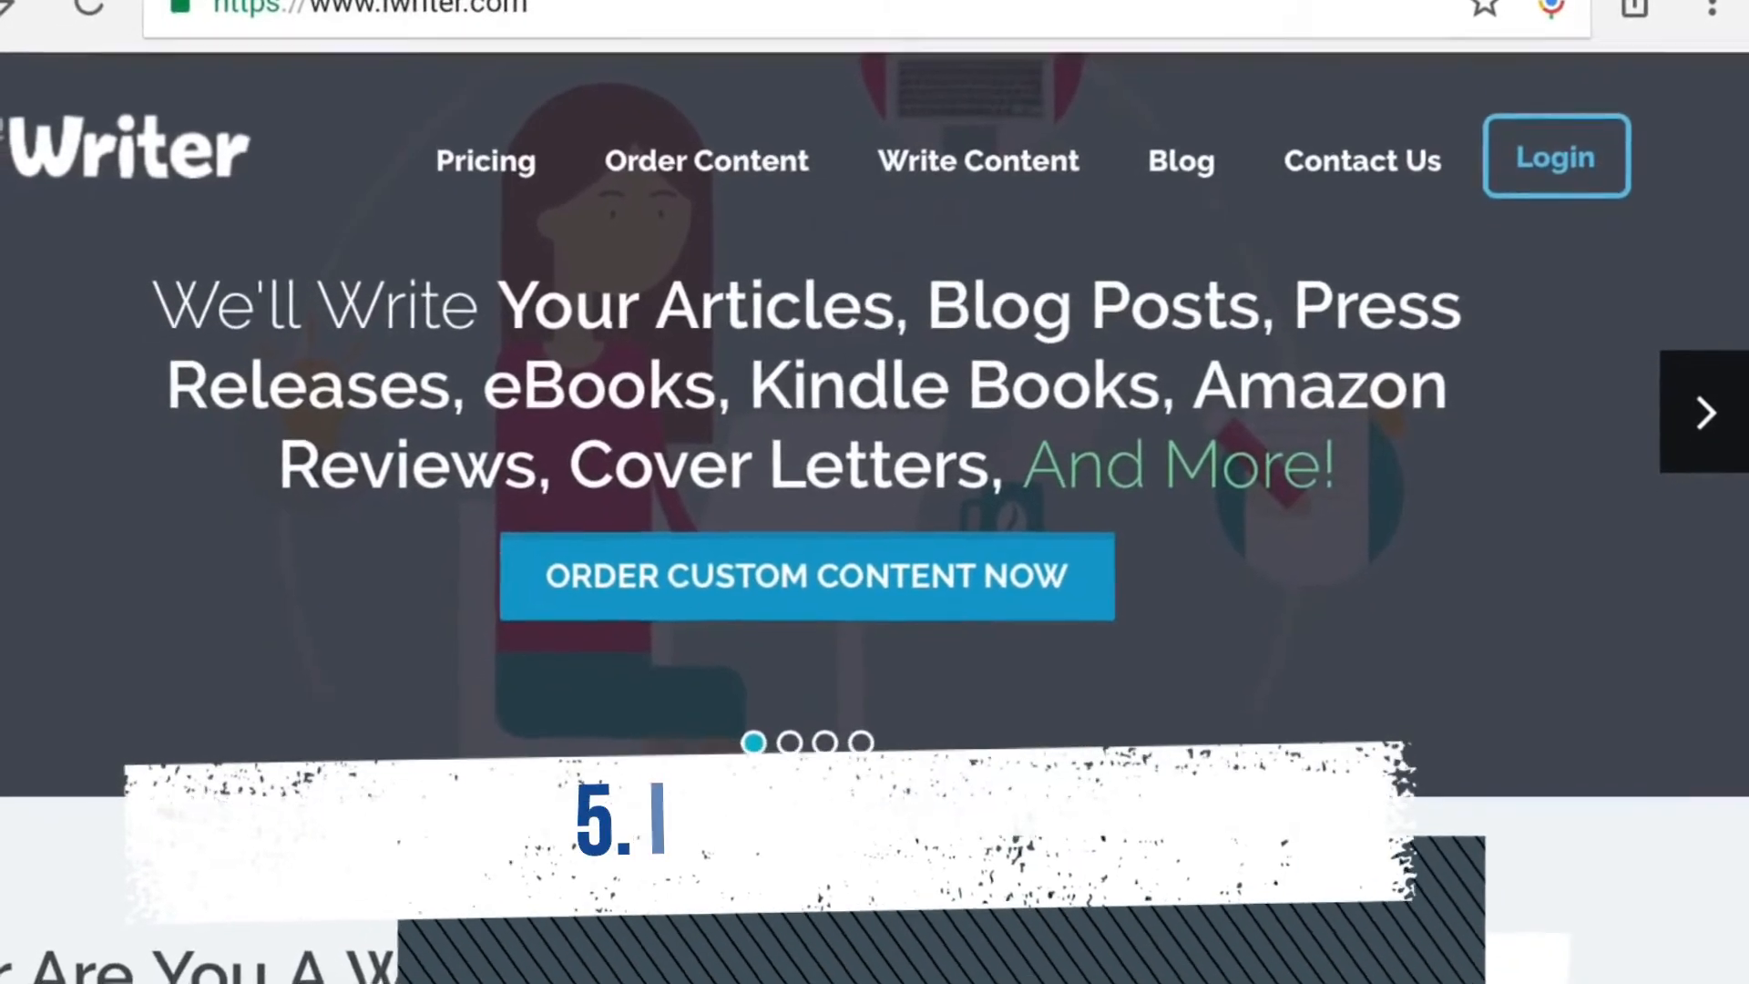
Step: Sign in to iWriter and bring up the Find Projects listing via Write Content
{"action": "scroll", "scroll_direction": "up", "scroll_amount": 3}
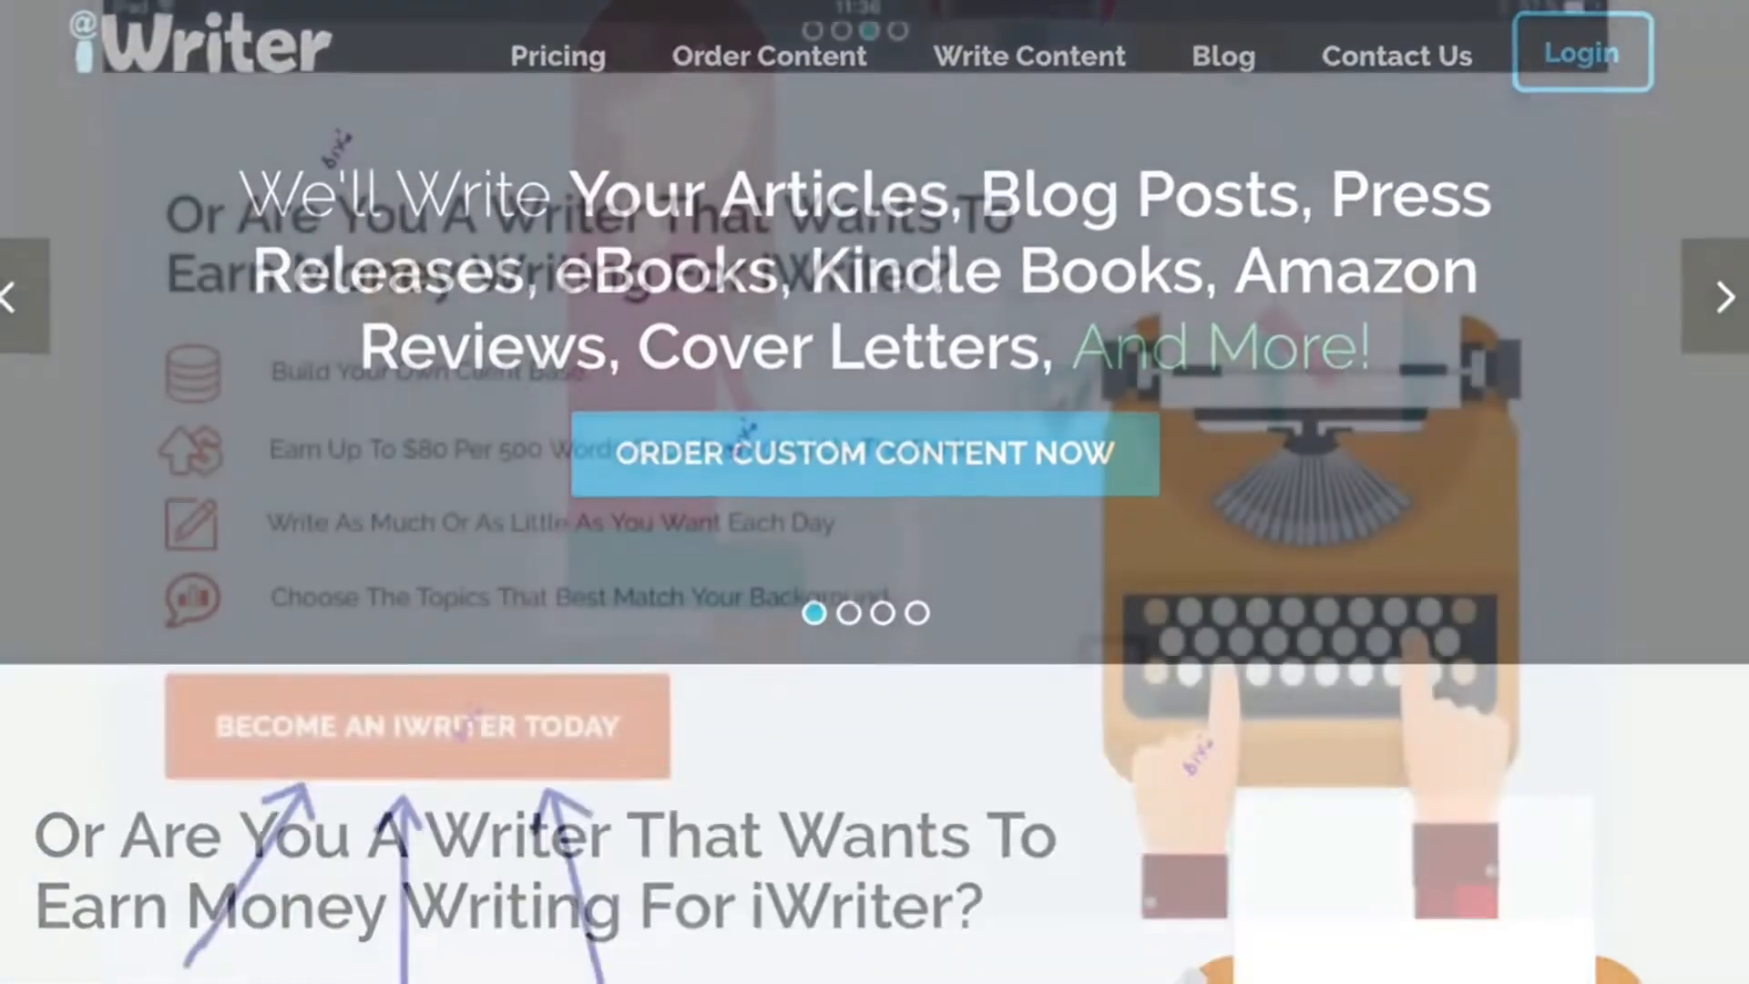
{"action": "scroll", "scroll_direction": "down", "scroll_amount": 3}
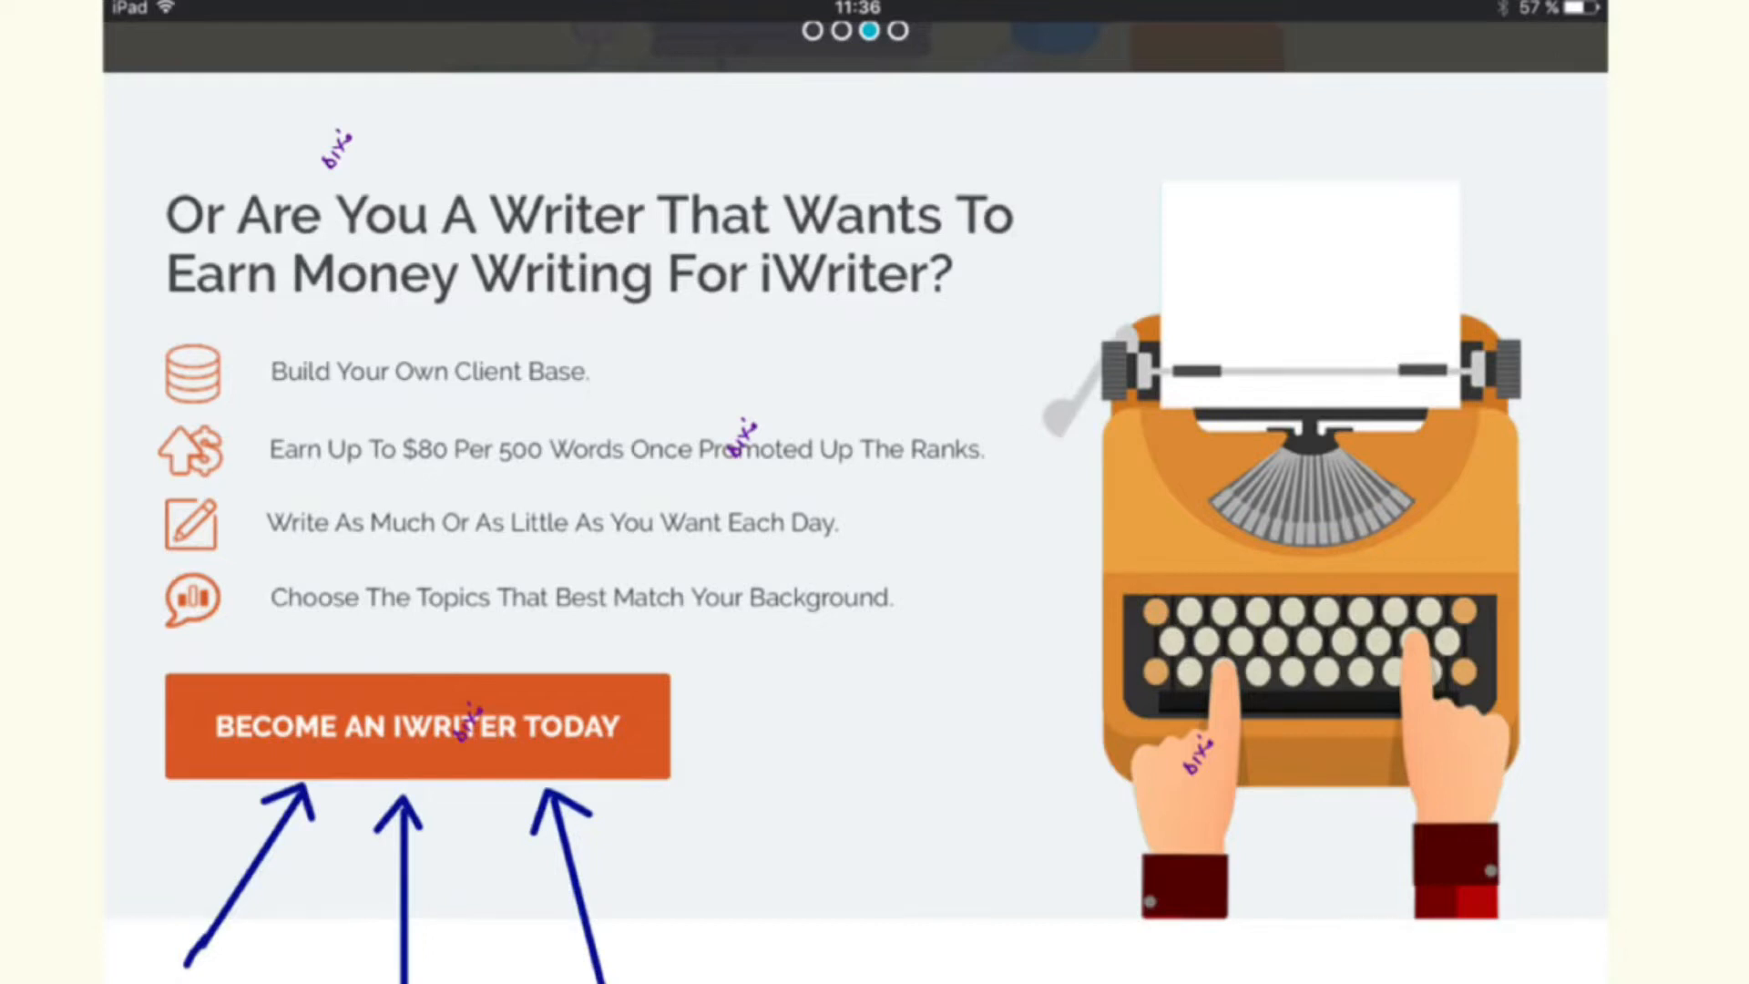
{"action": "left_click", "coordinate": [417, 726]}
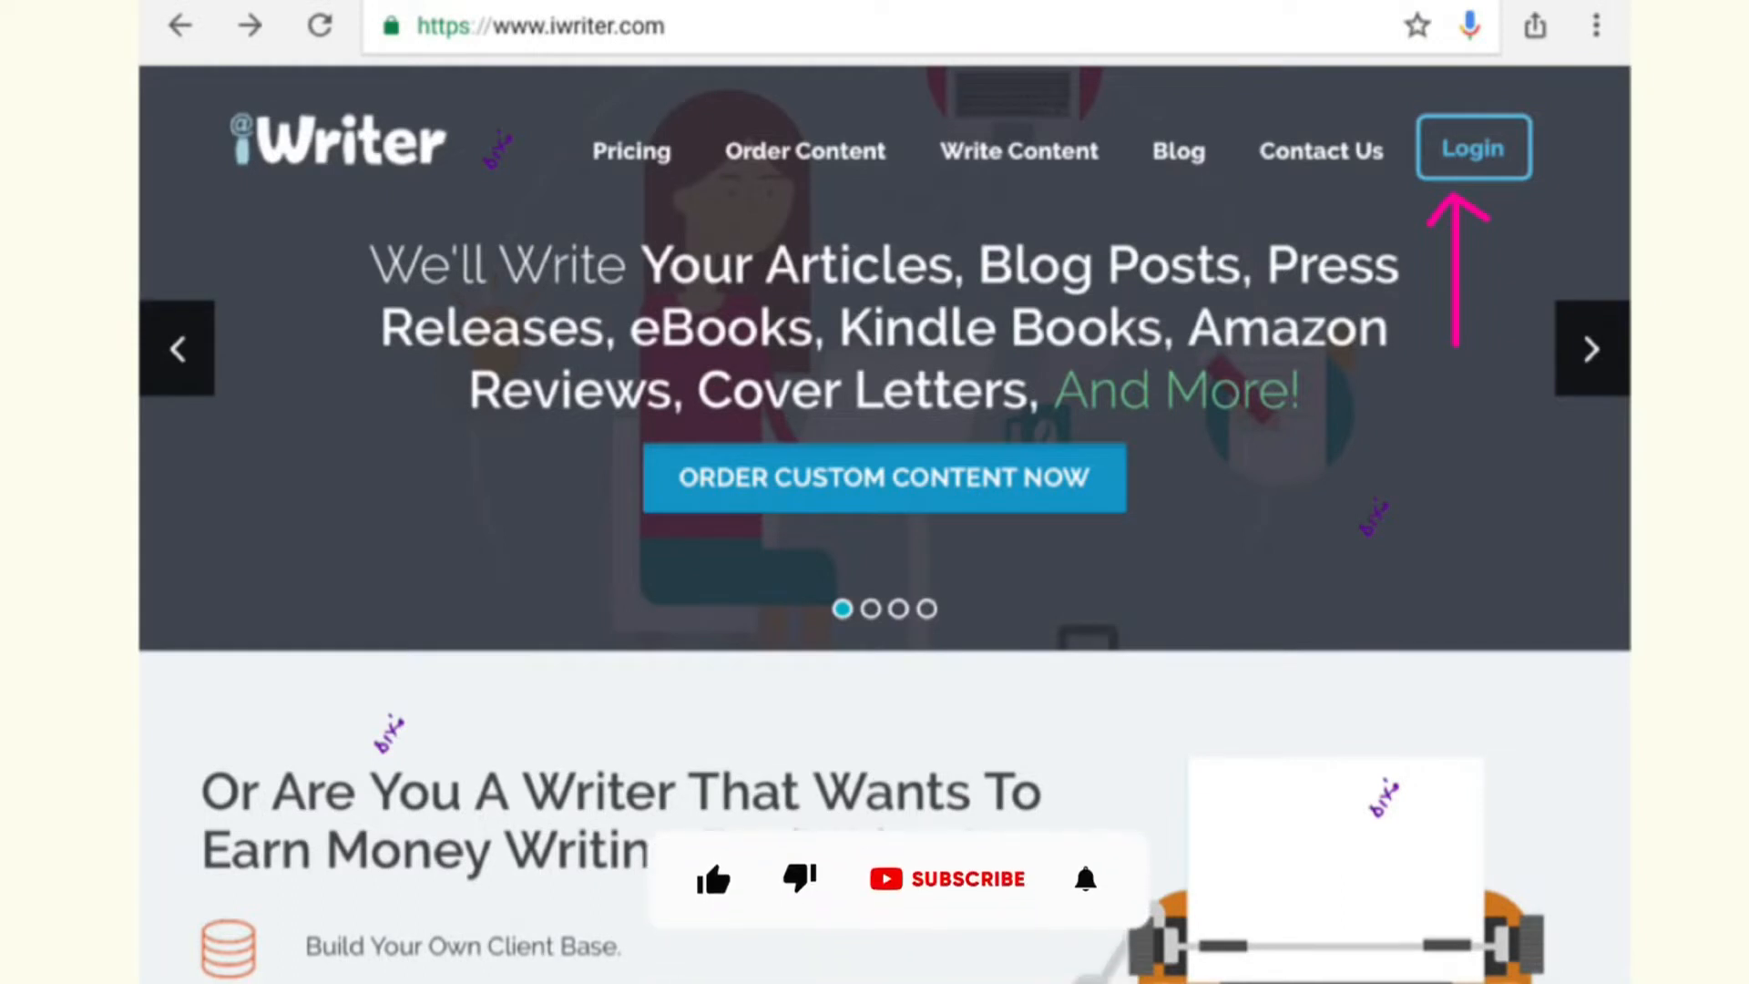
{"action": "left_click", "coordinate": [1472, 148]}
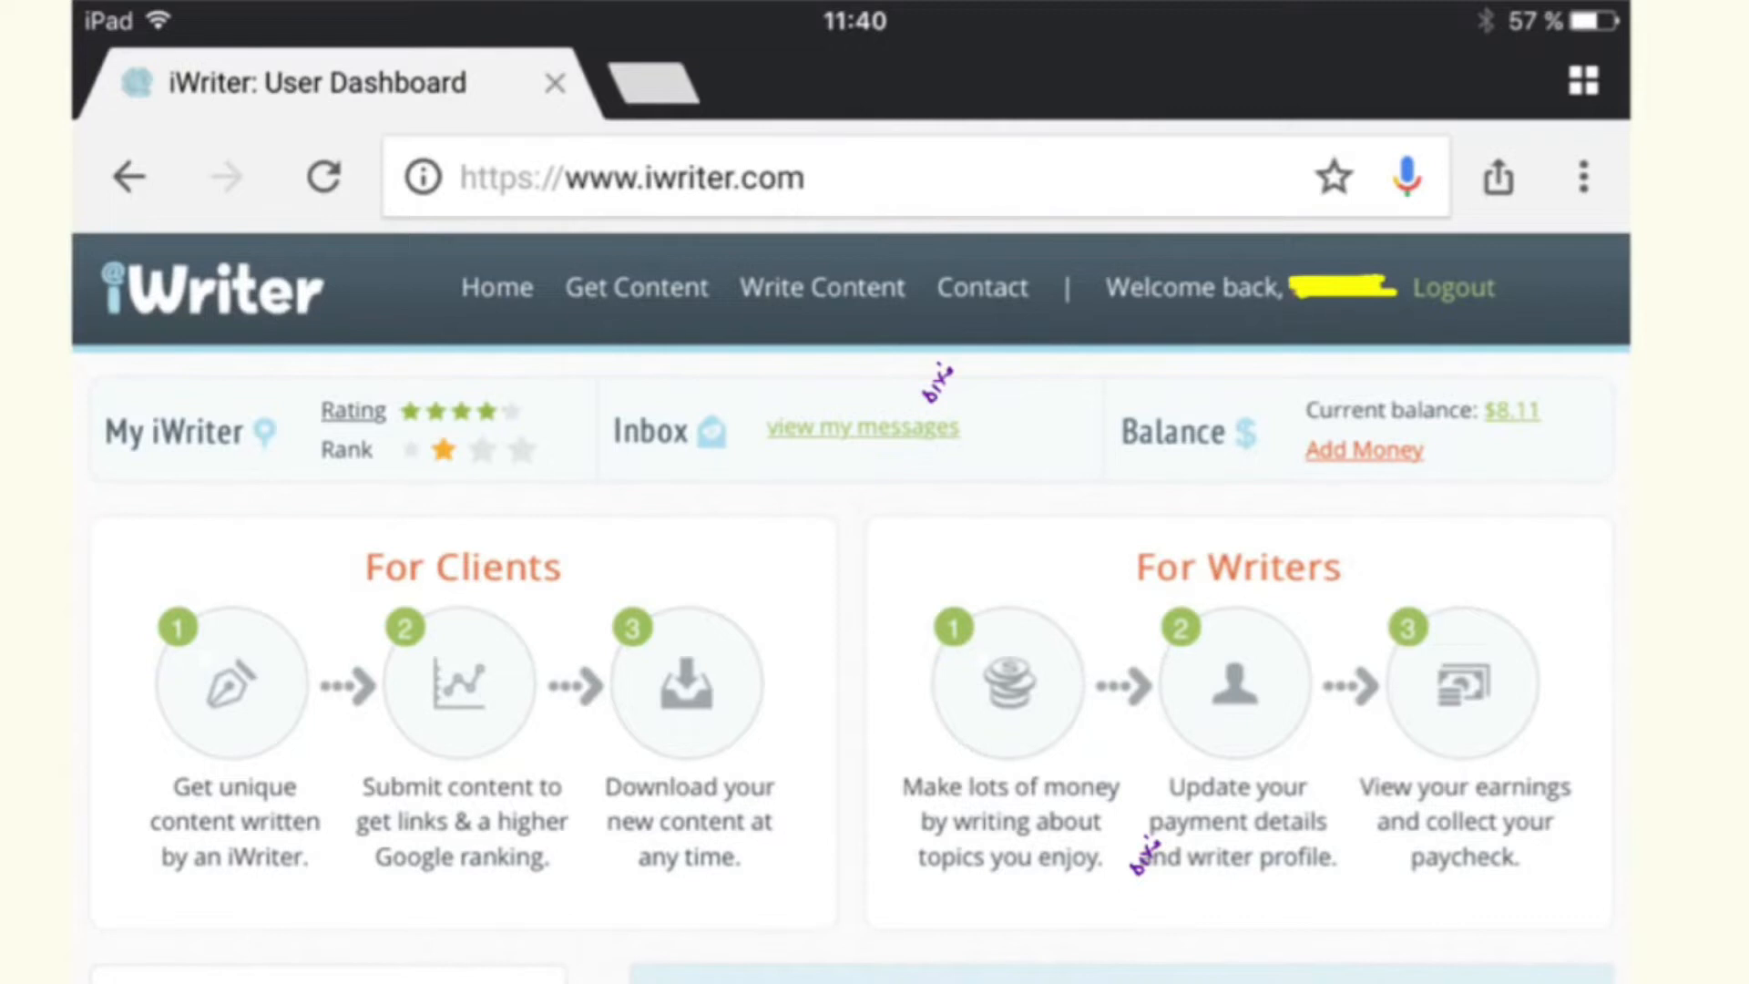
{"action": "left_click", "coordinate": [322, 176]}
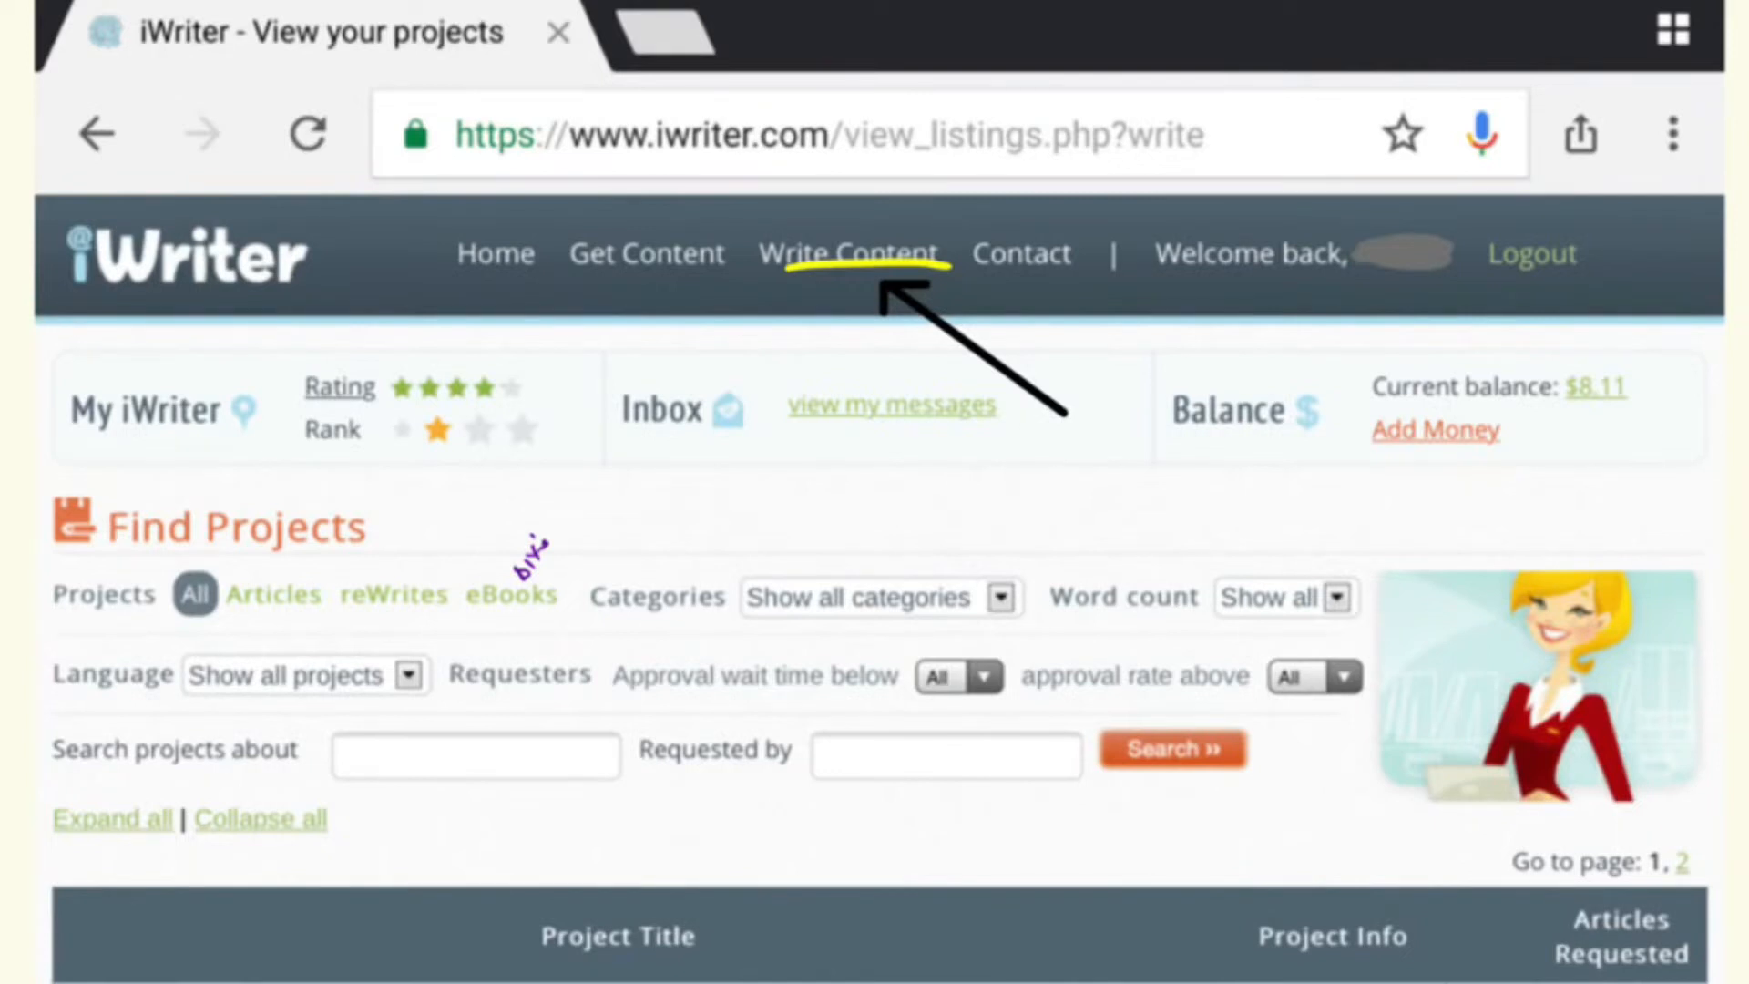
{"action": "scroll", "scroll_direction": "down", "scroll_amount": 3}
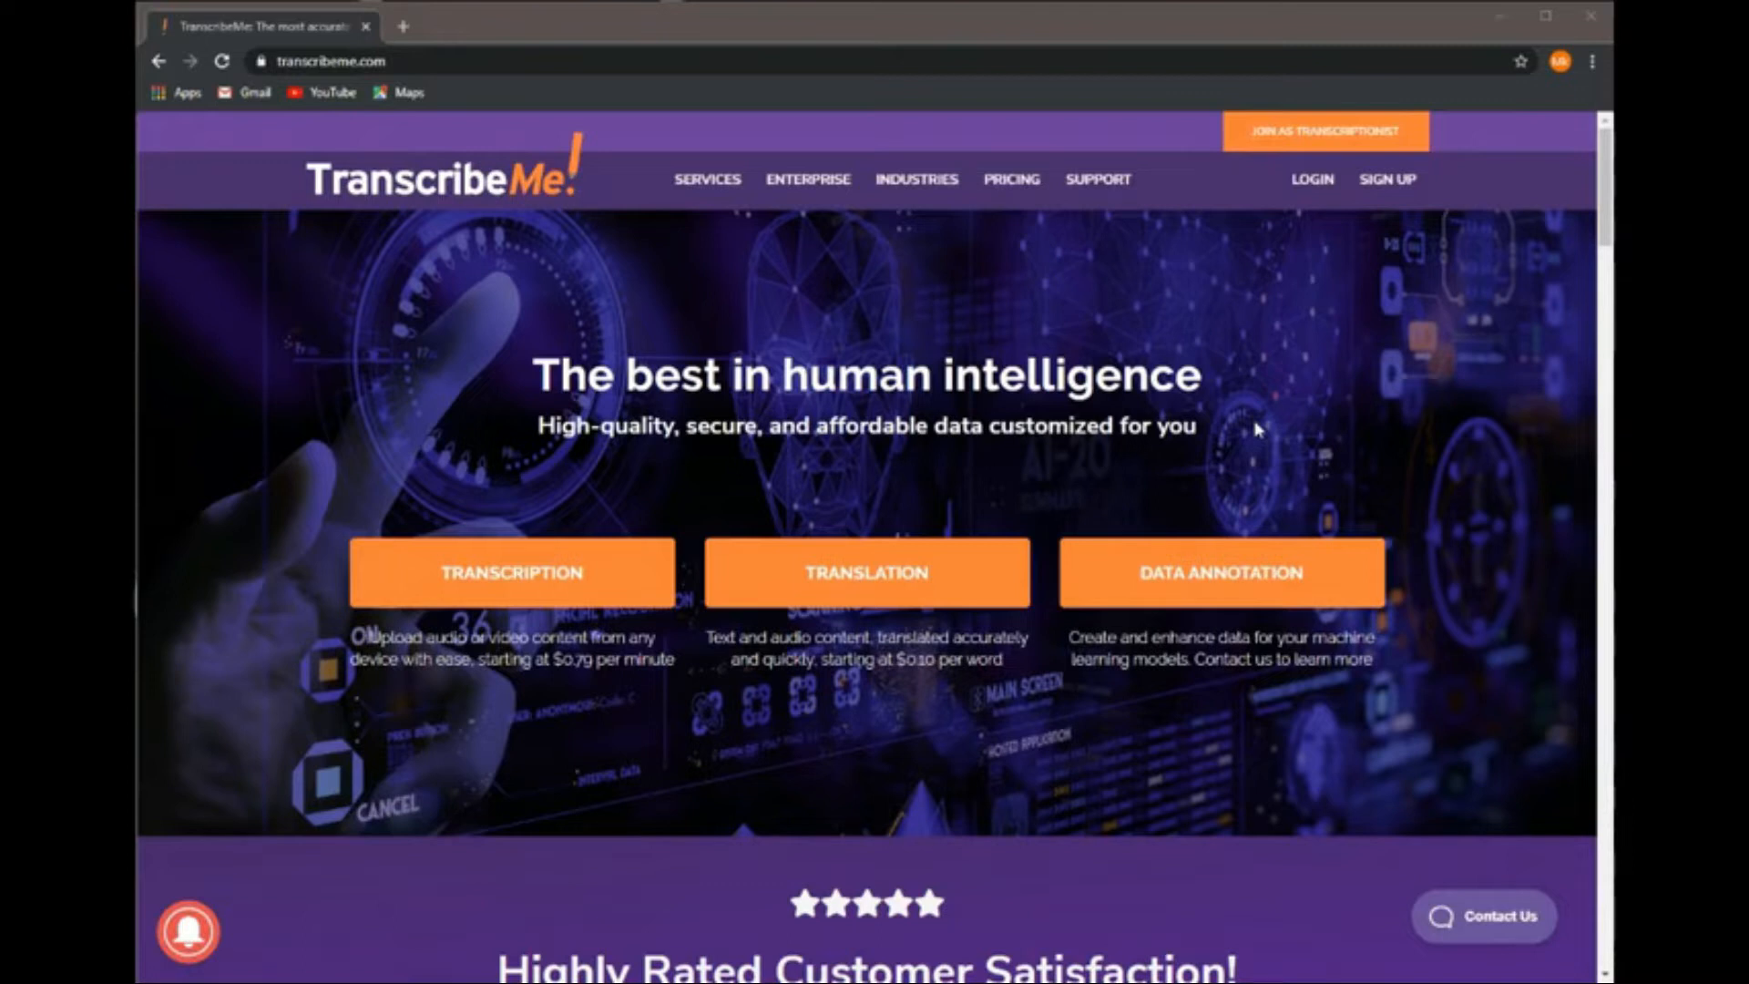
{"action": "mouse_move", "coordinate": [1279, 145]}
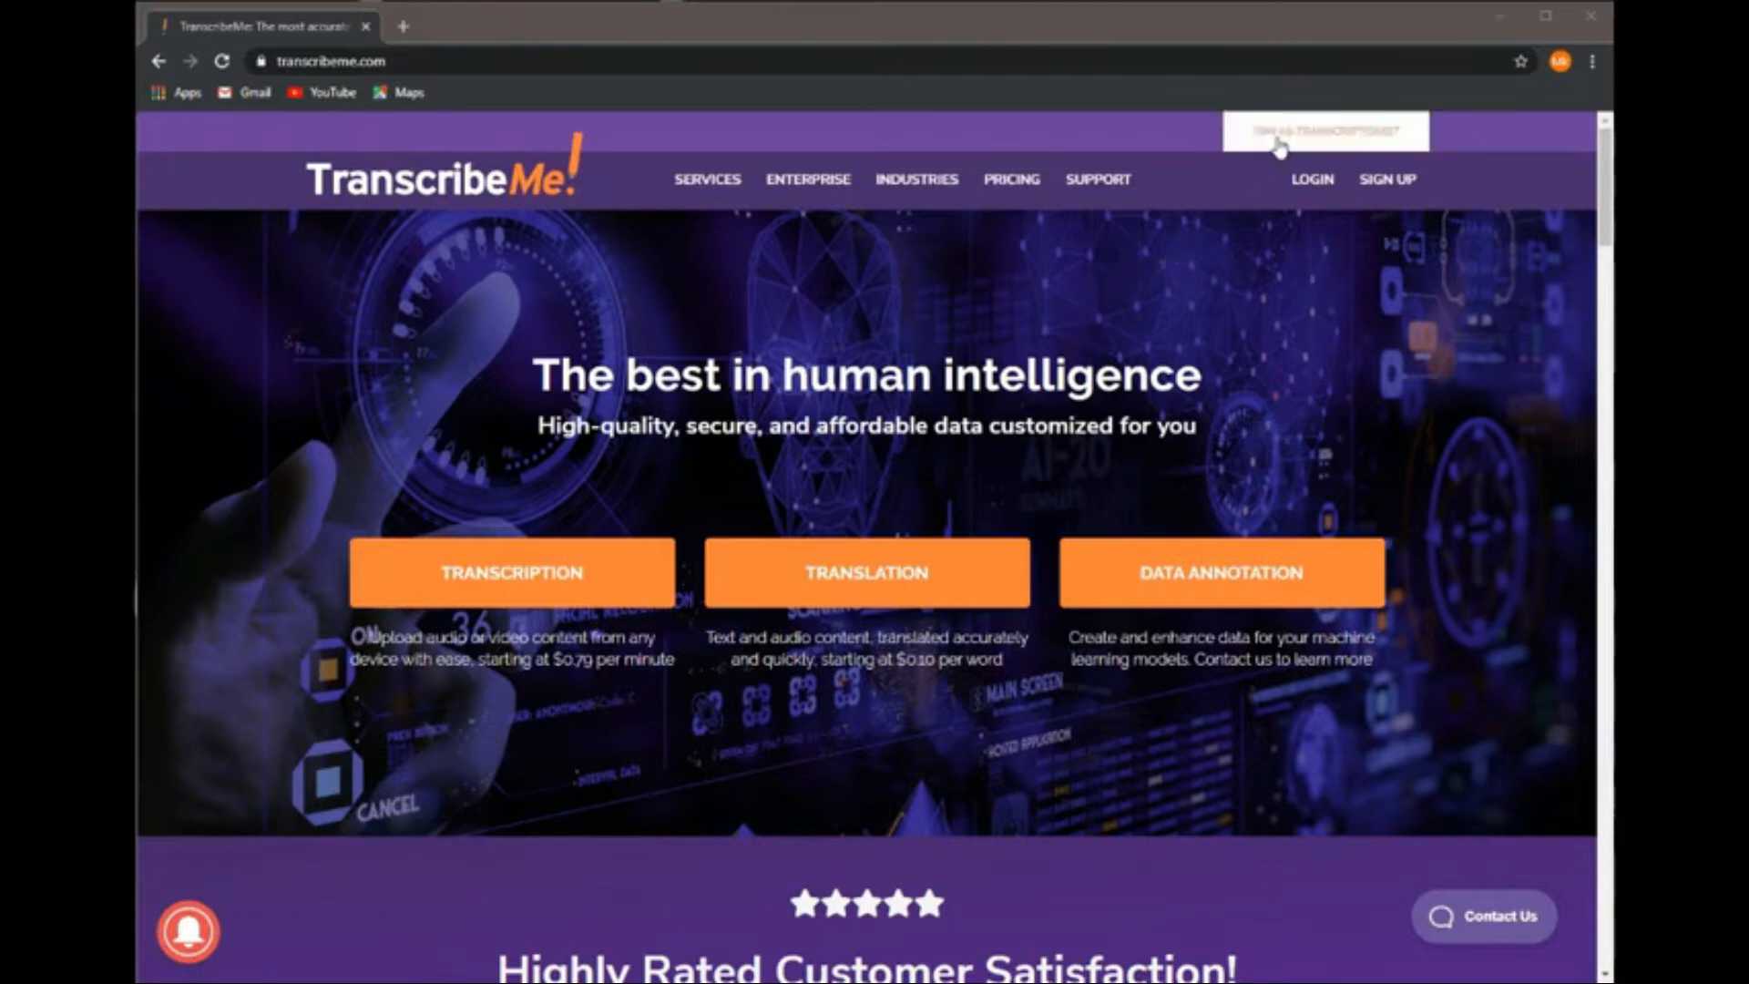
Step: Reach TranscribeMe's Create a New Account registration form and look over its required fields
{"action": "left_click", "coordinate": [1323, 130]}
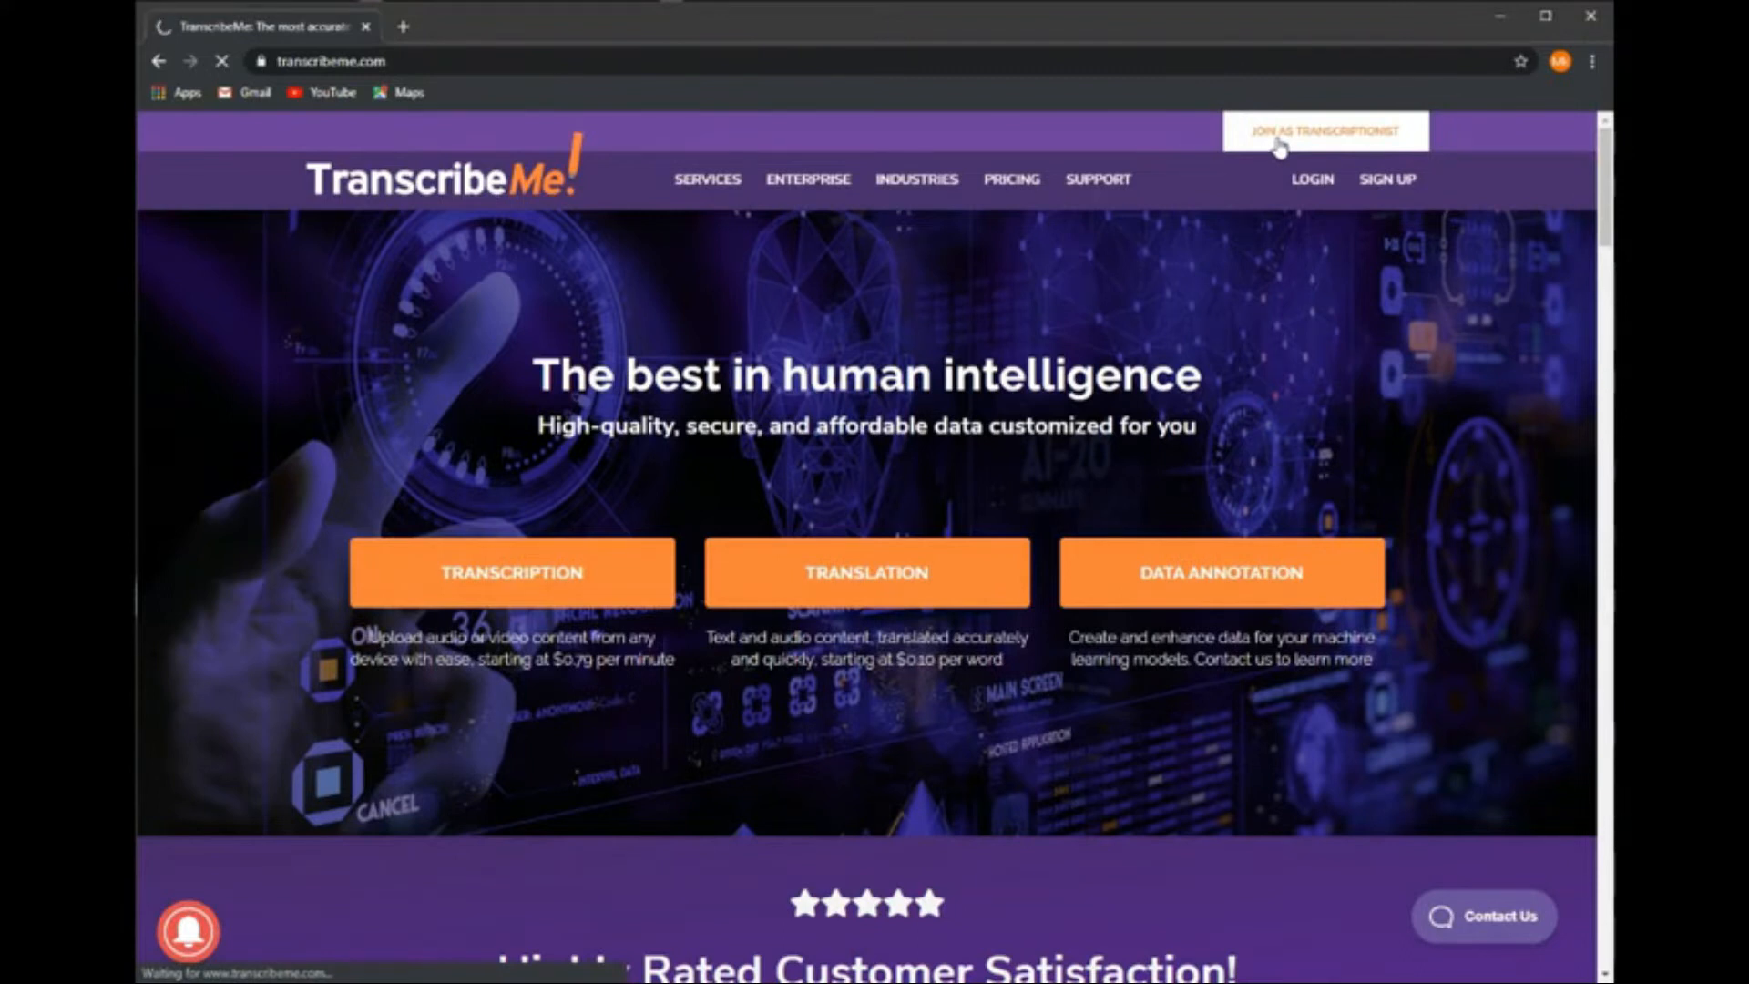
{"action": "left_click", "coordinate": [1323, 130]}
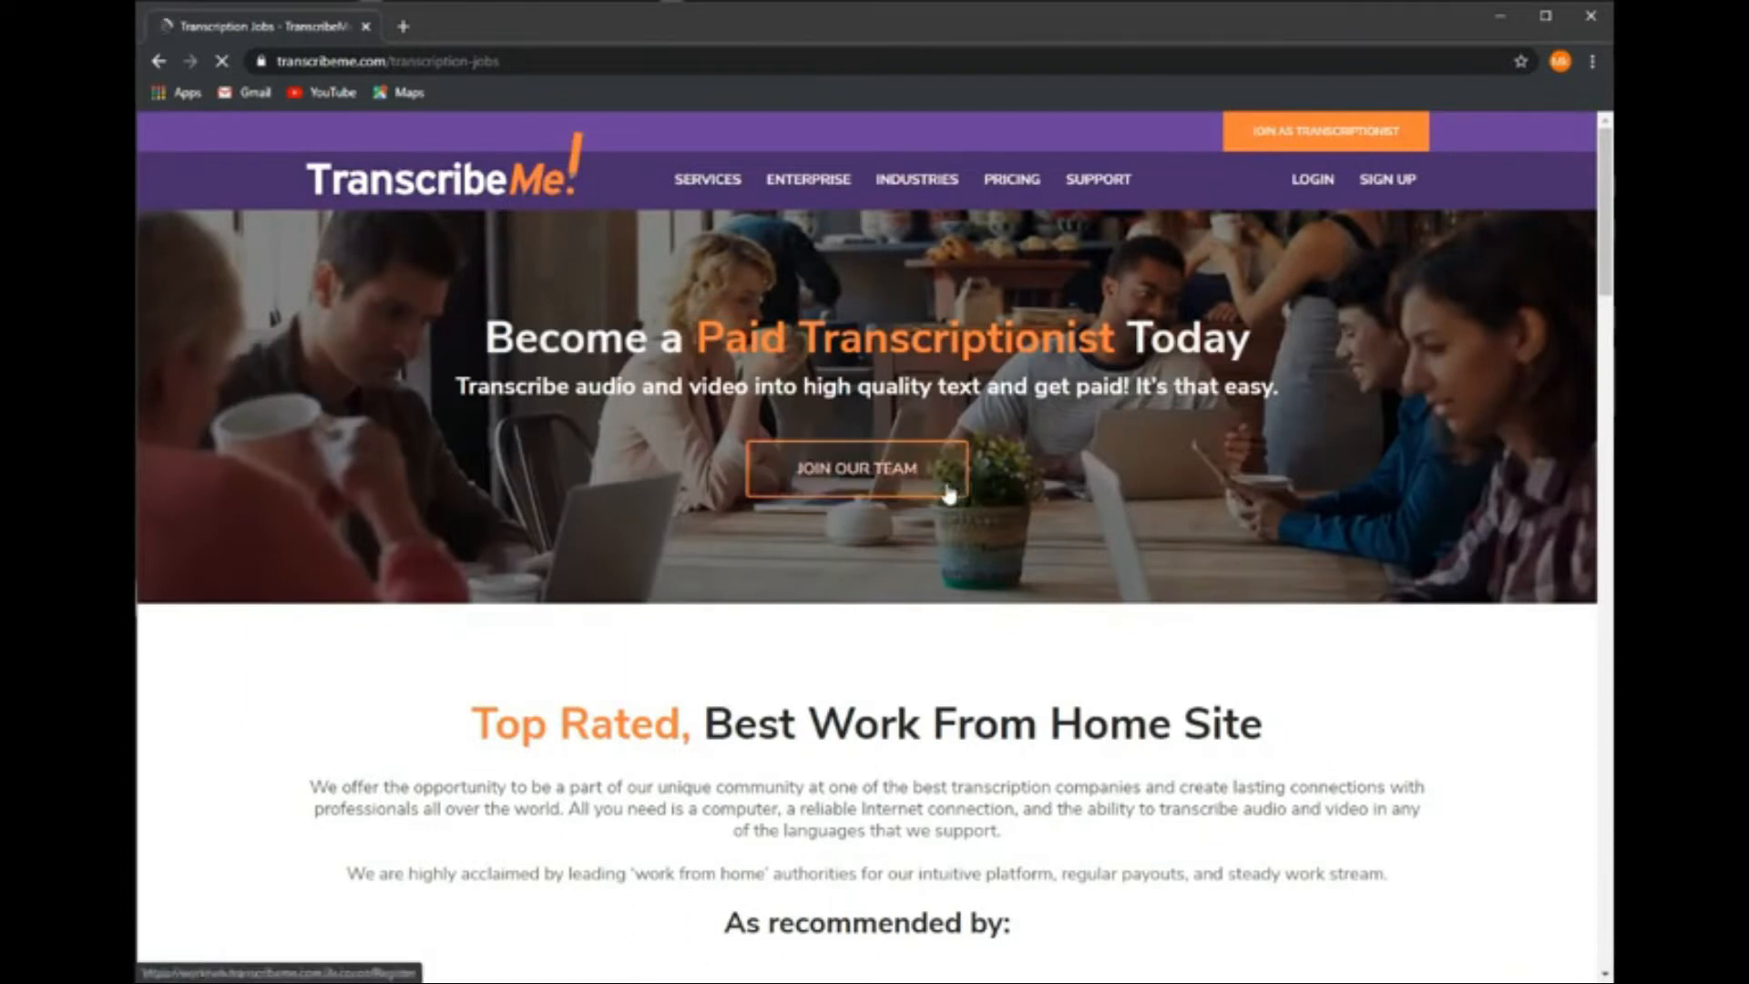
{"action": "left_click", "coordinate": [855, 467]}
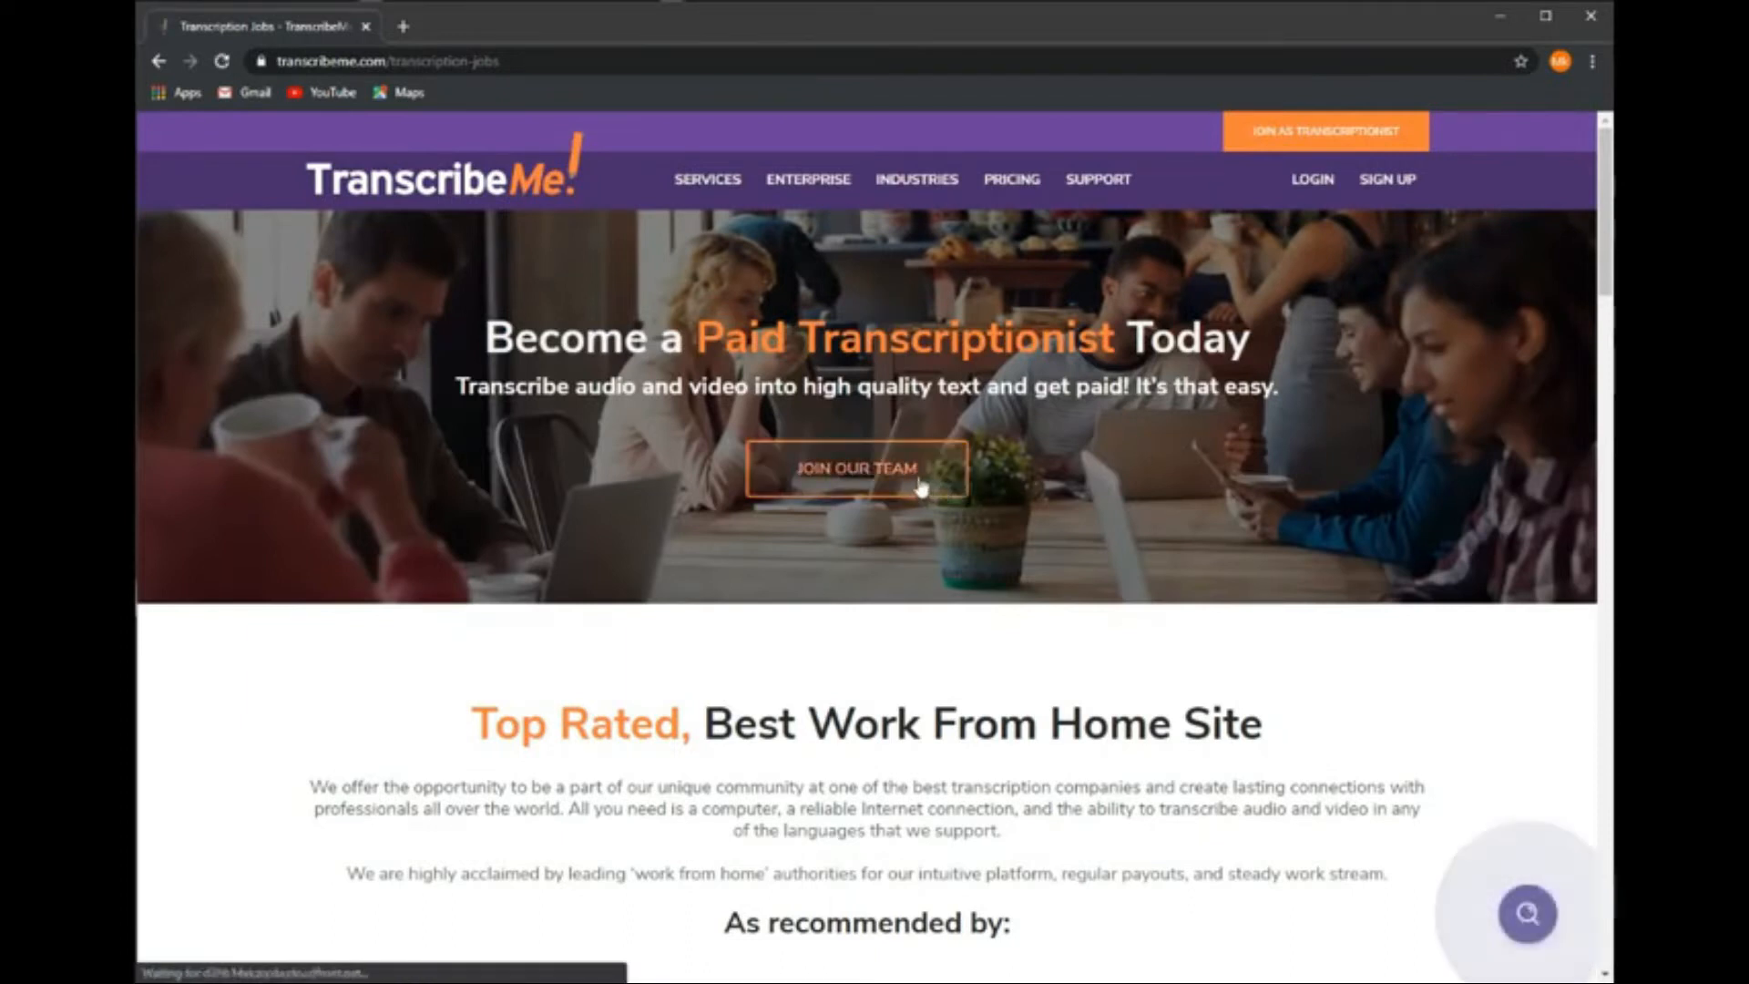
{"action": "left_click", "coordinate": [854, 467]}
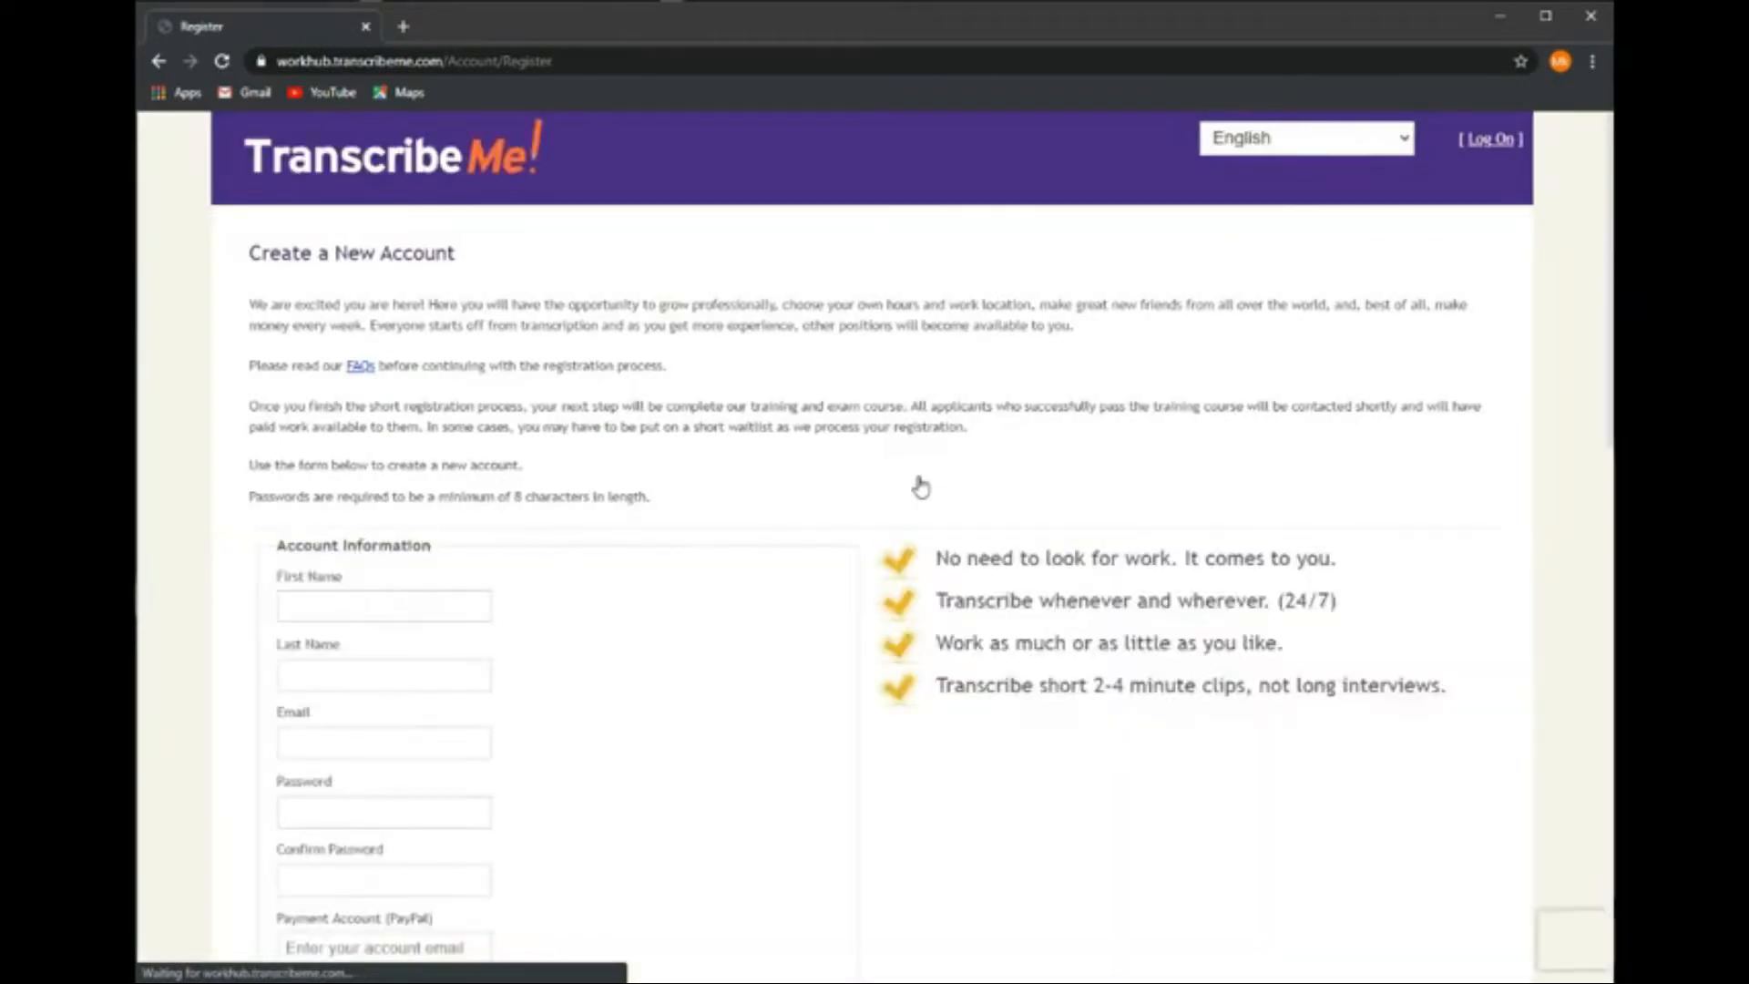
{"action": "mouse_move", "coordinate": [780, 526]}
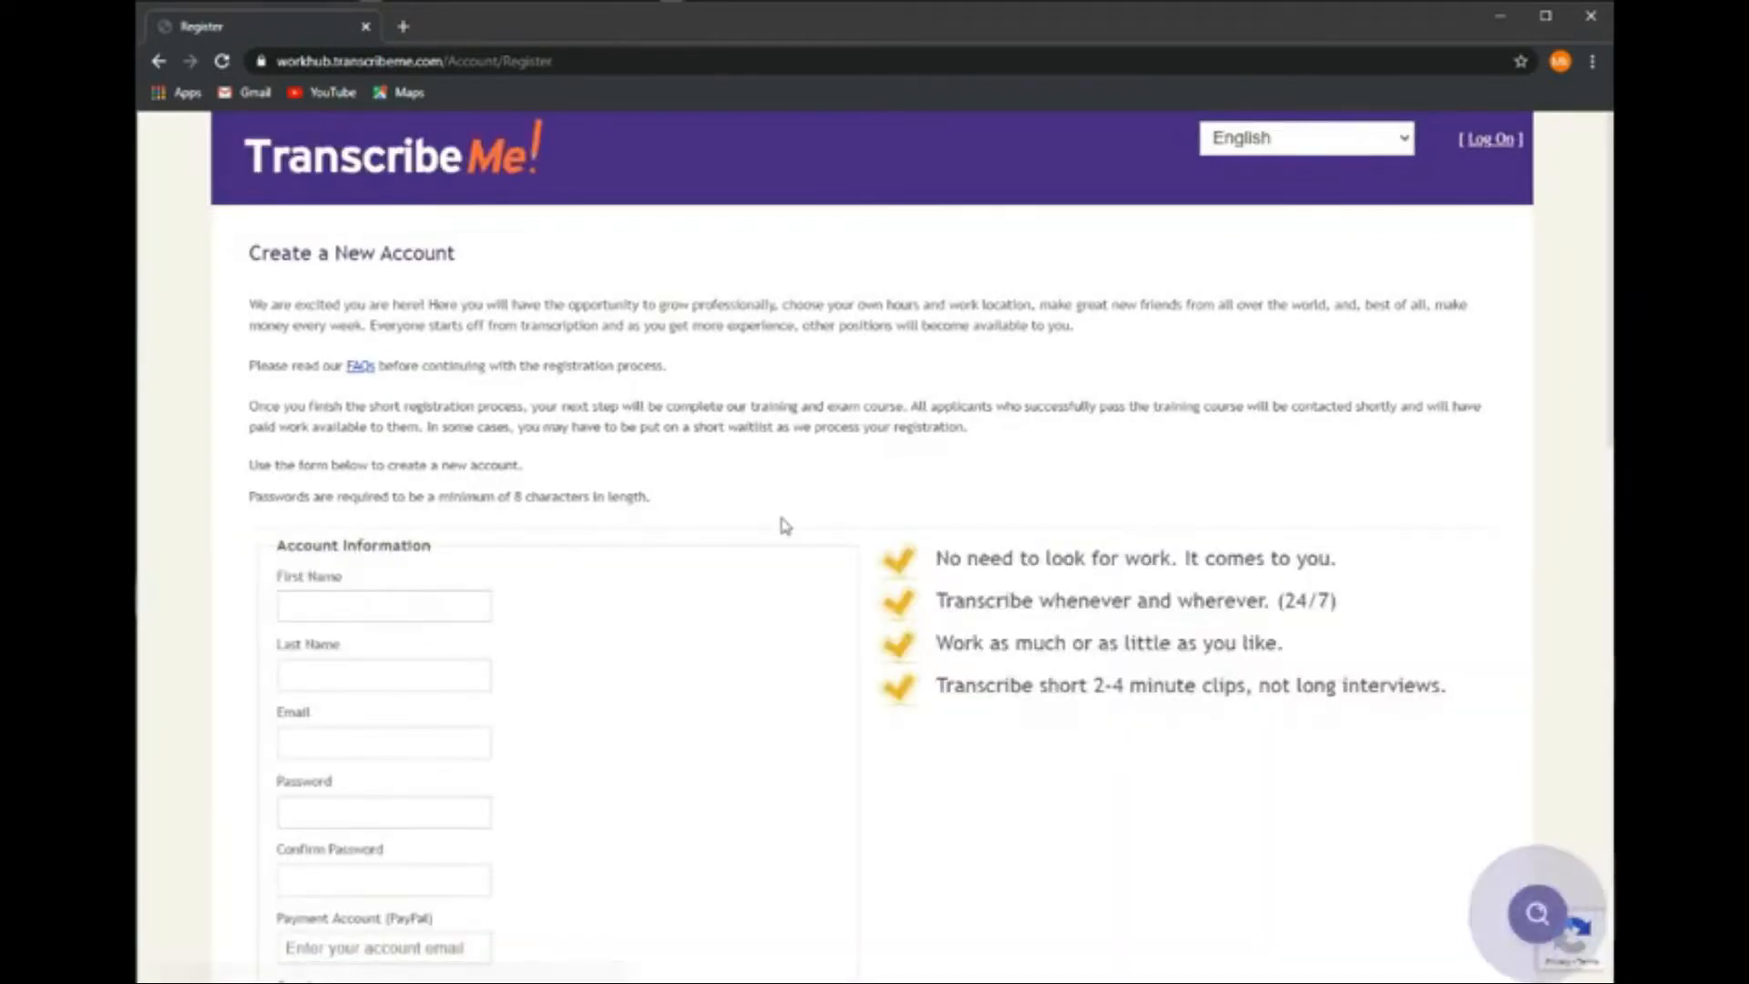
{"action": "scroll", "scroll_direction": "down", "scroll_amount": 3}
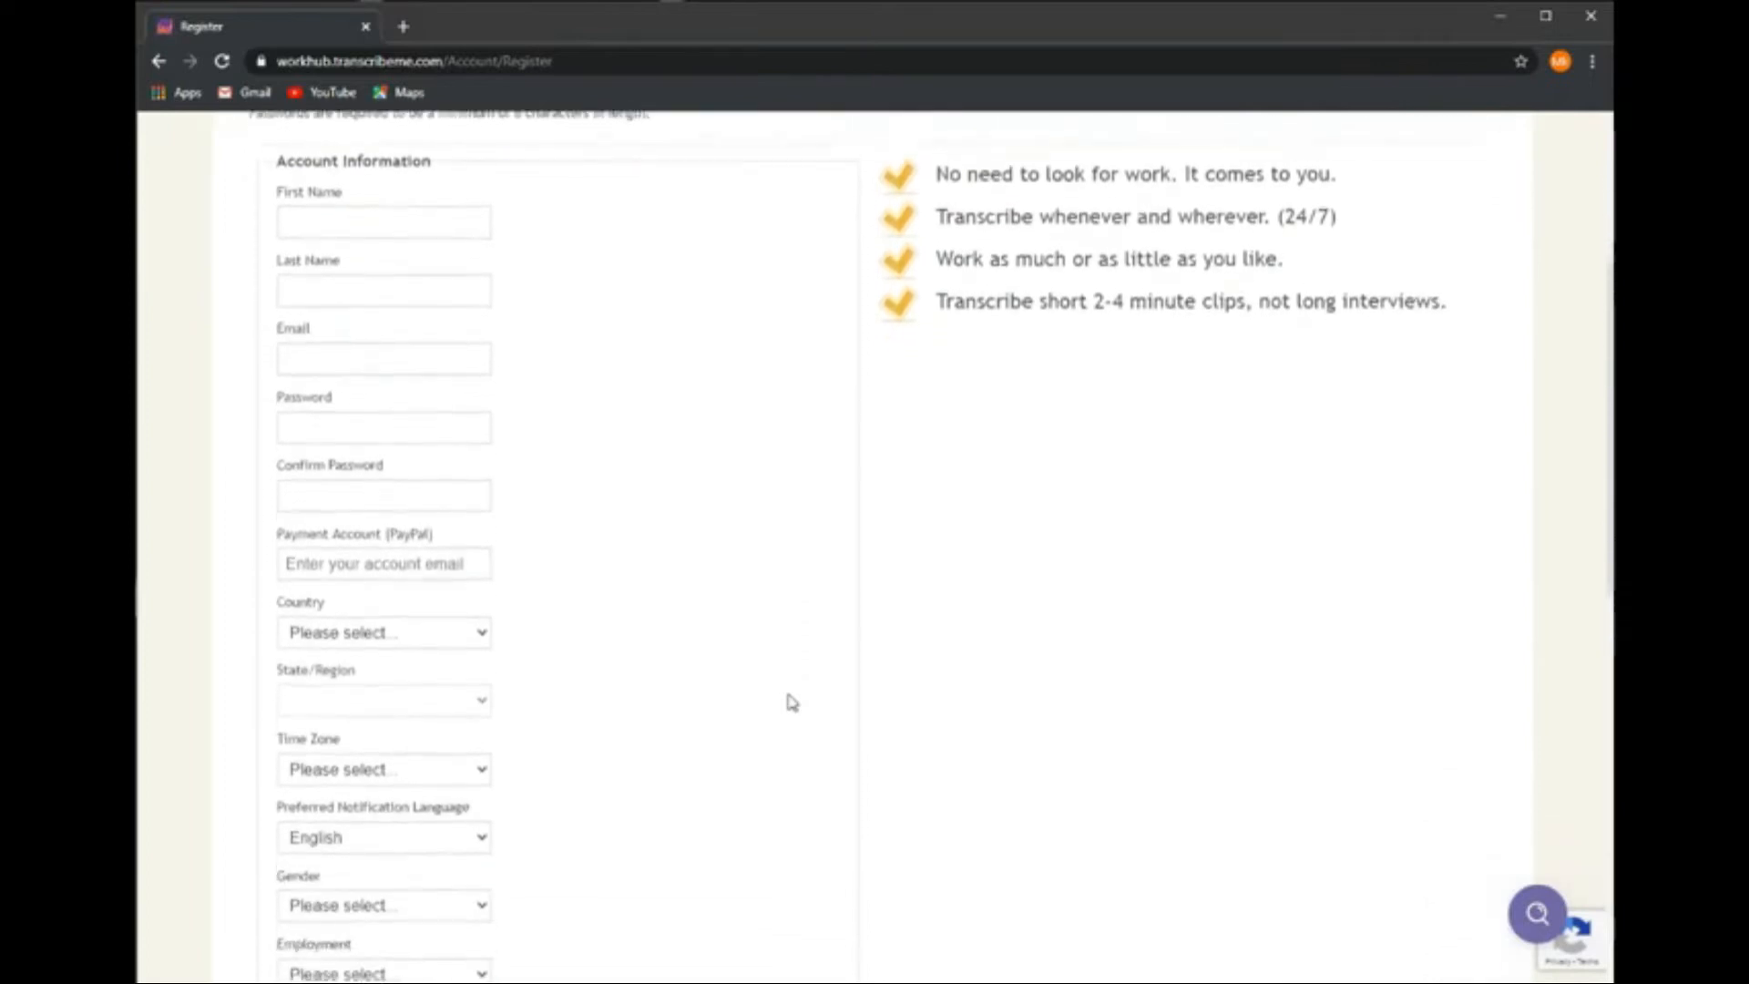
{"action": "scroll", "scroll_direction": "up", "scroll_amount": 3}
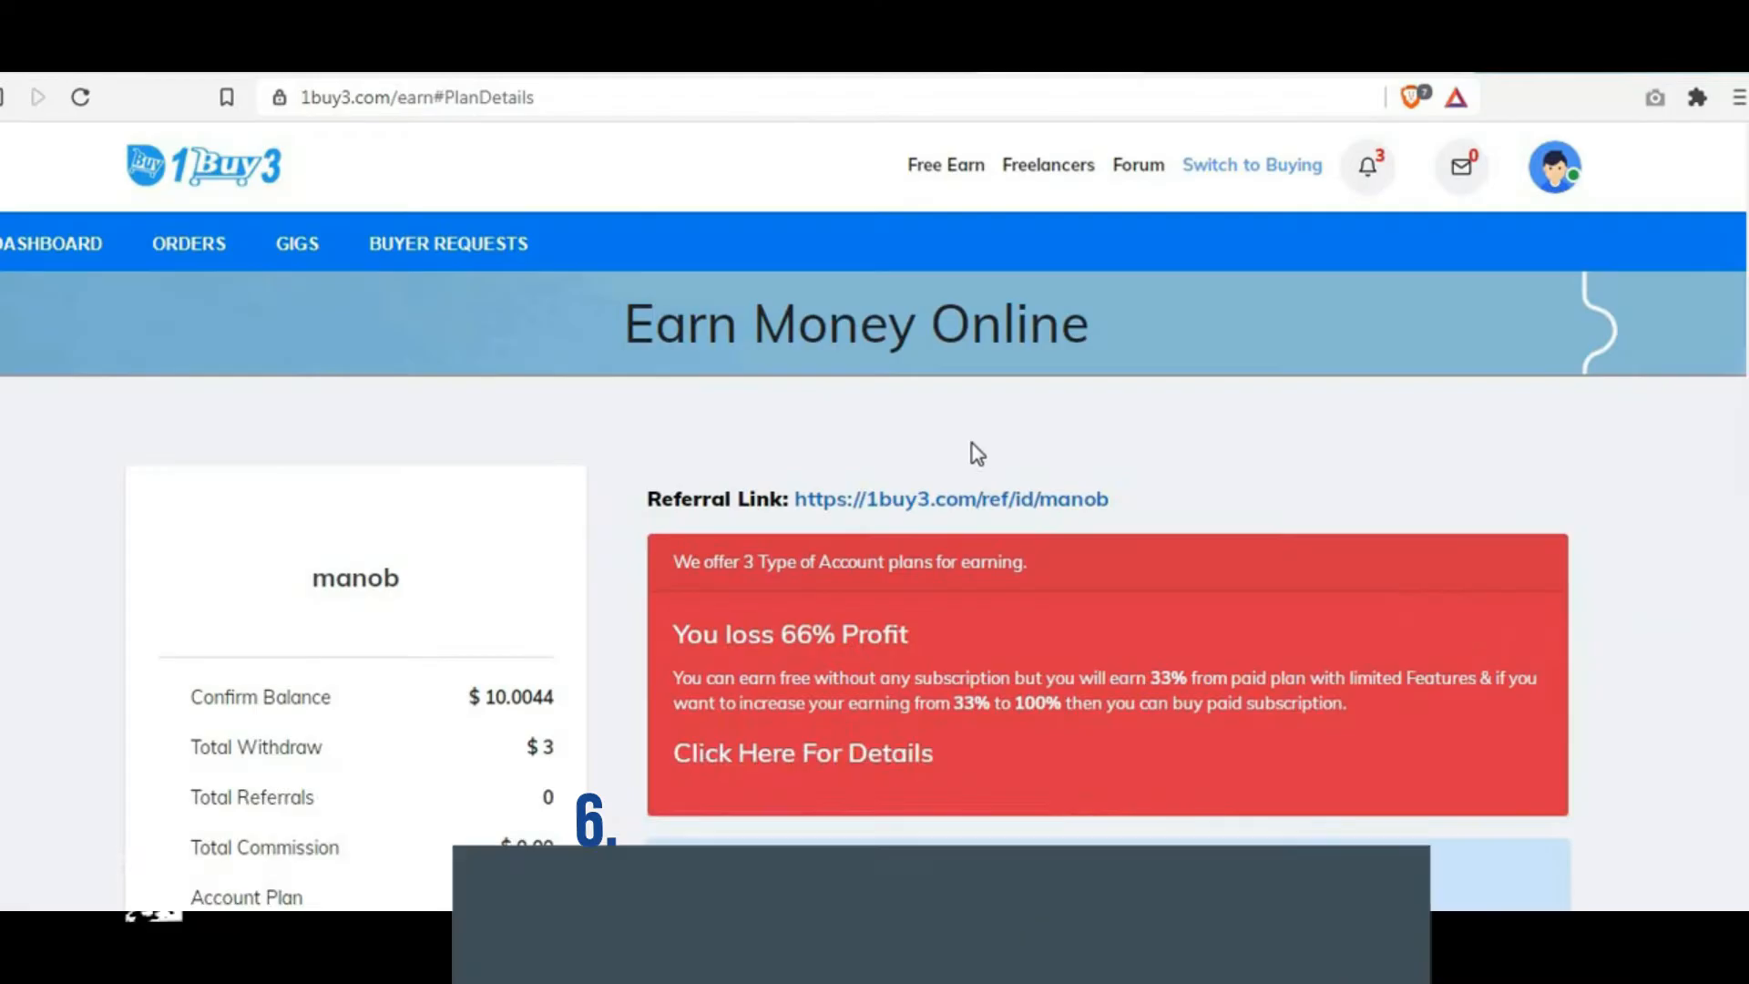
Step: Scroll to Earn By Posting in Forum and start forum posting
{"action": "scroll", "scroll_direction": "down", "scroll_amount": 3}
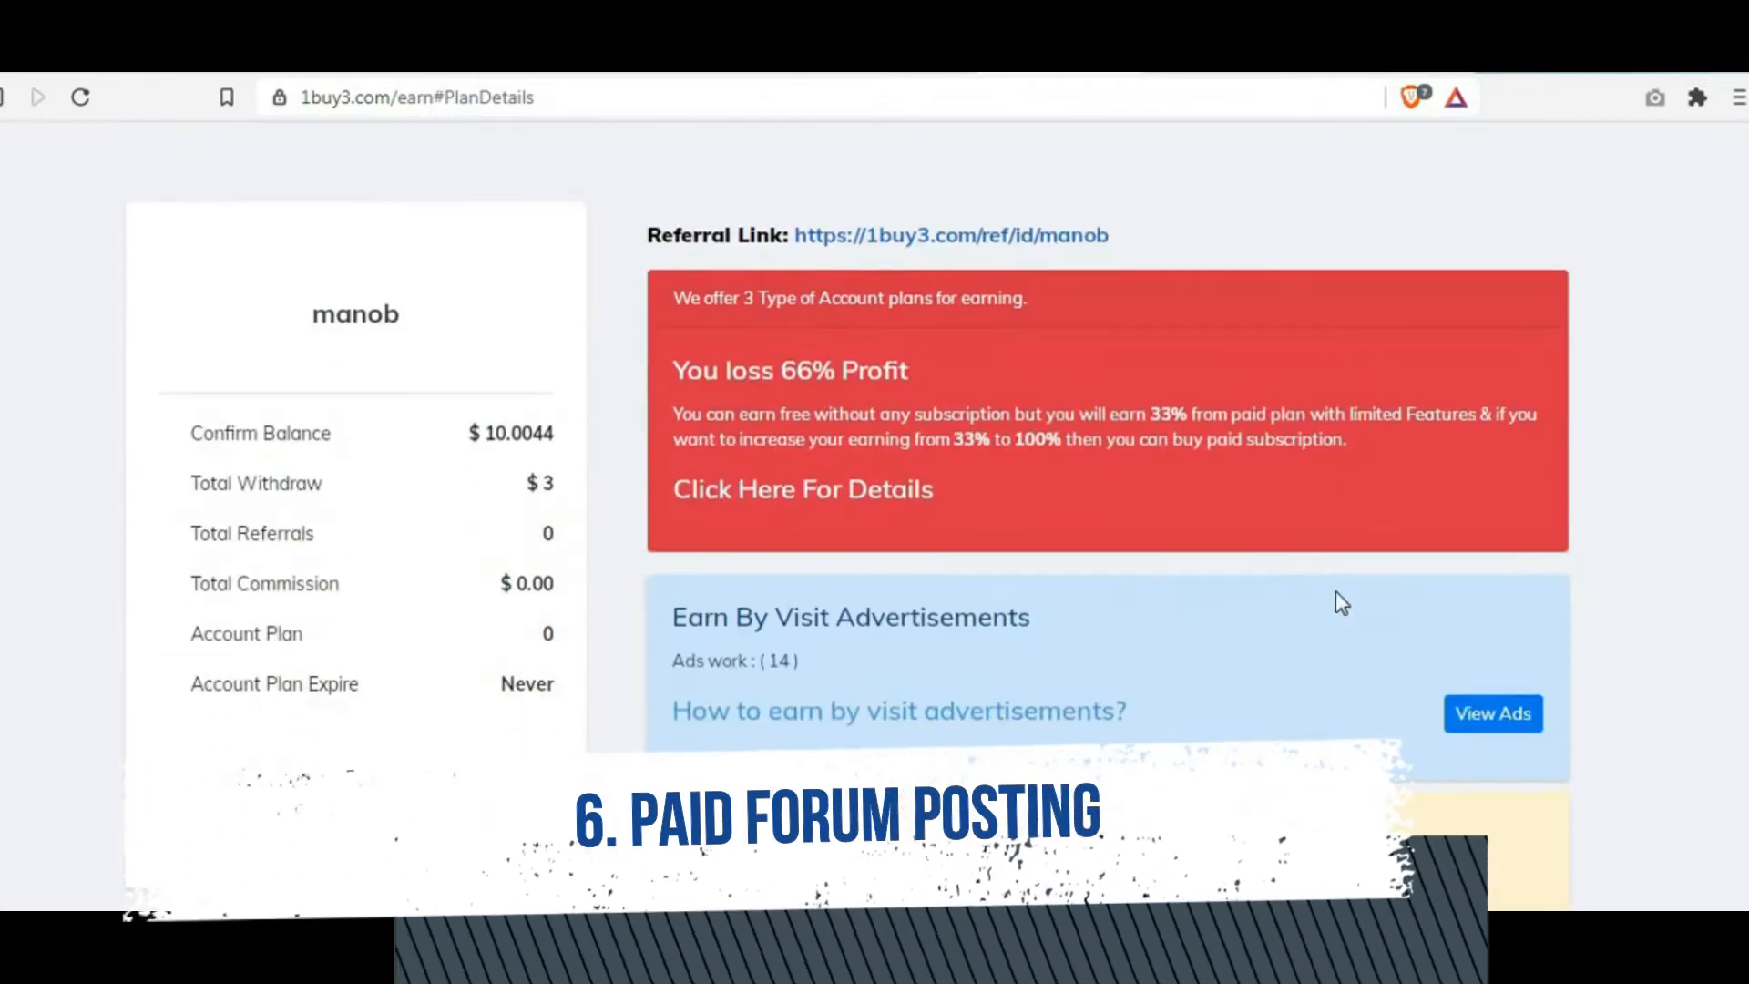
{"action": "scroll", "scroll_direction": "down", "scroll_amount": 3}
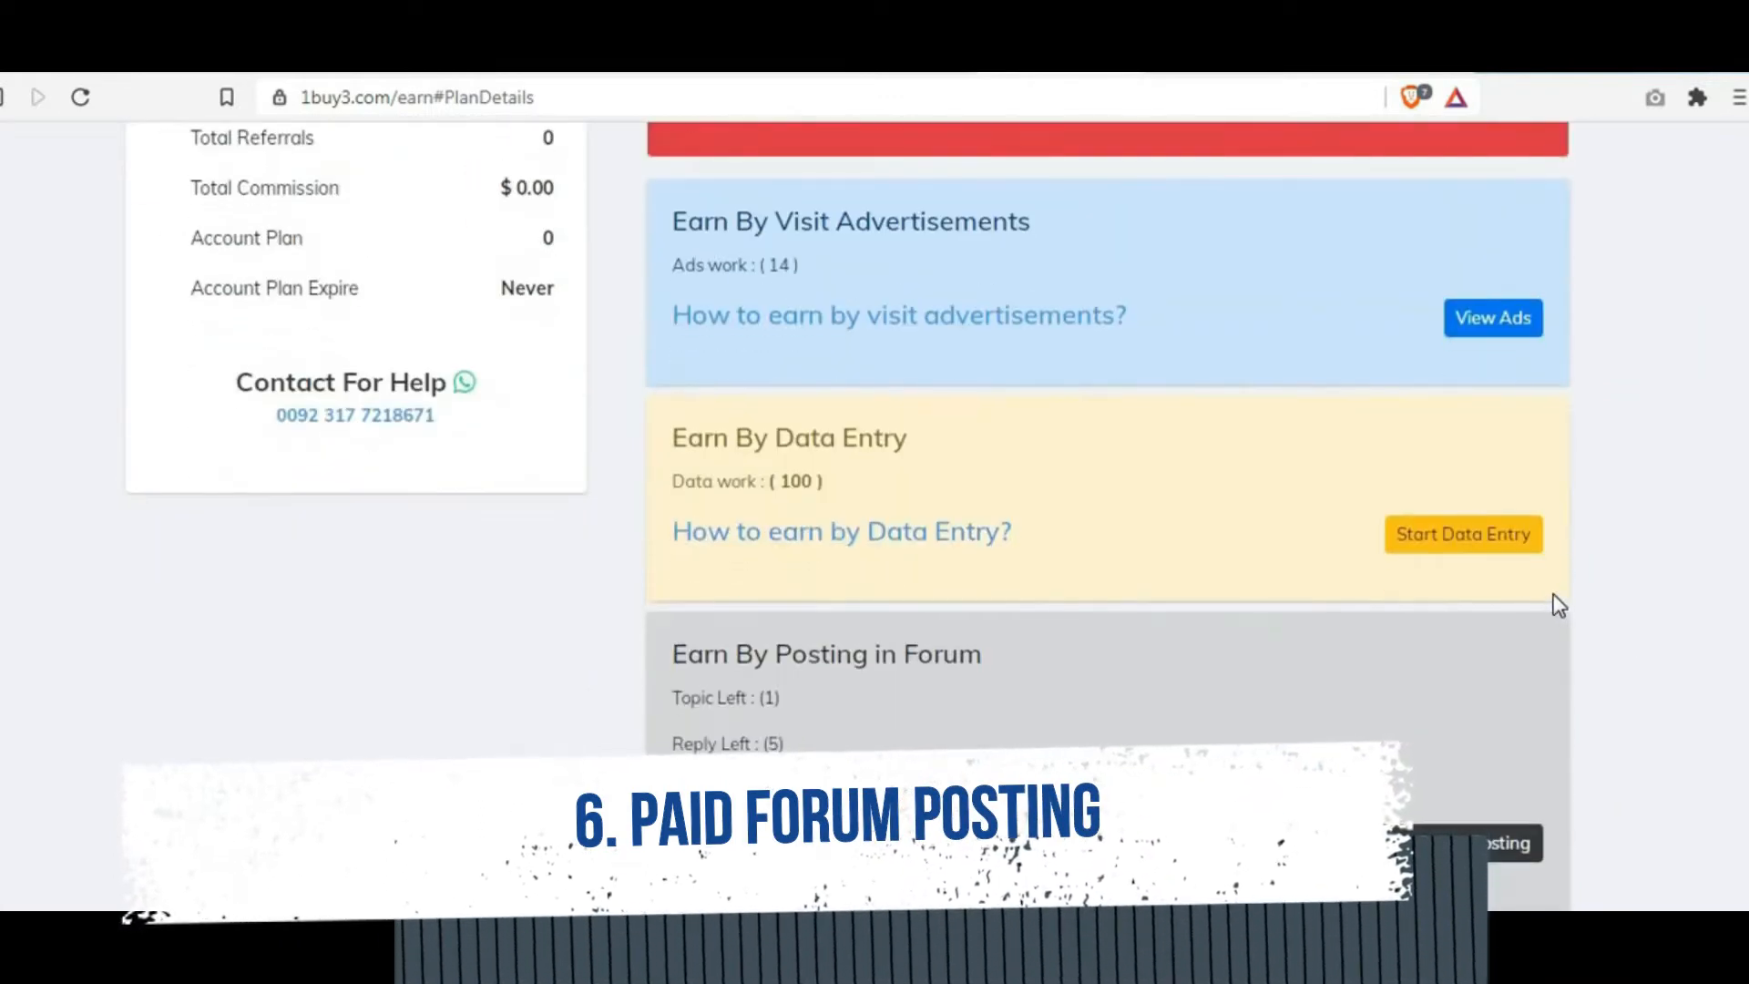
{"action": "scroll", "scroll_direction": "down", "scroll_amount": 3}
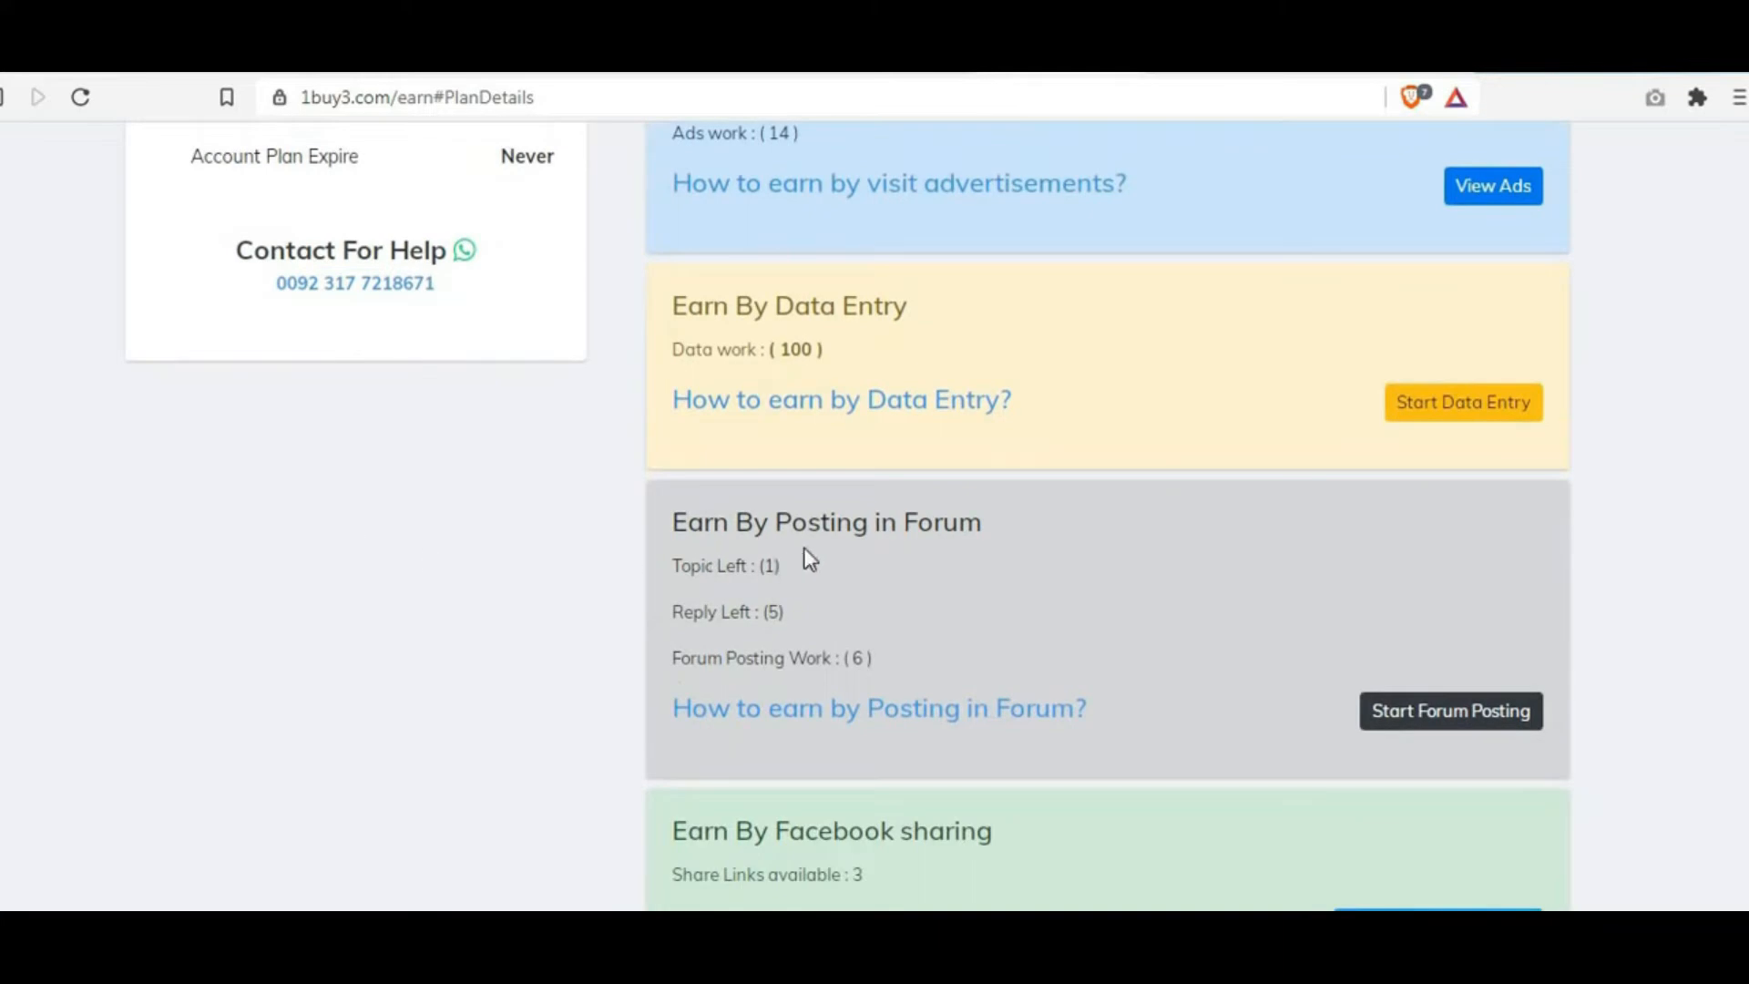
{"action": "mouse_move", "coordinate": [1305, 731]}
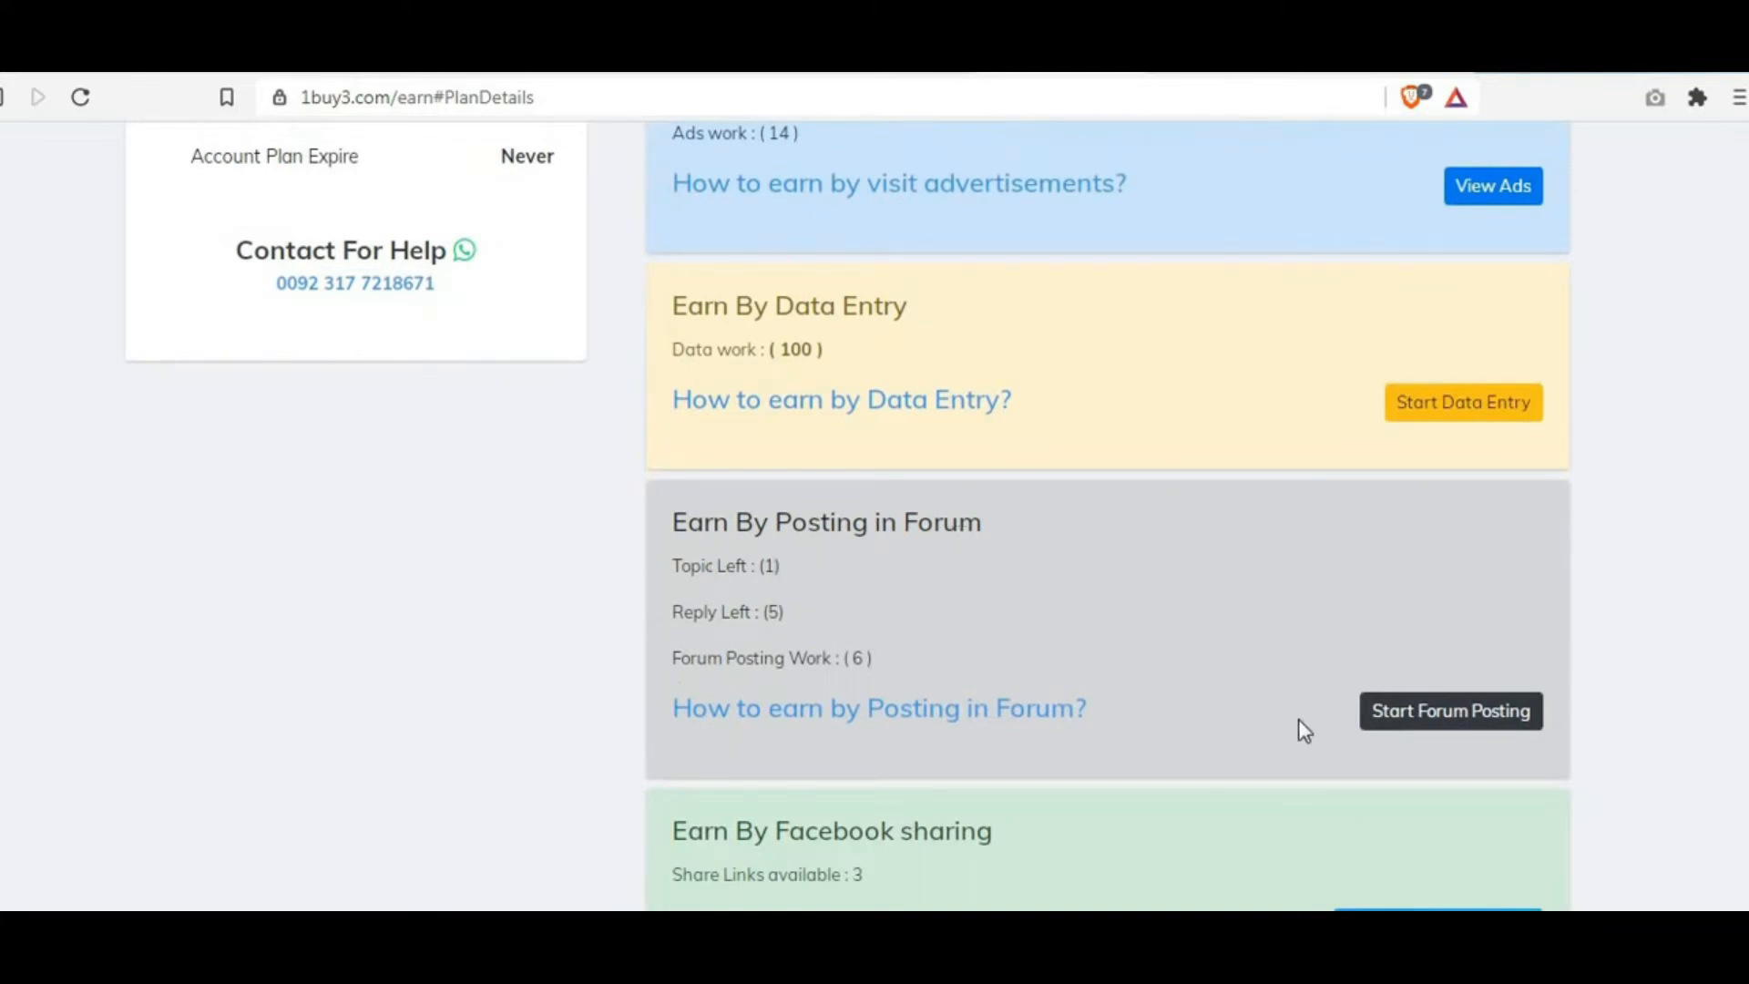
{"action": "left_click", "coordinate": [1450, 711]}
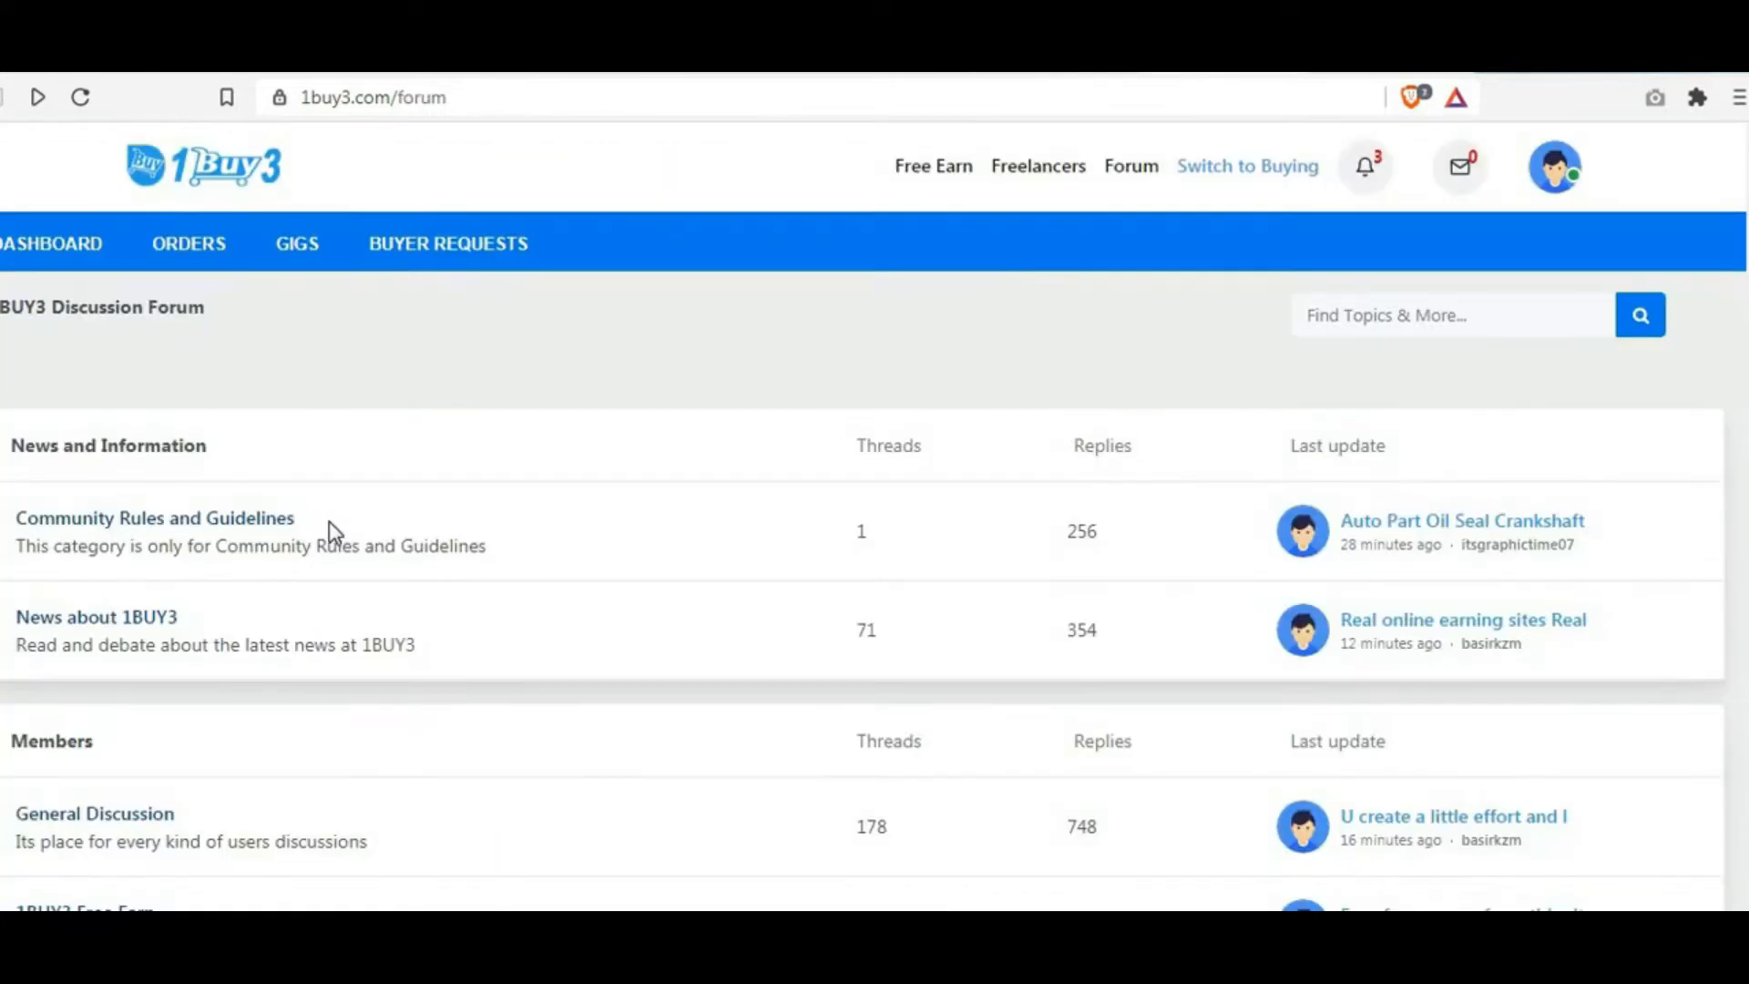
Step: Browse the forum's member, support and category boards
{"action": "scroll", "scroll_direction": "down", "scroll_amount": 3}
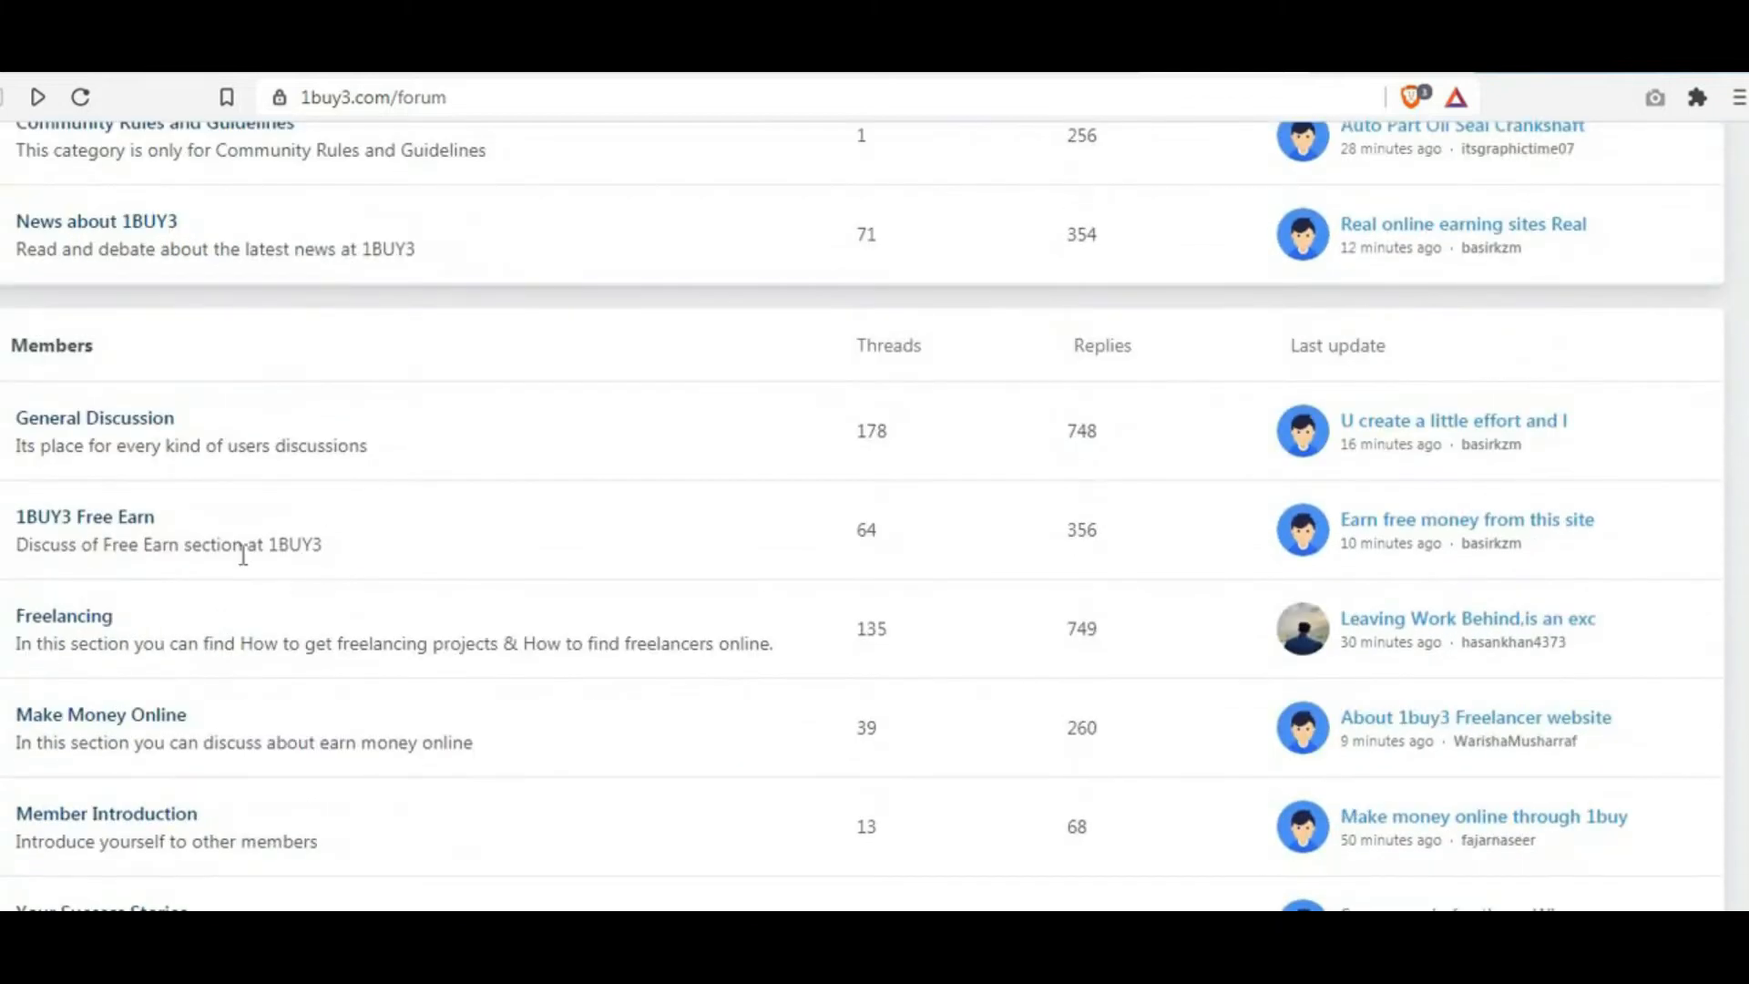
{"action": "scroll", "scroll_direction": "down", "scroll_amount": 3}
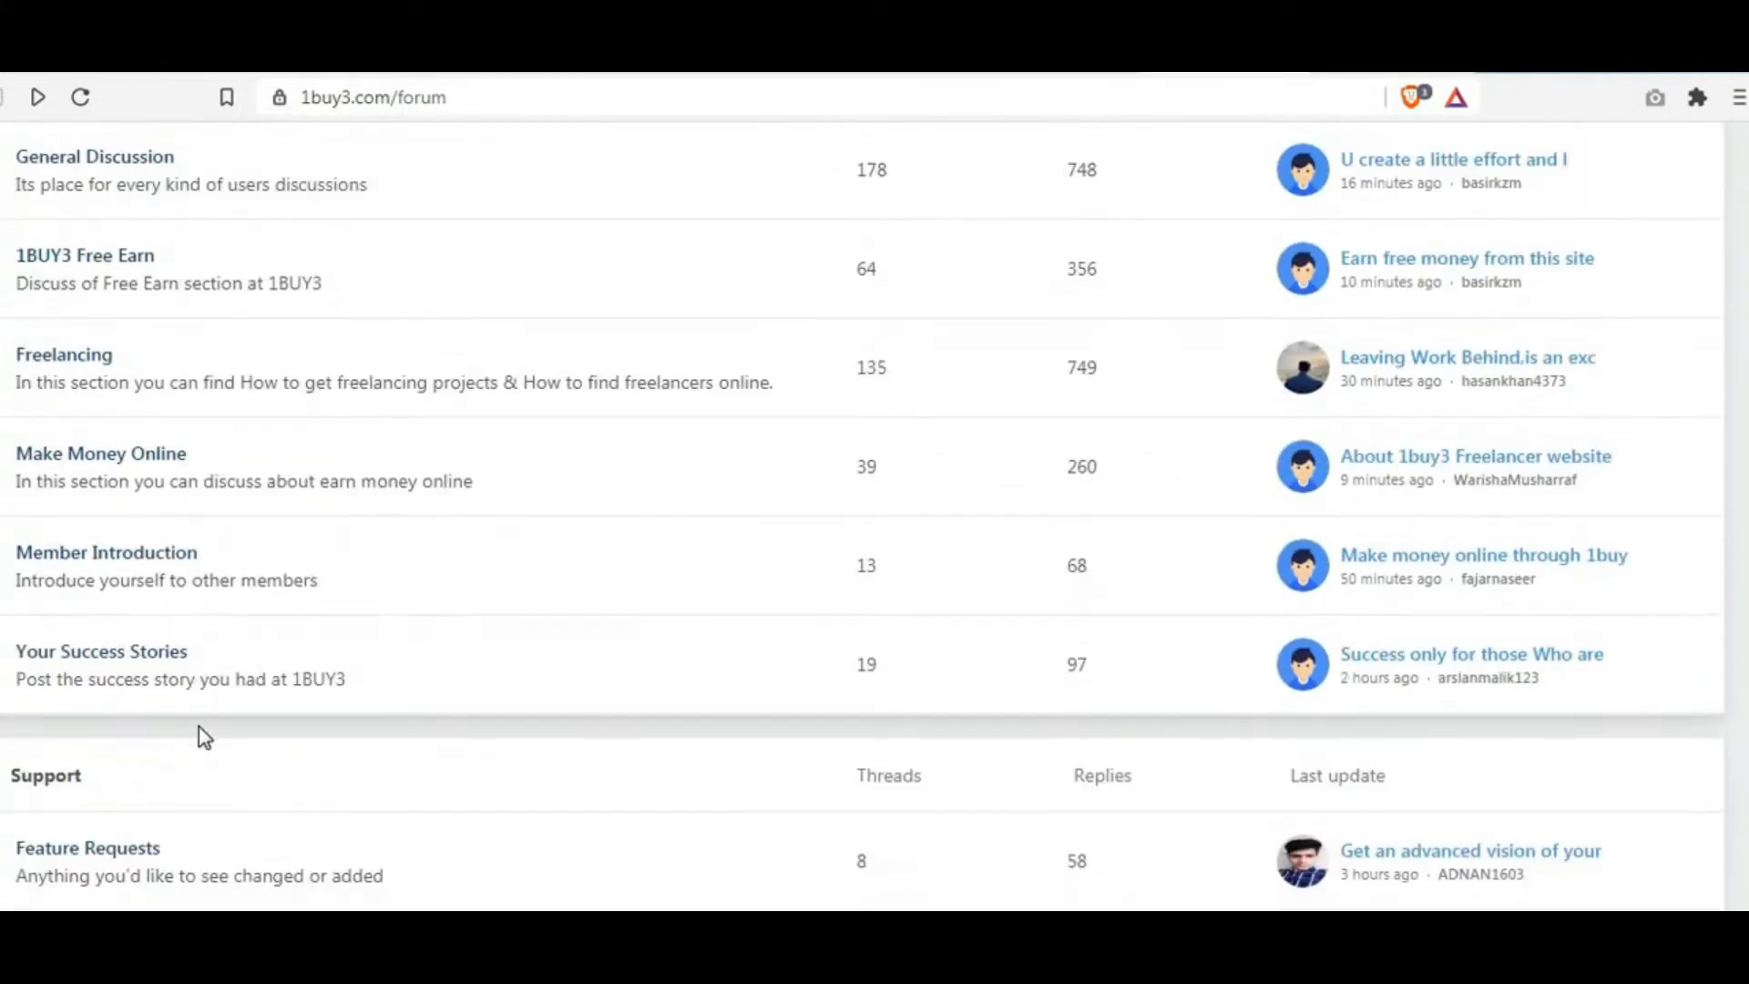
{"action": "scroll", "scroll_direction": "down", "scroll_amount": 3}
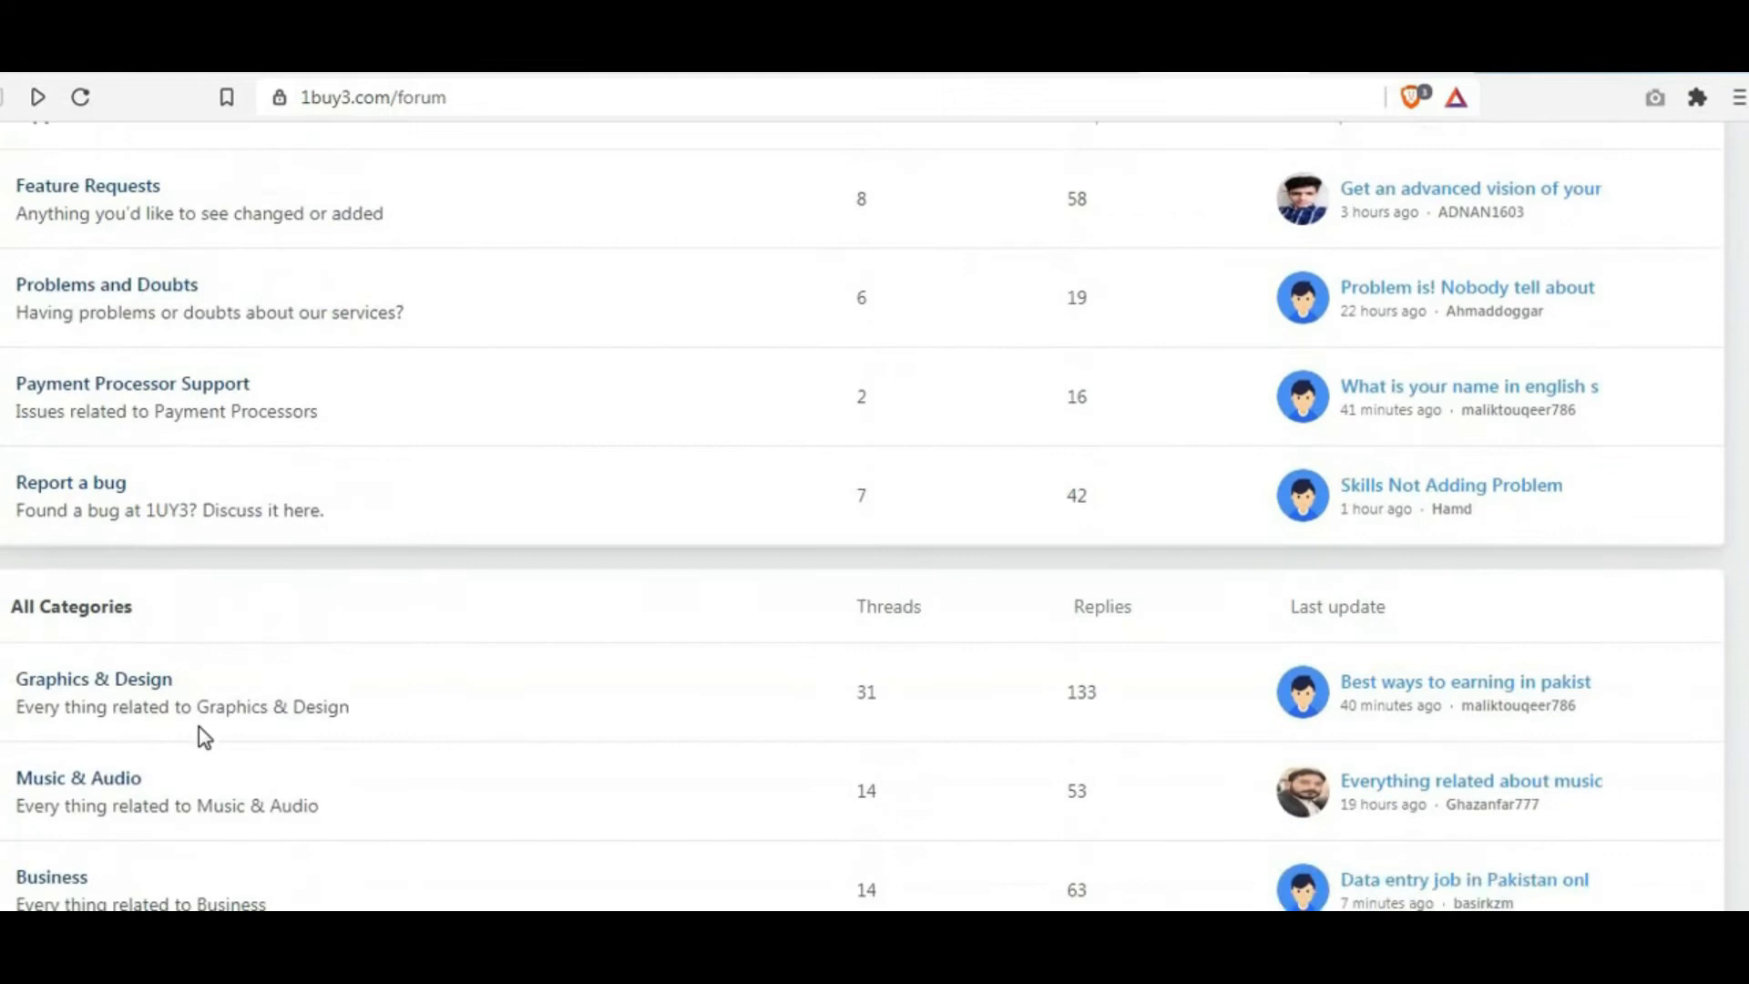
{"action": "scroll", "scroll_direction": "up", "scroll_amount": 3}
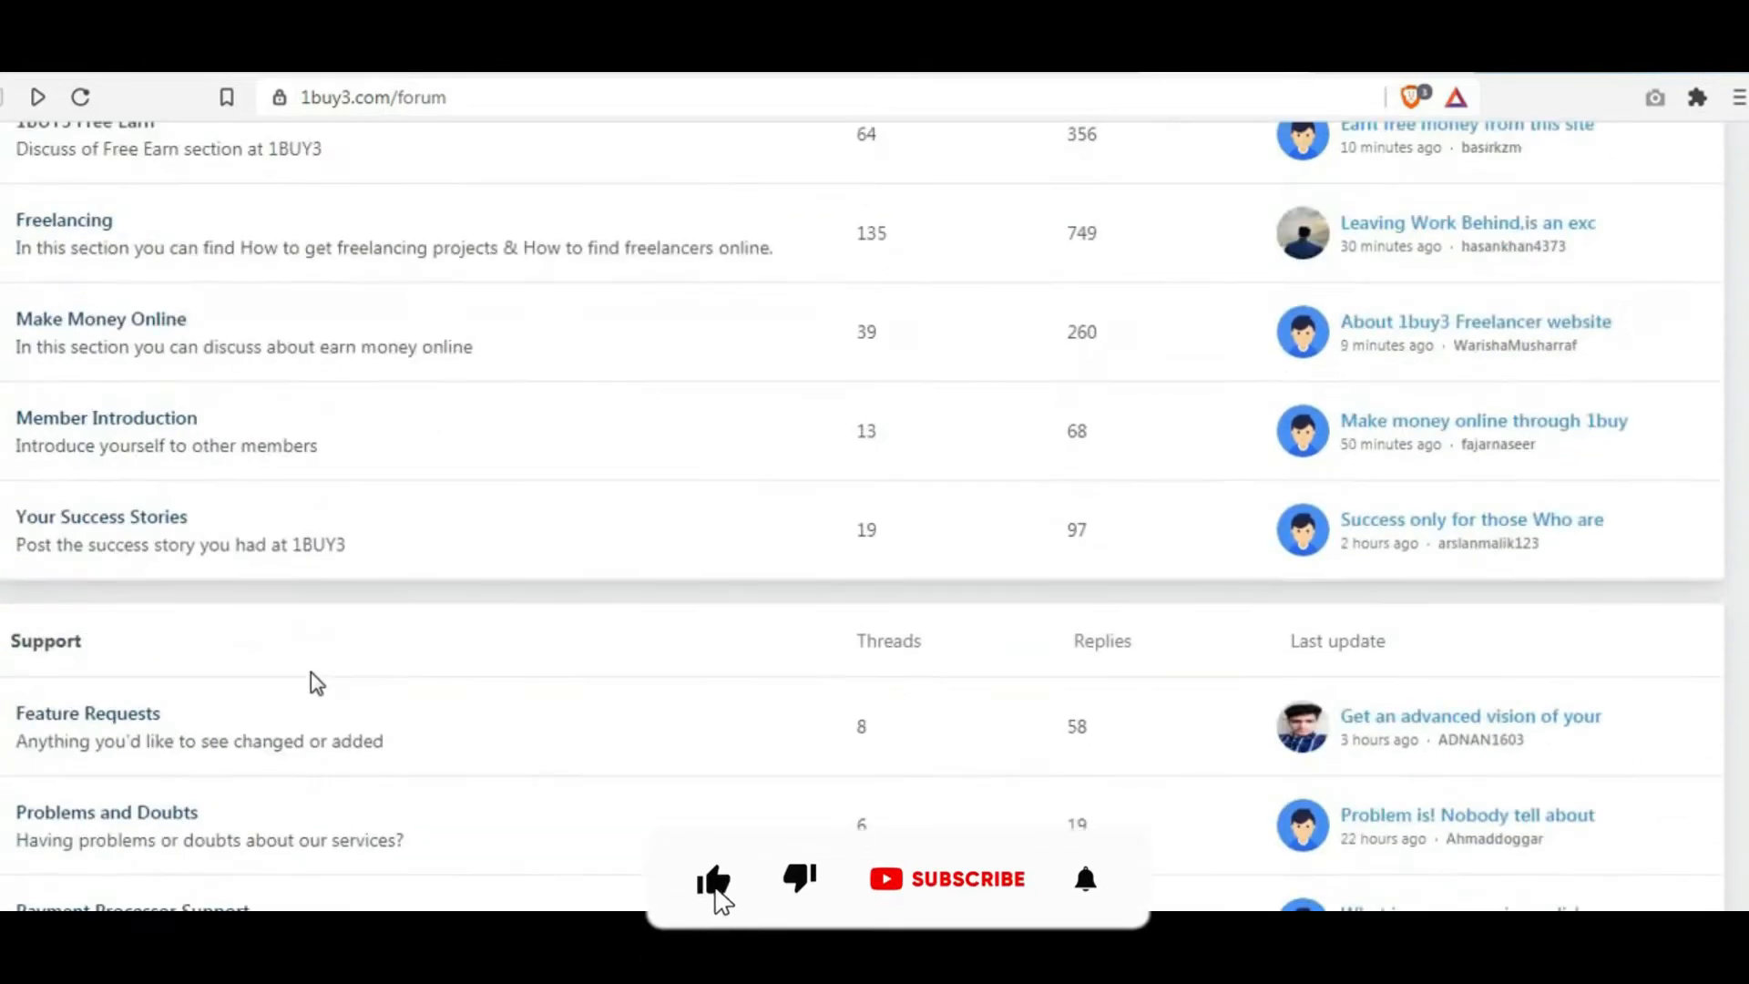
{"action": "scroll", "scroll_direction": "up", "scroll_amount": 3}
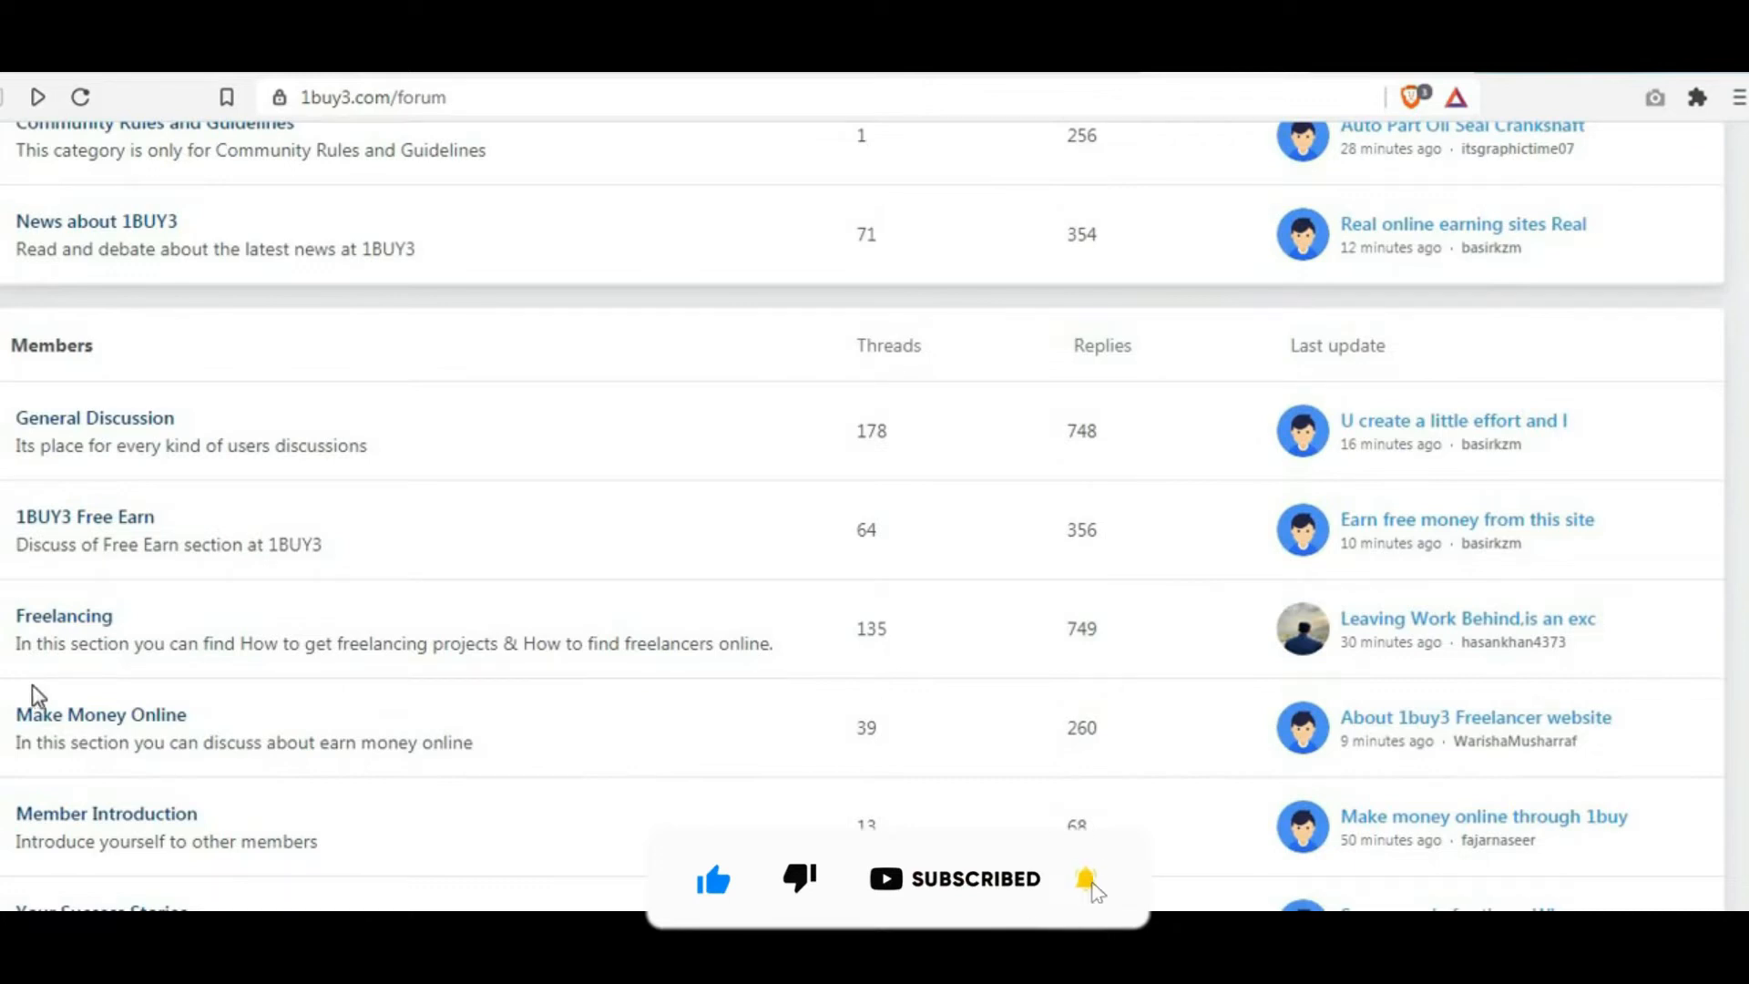
{"action": "mouse_move", "coordinate": [56, 686]}
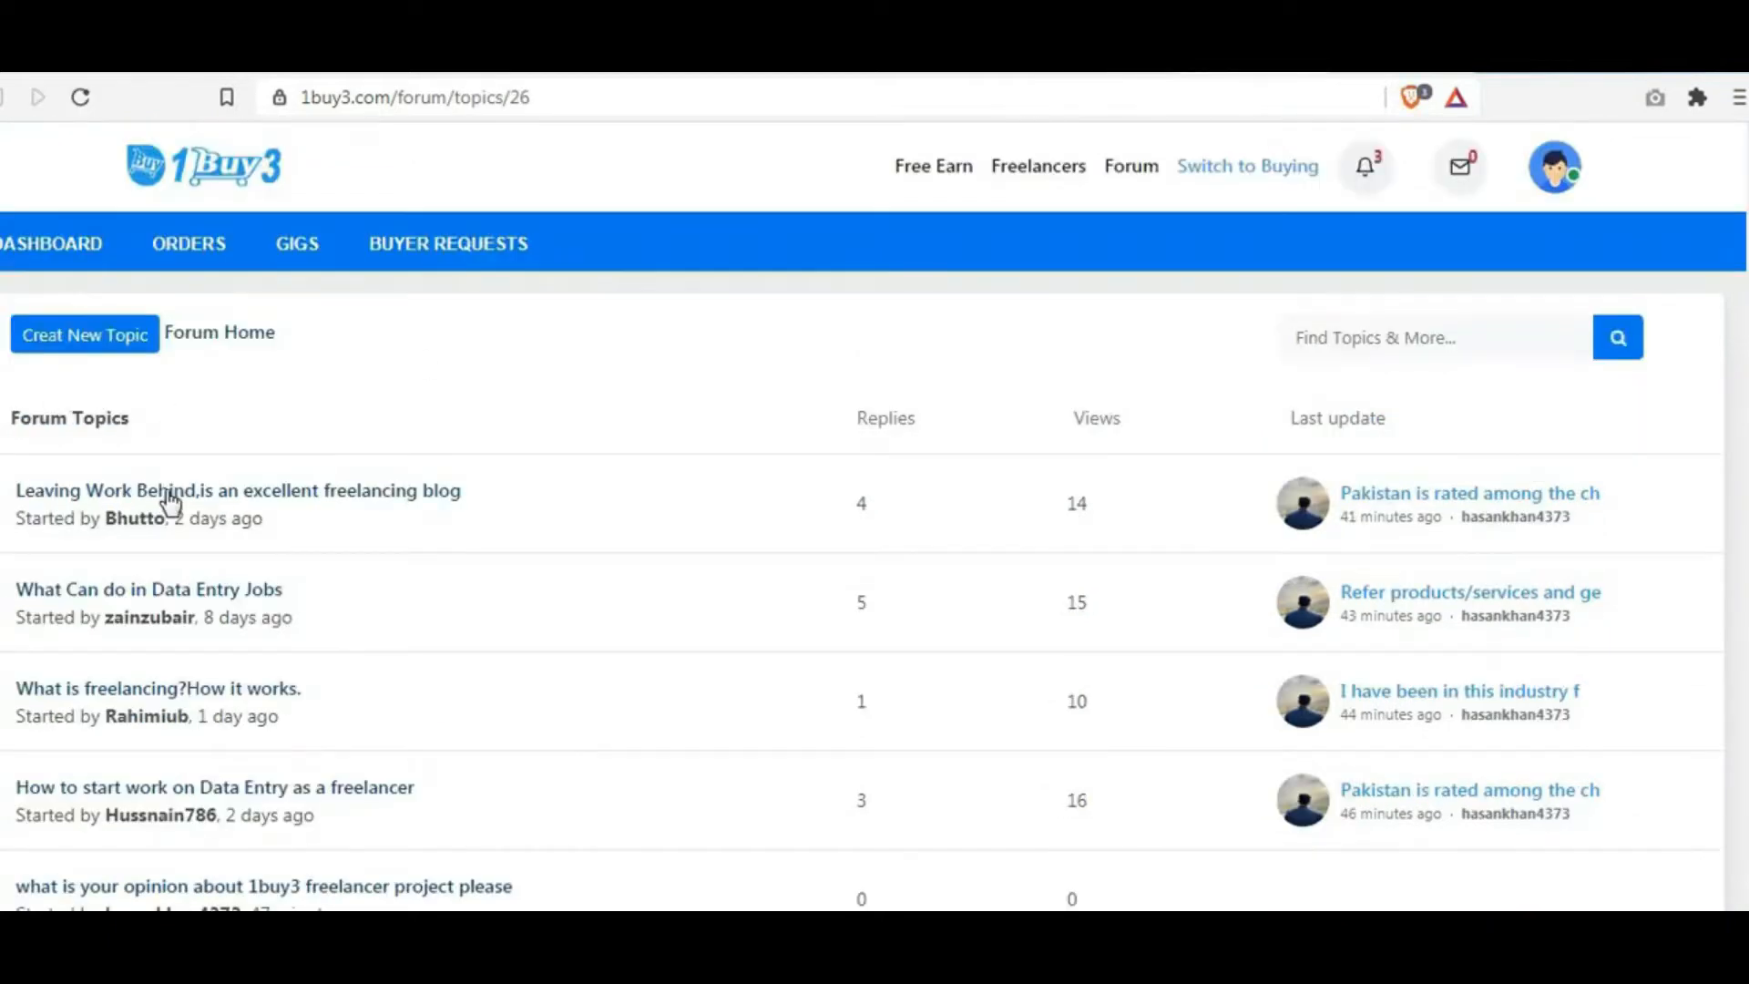
{"action": "mouse_move", "coordinate": [69, 366]}
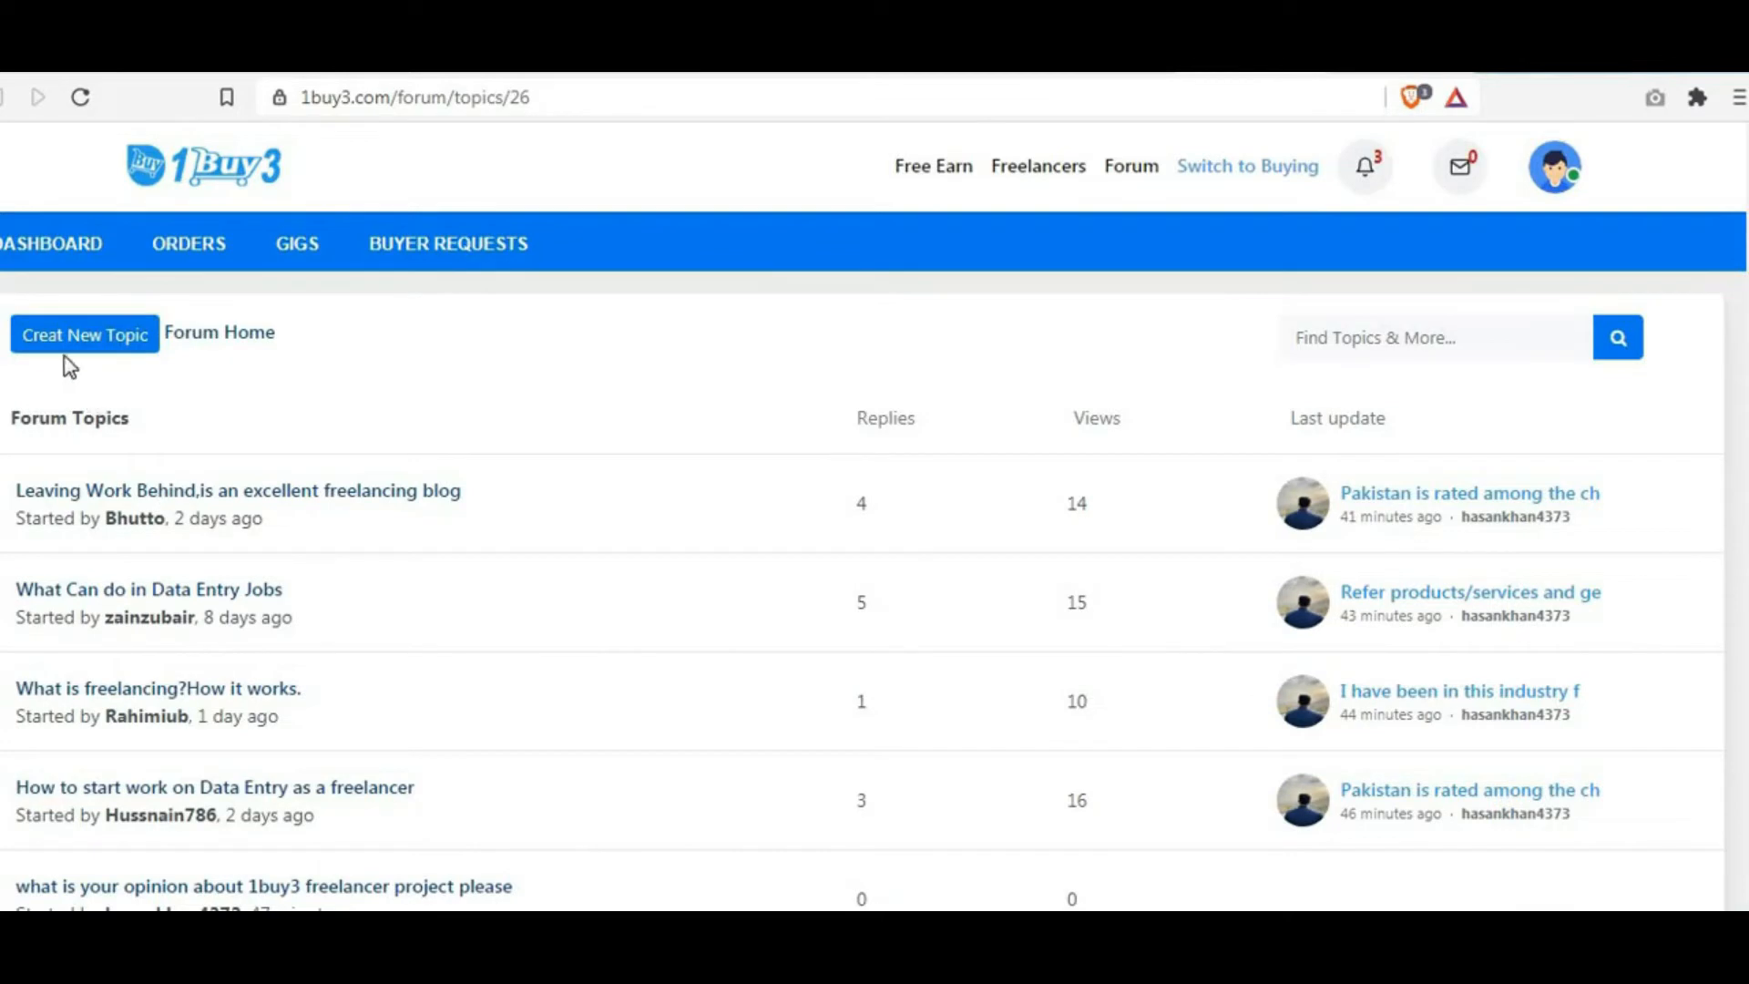
{"action": "mouse_move", "coordinate": [148, 369]}
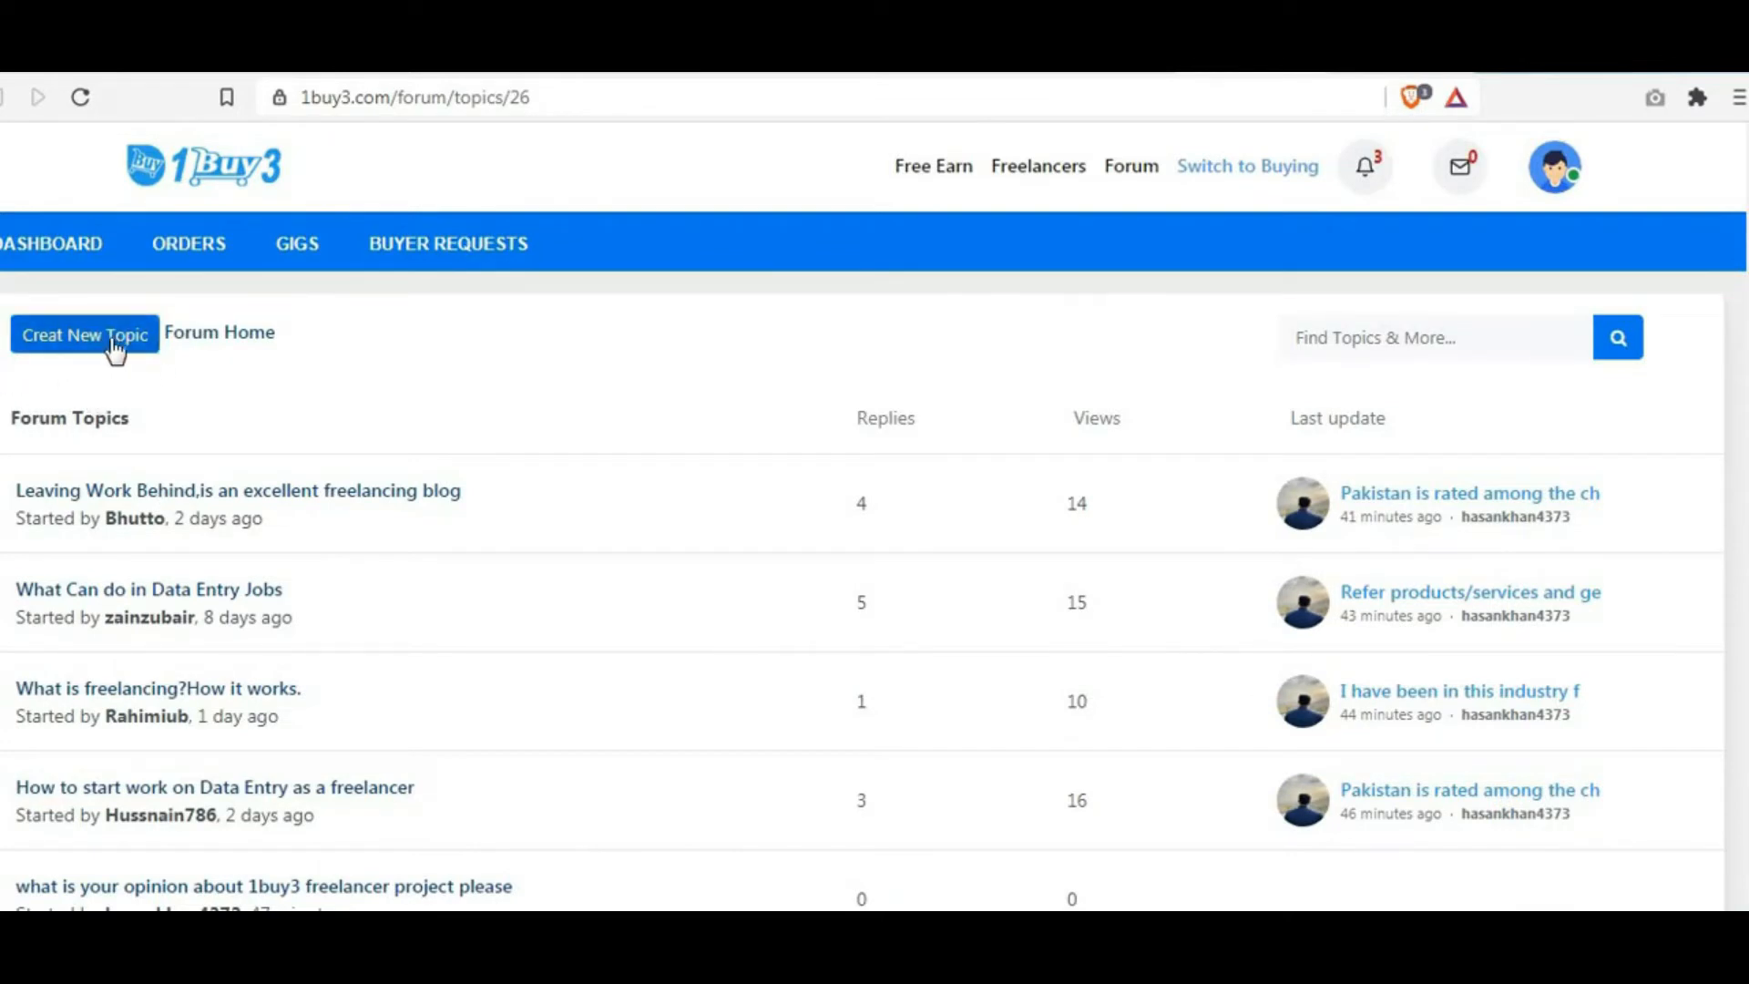
Step: Open a forum category's topic list and start creating a new topic
{"action": "left_click", "coordinate": [83, 334]}
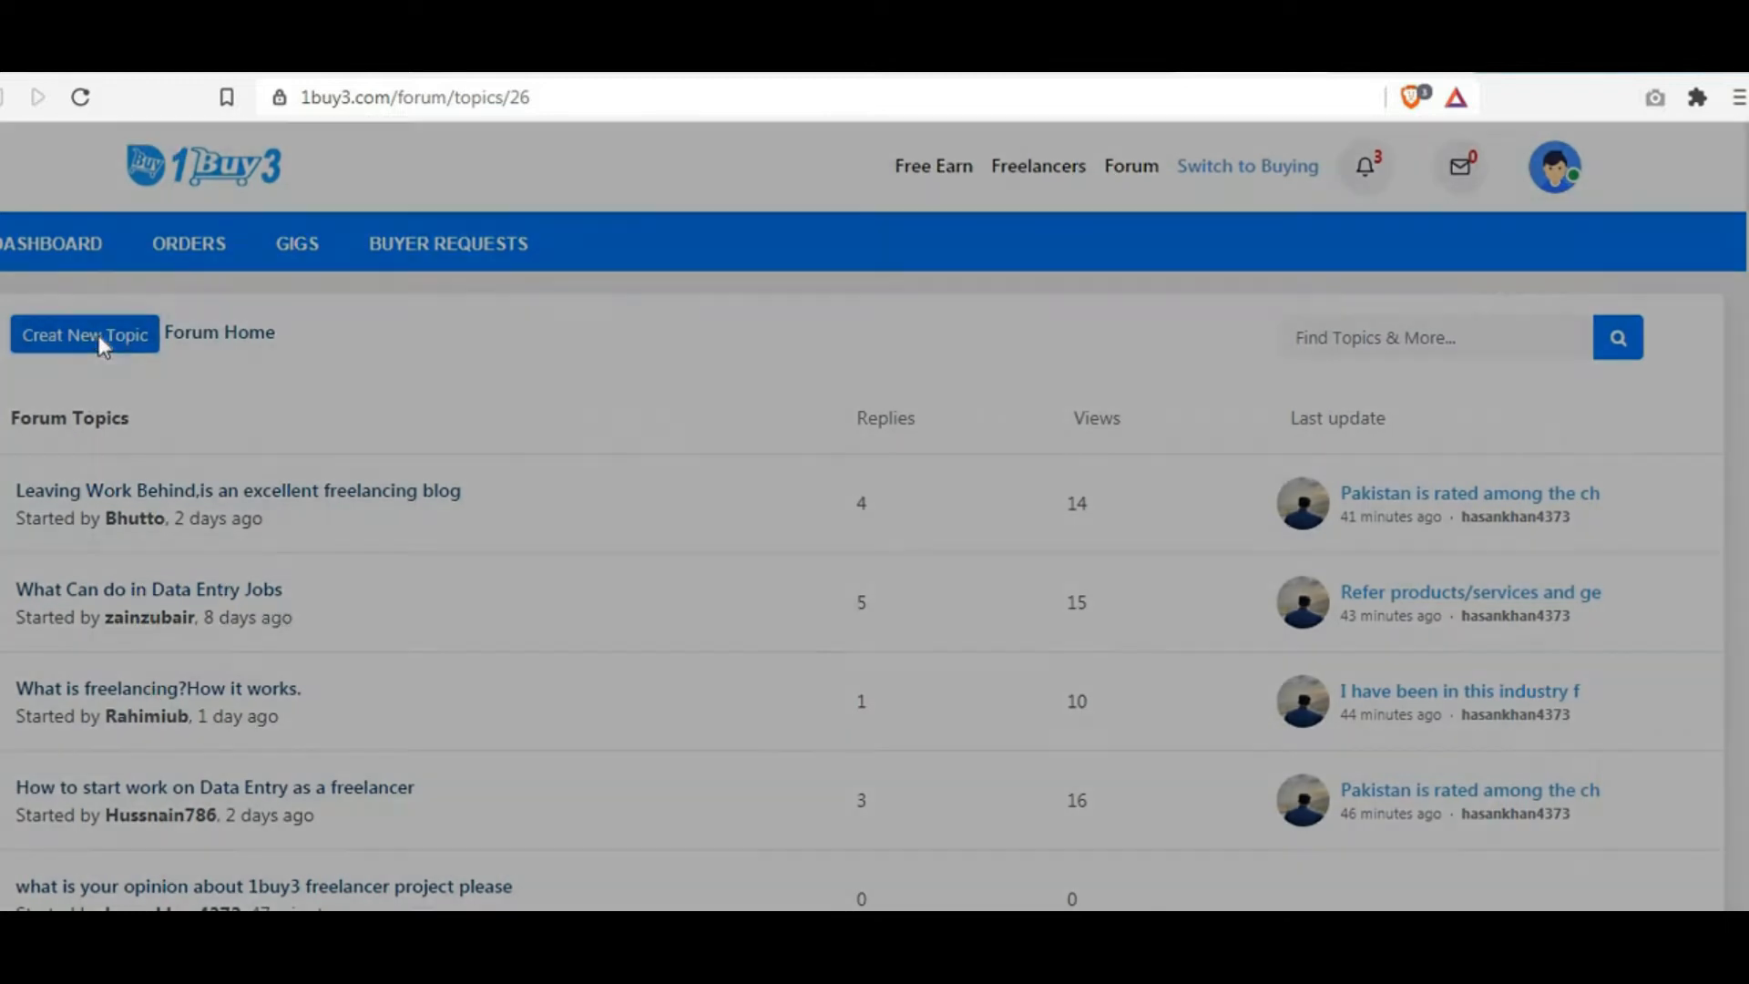
Step: Title the new topic 'What websites are good for freelancing?' and review the pasted outsourcing article body
{"action": "left_click", "coordinate": [84, 335]}
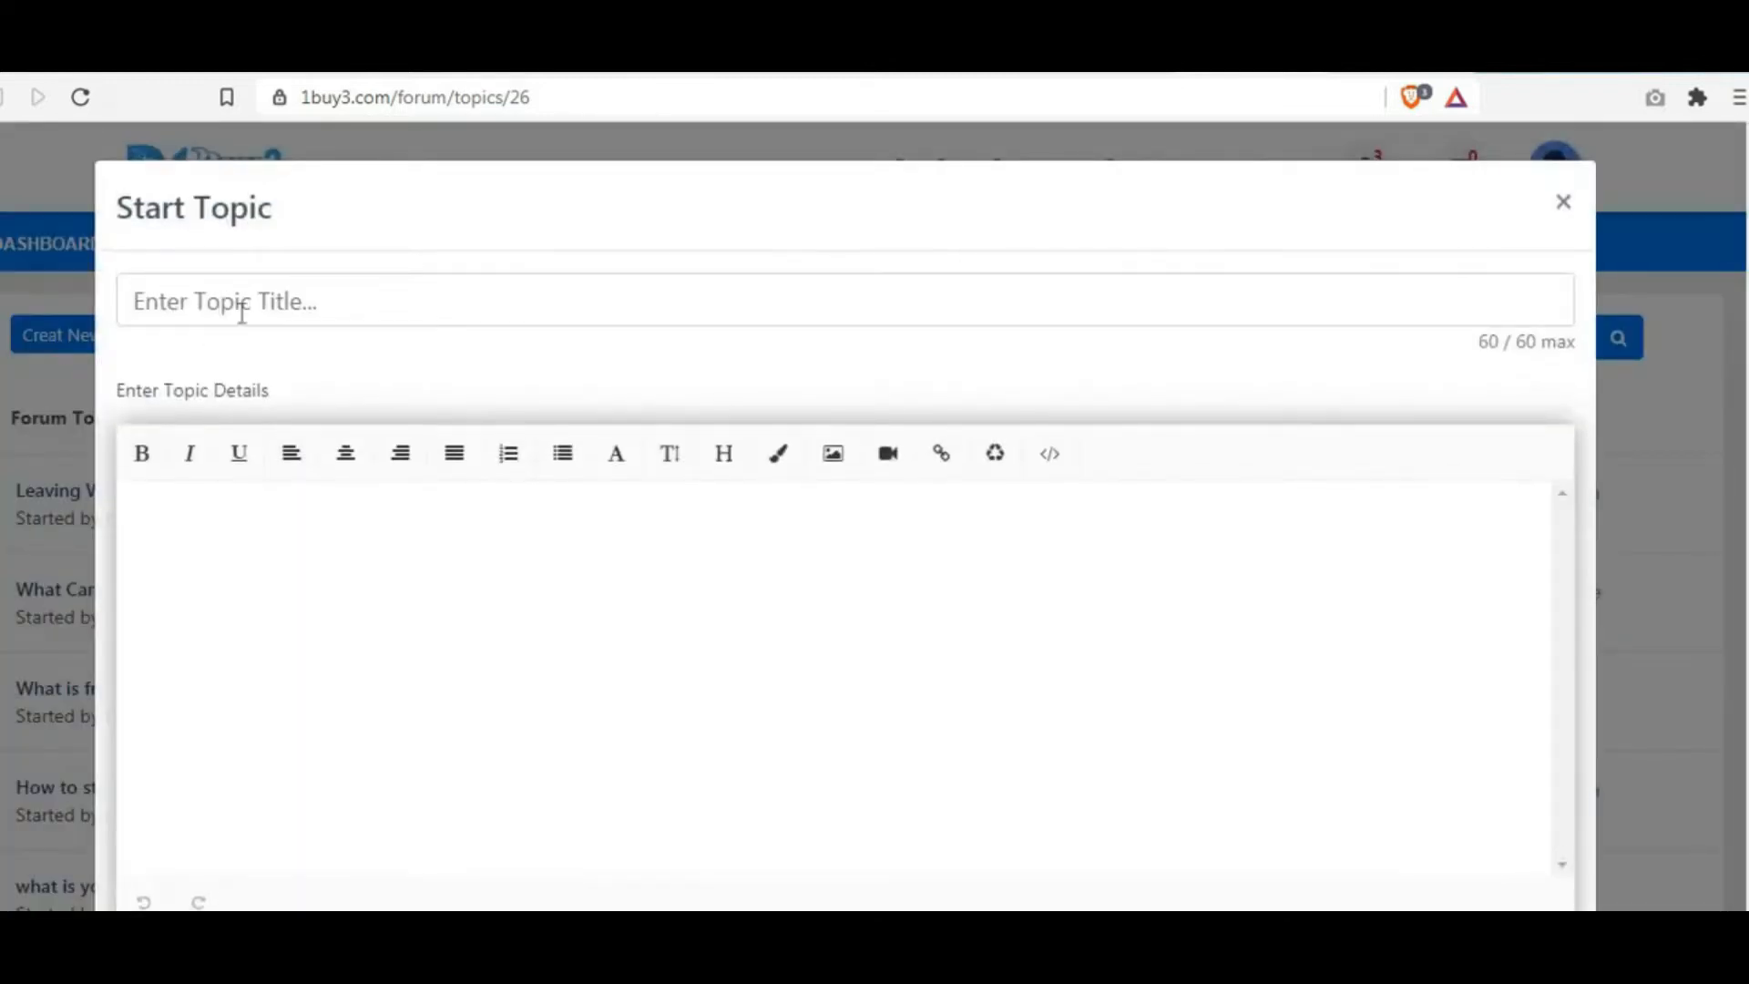
{"action": "mouse_move", "coordinate": [295, 543]}
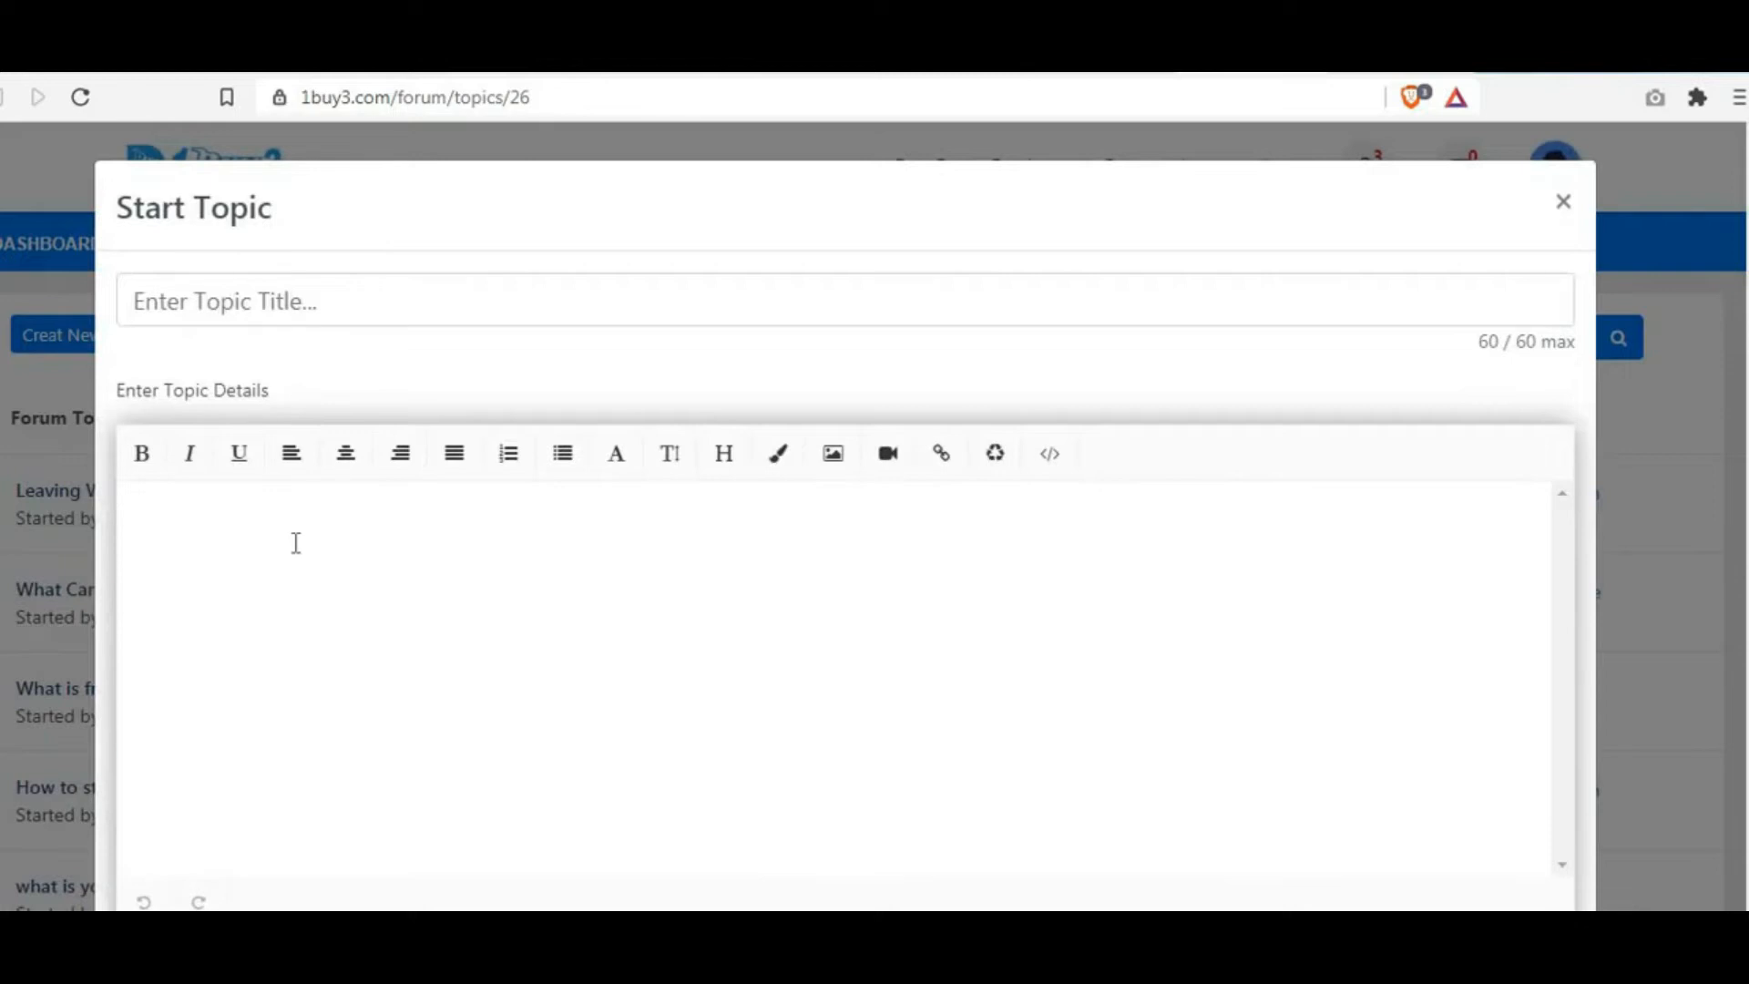
{"action": "type", "text": "What websites are good for freelancing?"}
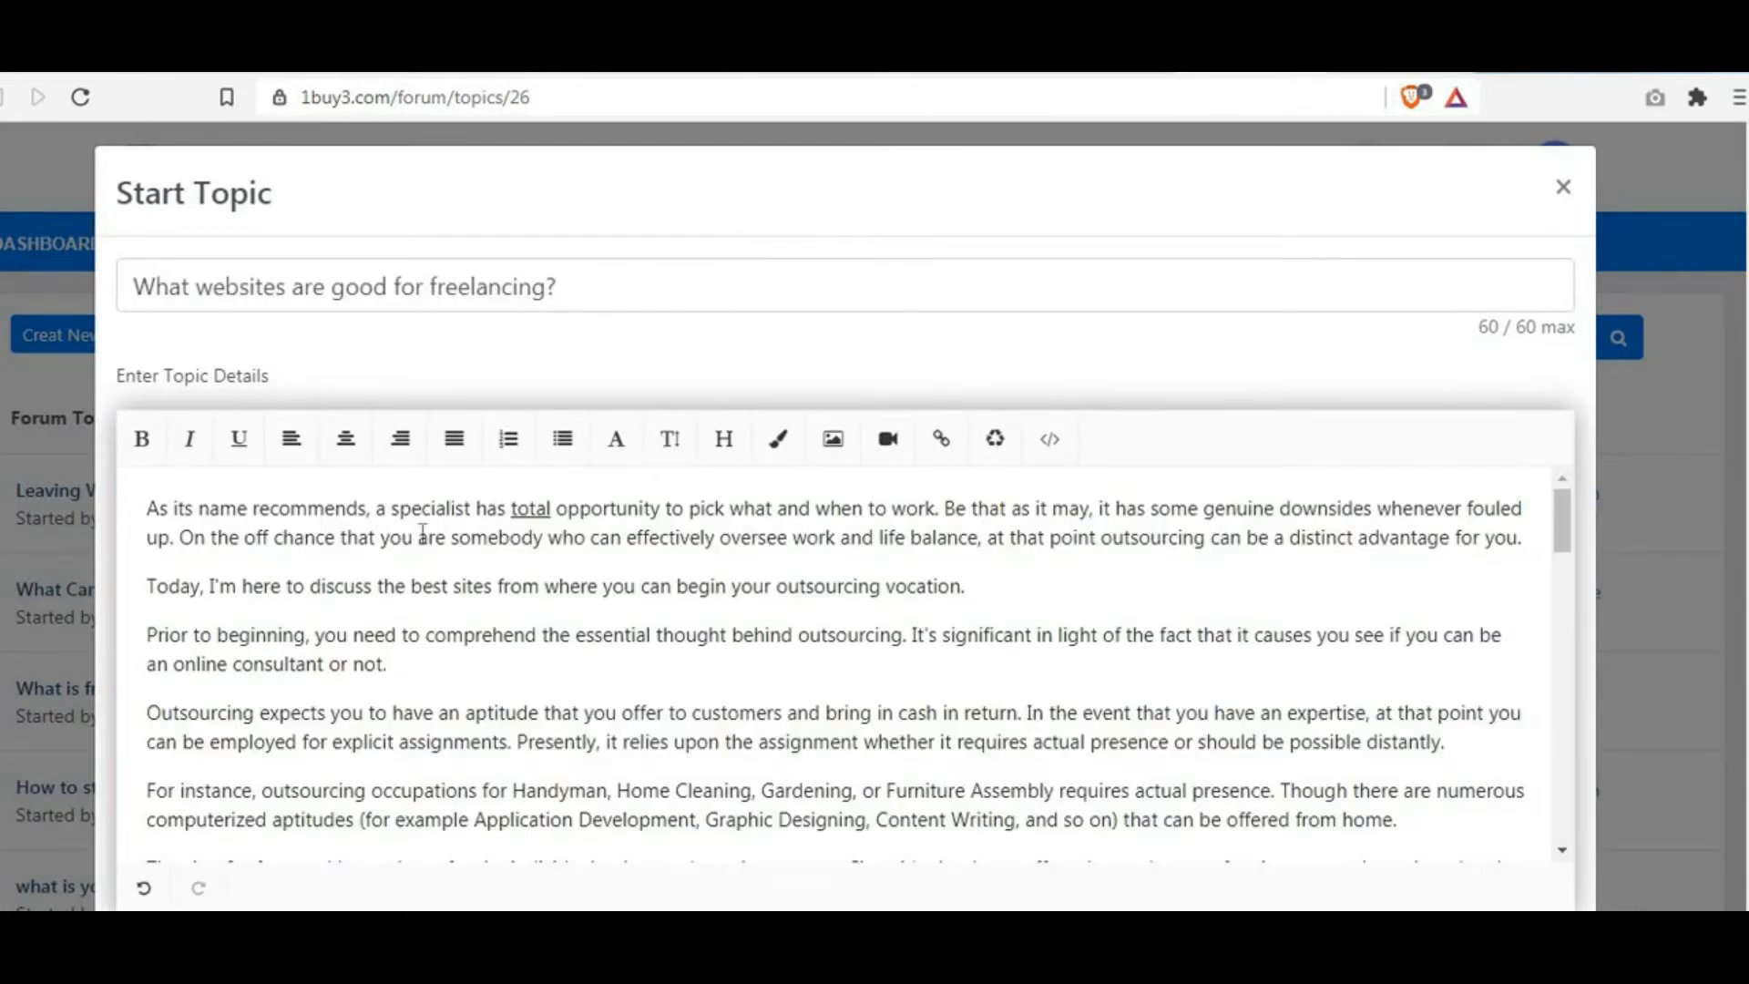
{"action": "scroll", "scroll_direction": "down", "scroll_amount": 3}
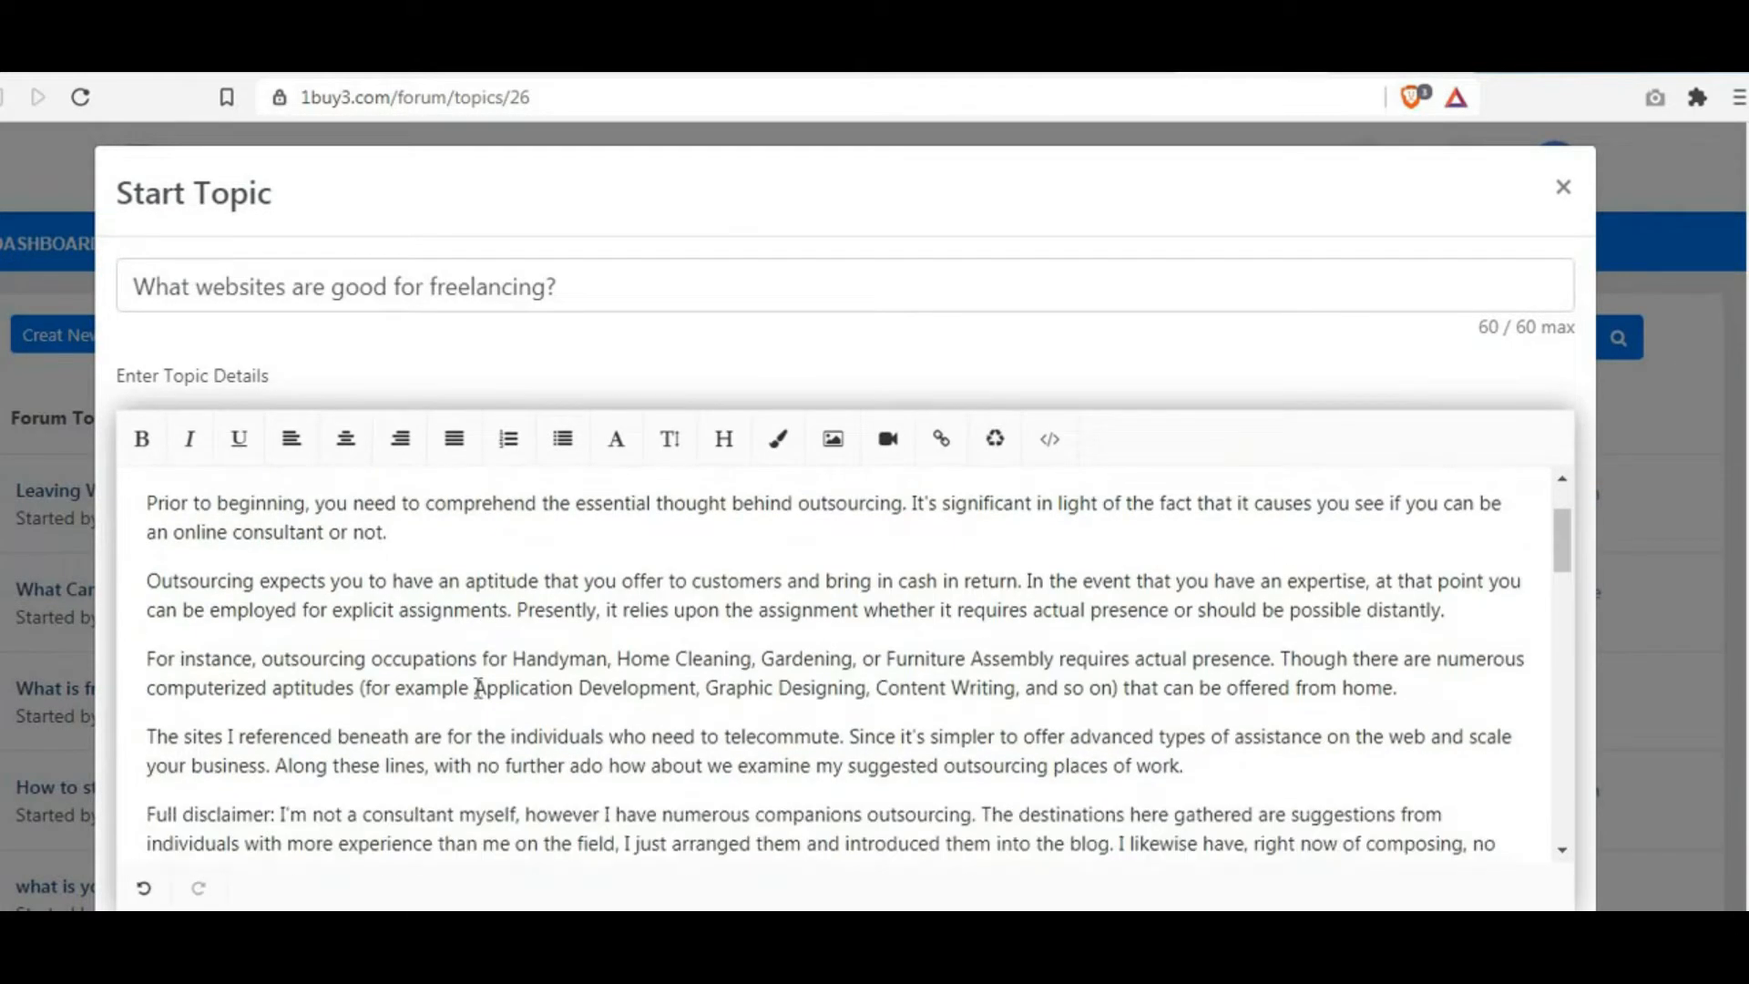
{"action": "scroll", "scroll_direction": "up", "scroll_amount": 3}
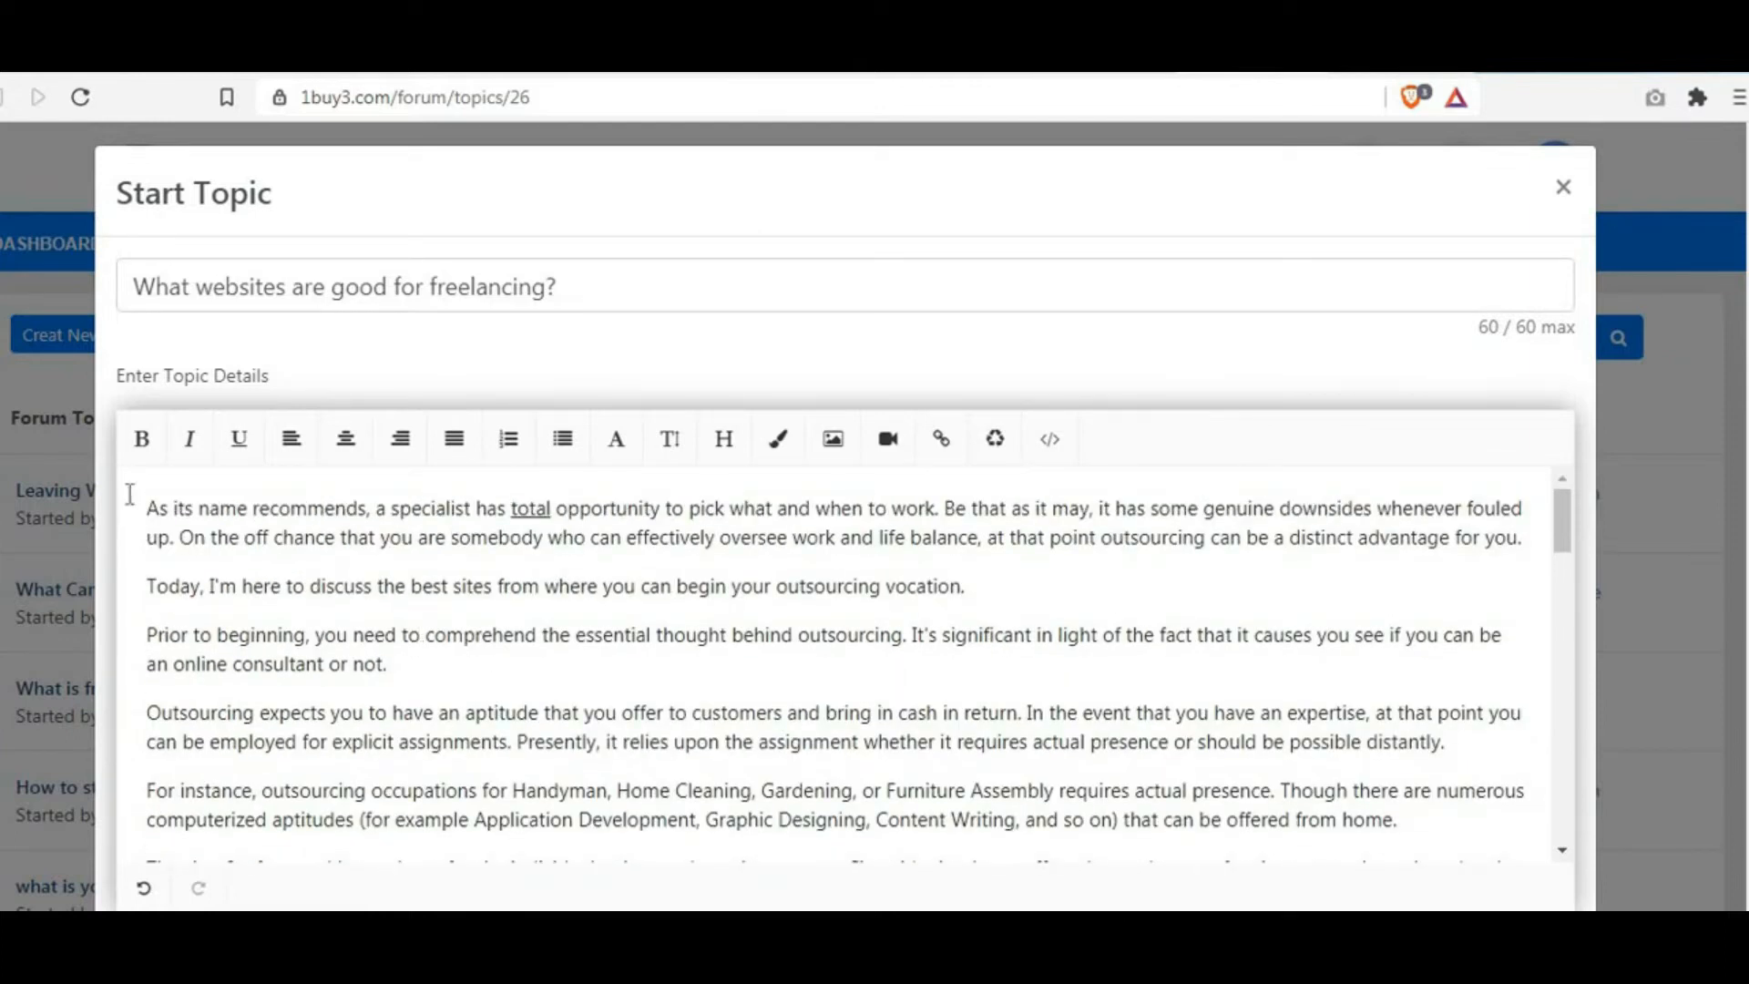
{"action": "mouse_move", "coordinate": [373, 525]}
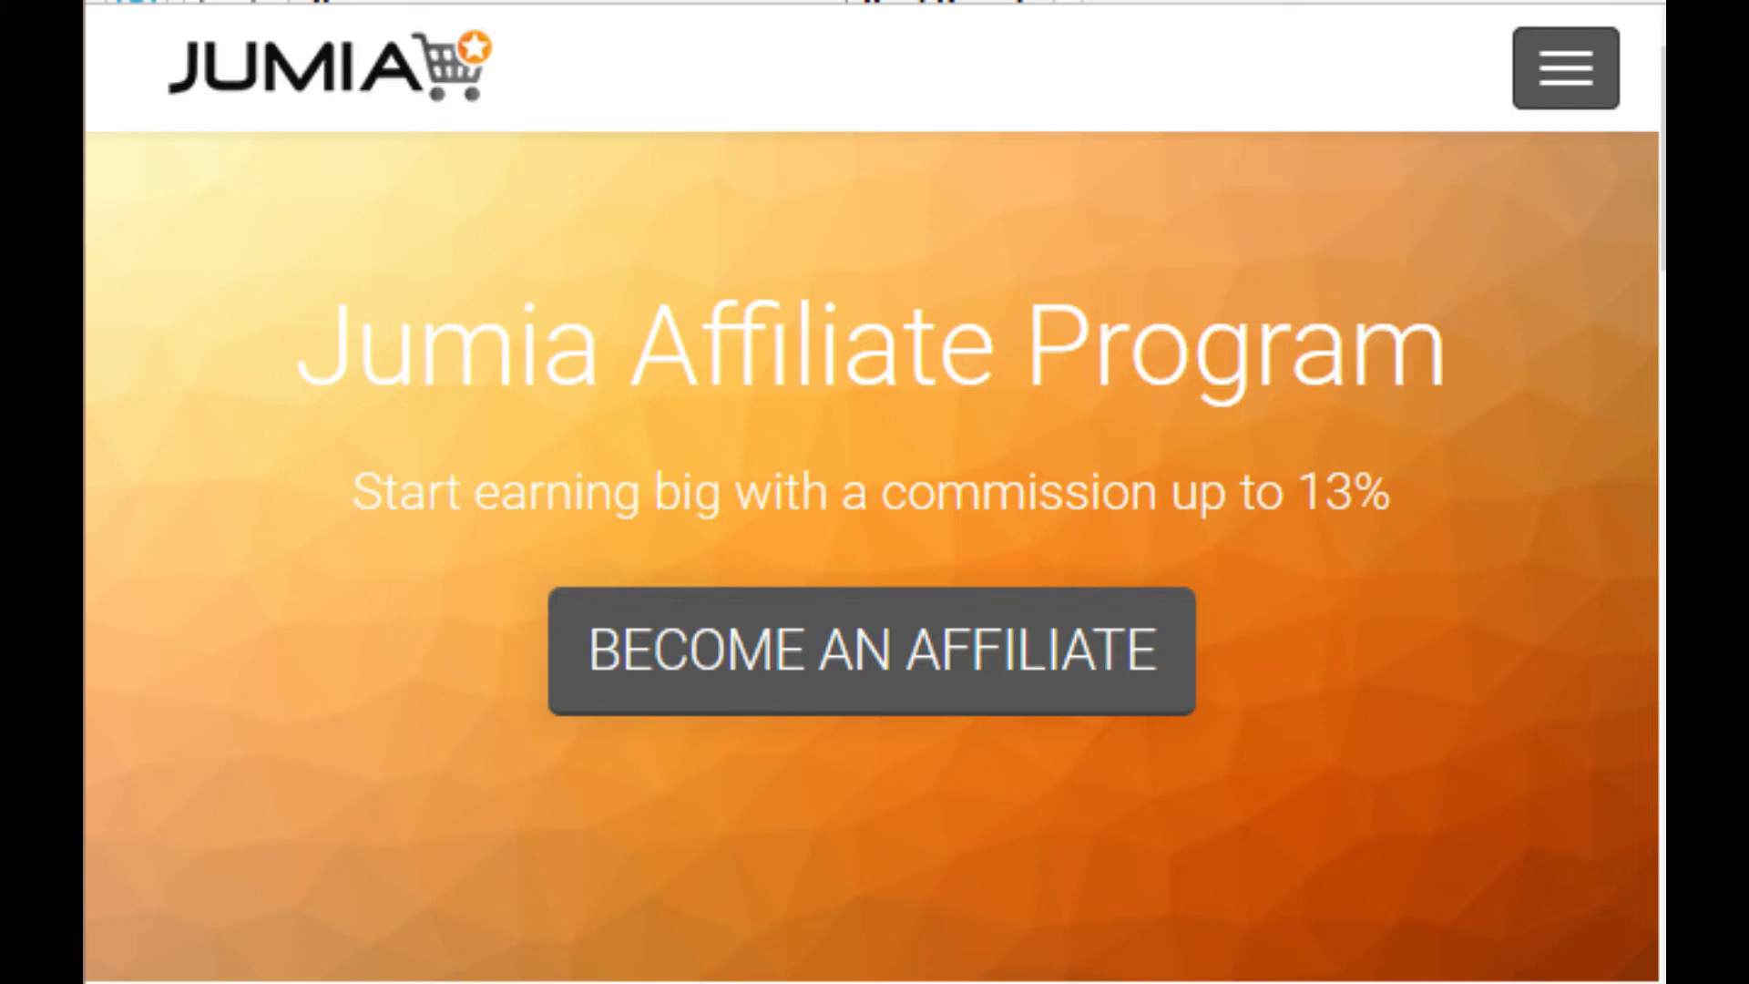
{"action": "left_click", "coordinate": [870, 650]}
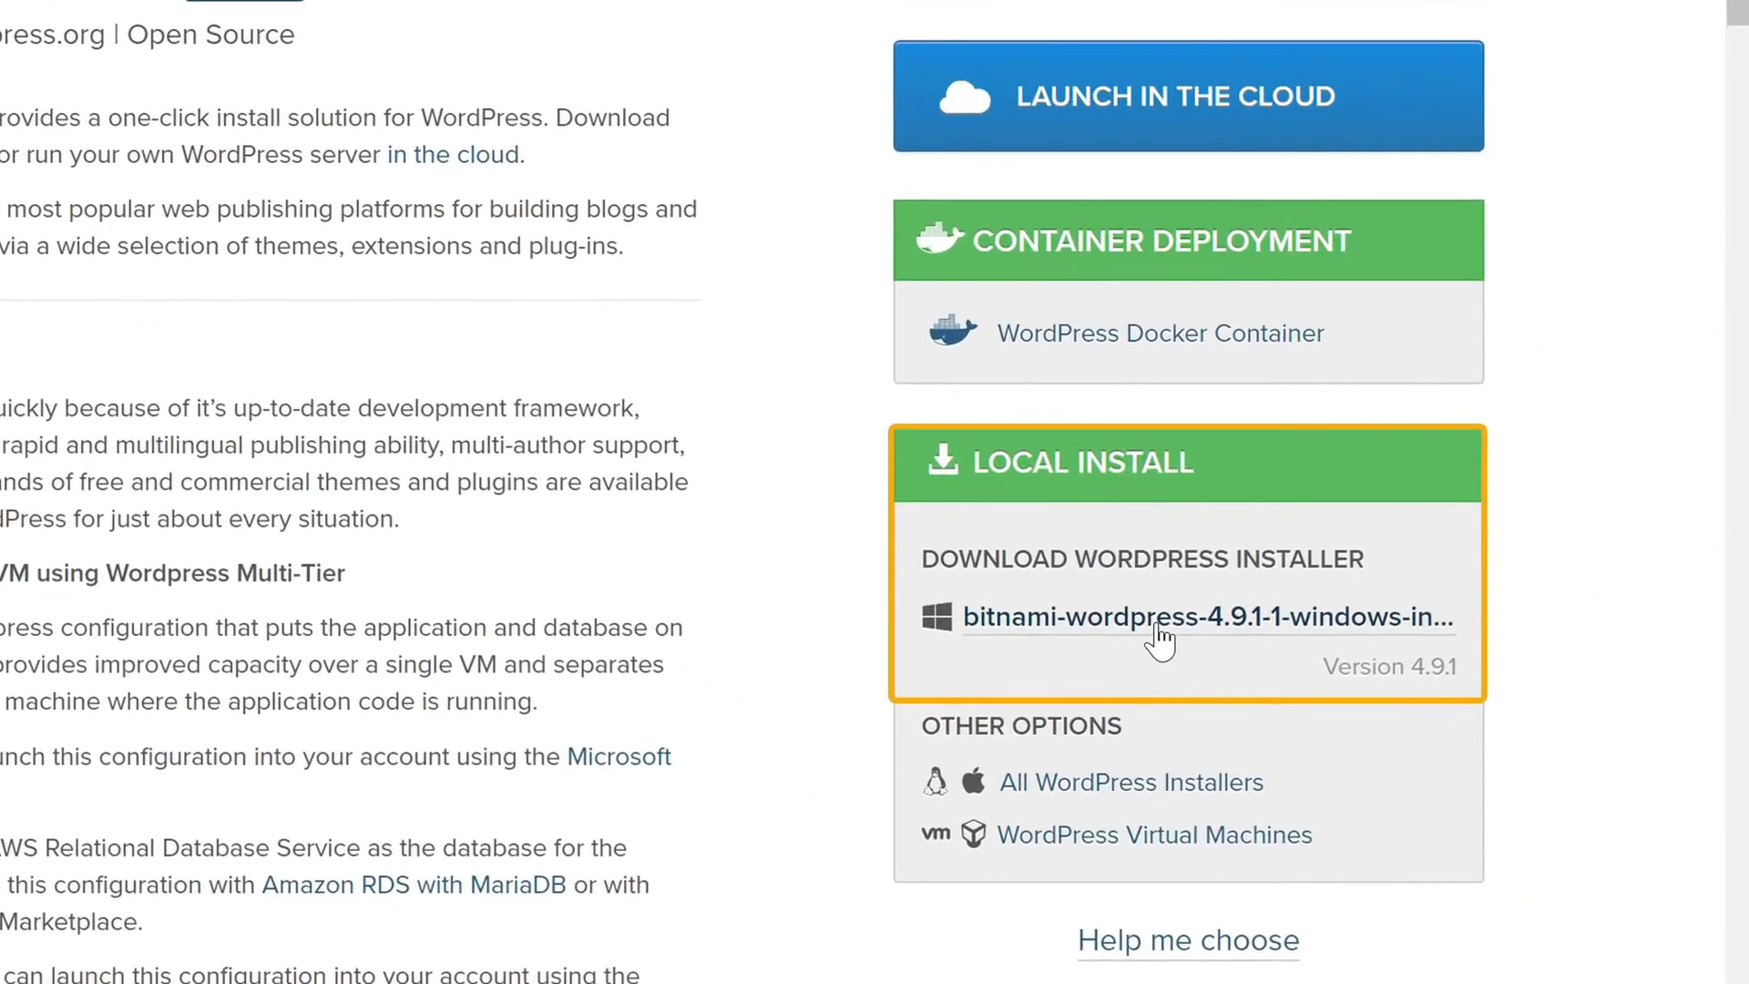
Step: Download the Bitnami WordPress Windows installer, skipping the sign-in prompt
{"action": "left_click", "coordinate": [1206, 617]}
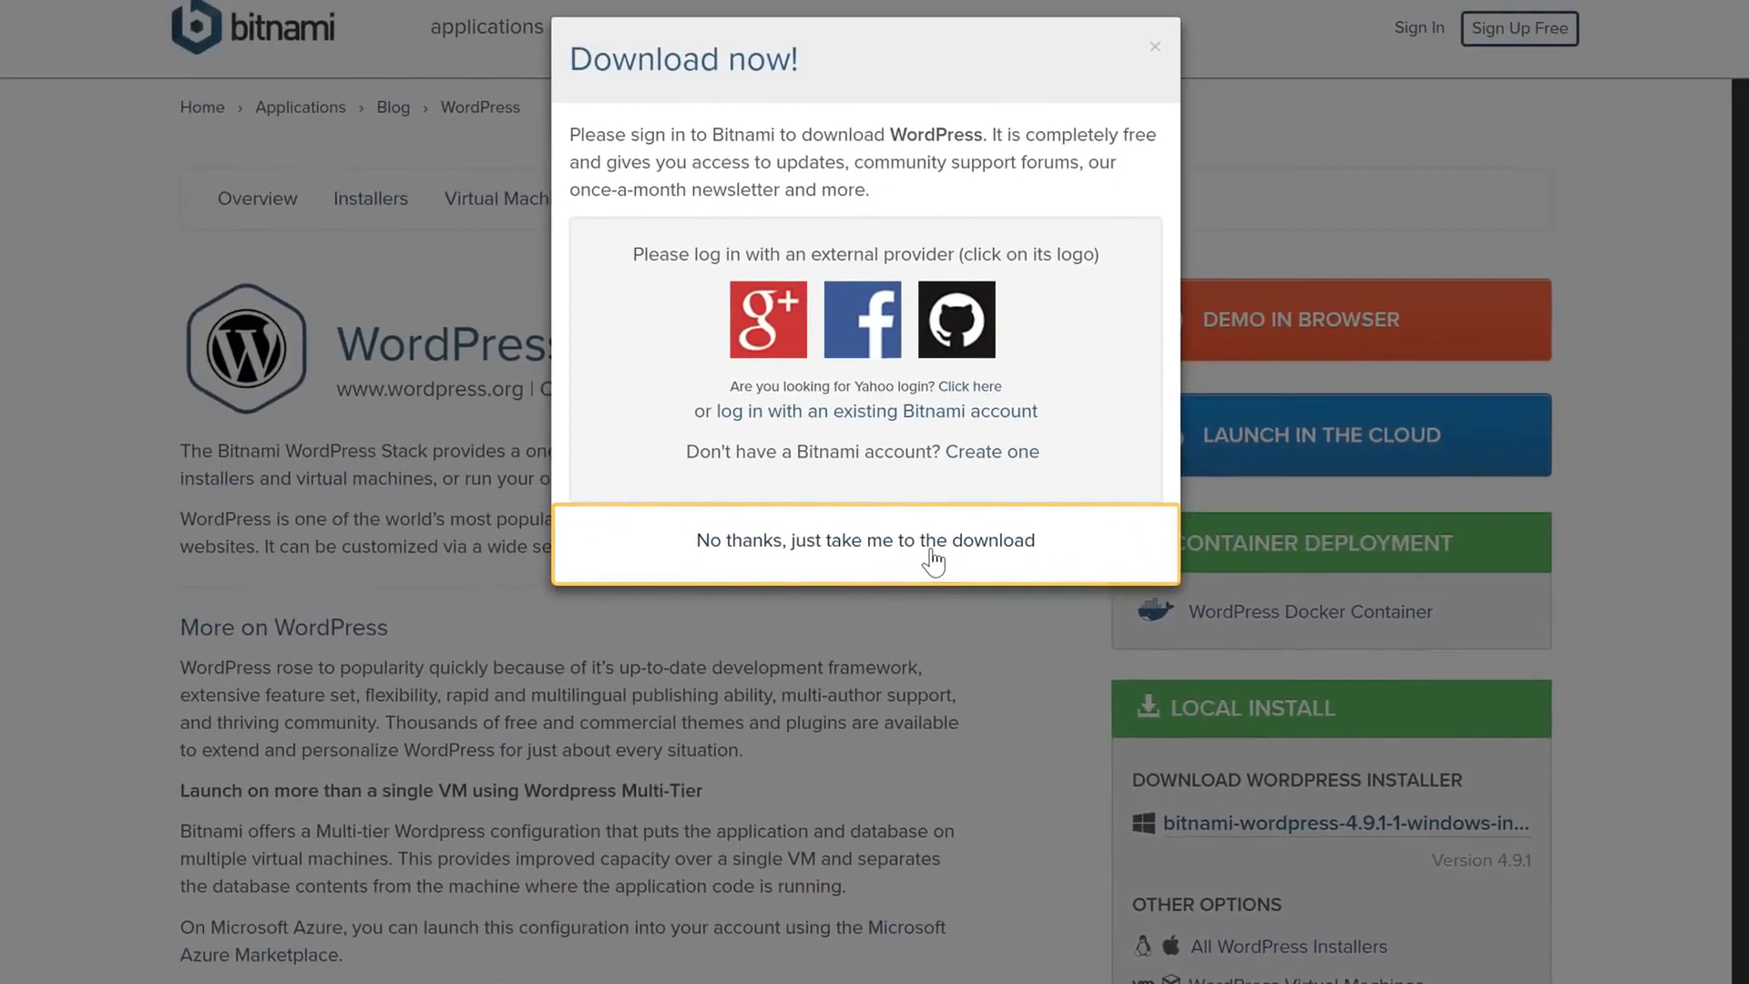
{"action": "left_click", "coordinate": [864, 540]}
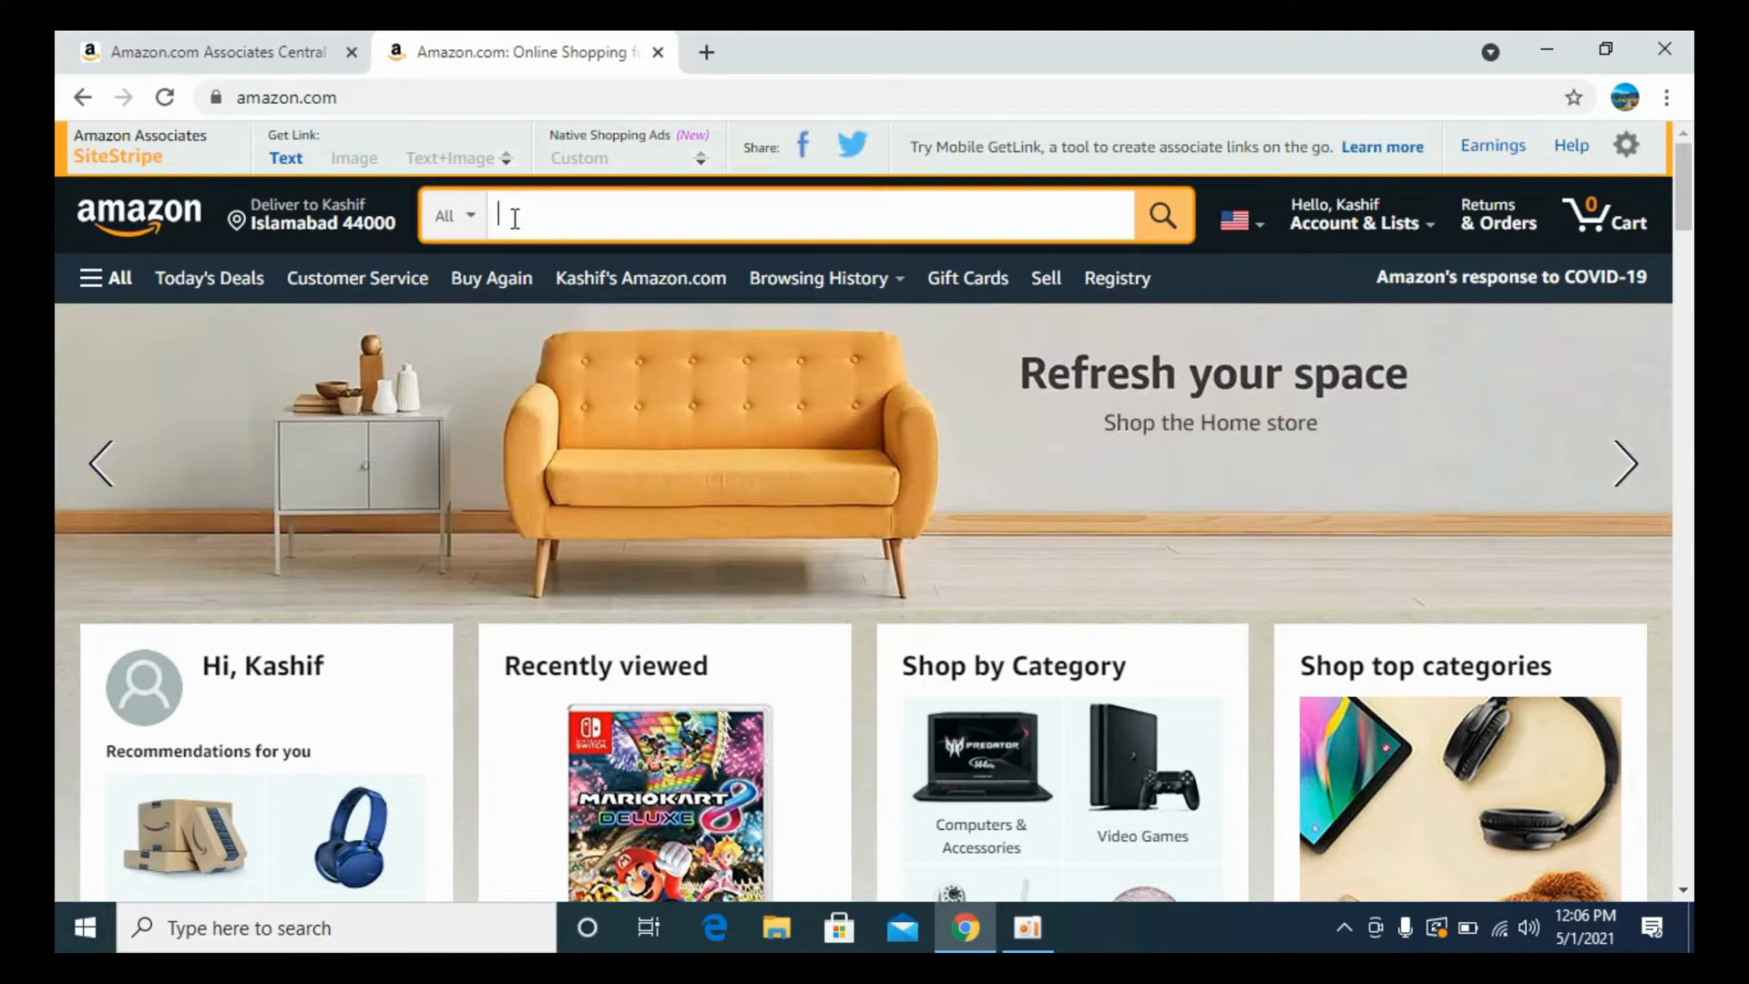
Step: Search Amazon for 'microphone' and open the Elgato Wave: 3 product page
{"action": "type", "text": "micro"}
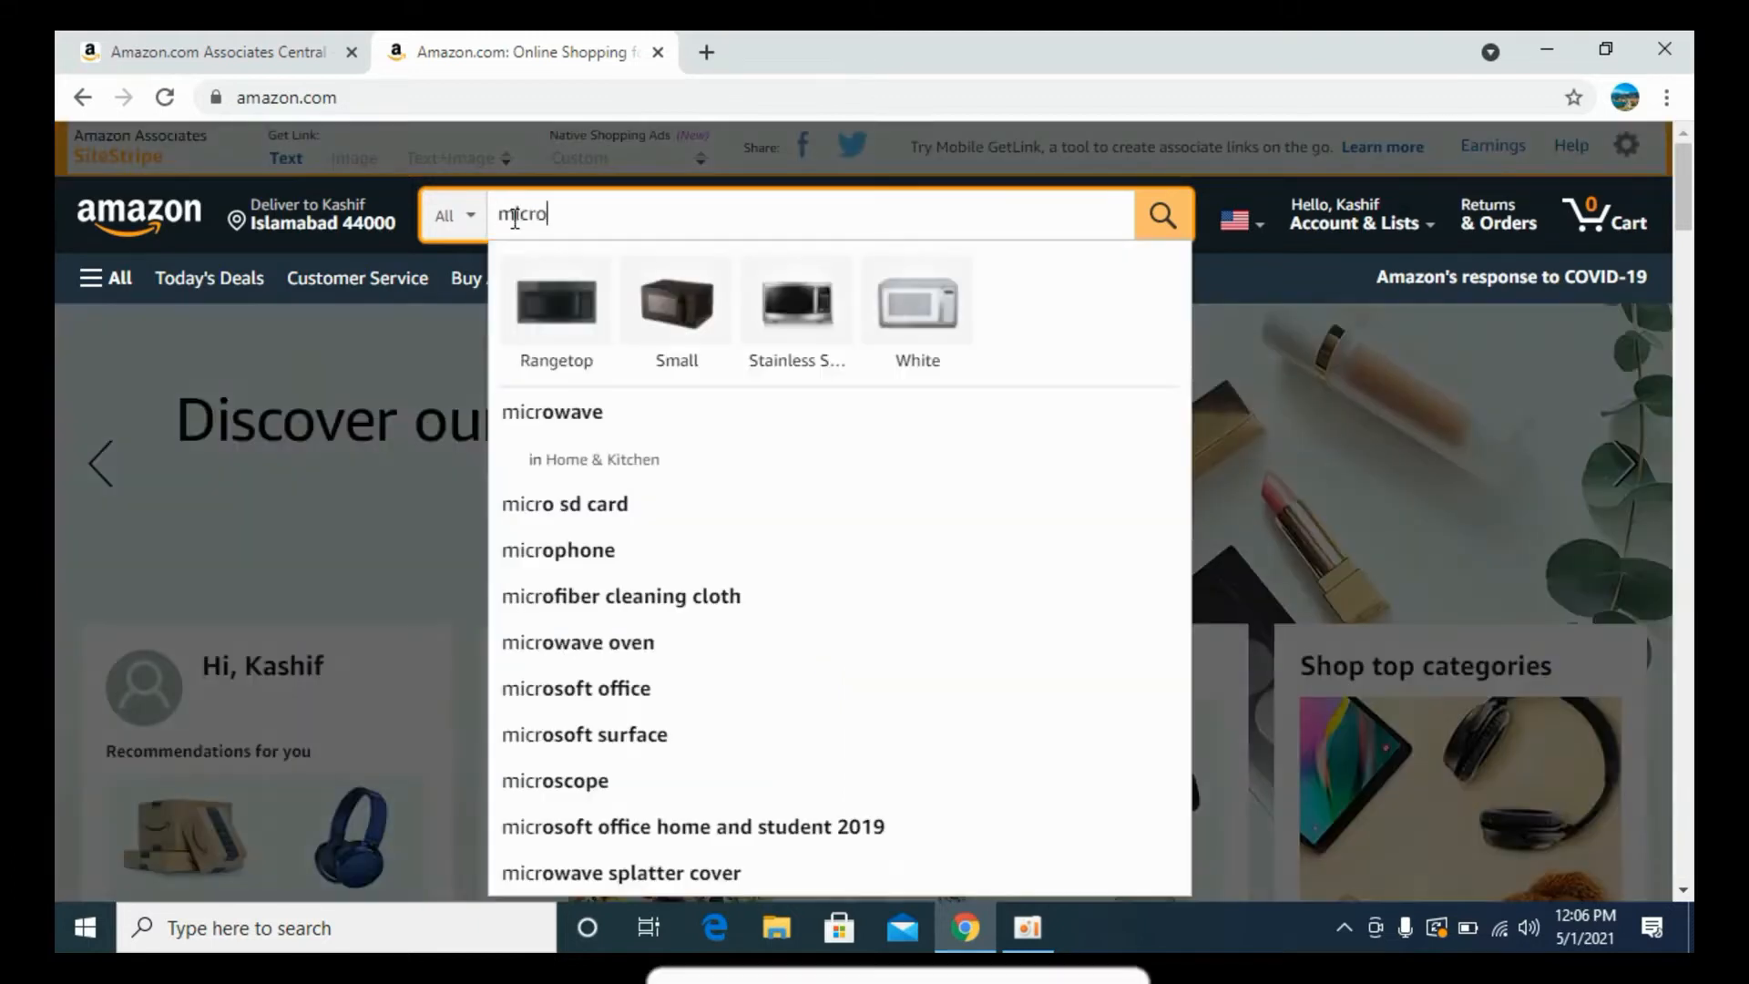
{"action": "left_click", "coordinate": [557, 549]}
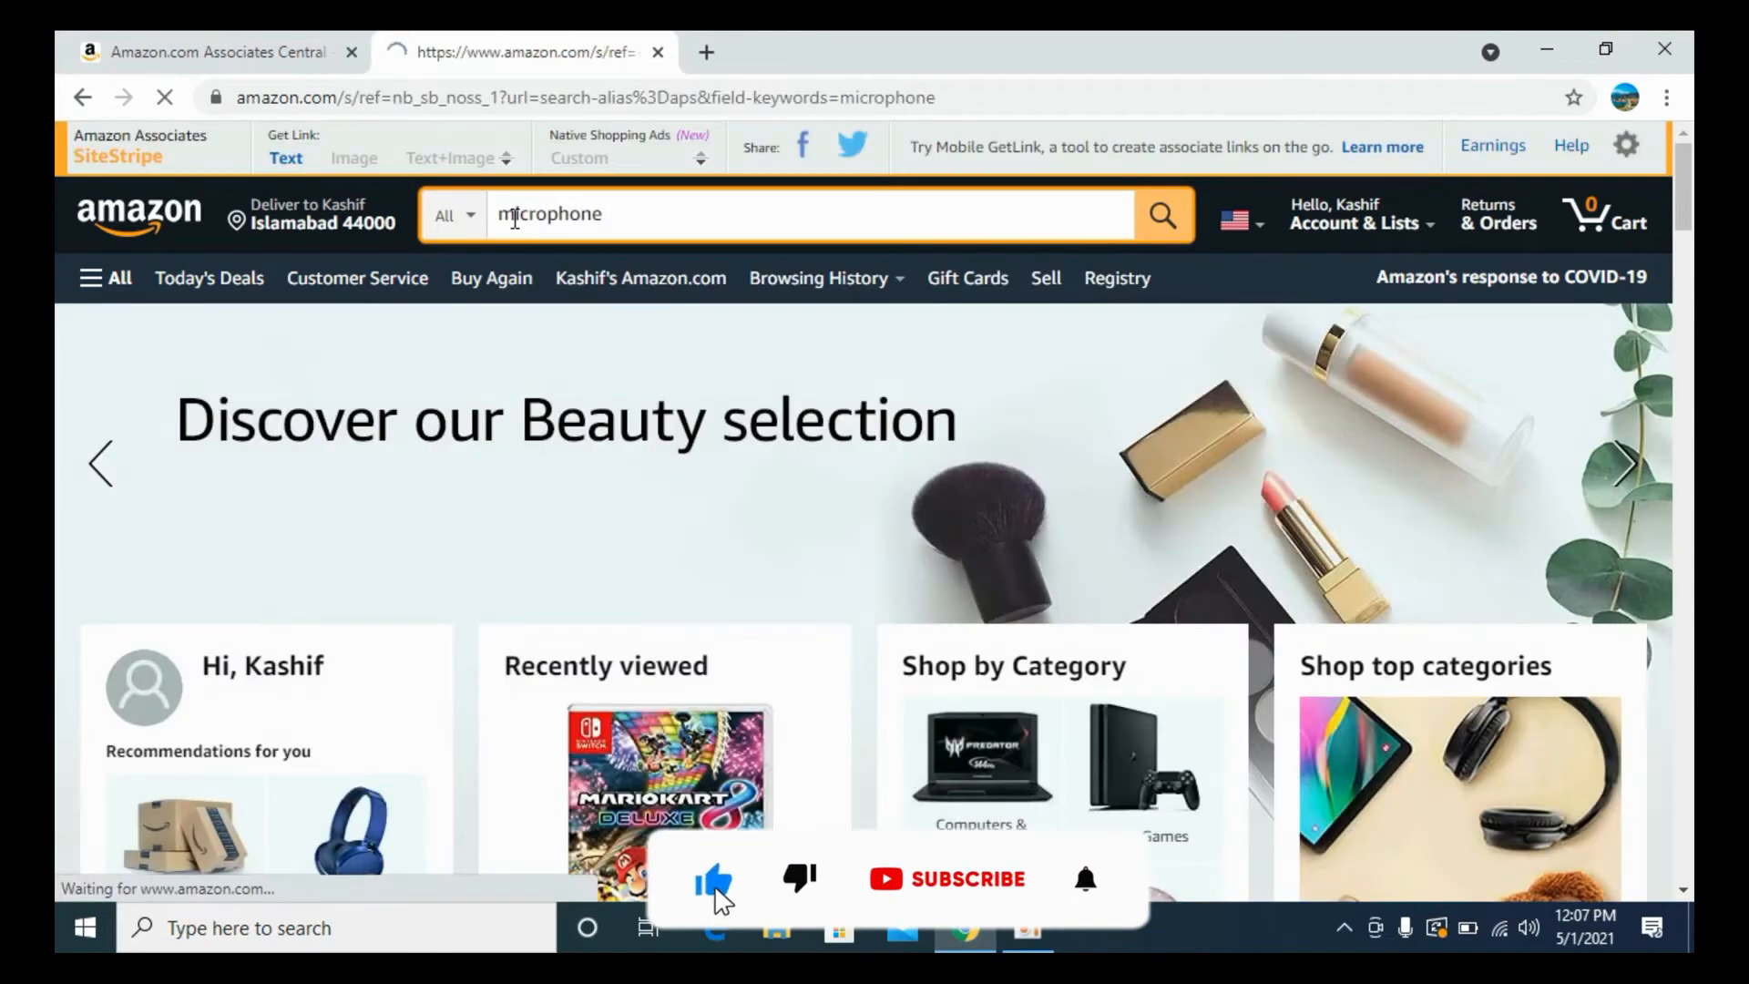
{"action": "left_click", "coordinate": [1162, 214]}
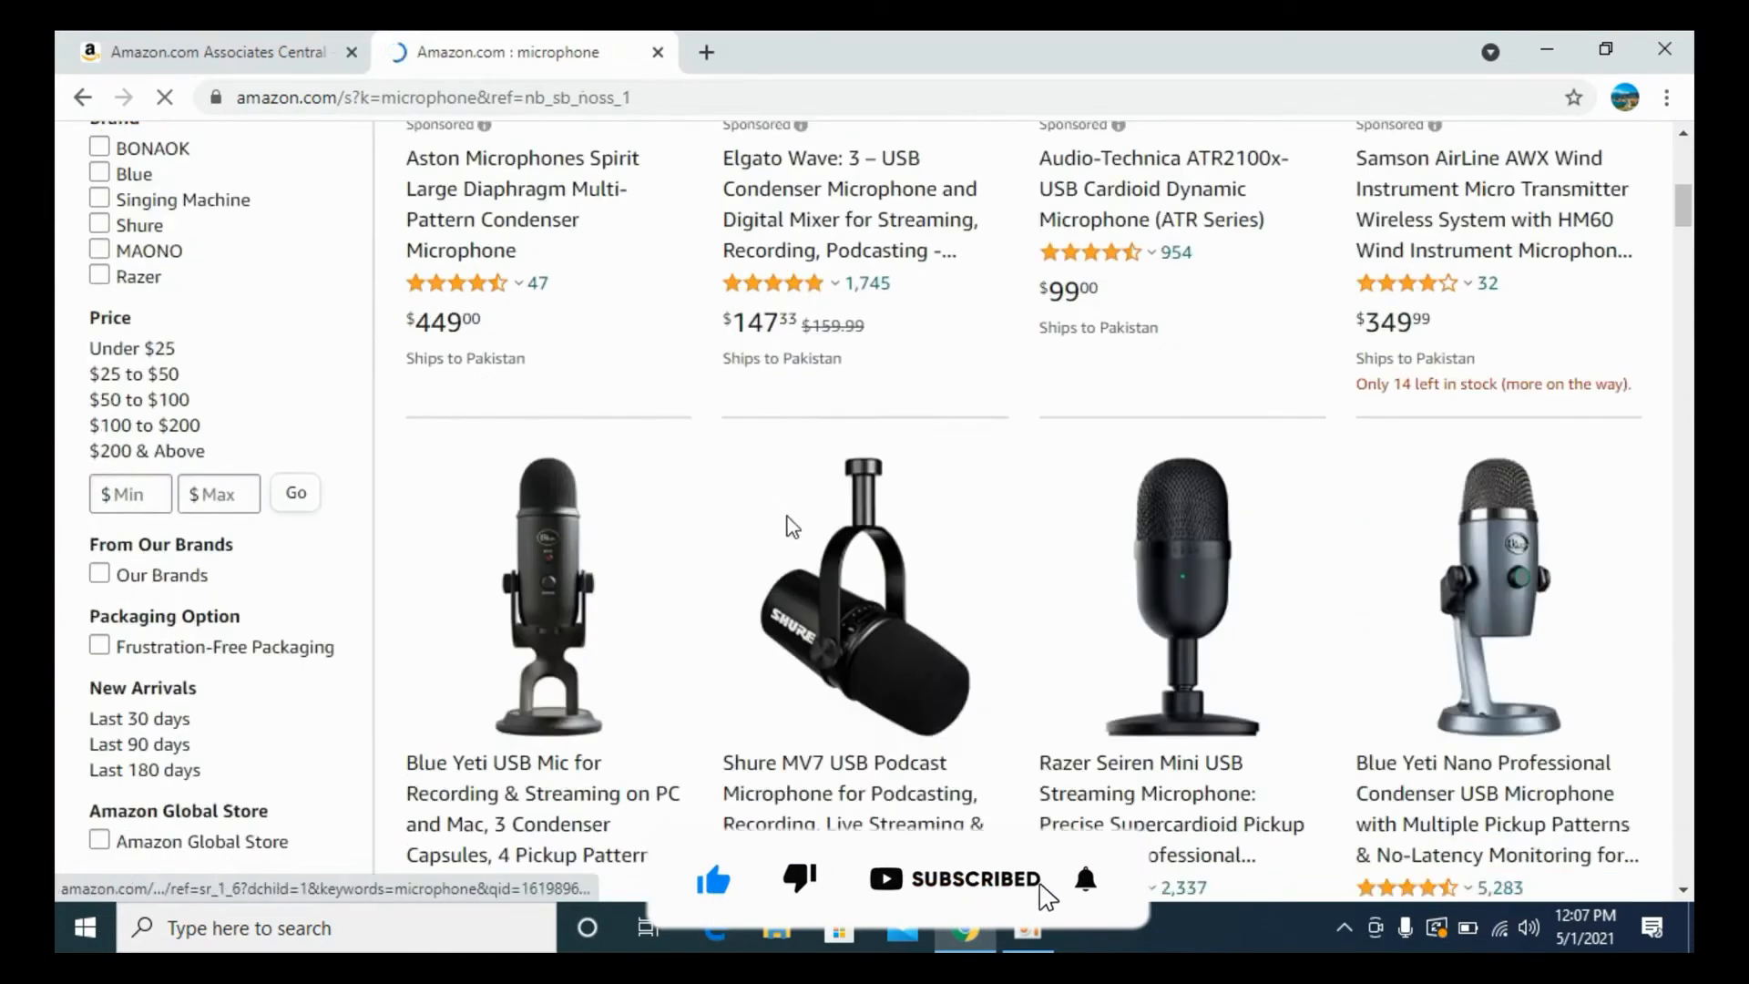
{"action": "scroll", "scroll_direction": "up", "scroll_amount": 3}
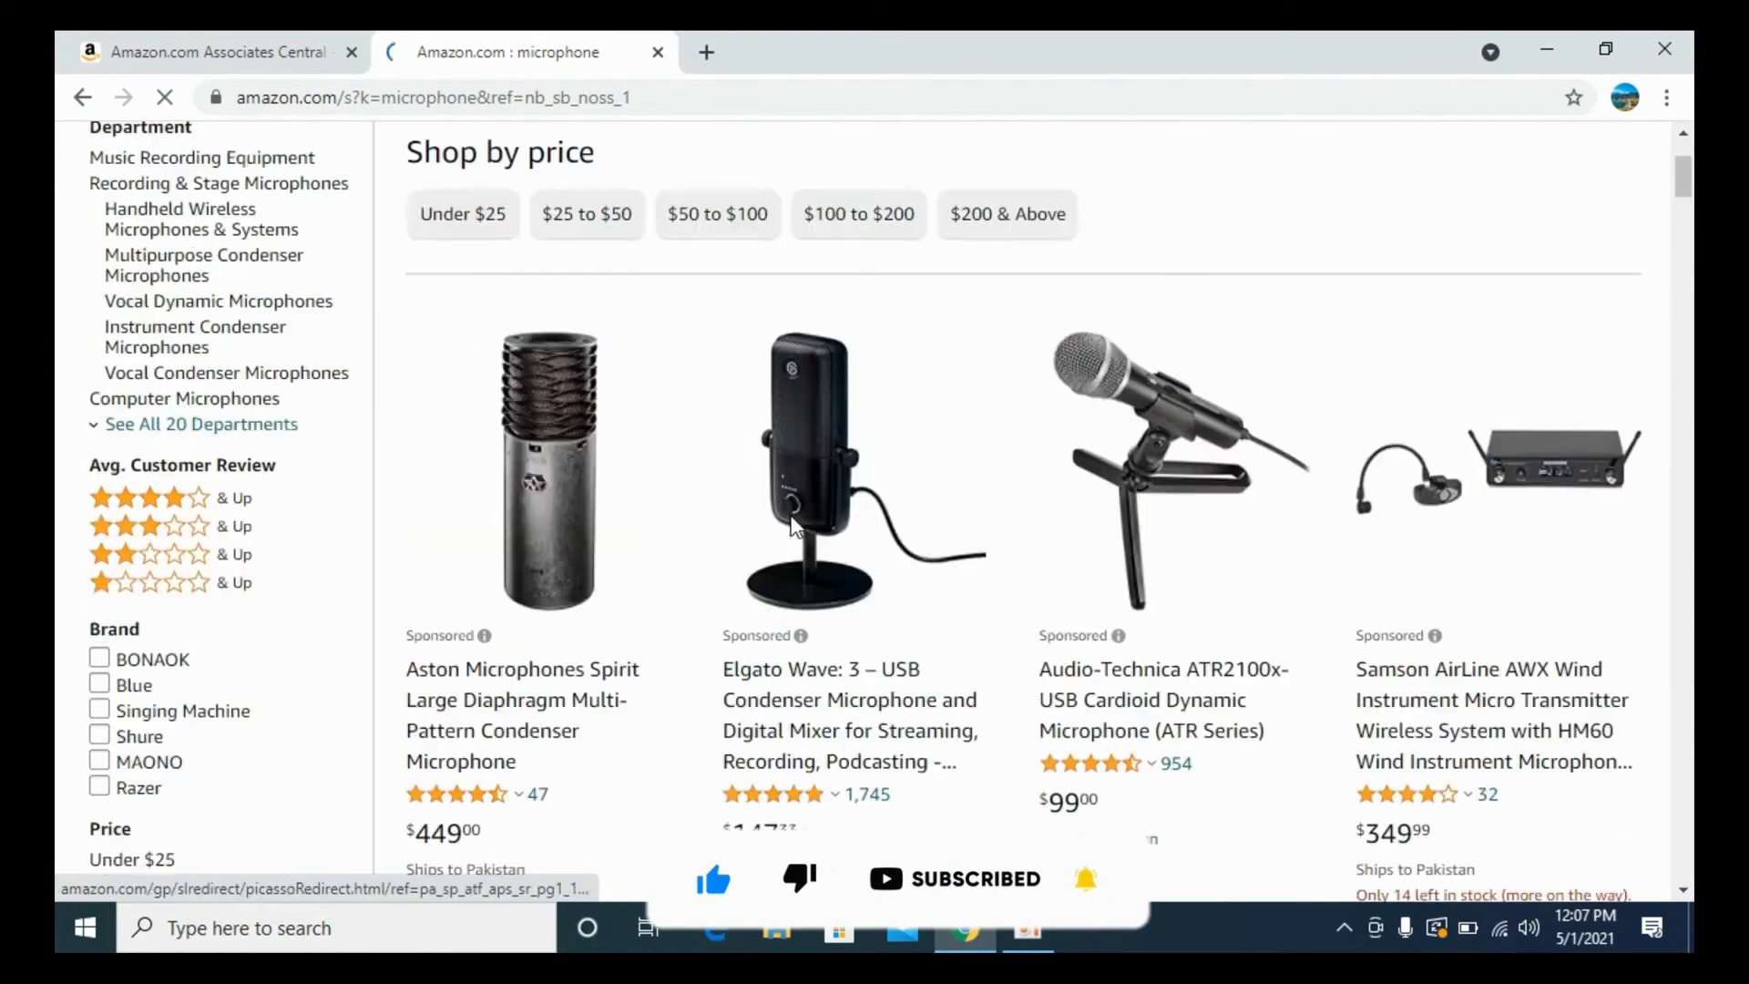
{"action": "left_click", "coordinate": [811, 468]}
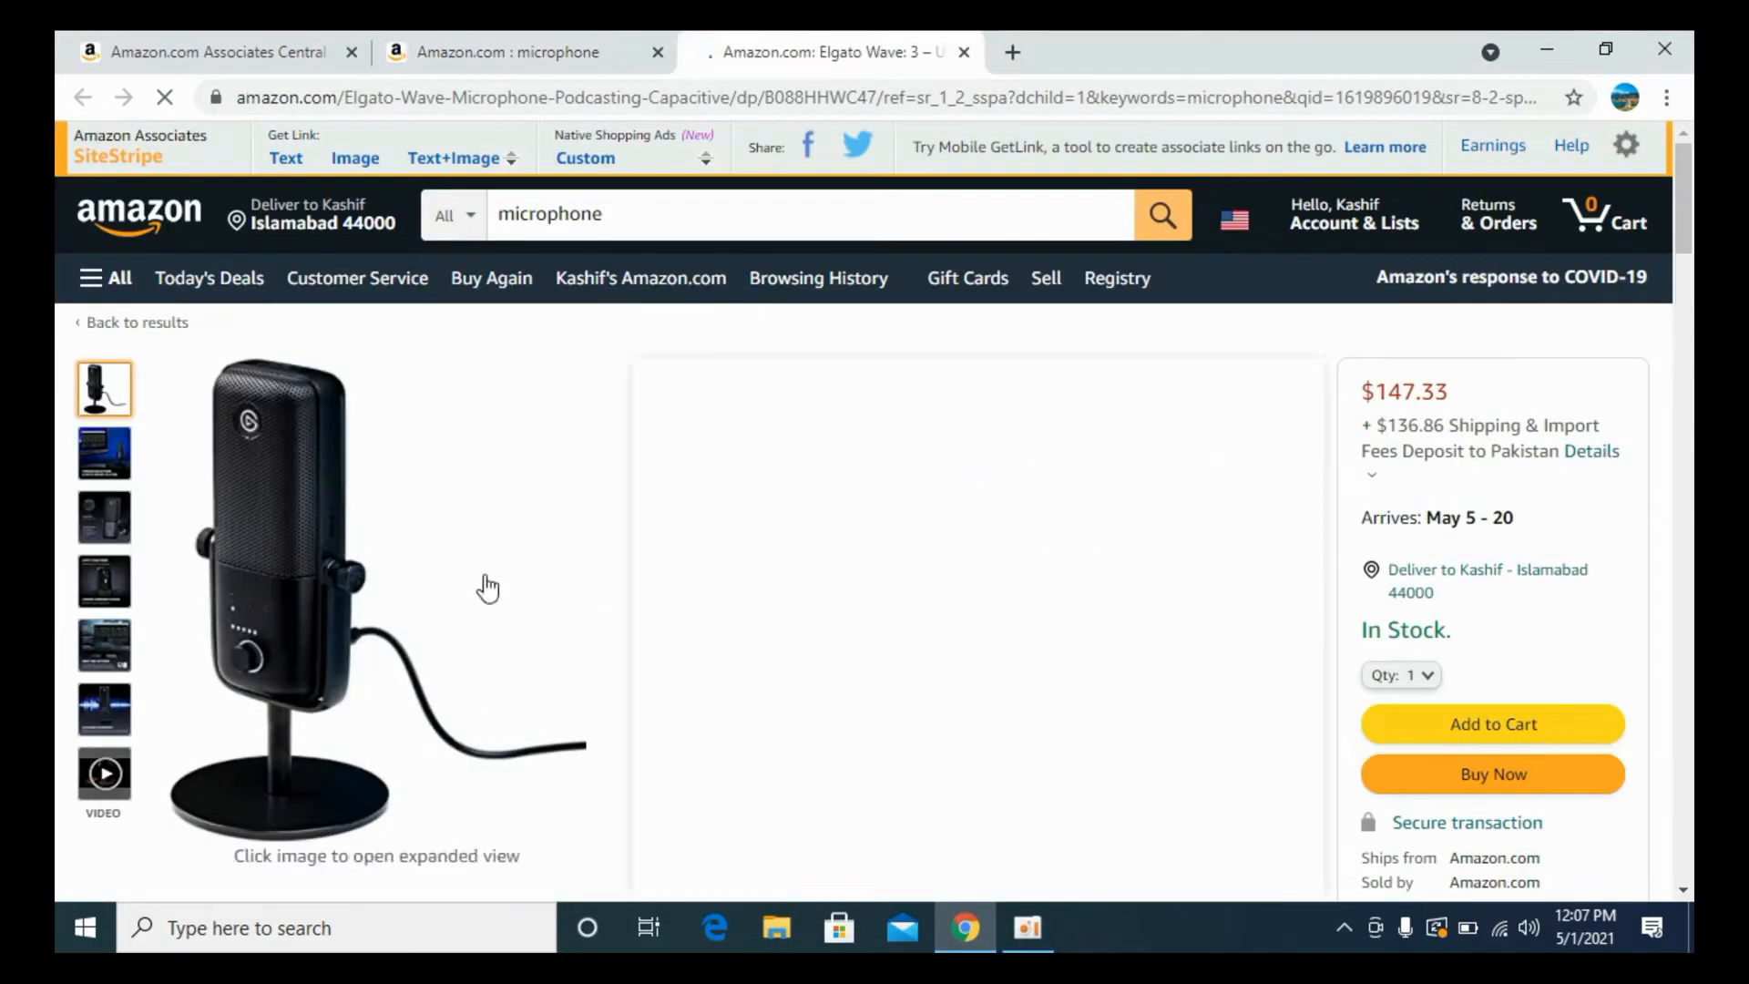
{"action": "mouse_move", "coordinate": [302, 134]}
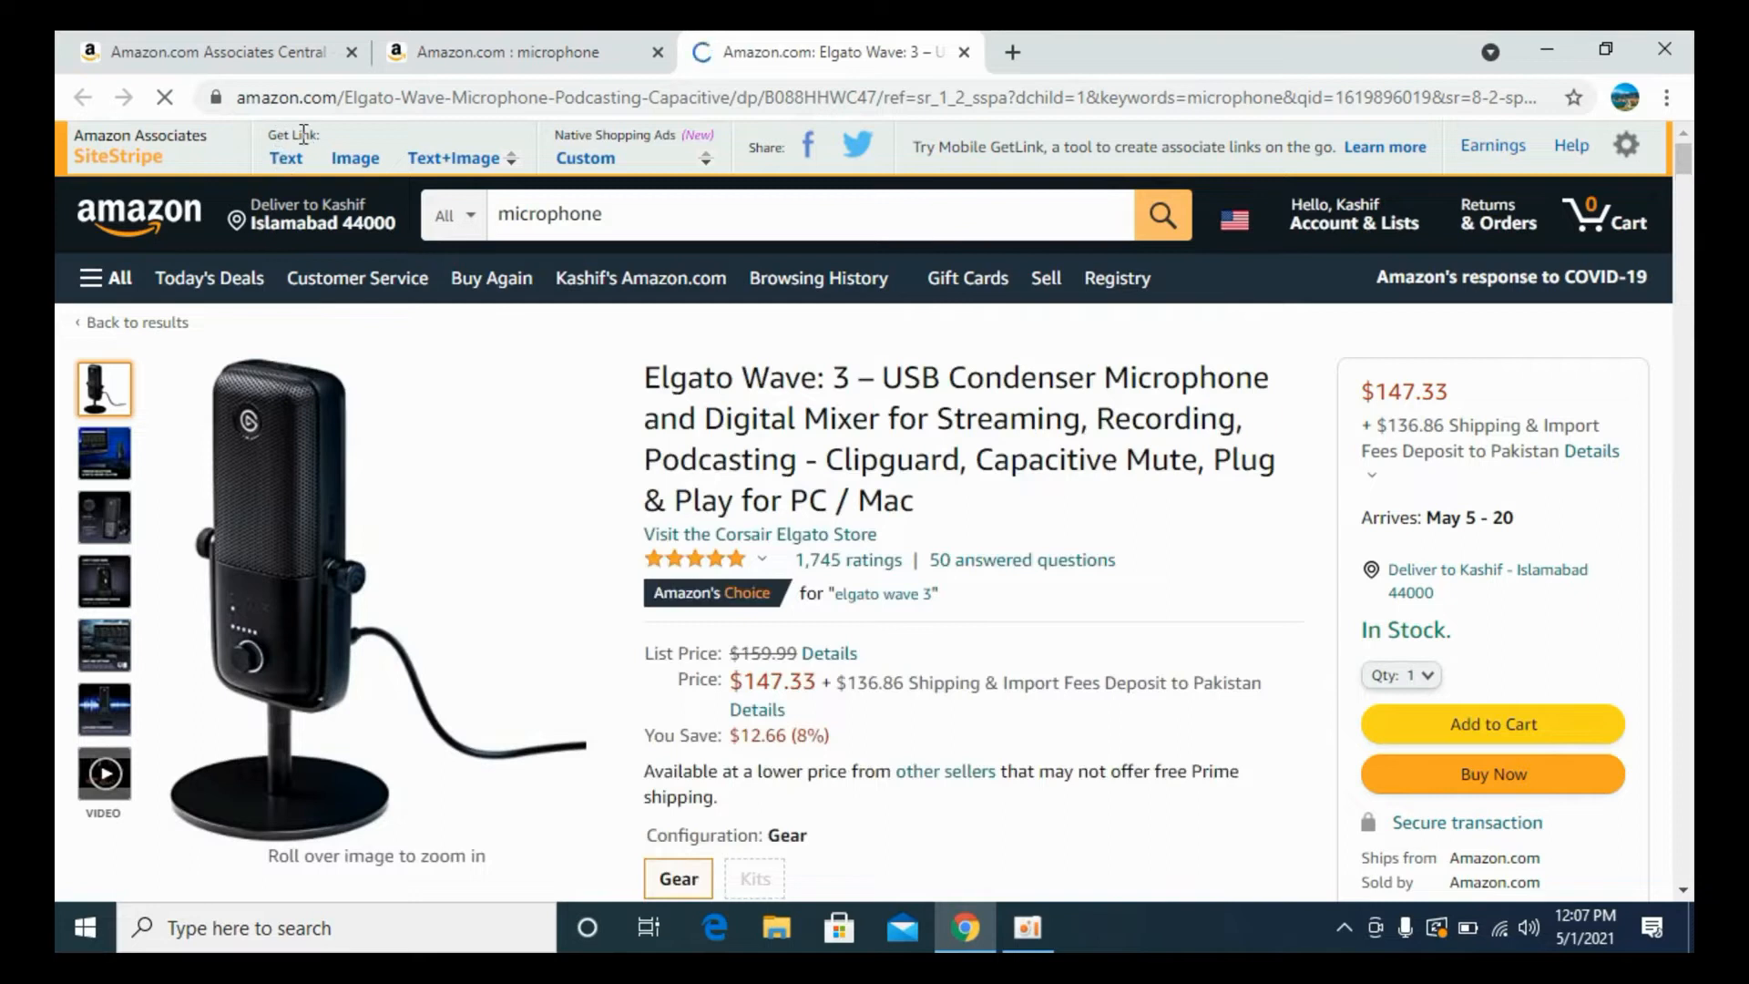
{"action": "mouse_move", "coordinate": [285, 157]}
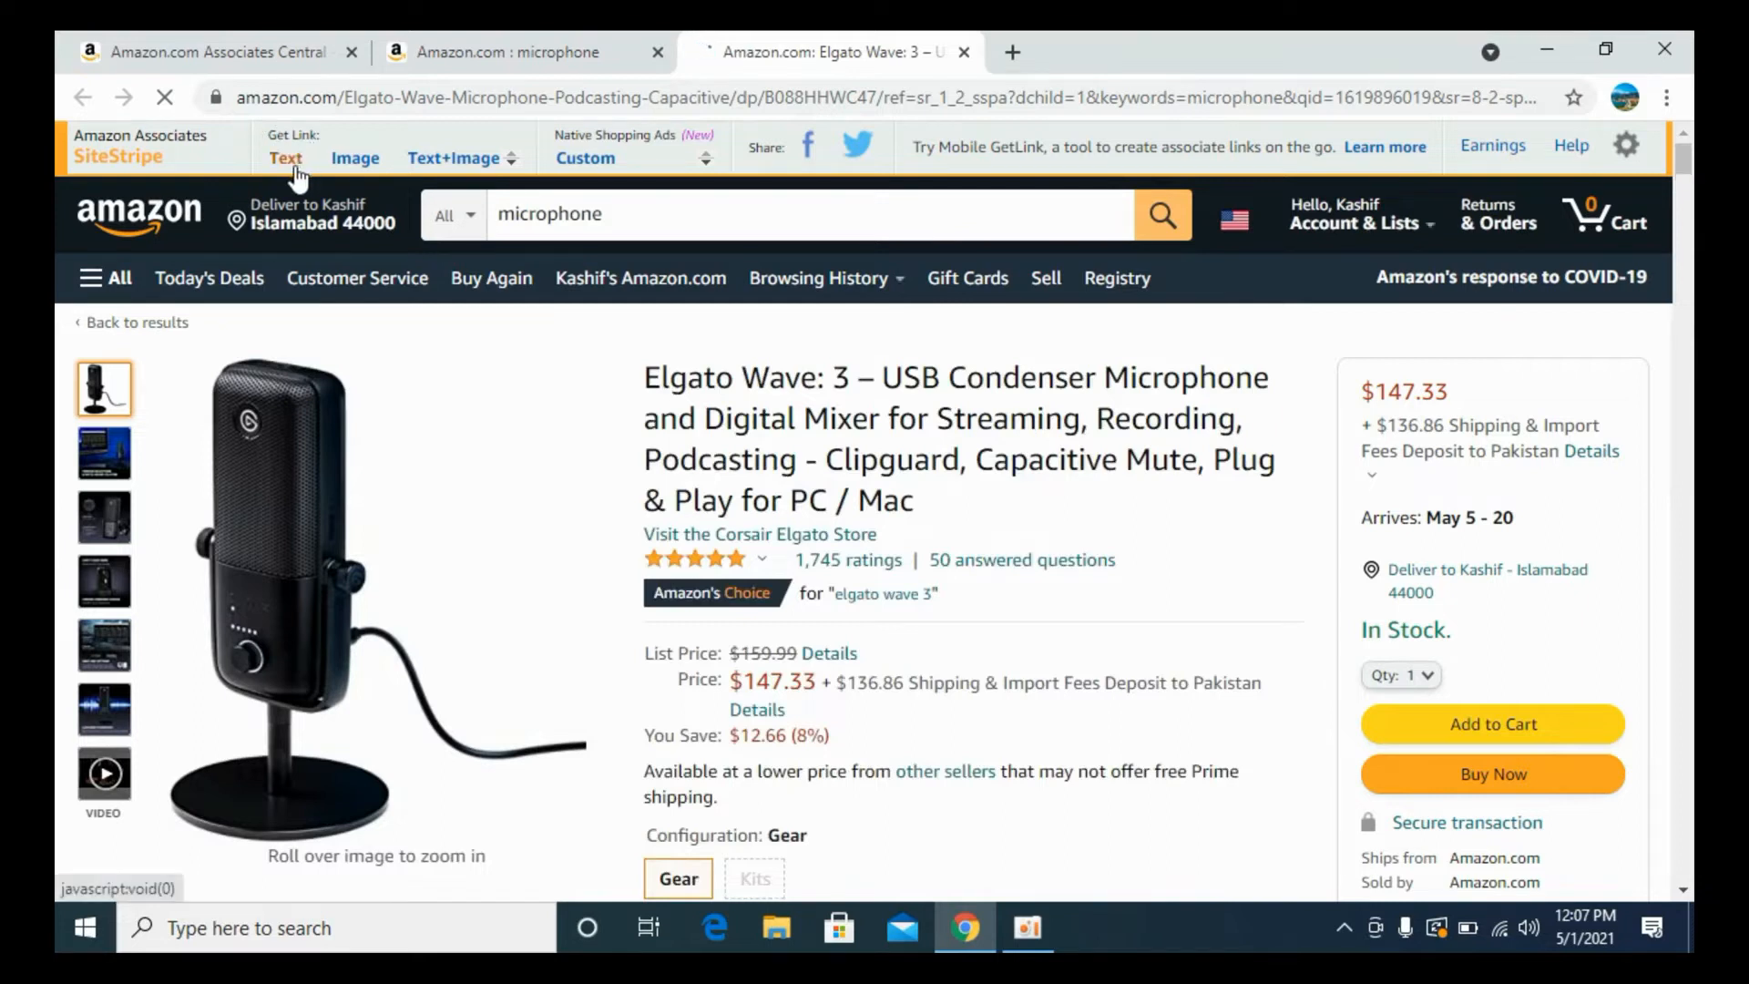
{"action": "mouse_move", "coordinate": [357, 157]}
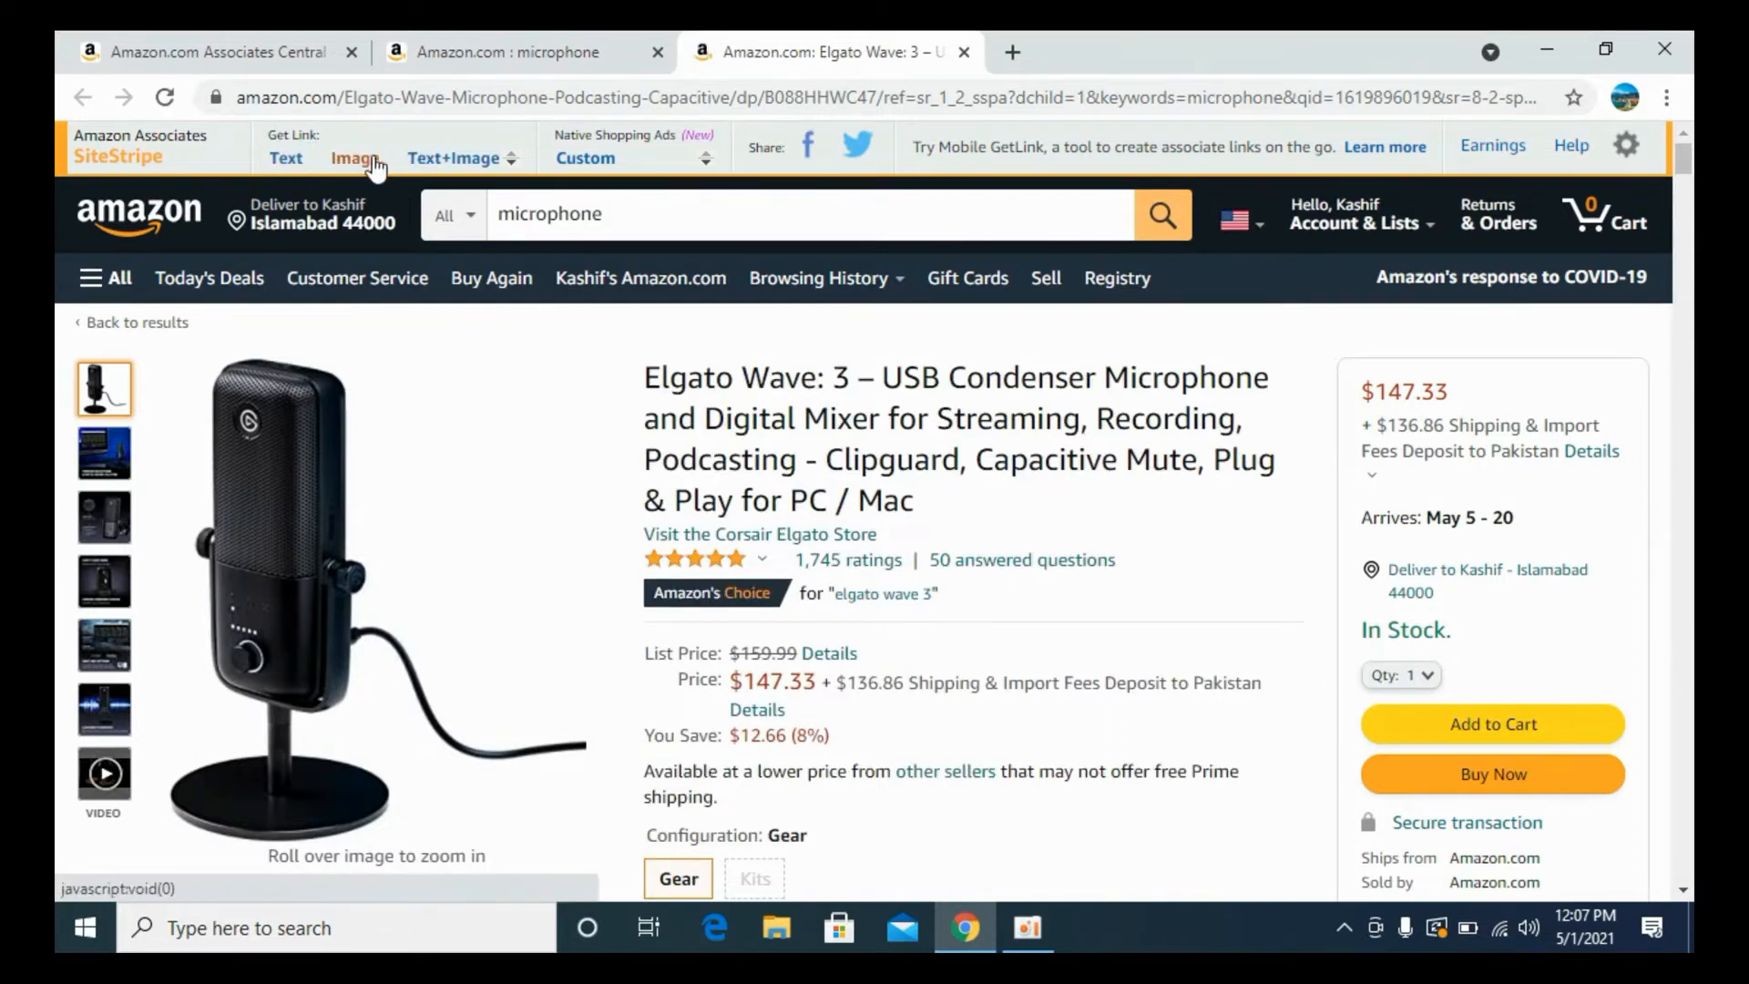
{"action": "mouse_move", "coordinate": [286, 157]}
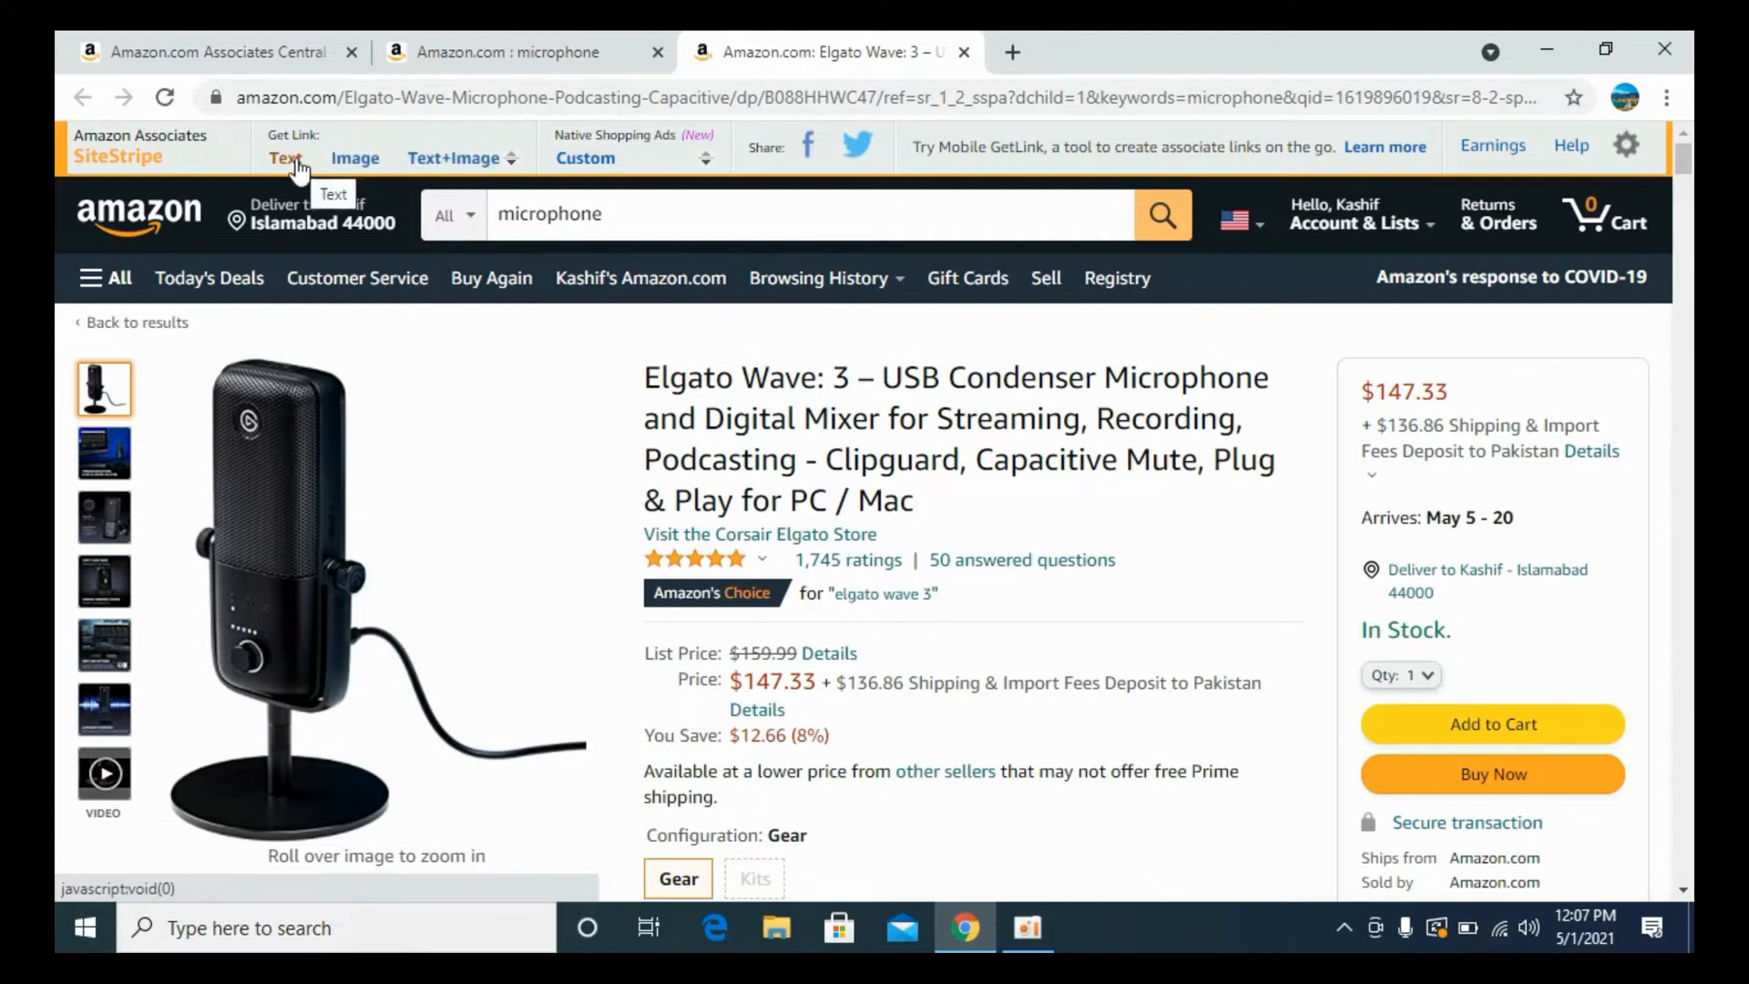
Step: Generate a SiteStripe text affiliate link, switch to Full Link and select it
{"action": "left_click", "coordinate": [285, 158]}
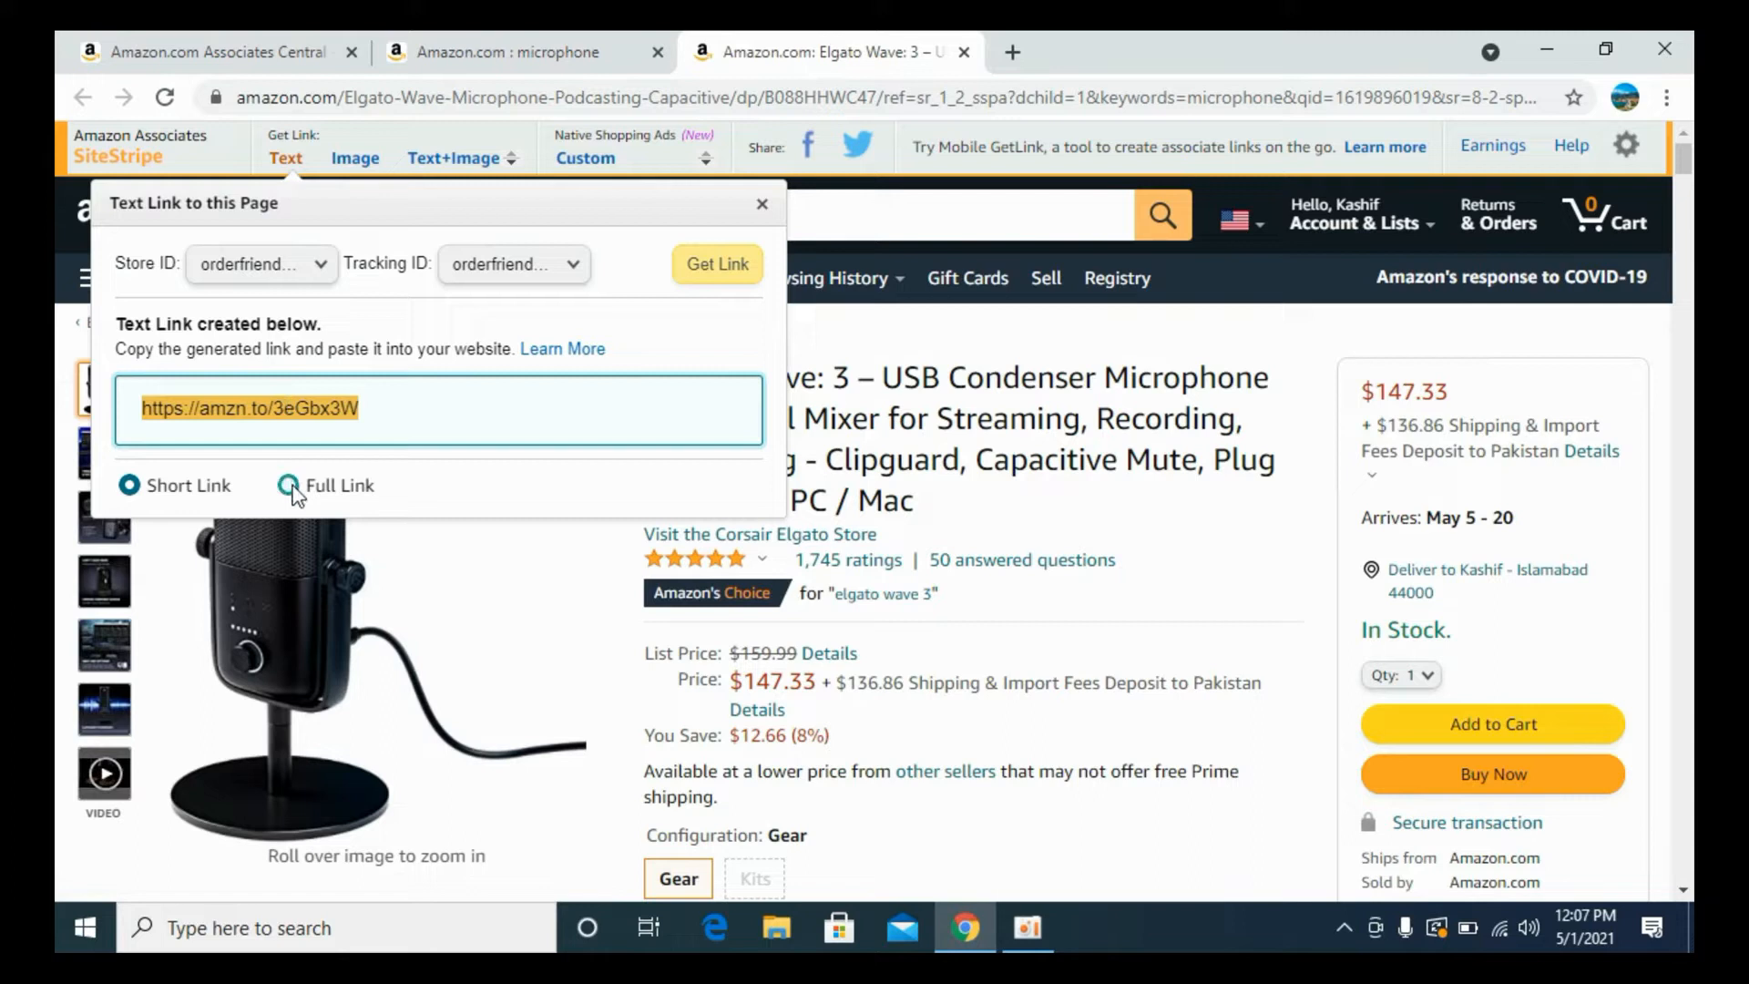
{"action": "left_click", "coordinate": [287, 484]}
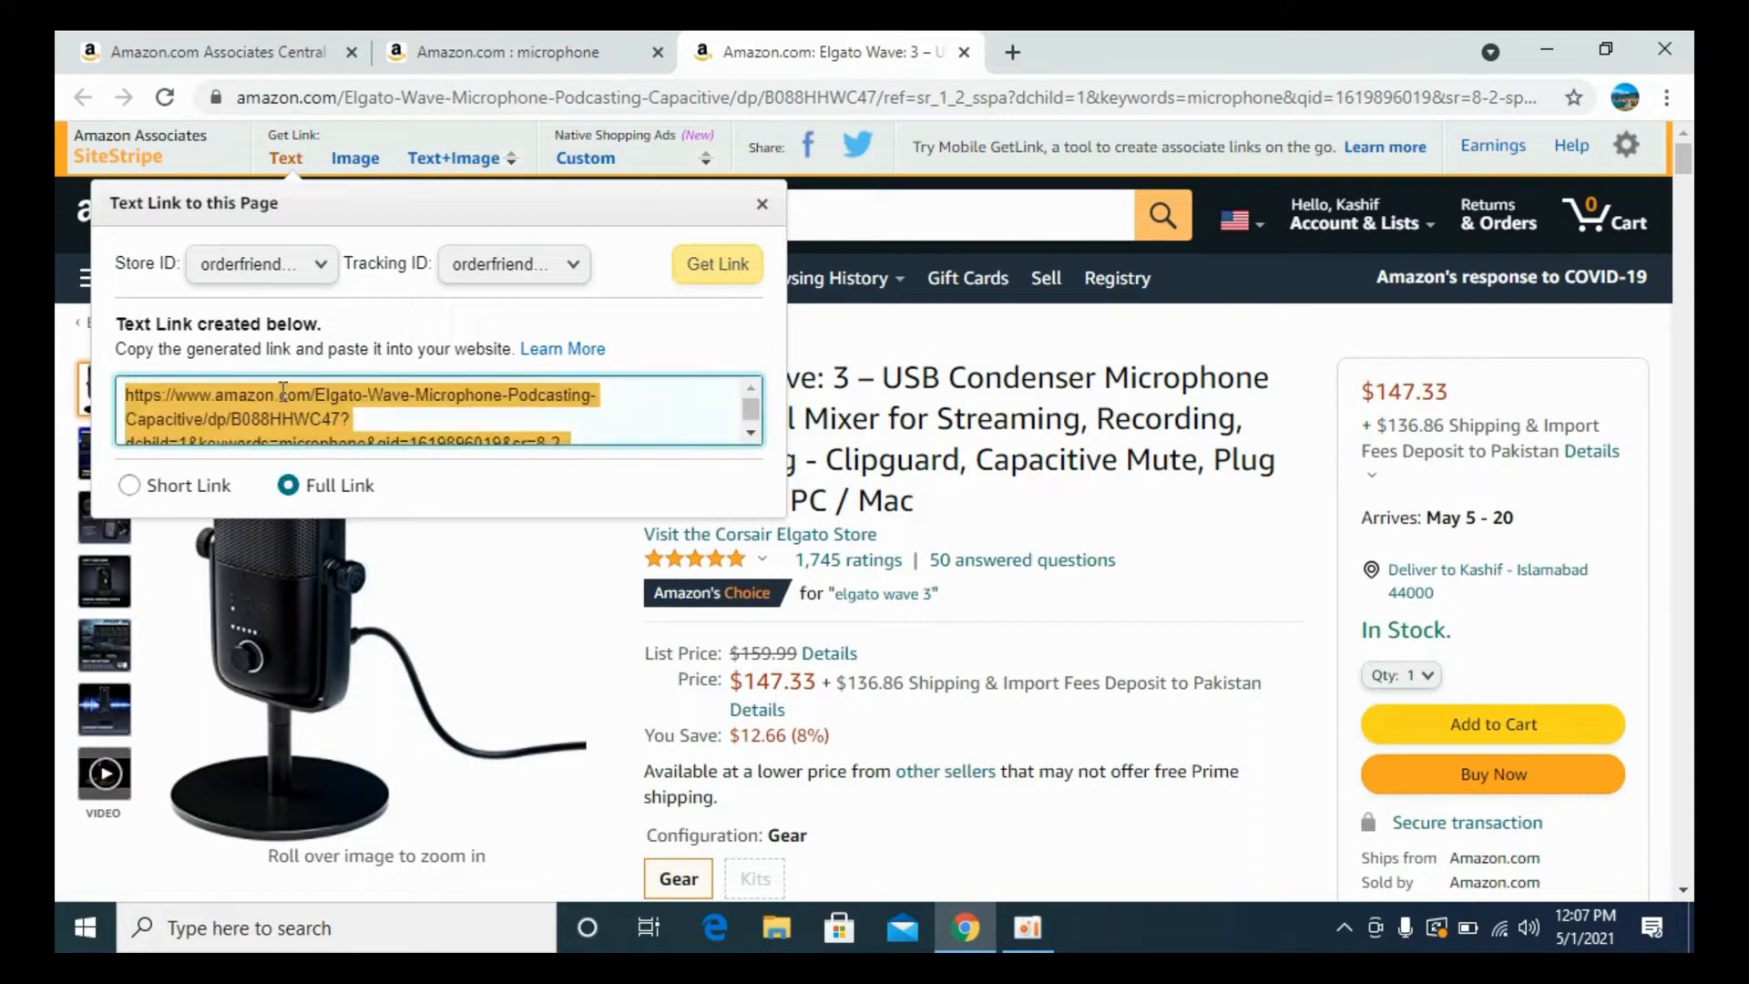
{"action": "left_click", "coordinate": [129, 484]}
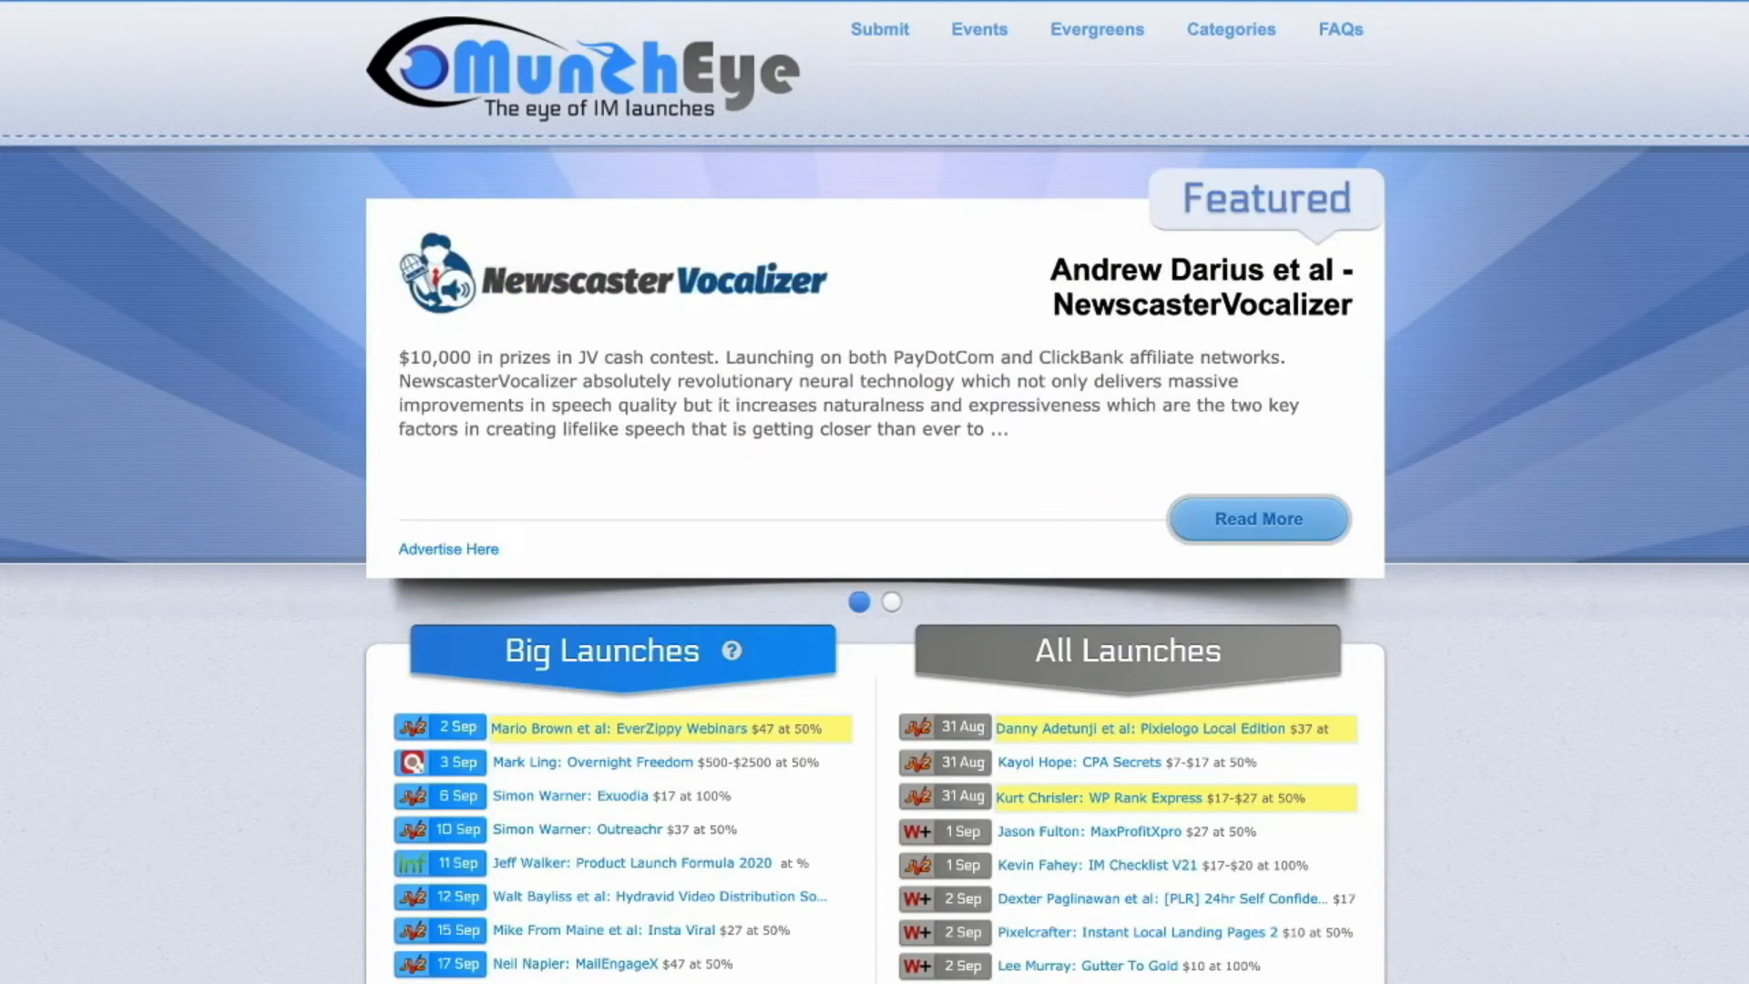
{"action": "left_click", "coordinate": [889, 602]}
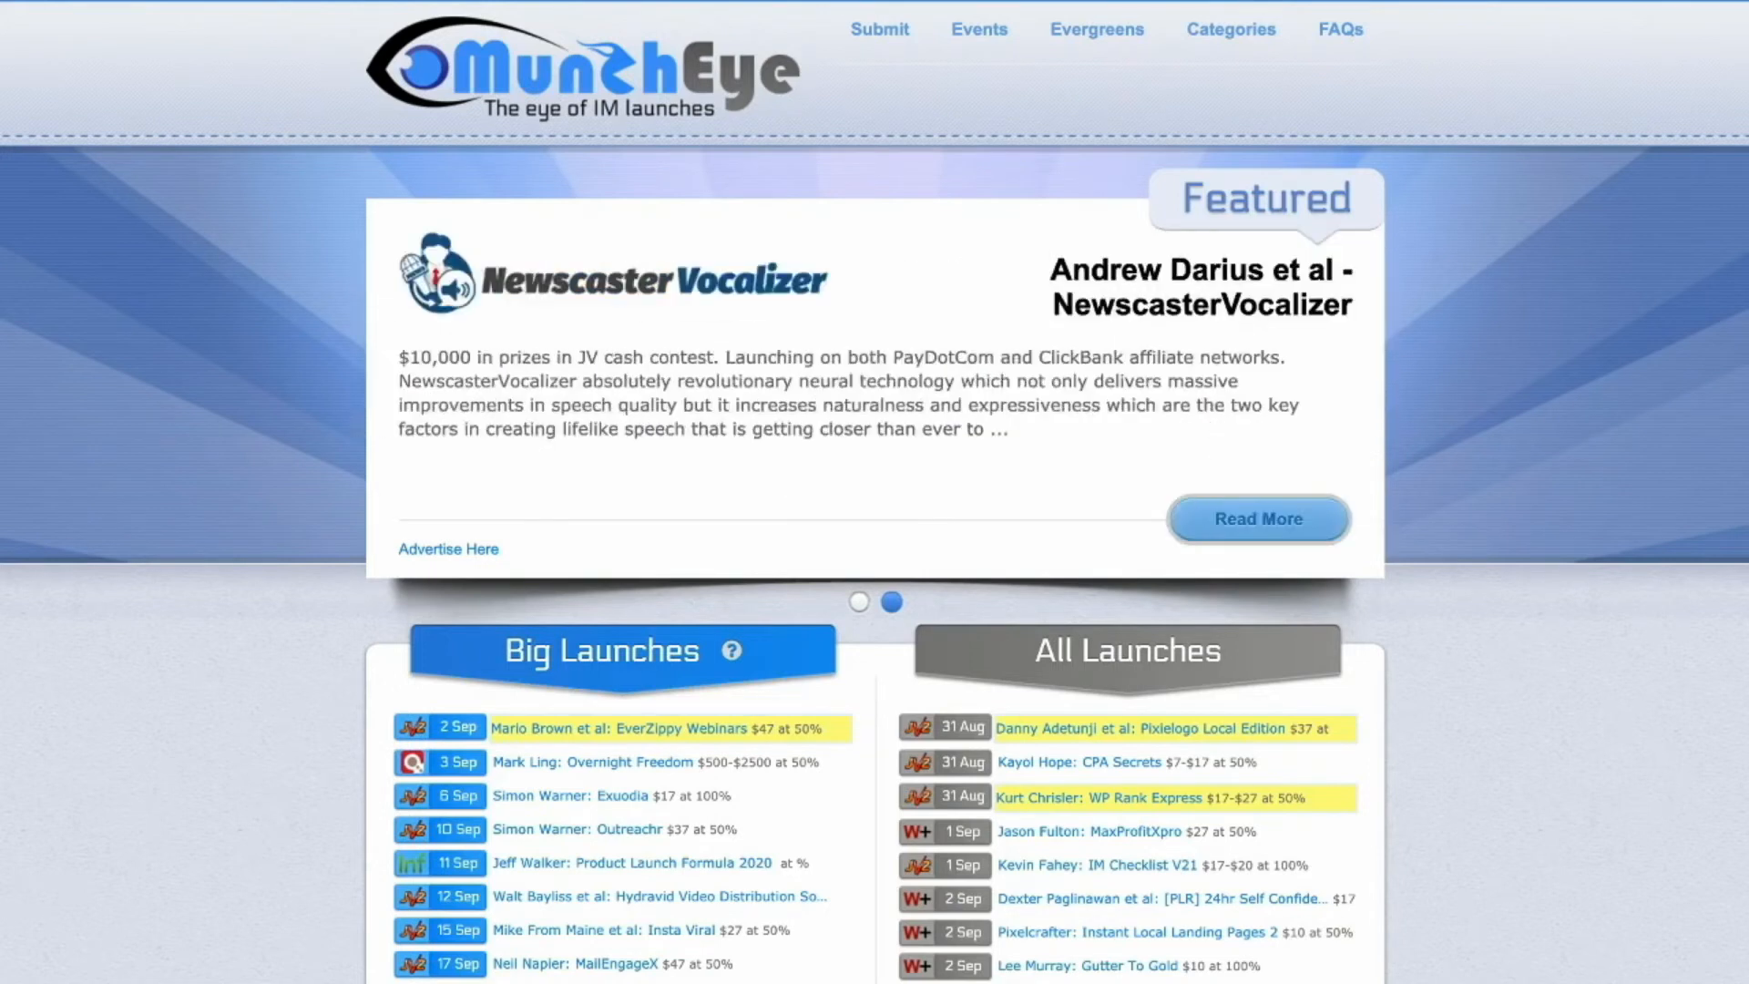
{"action": "left_click", "coordinate": [859, 602]}
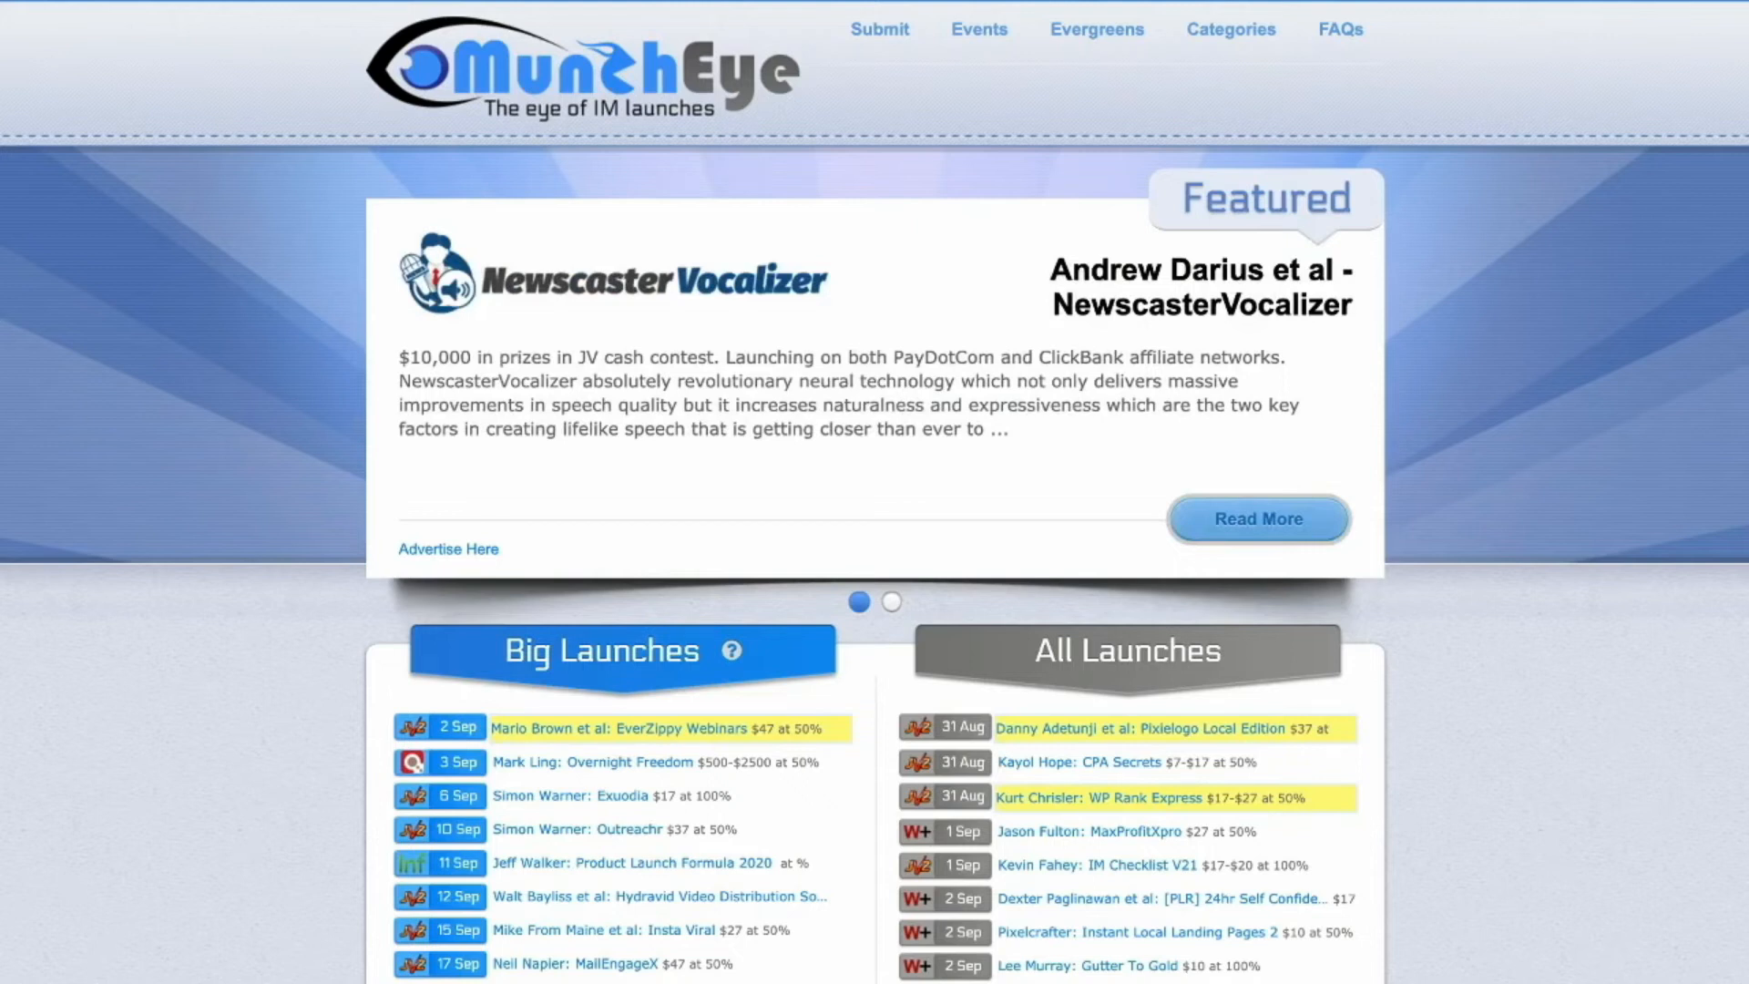
{"action": "left_click", "coordinate": [891, 602]}
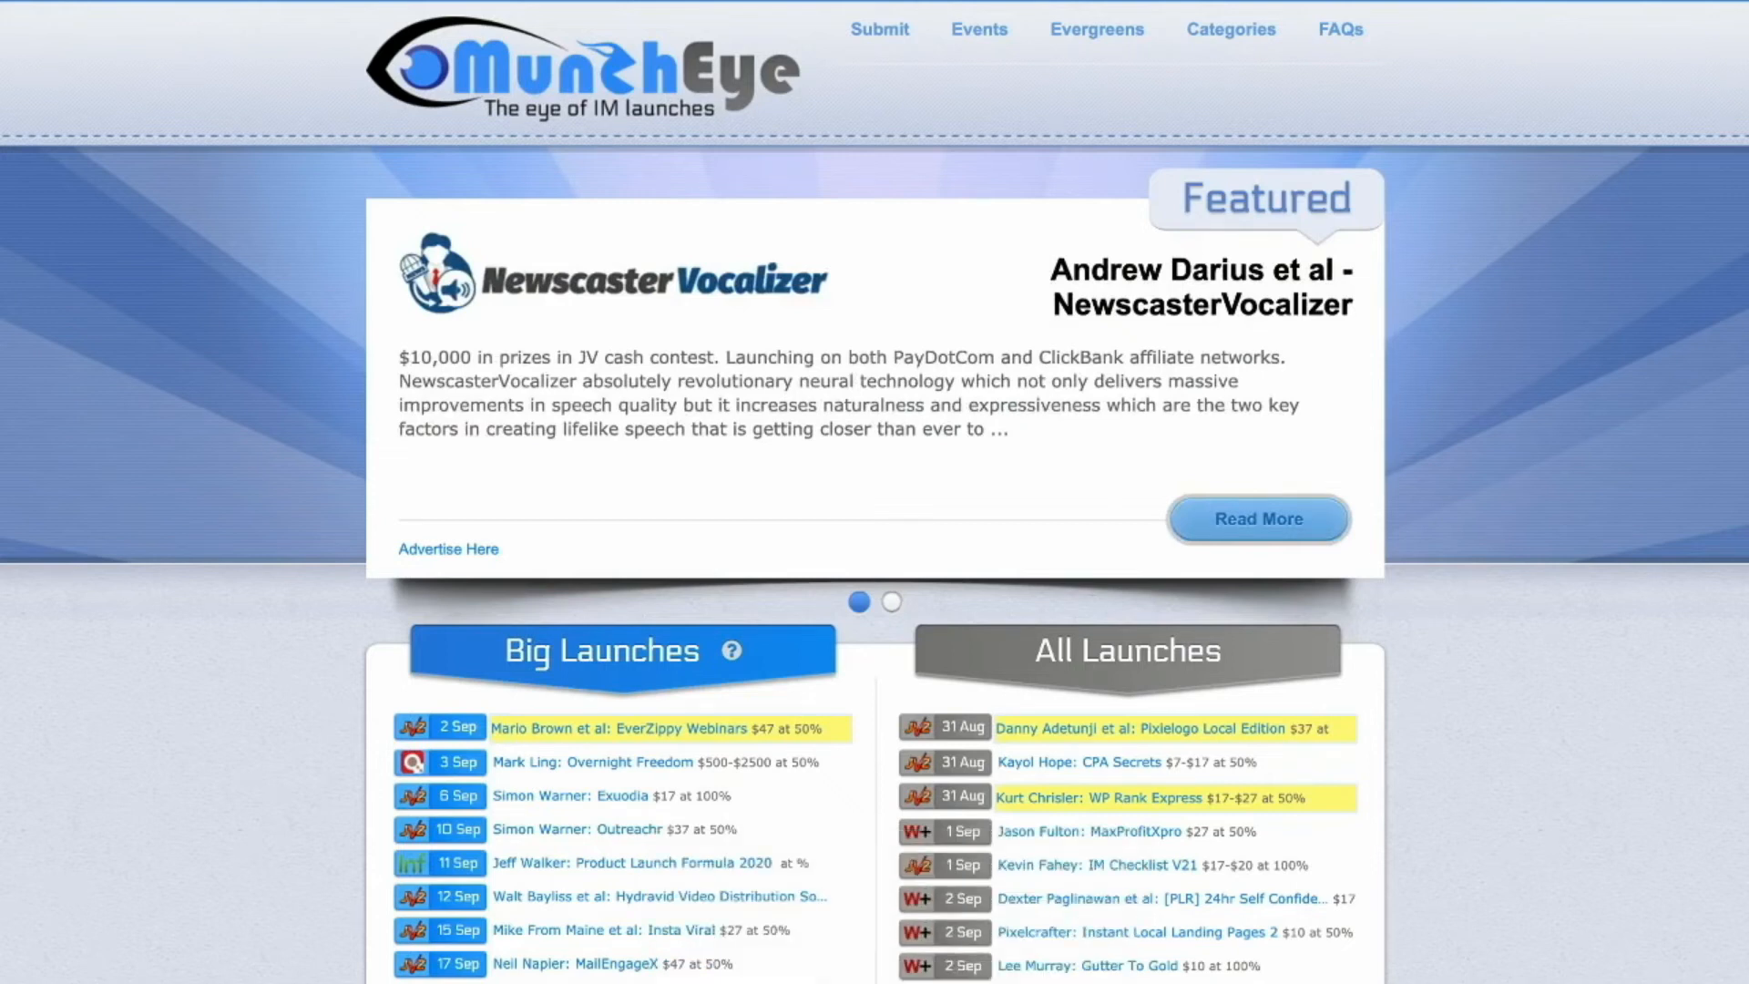
{"action": "left_click", "coordinate": [890, 601]}
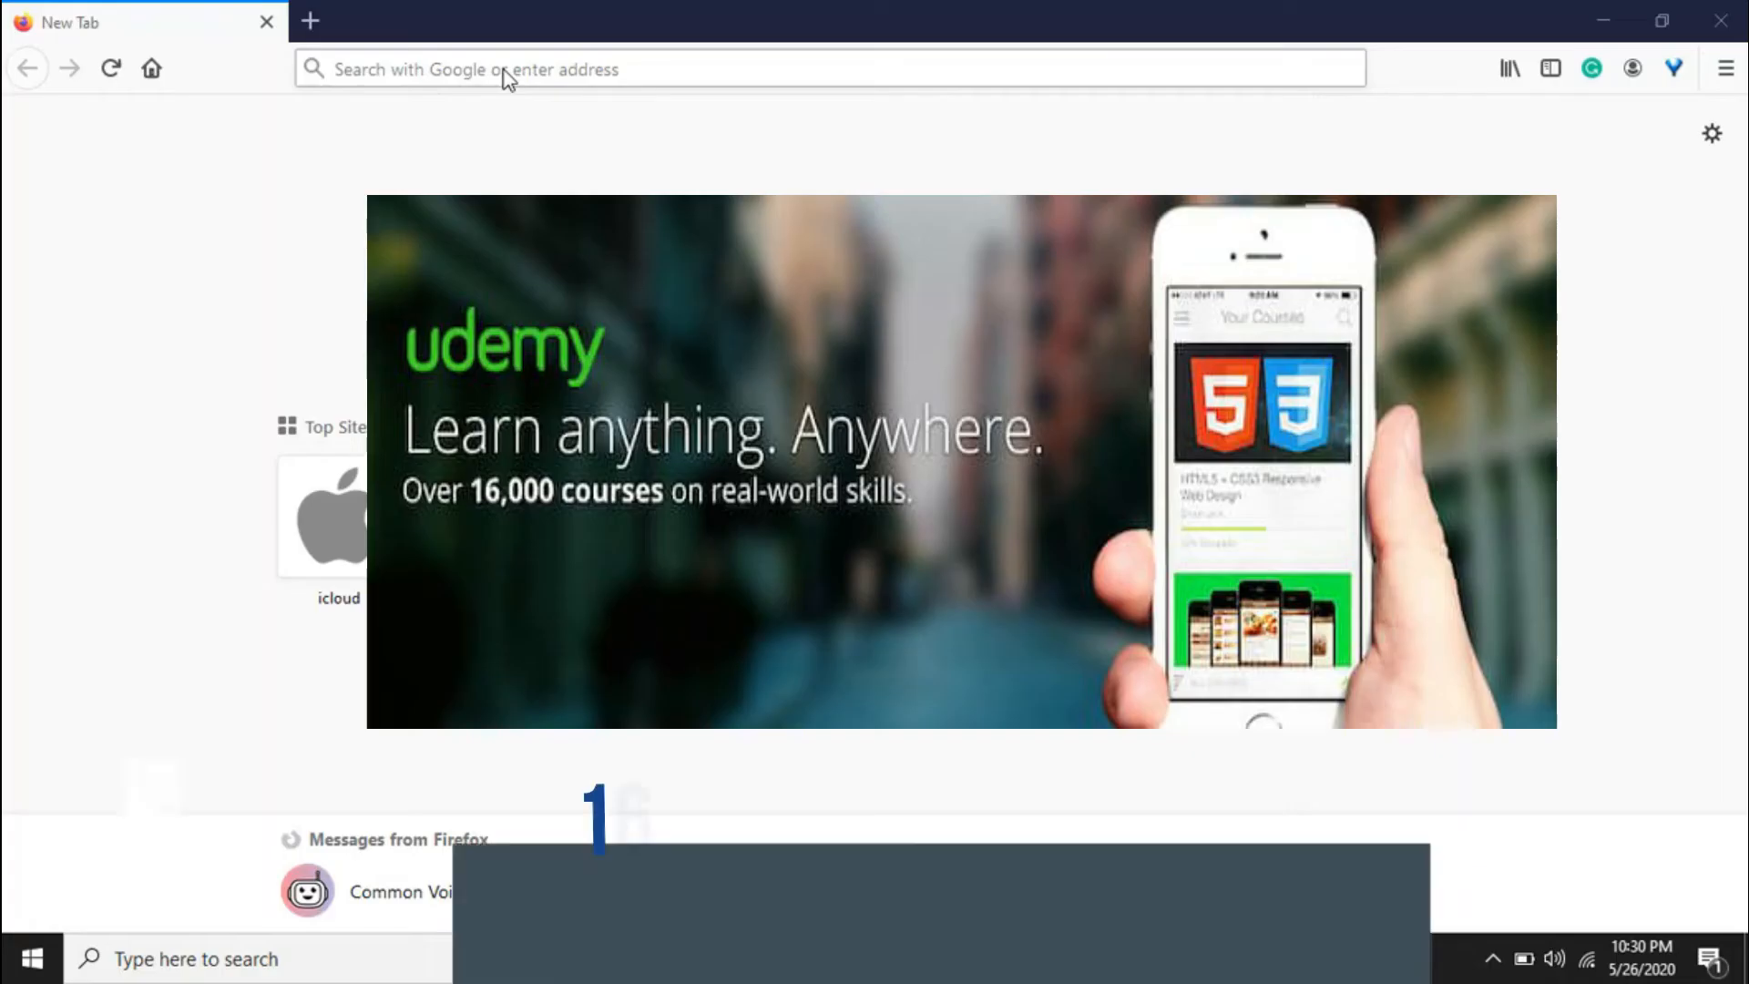
Step: Load udemy.com from the Firefox address bar
{"action": "type", "text": "udemy.com"}
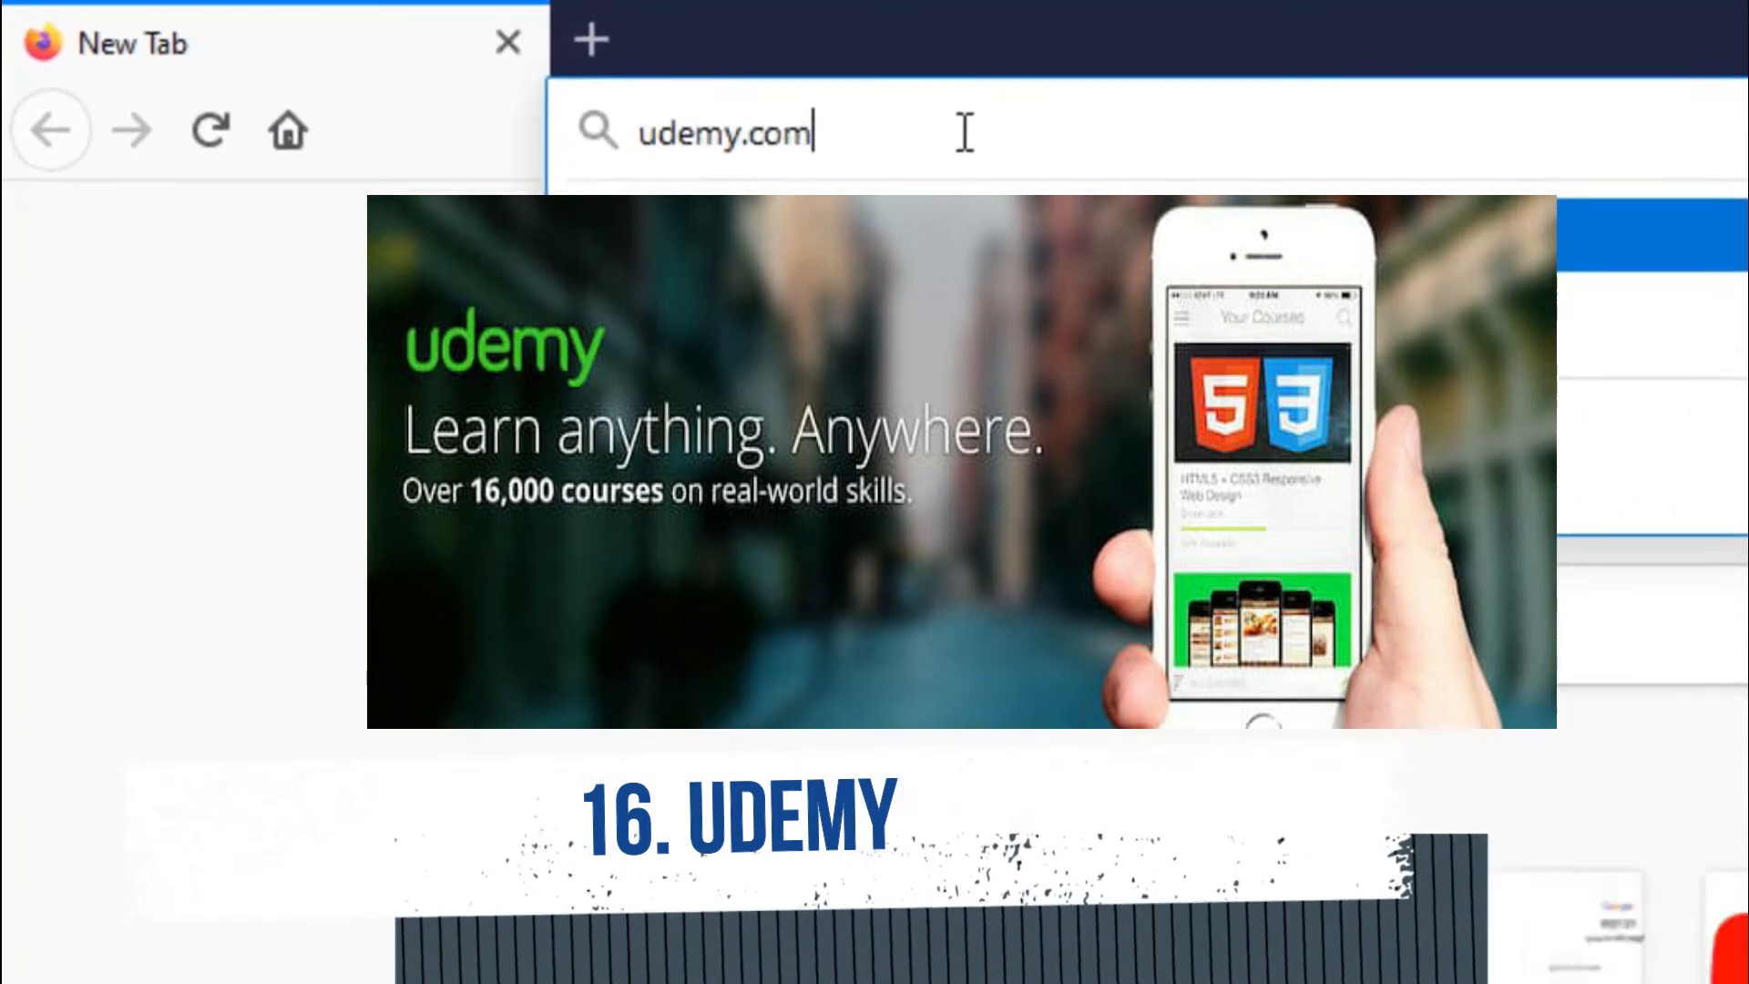
{"action": "key", "text": "Return"}
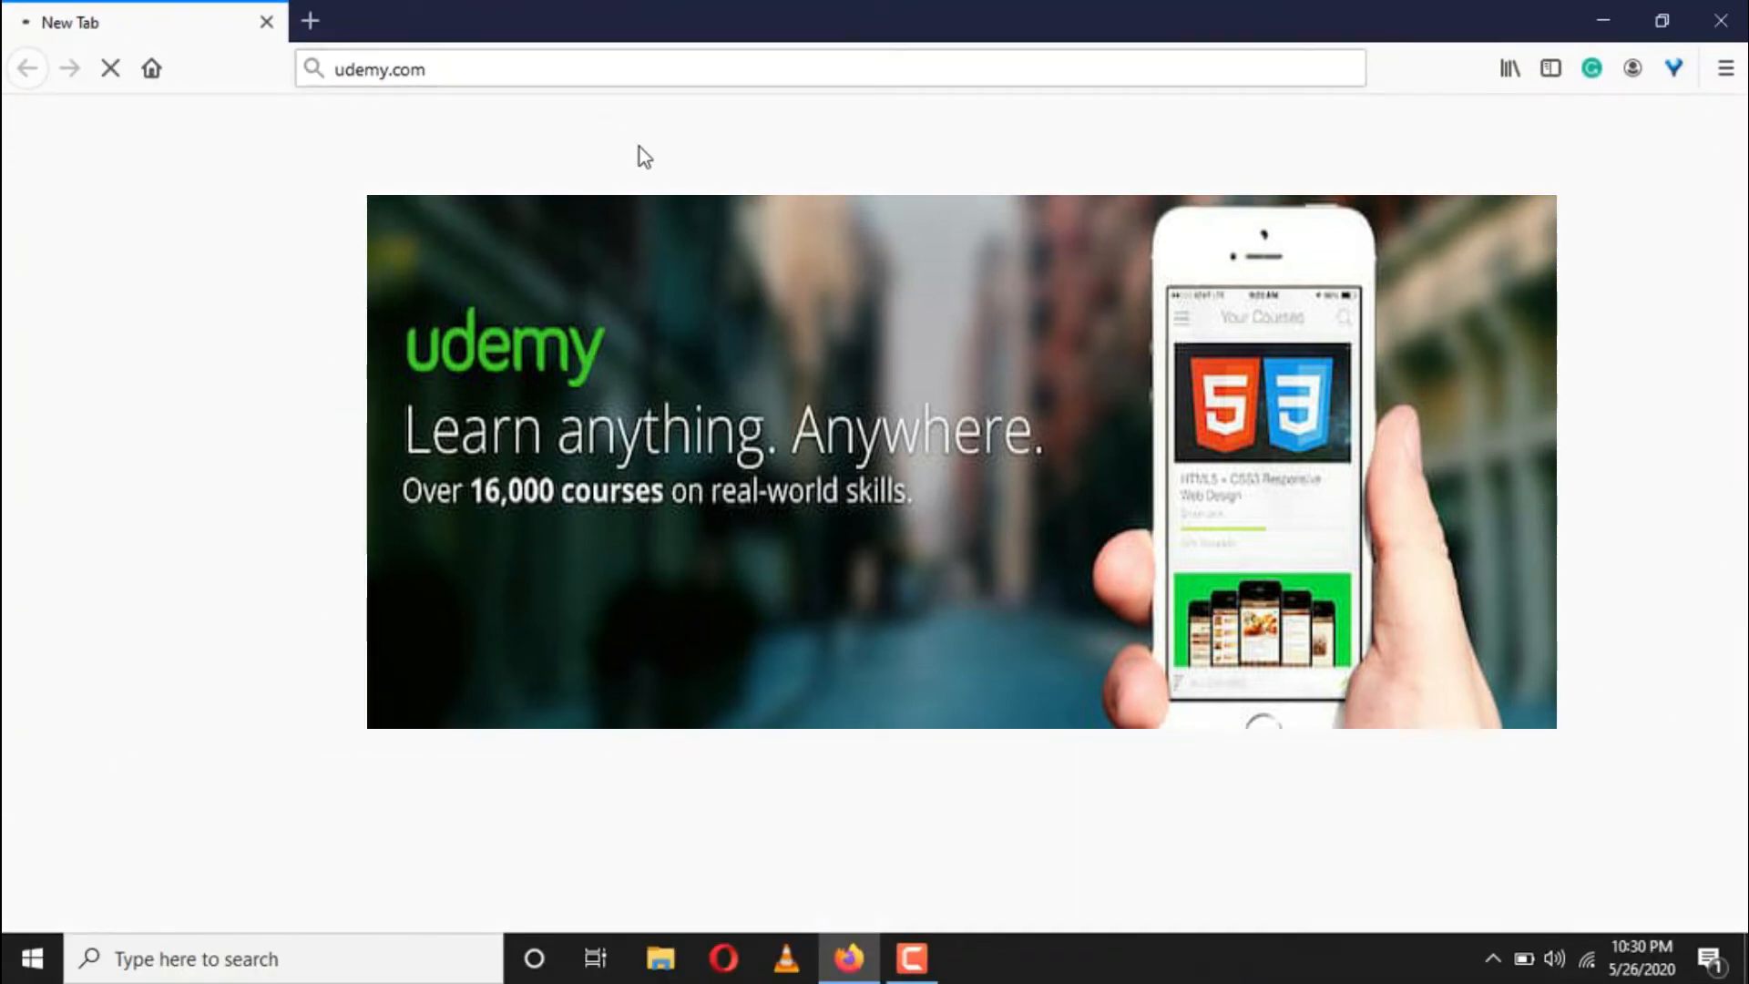
{"action": "key", "text": "Return"}
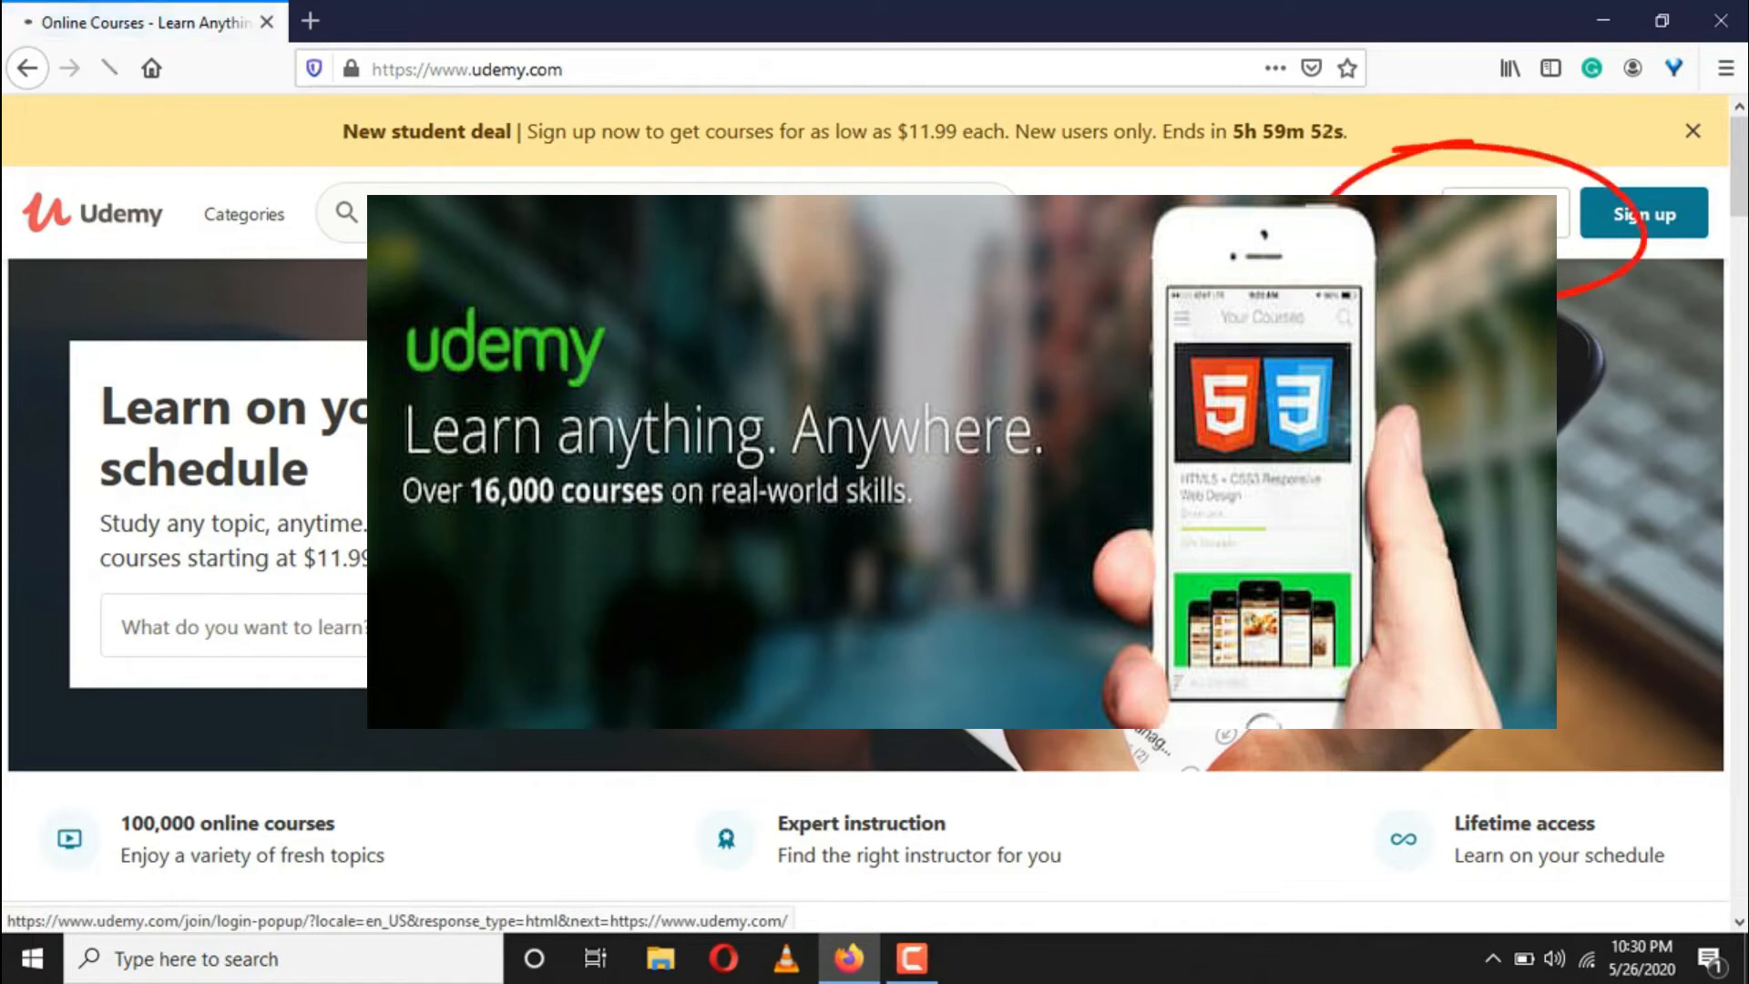
Step: Start Udemy sign-up and dismiss the Google sign-in popup
{"action": "left_click", "coordinate": [1641, 213]}
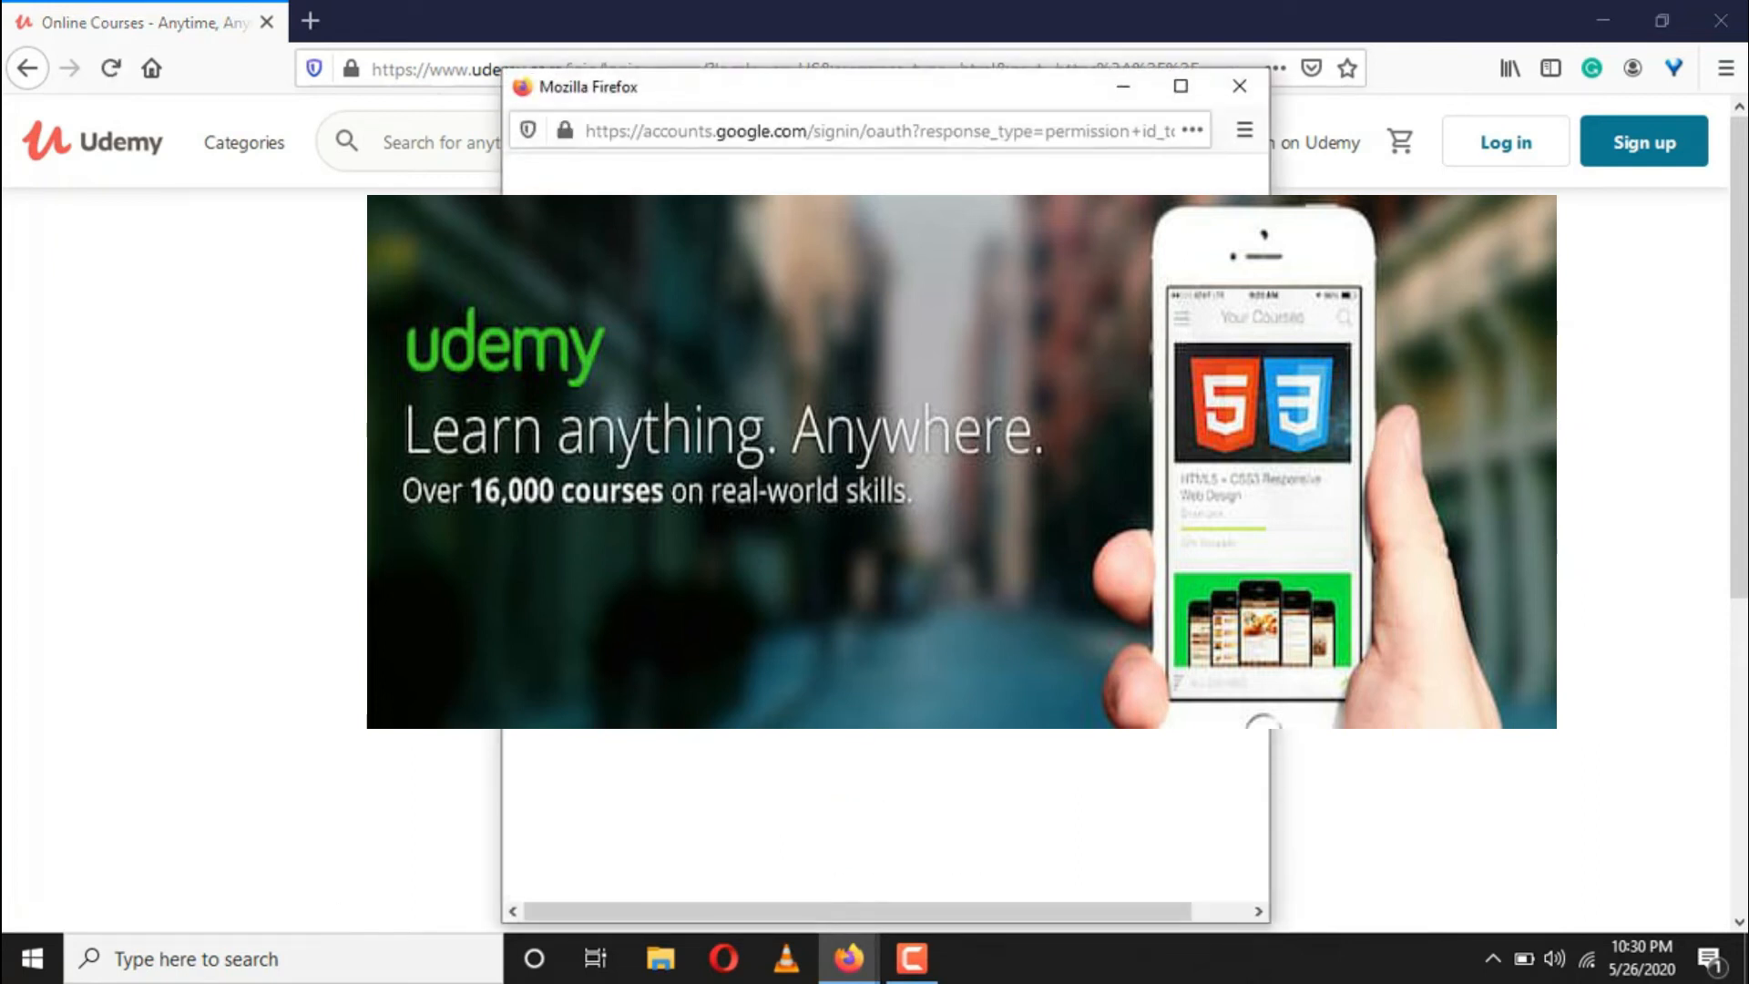
{"action": "left_click", "coordinate": [1238, 88]}
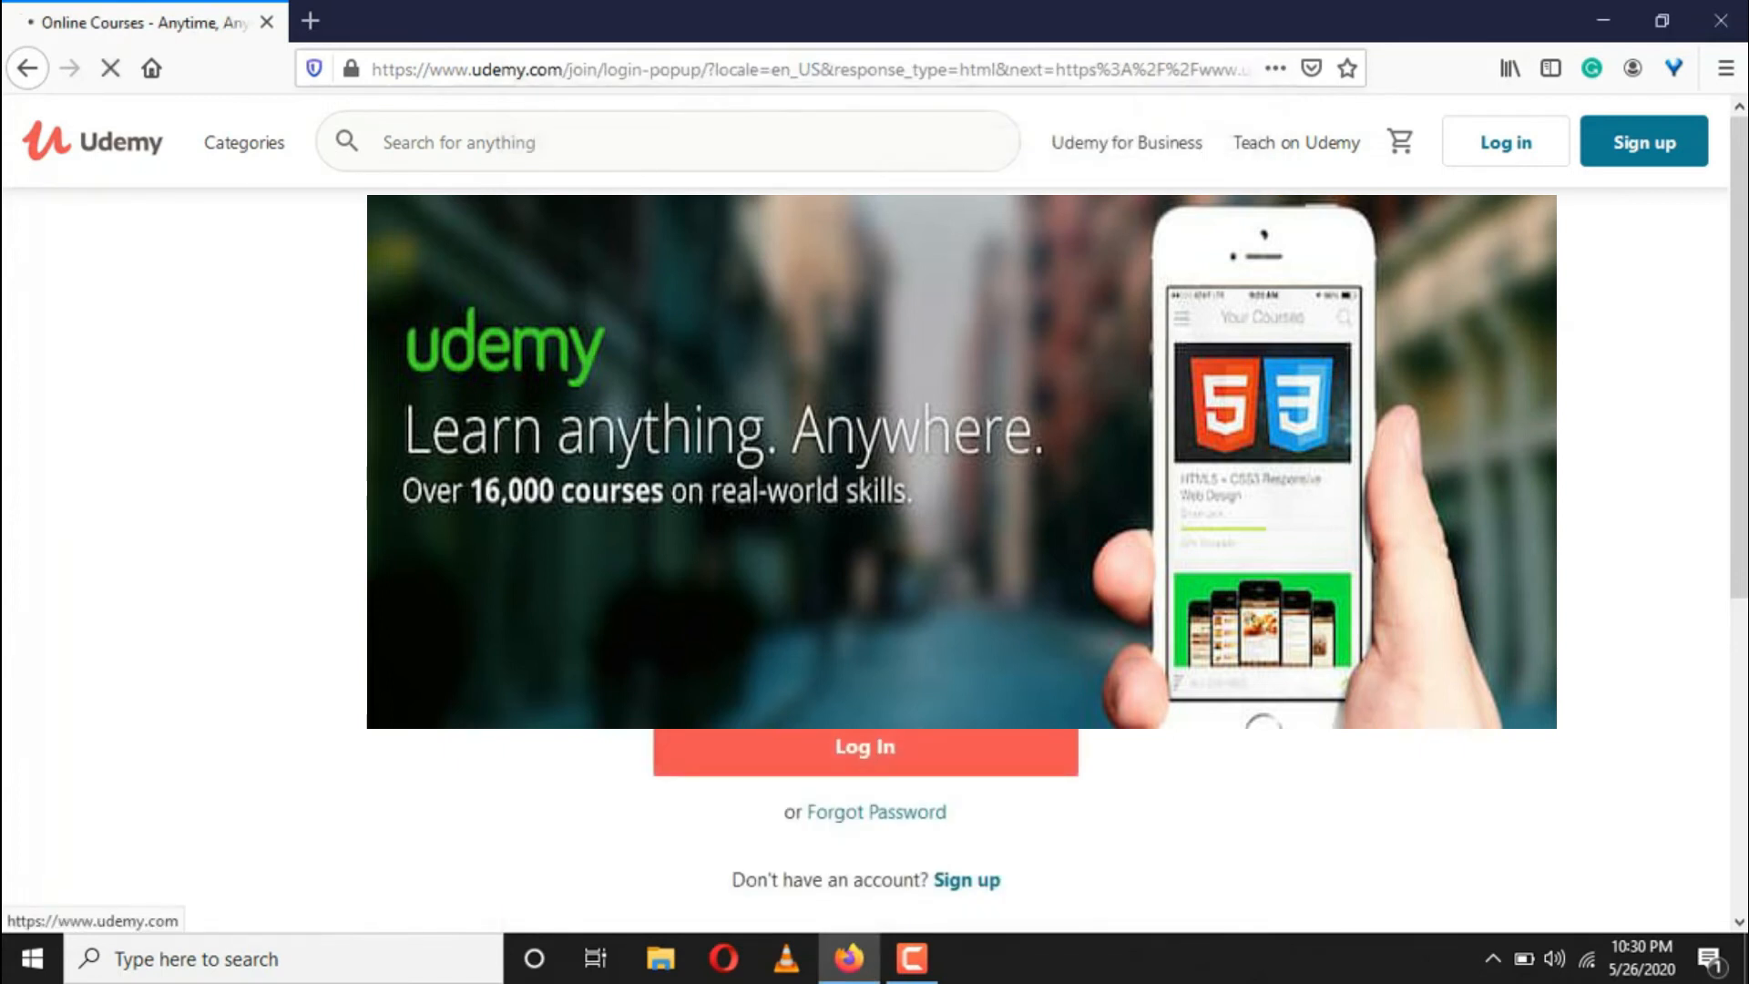